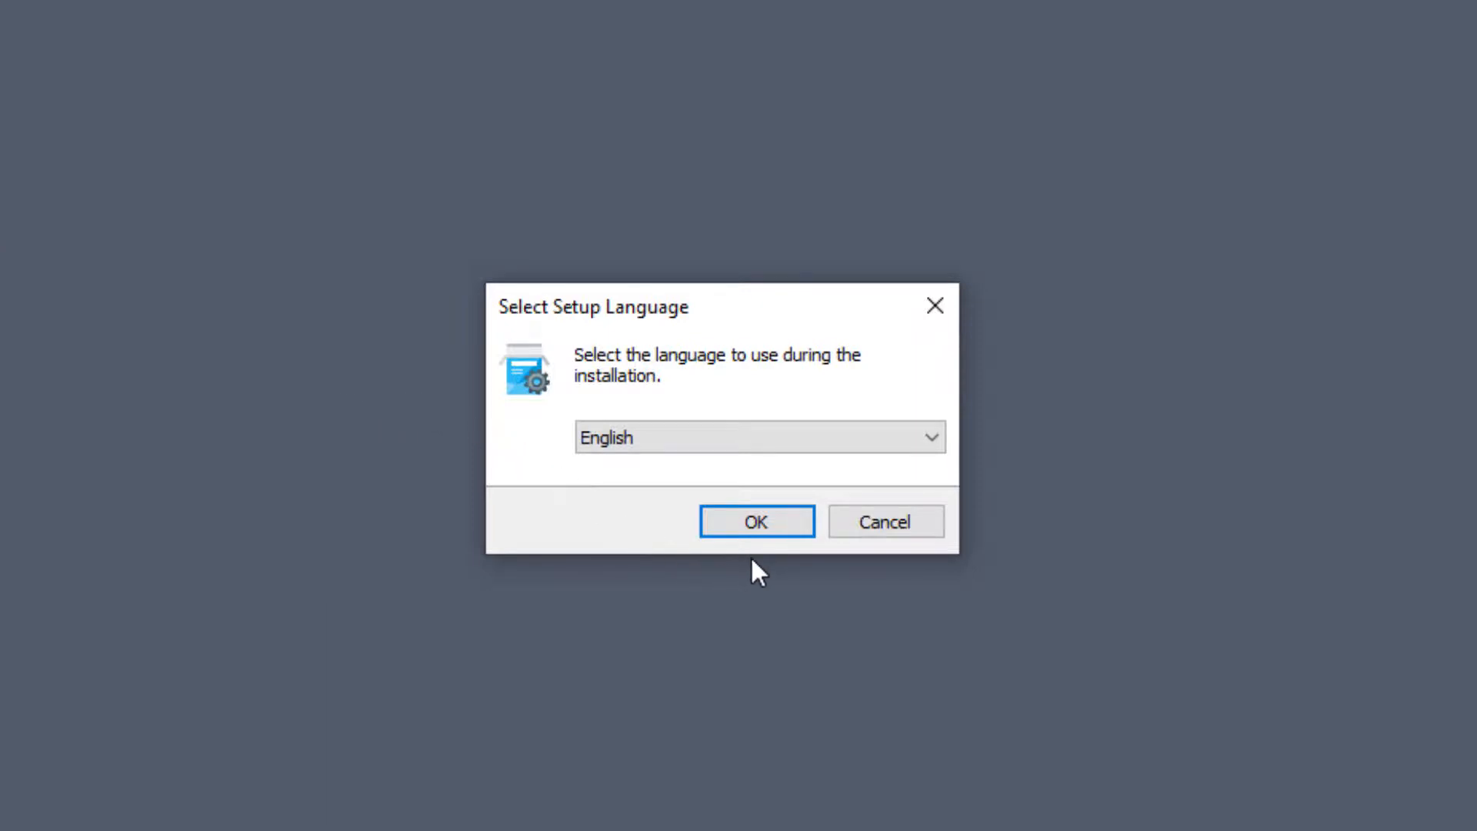
# Step: Choose English as the setup language and accept the license agreement
pyautogui.click(755, 520)
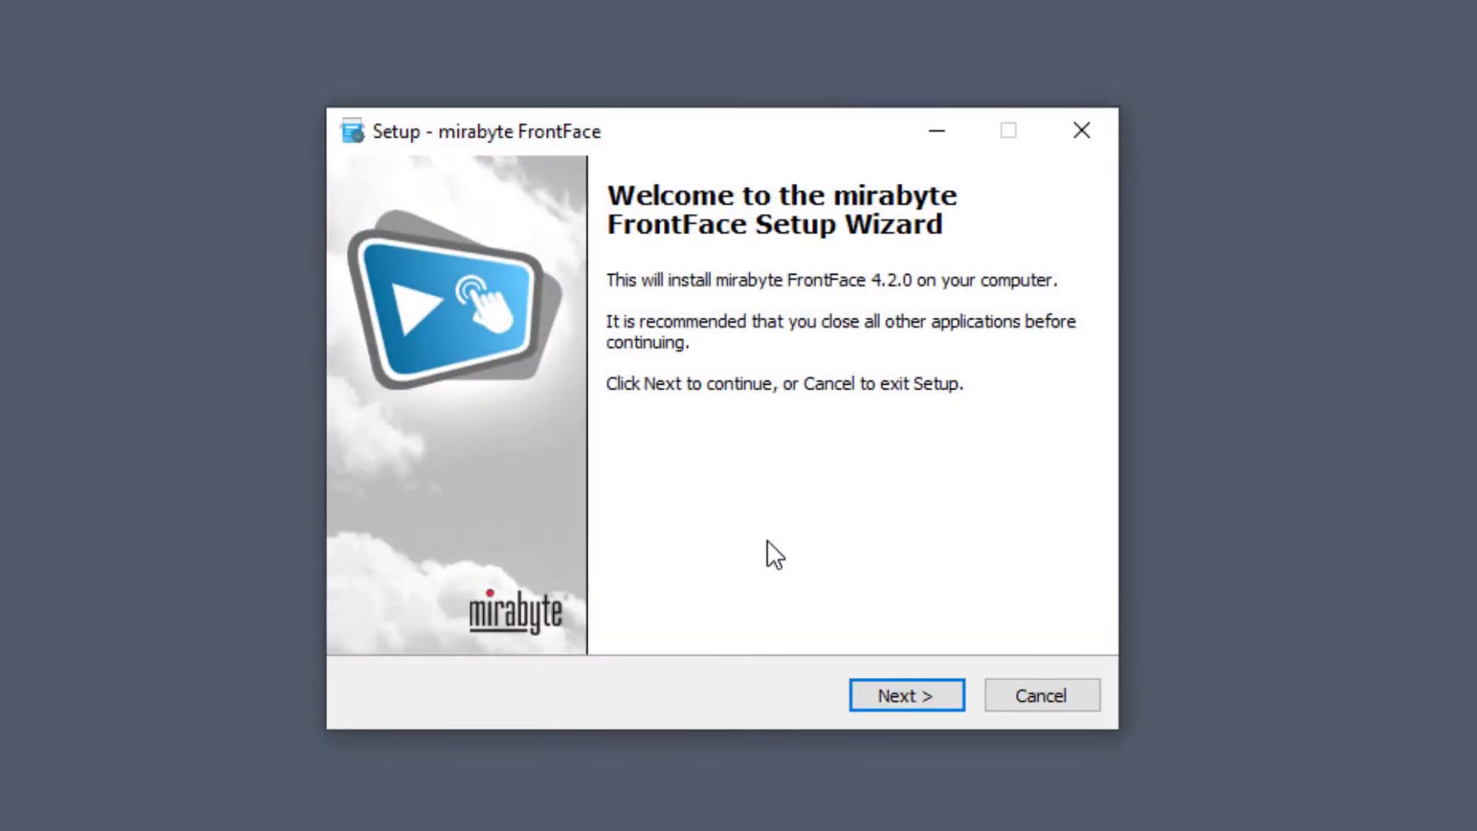
pyautogui.click(904, 696)
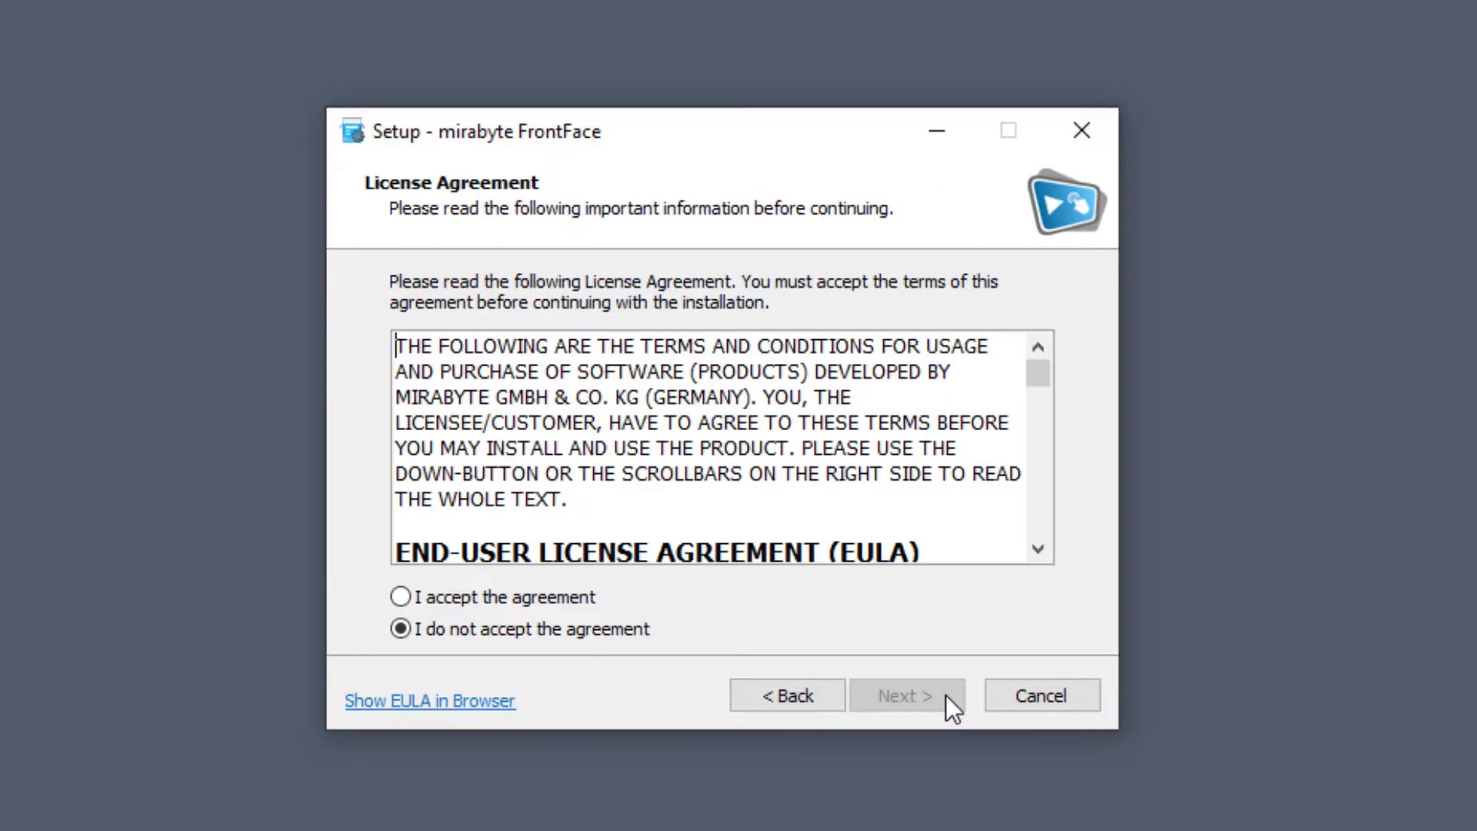
pyautogui.moveTo(1037, 372); pyautogui.dragTo(1038, 395)
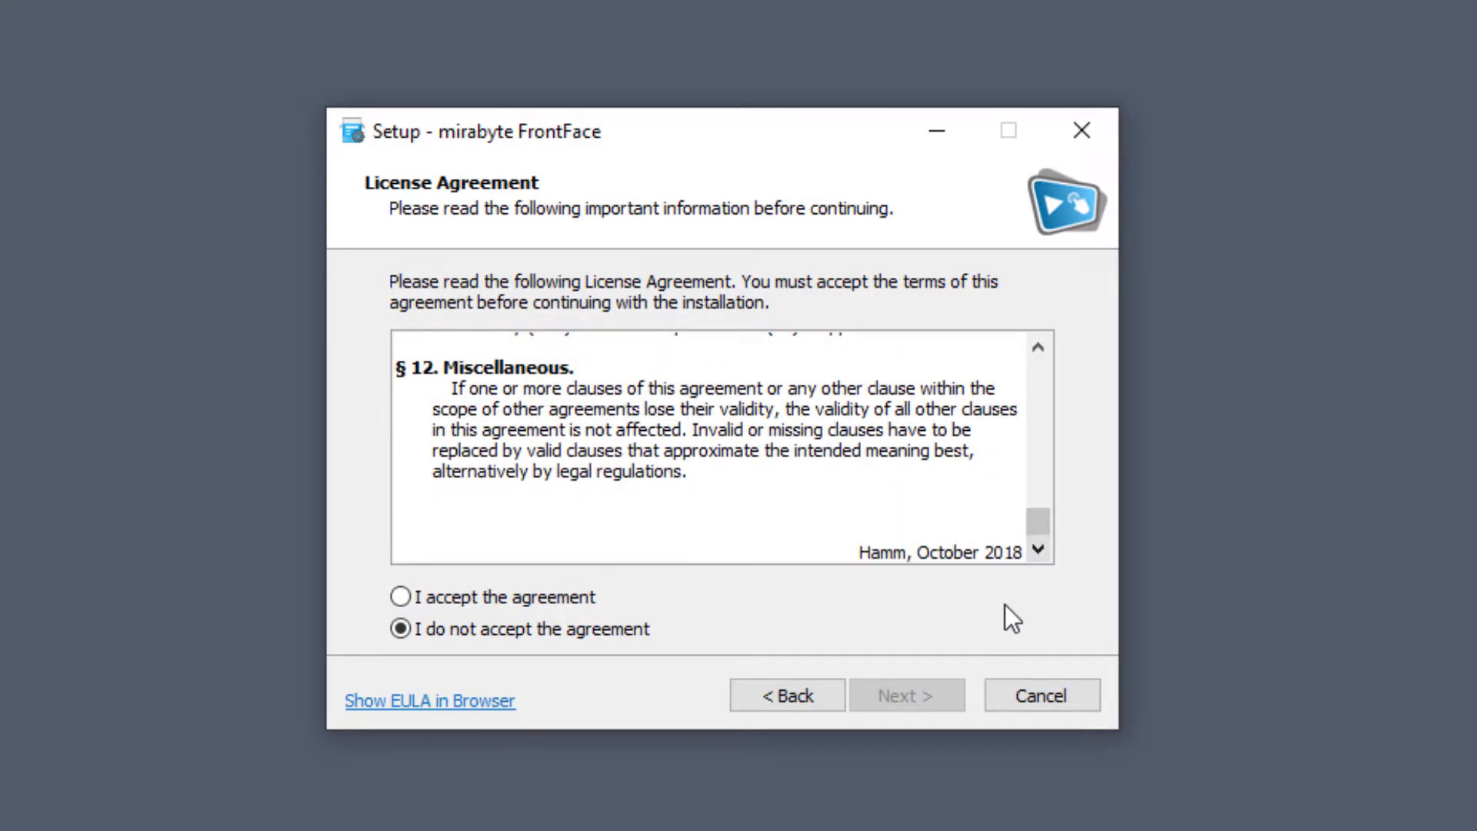
pyautogui.click(401, 596)
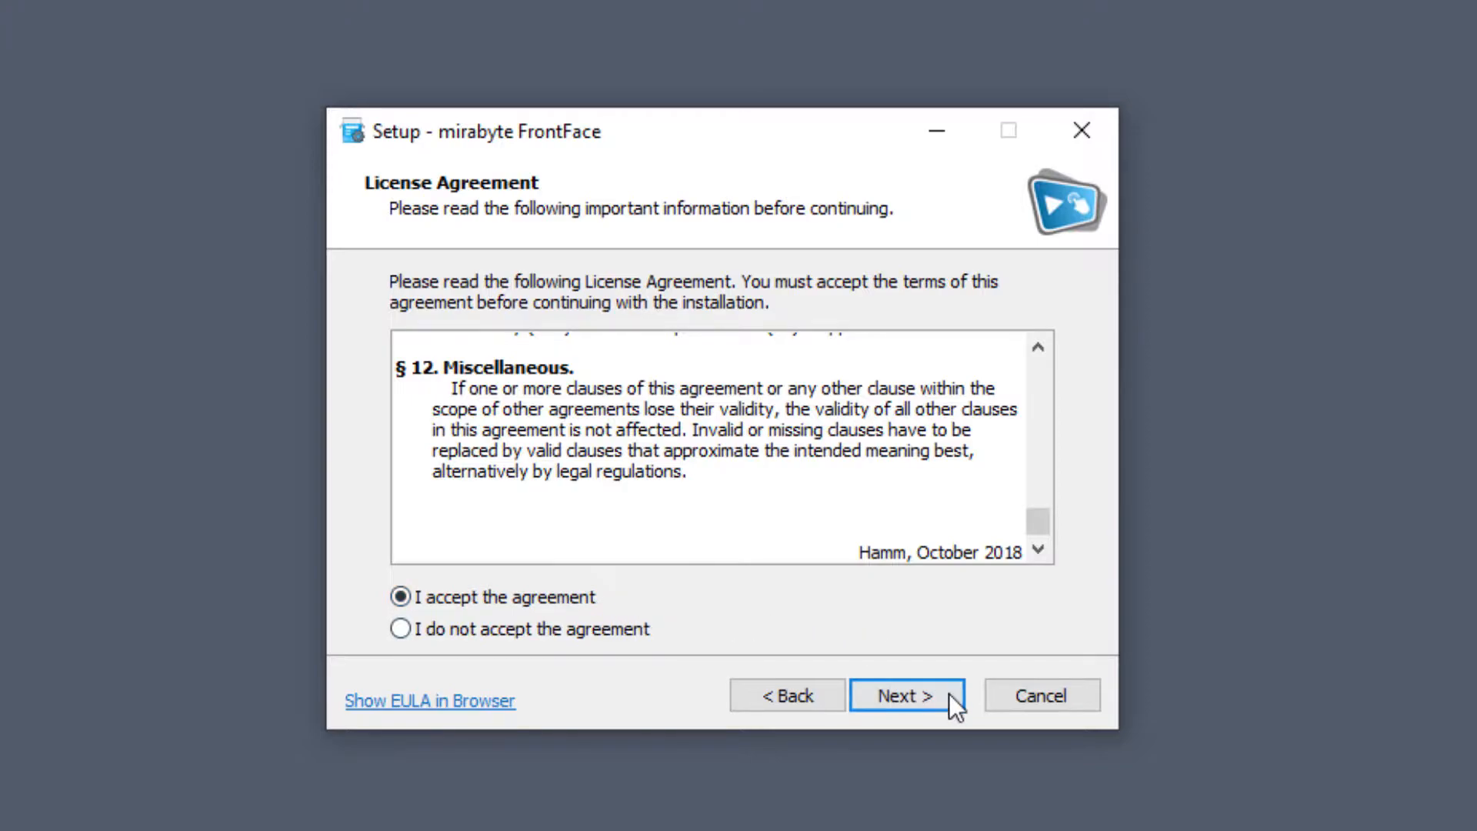
pyautogui.click(905, 696)
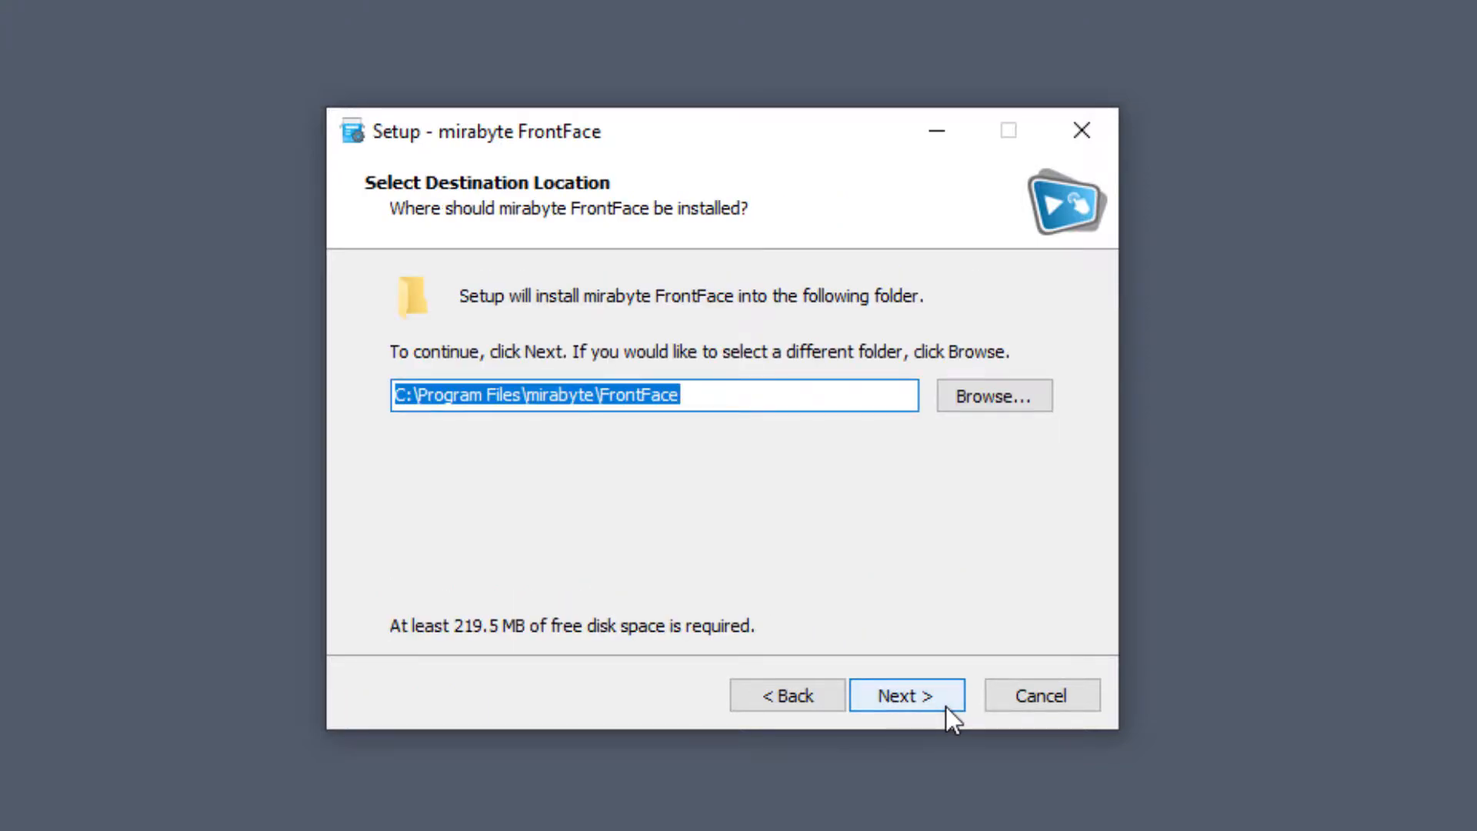
# Step: Install with the default folder, full Assistant package and shortcuts, skipping the user manual
pyautogui.click(904, 695)
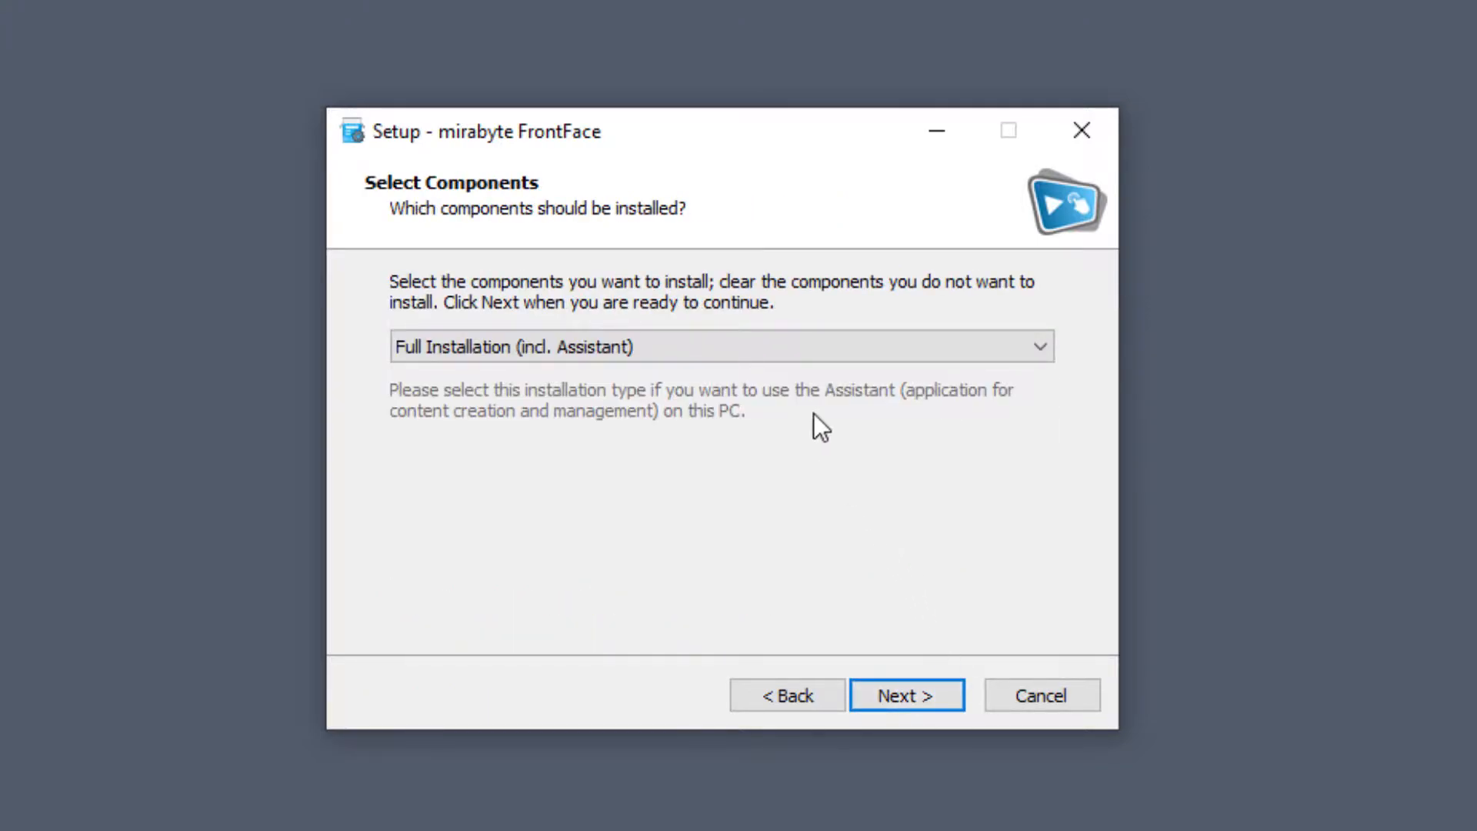
pyautogui.click(720, 345)
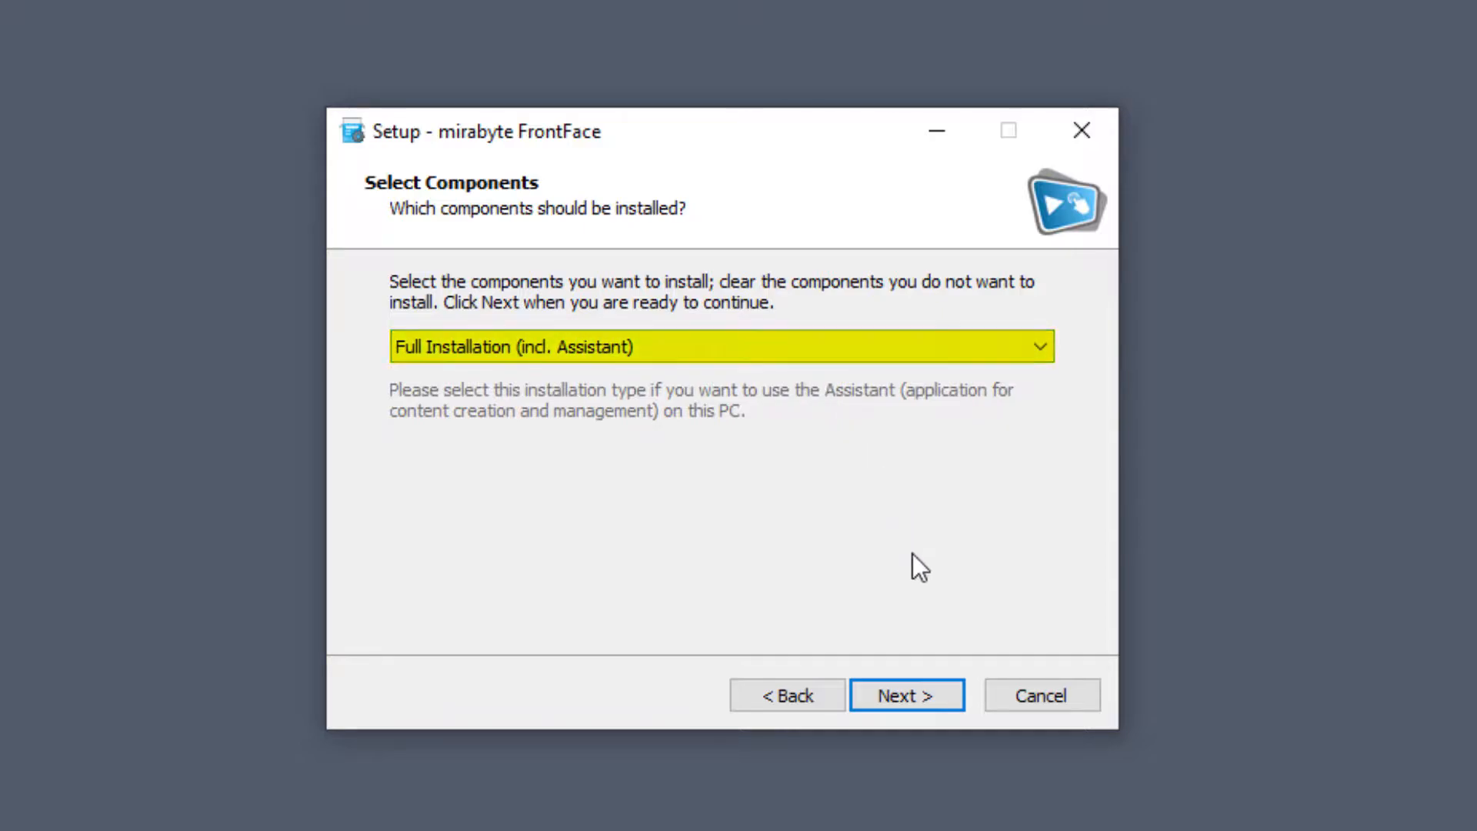
pyautogui.click(905, 696)
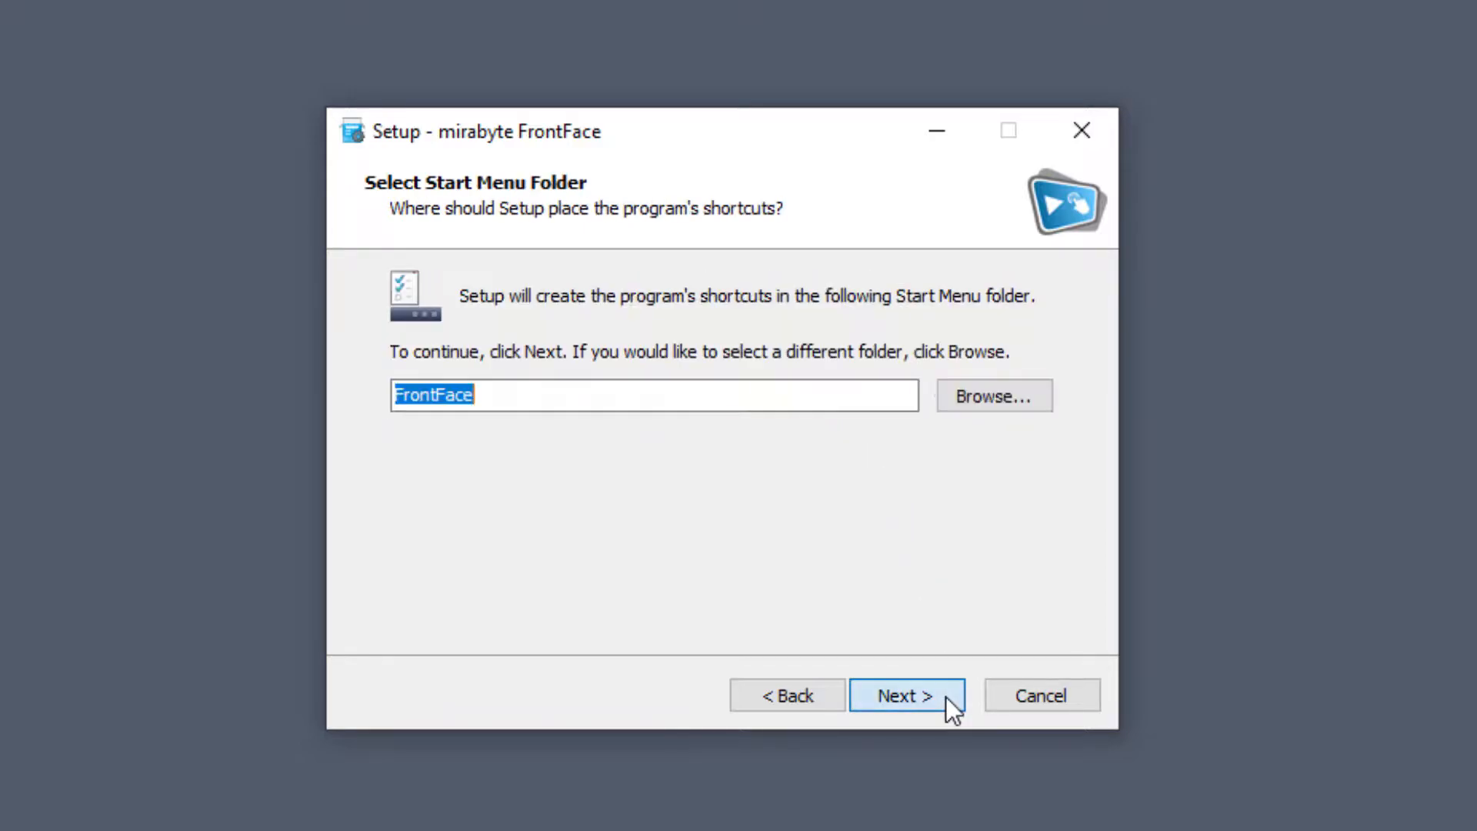
pyautogui.click(906, 695)
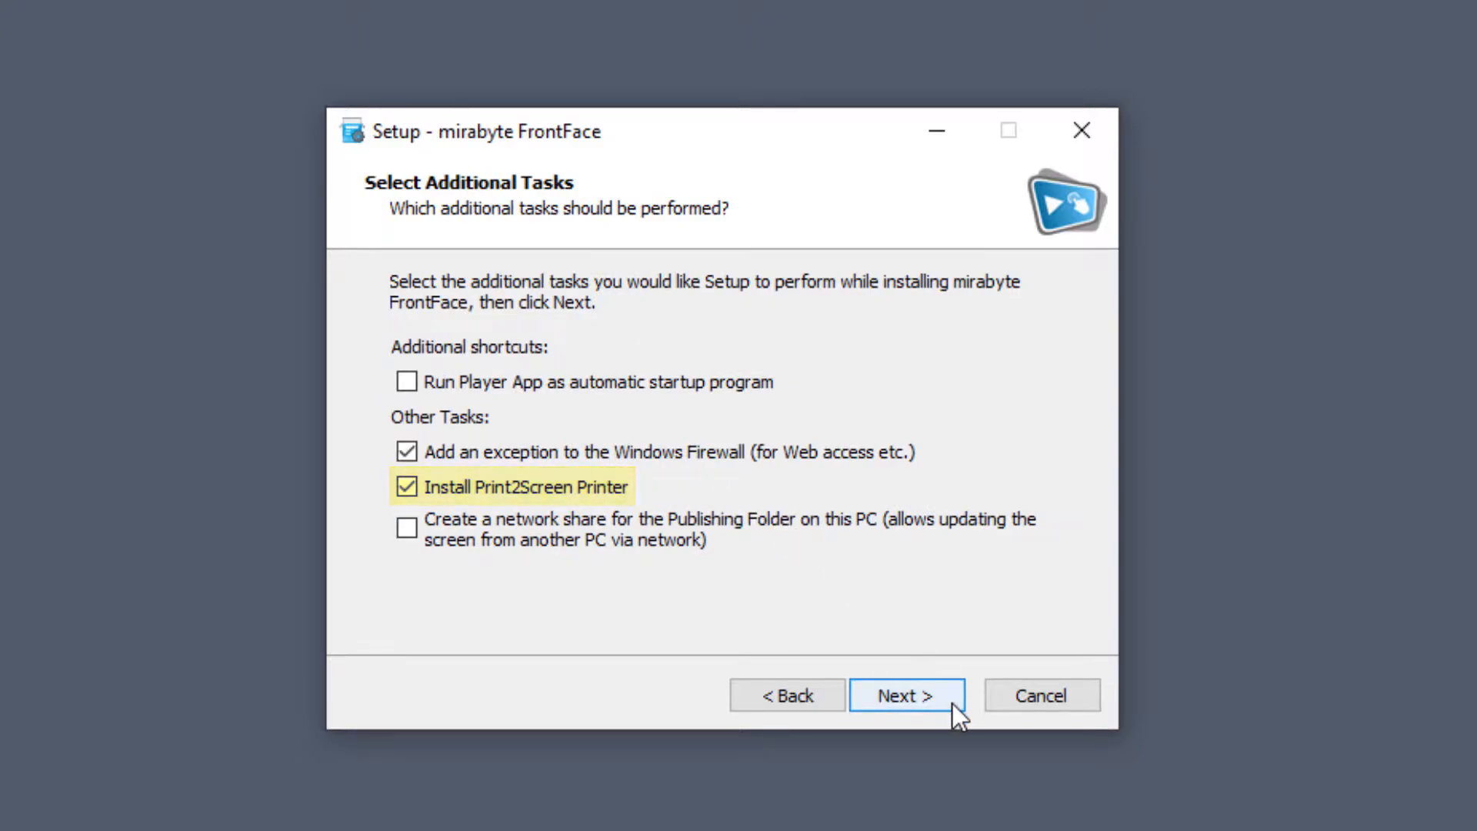
pyautogui.click(905, 695)
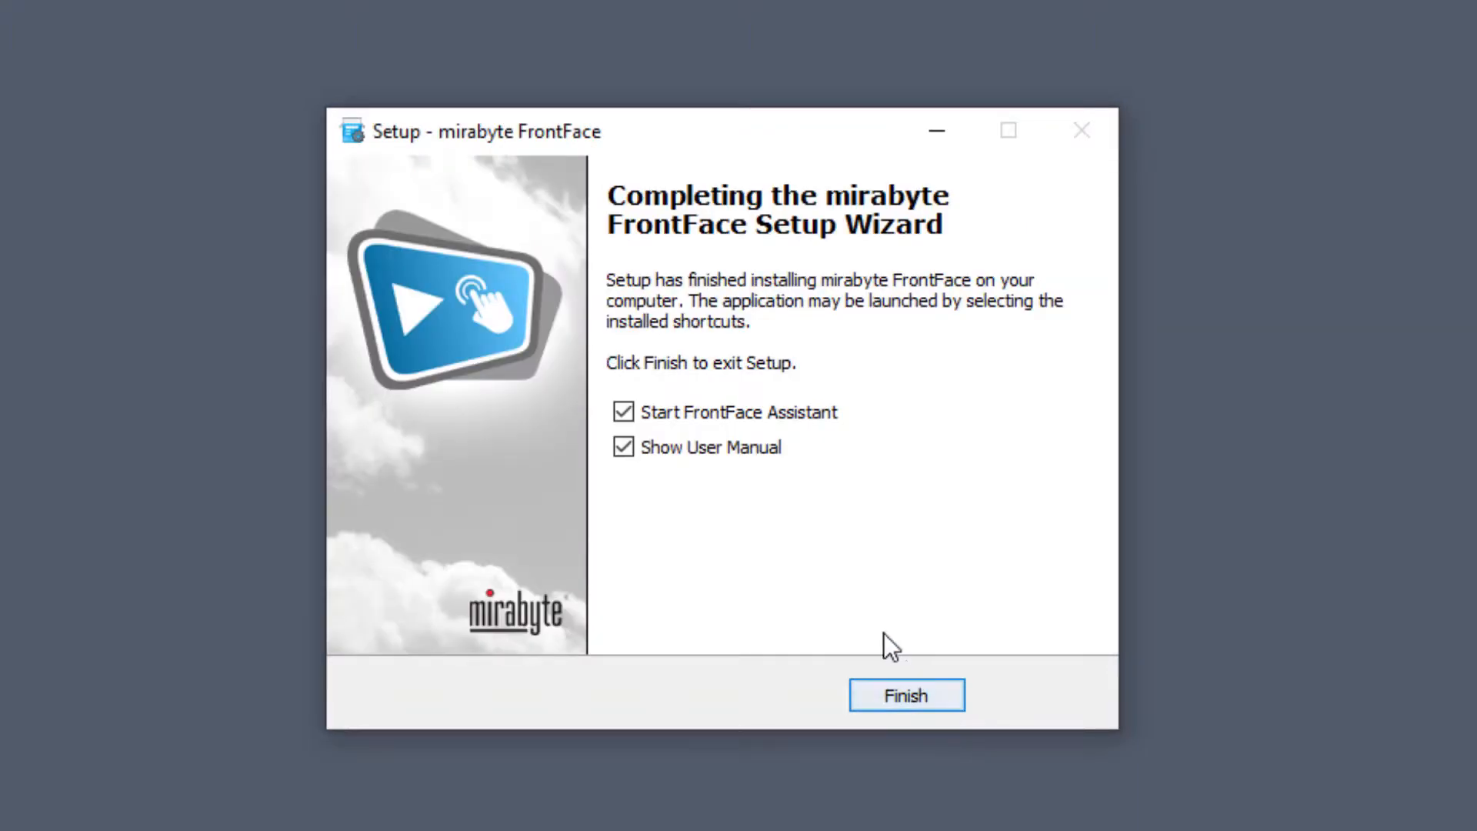
pyautogui.click(624, 446)
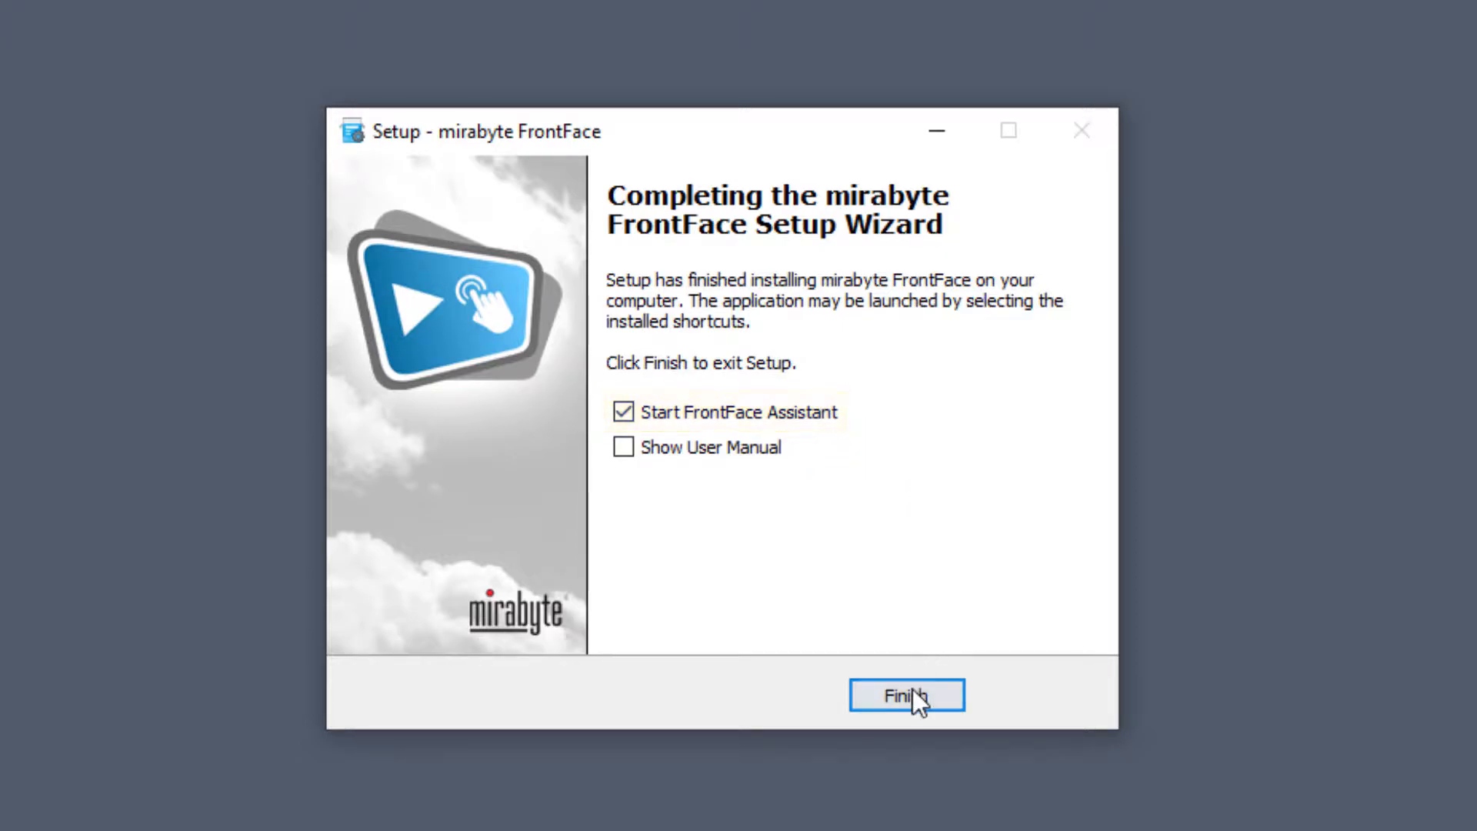
pyautogui.click(905, 695)
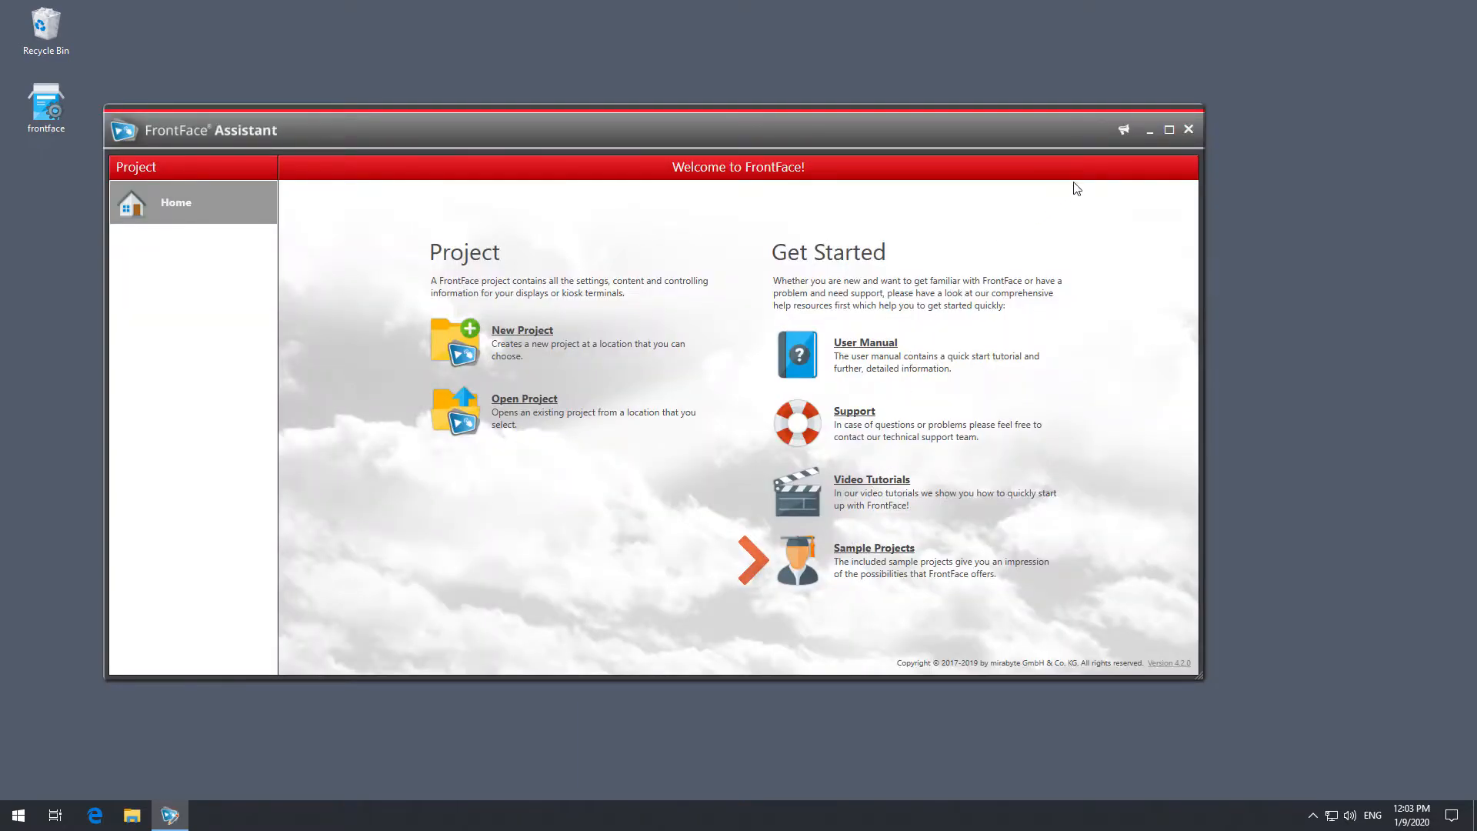
# Step: Open the New Project dialog from the Welcome screen
pyautogui.click(1167, 129)
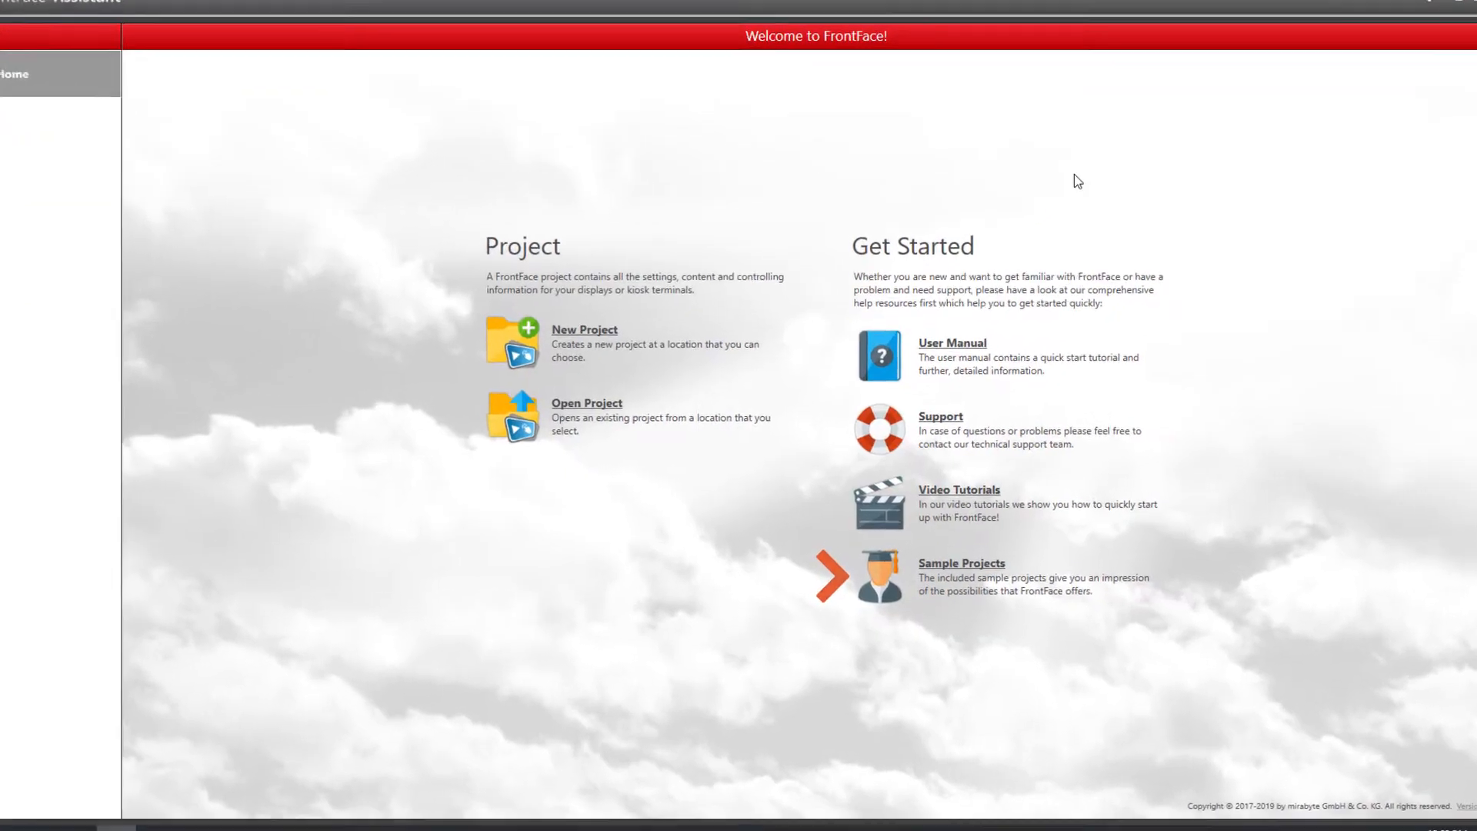
pyautogui.click(584, 328)
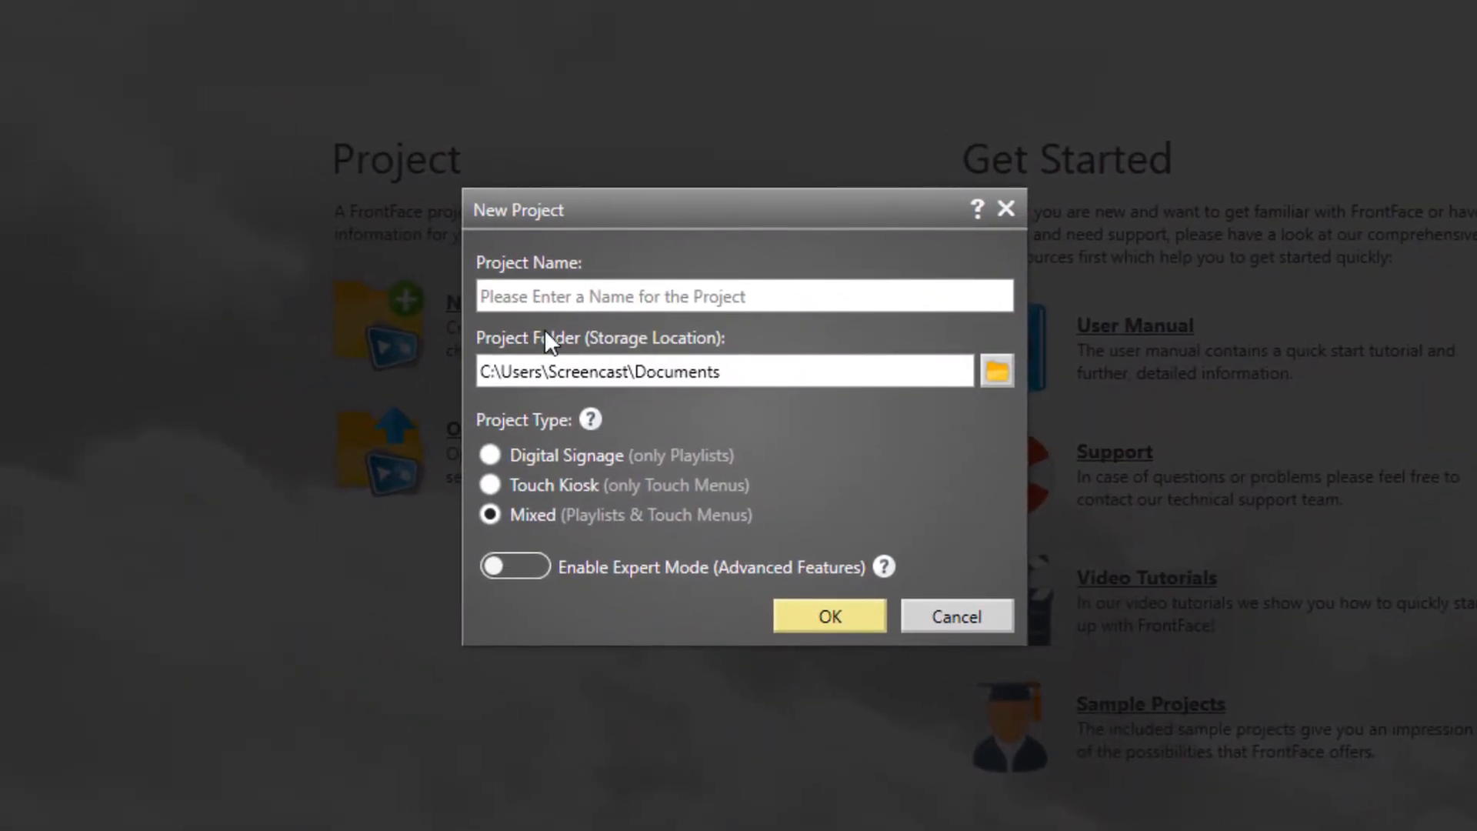
# Step: Create a project named 'Touch Demo' with the Touch Kiosk project type
pyautogui.write('Touch Demo')
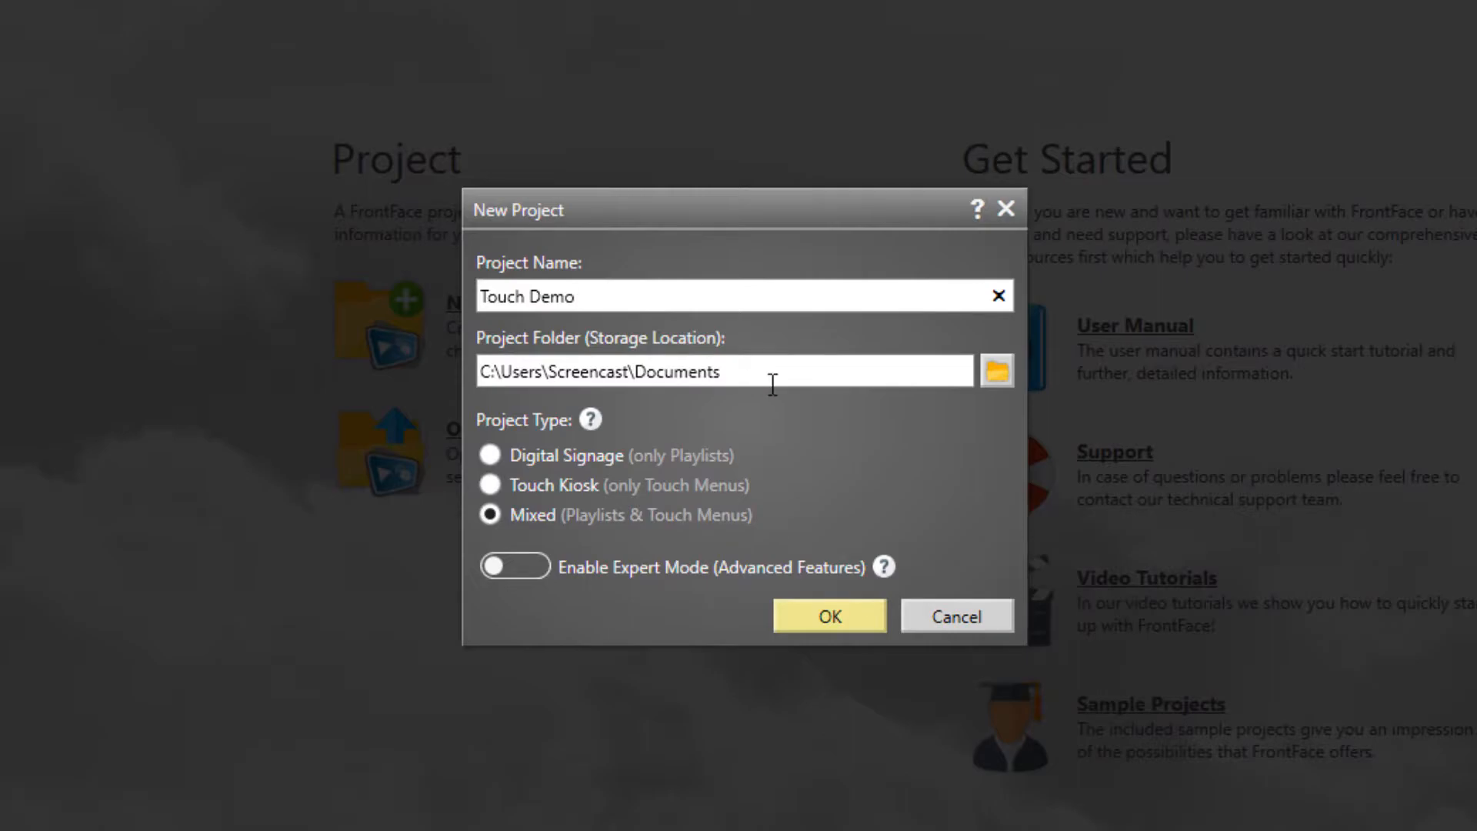
pyautogui.click(490, 483)
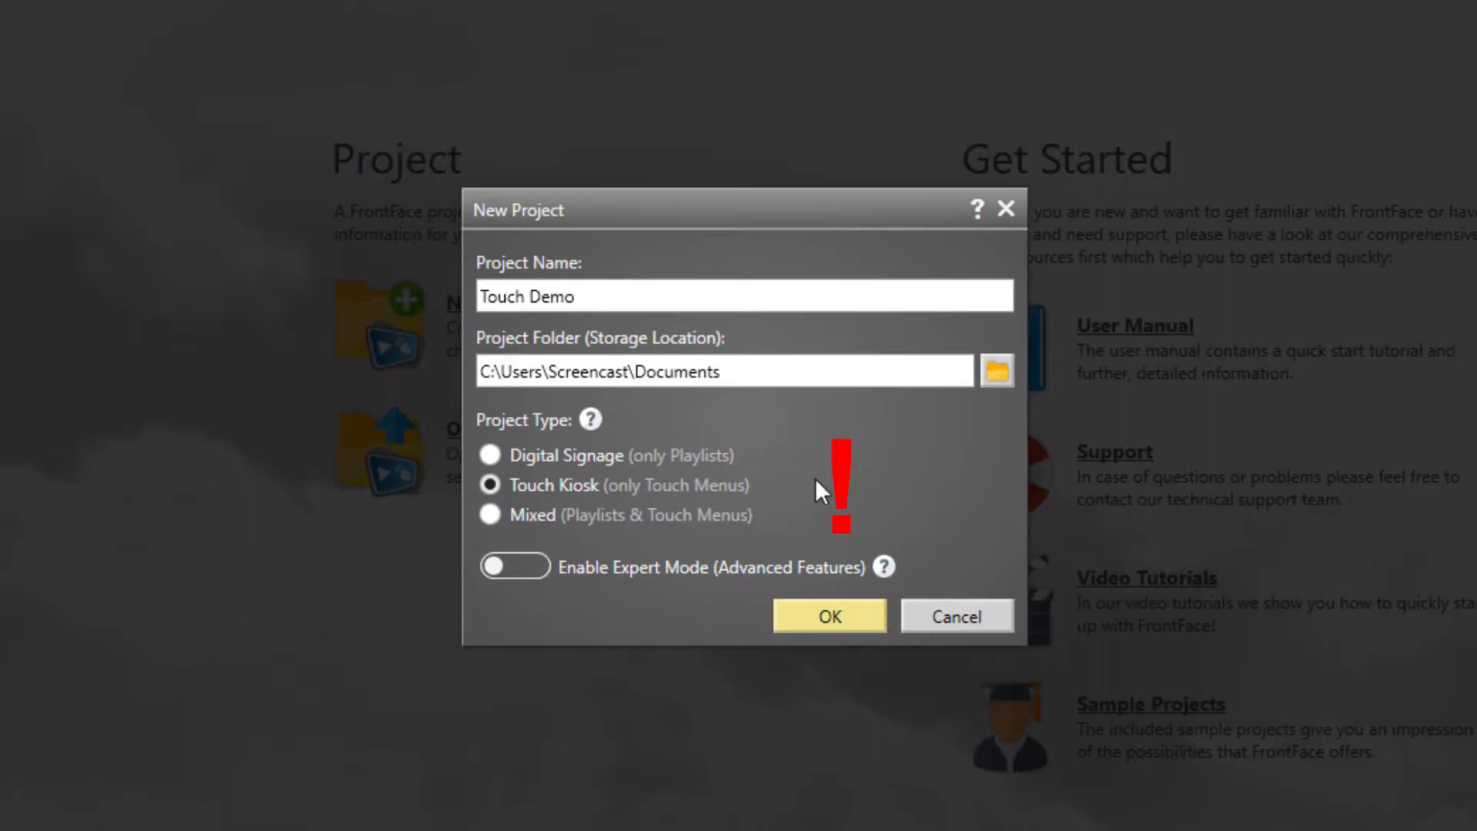
pyautogui.moveTo(862, 618)
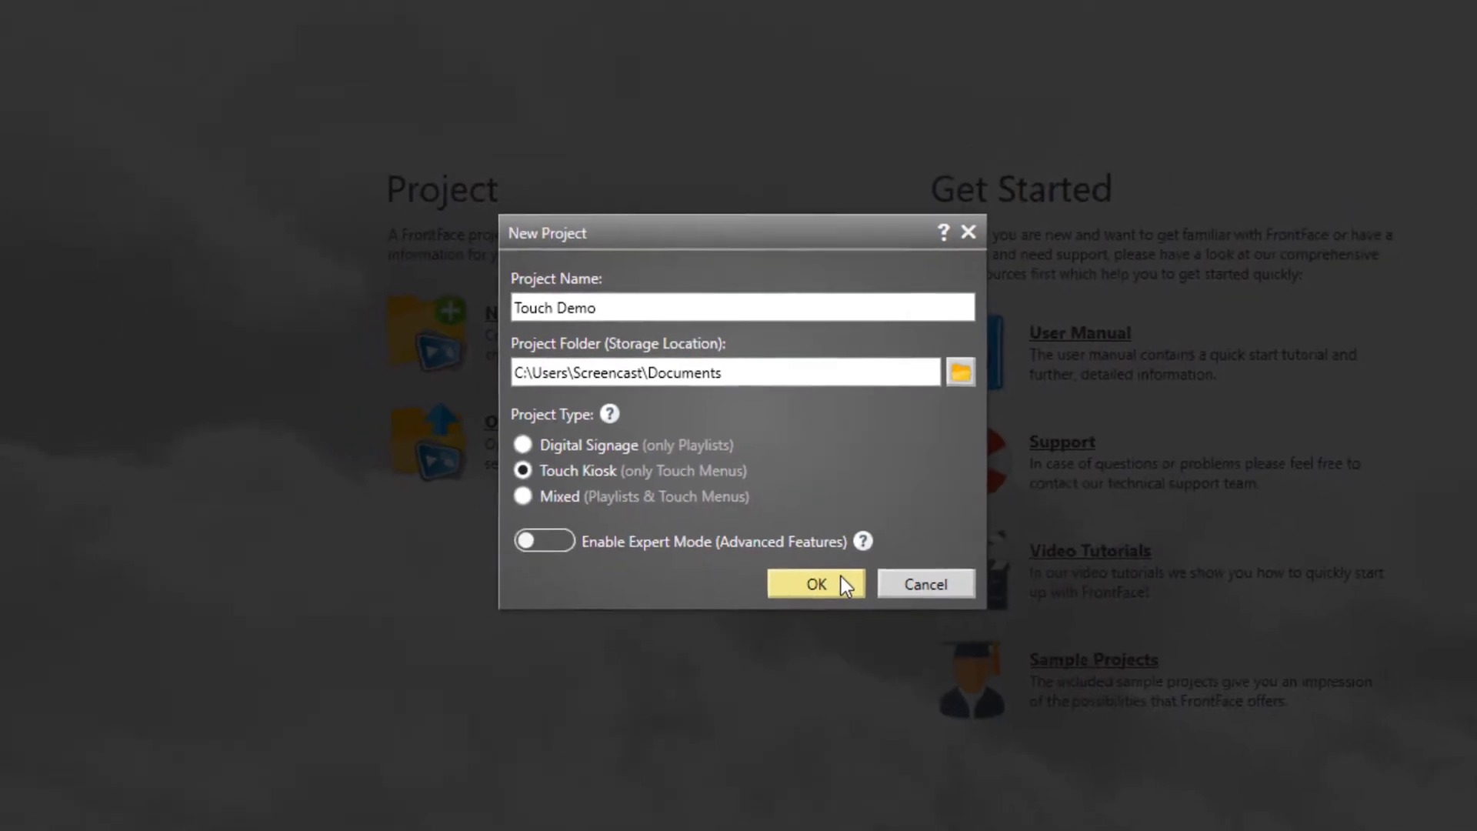
pyautogui.click(814, 583)
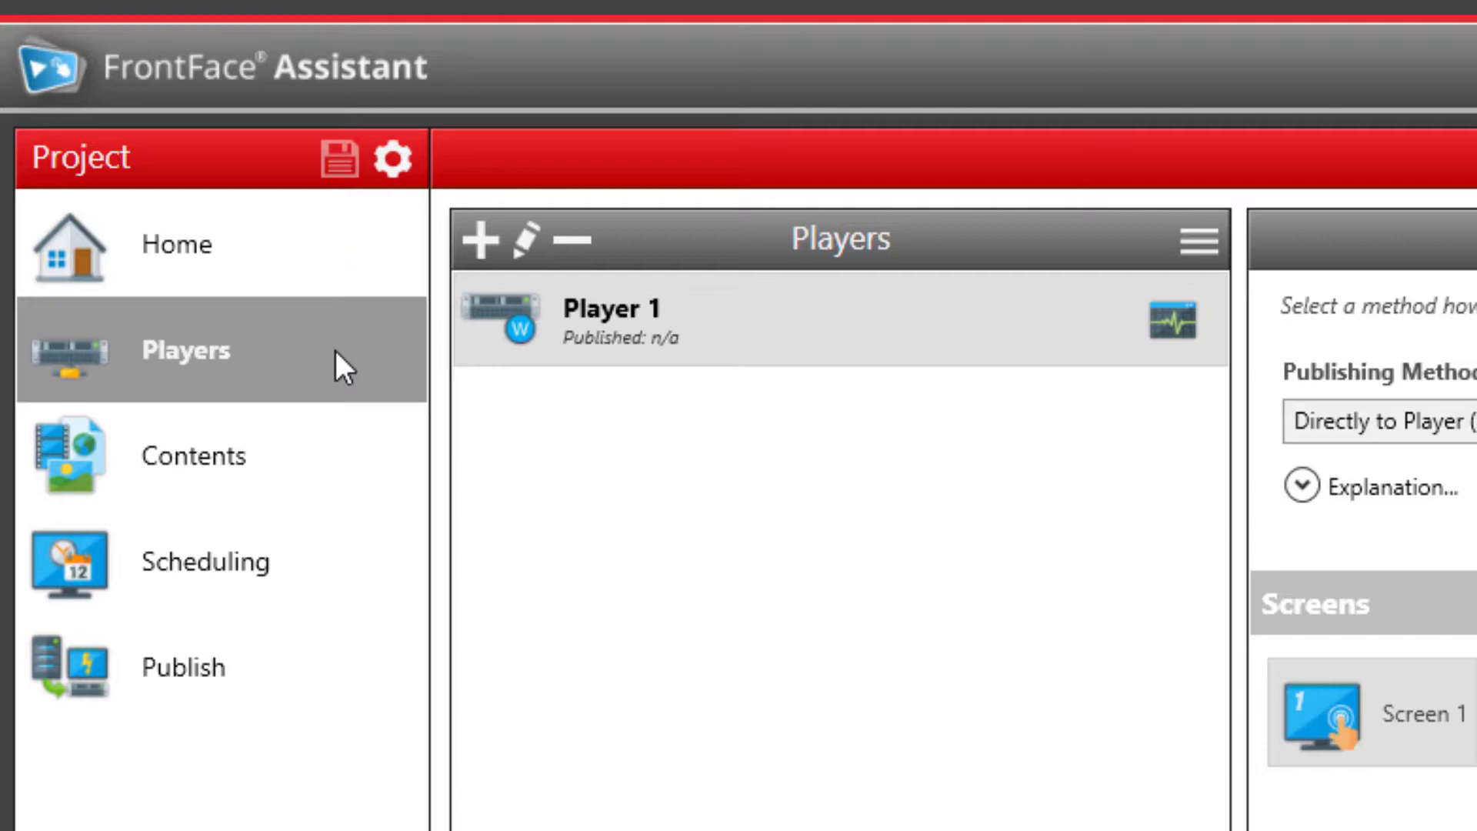
pyautogui.moveTo(343, 554)
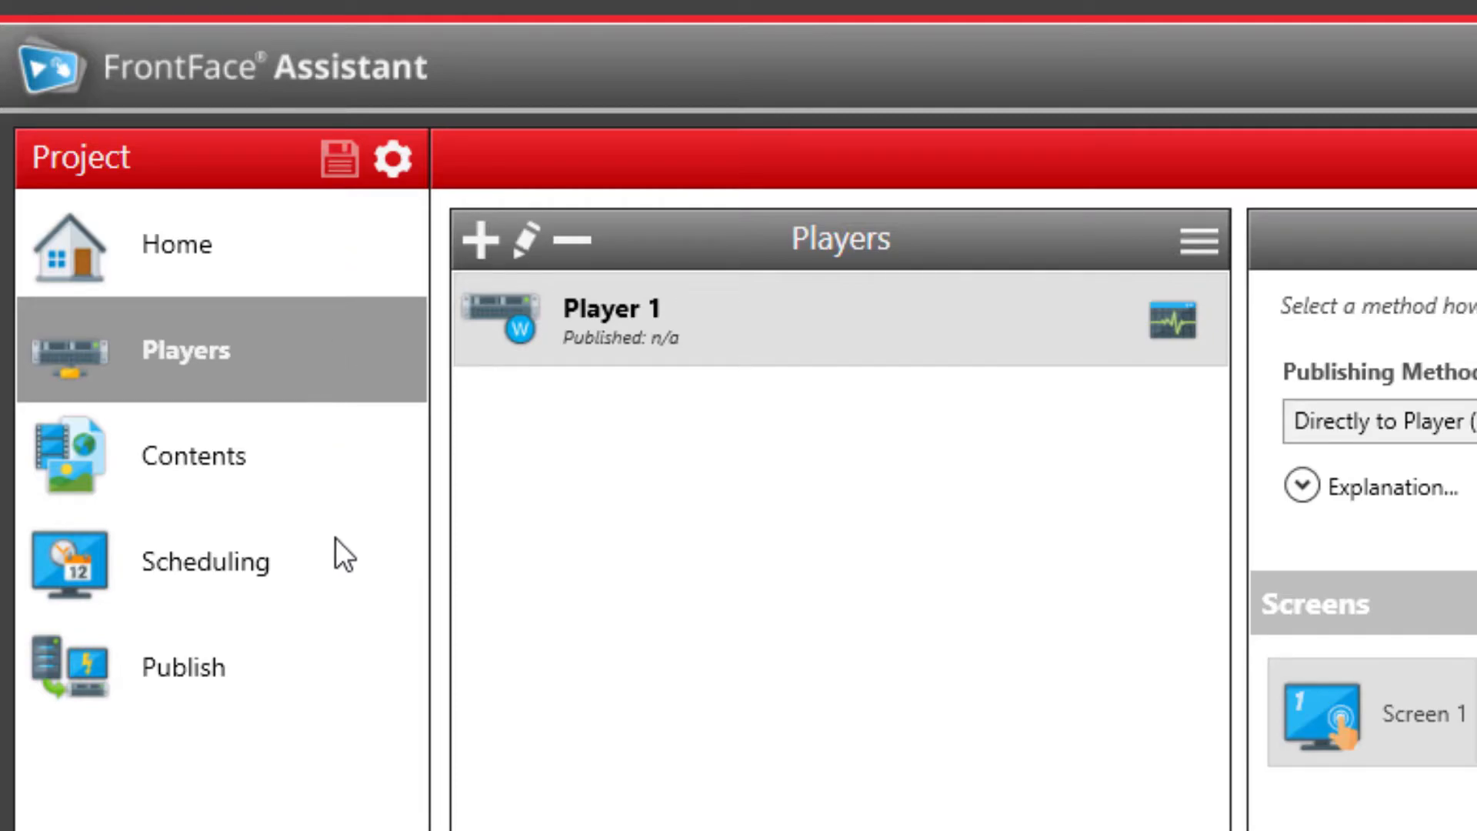
pyautogui.moveTo(326, 688)
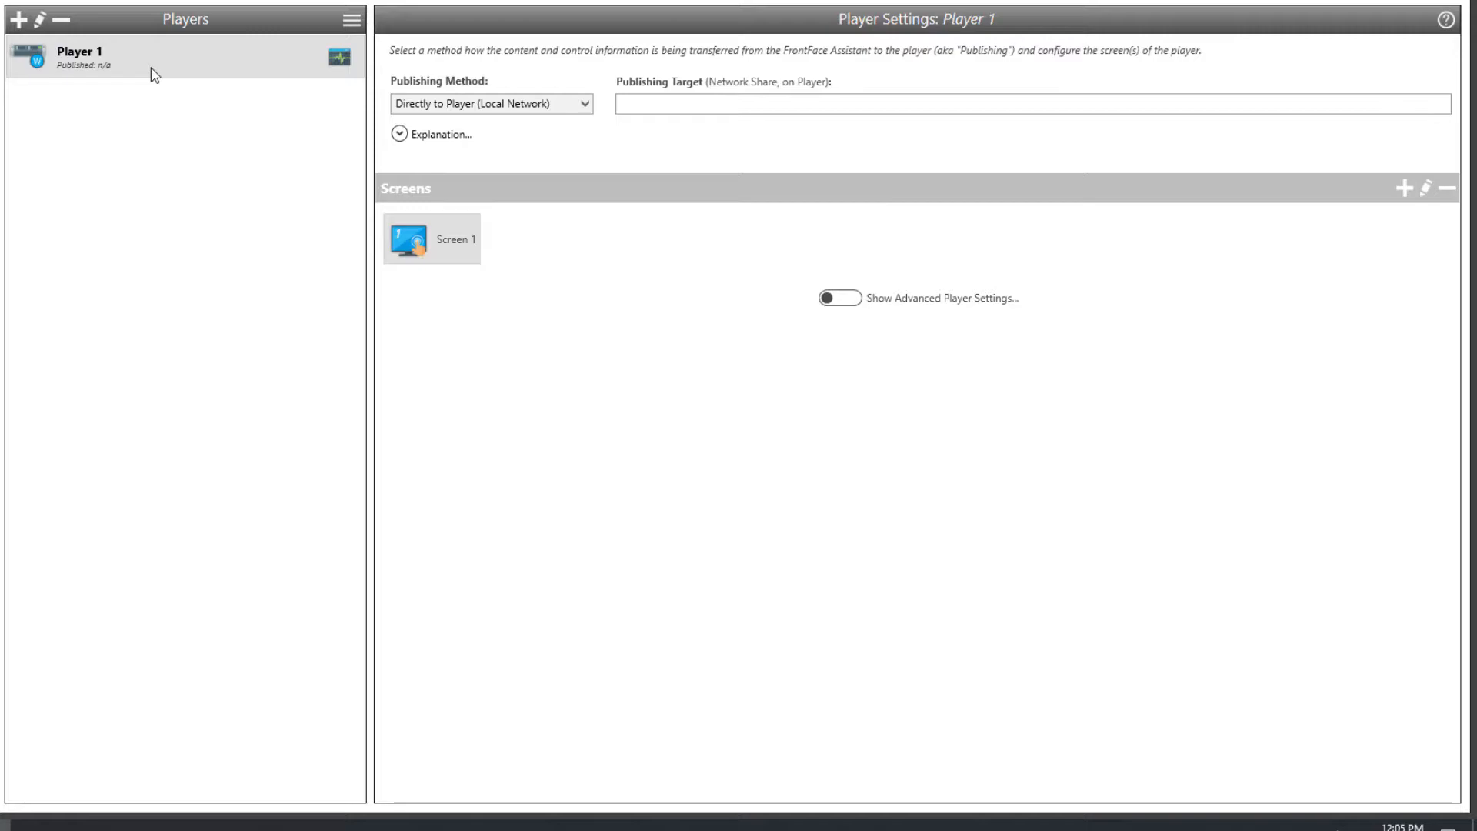
pyautogui.moveTo(462, 308)
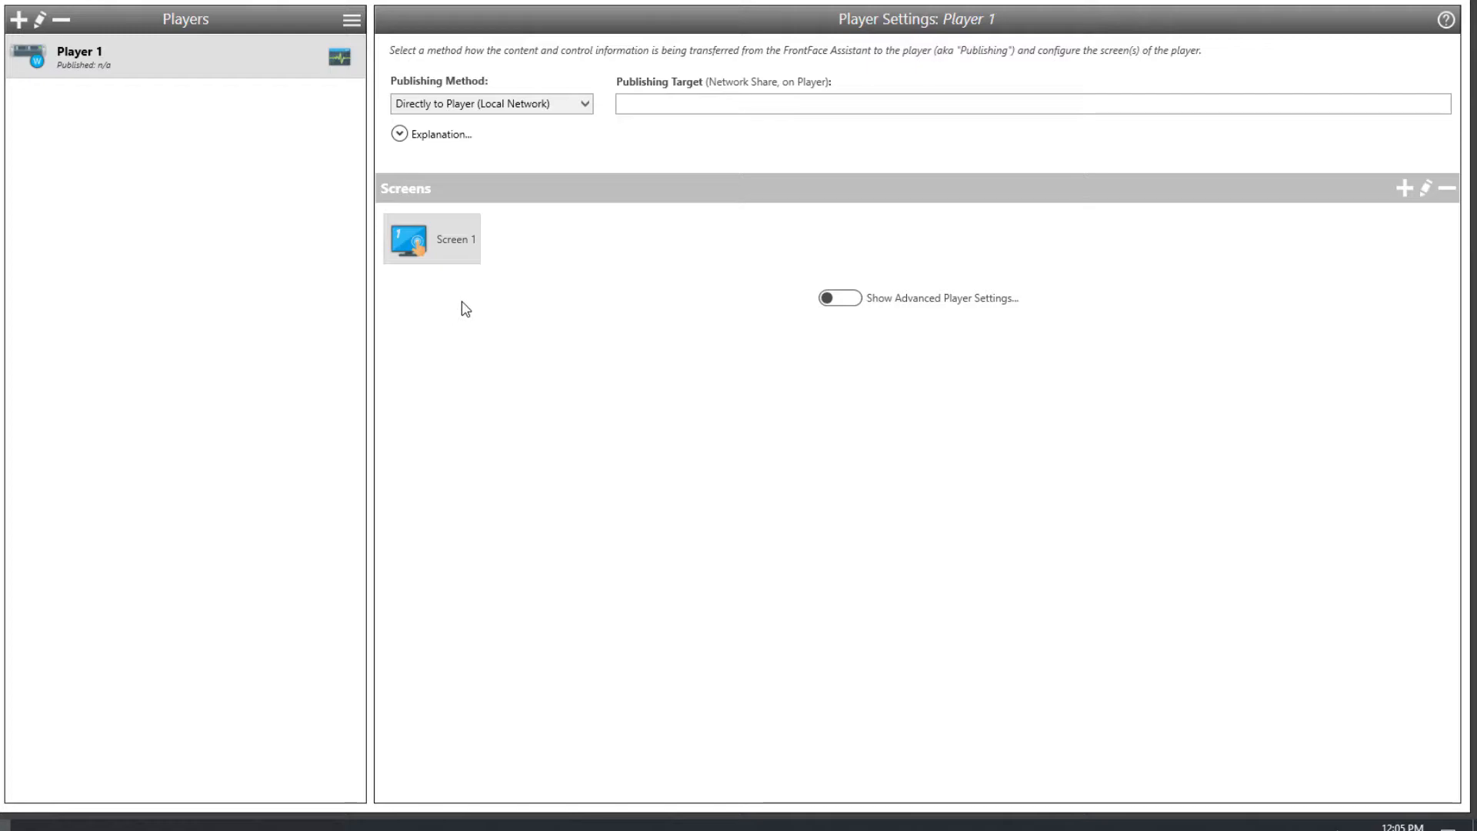
pyautogui.moveTo(458, 261)
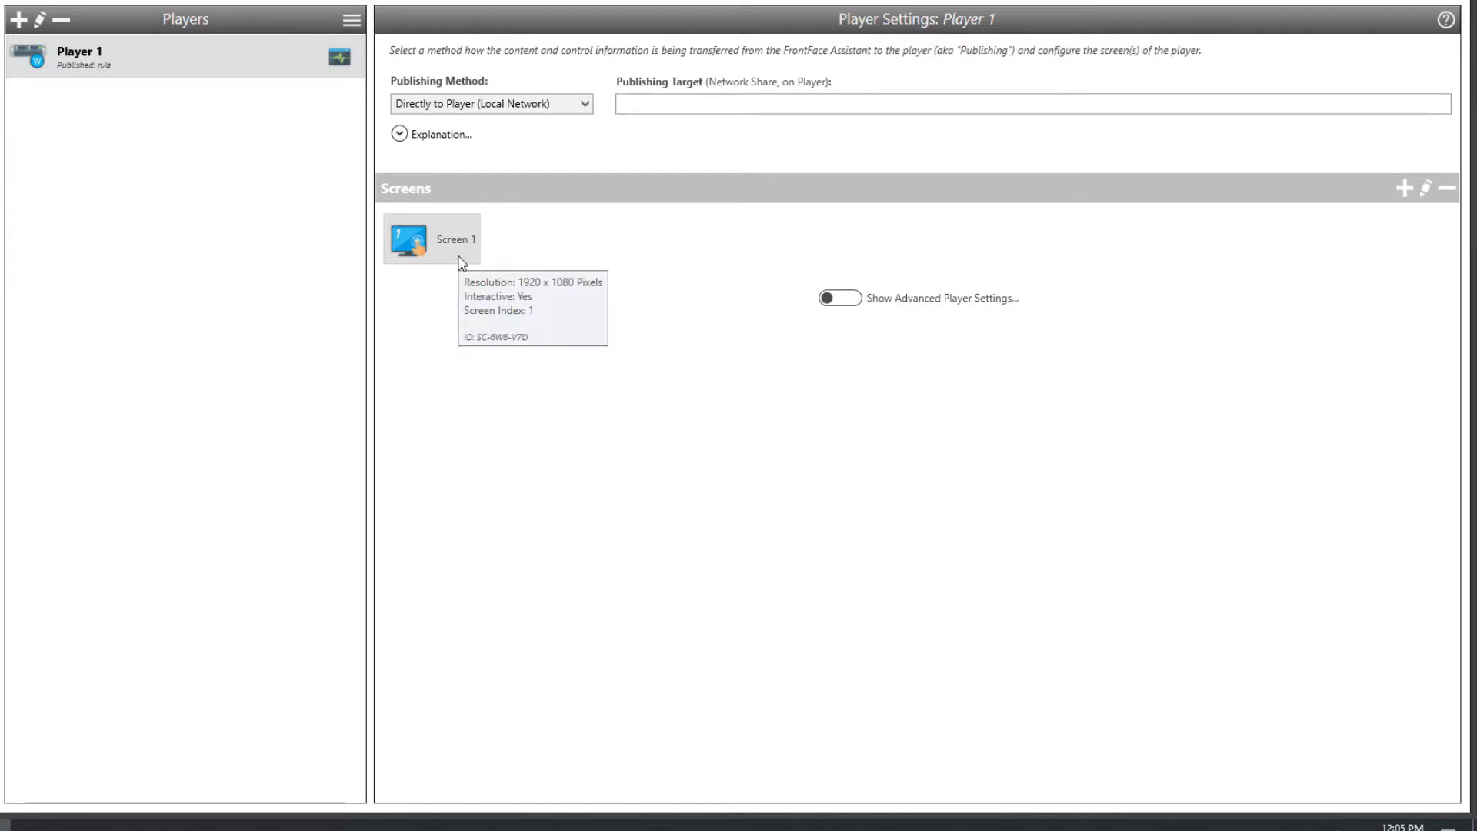
pyautogui.moveTo(454, 284)
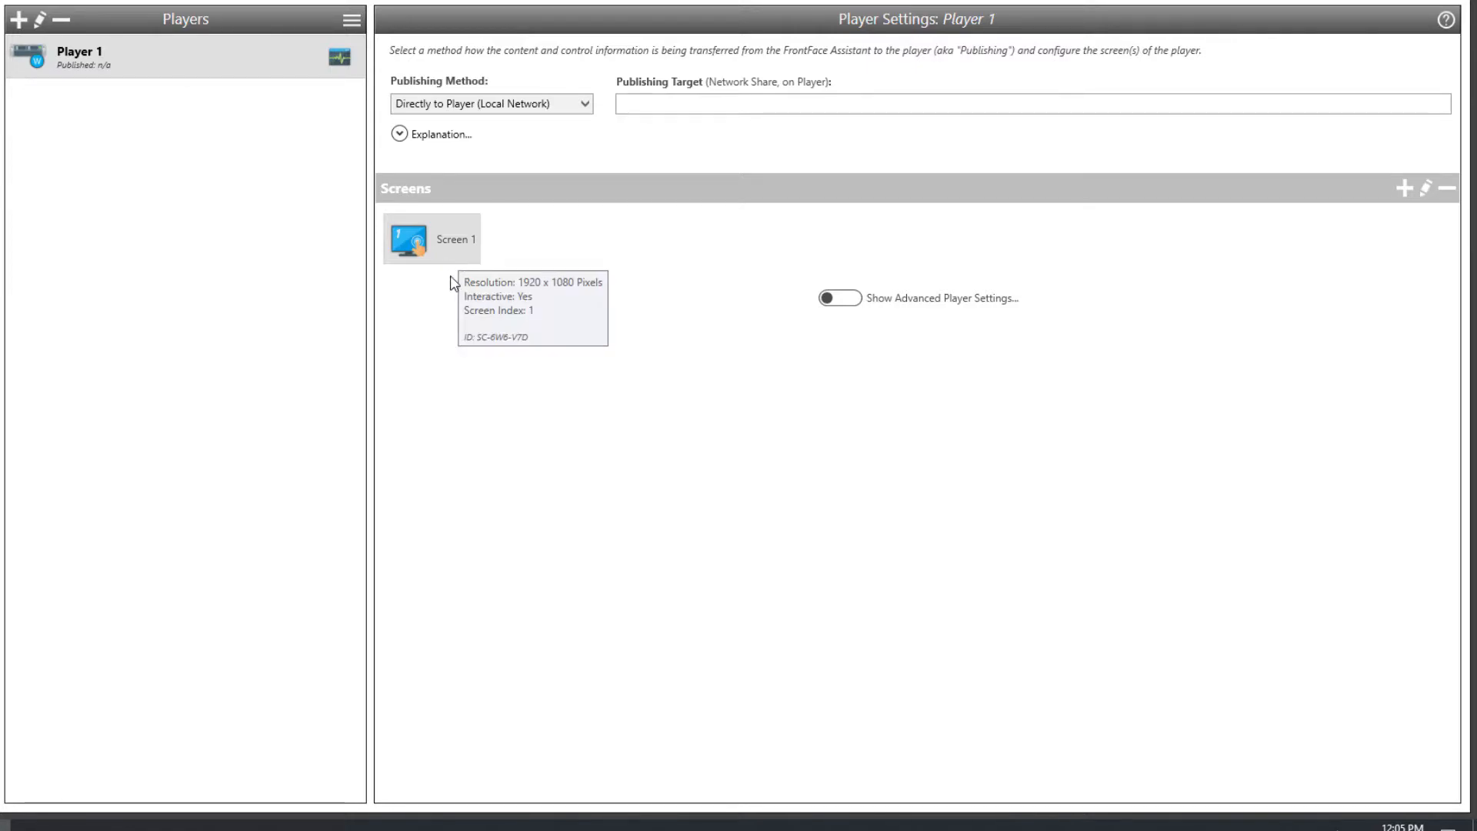
pyautogui.moveTo(1209, 284)
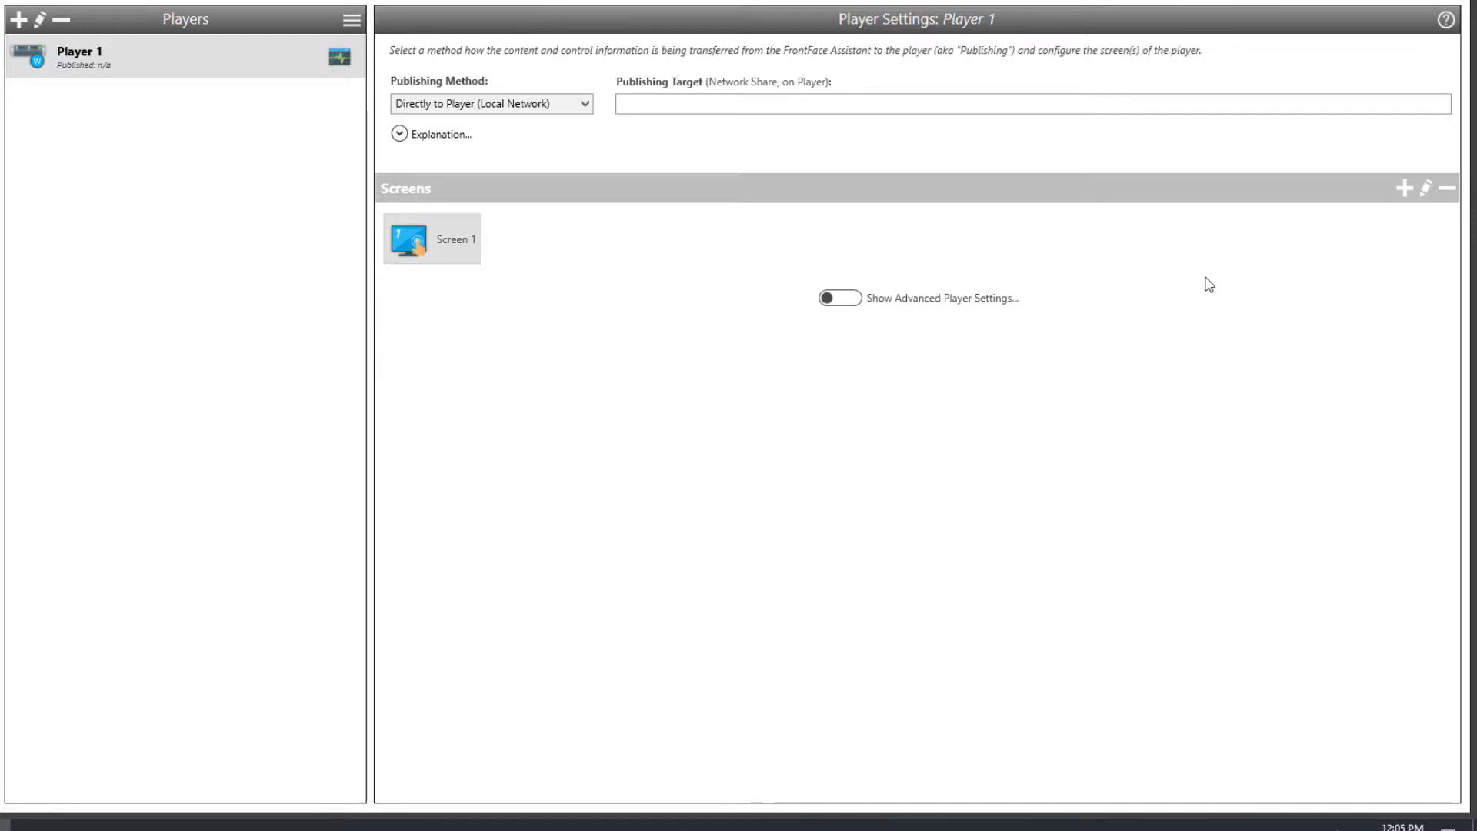
pyautogui.moveTo(1405, 188)
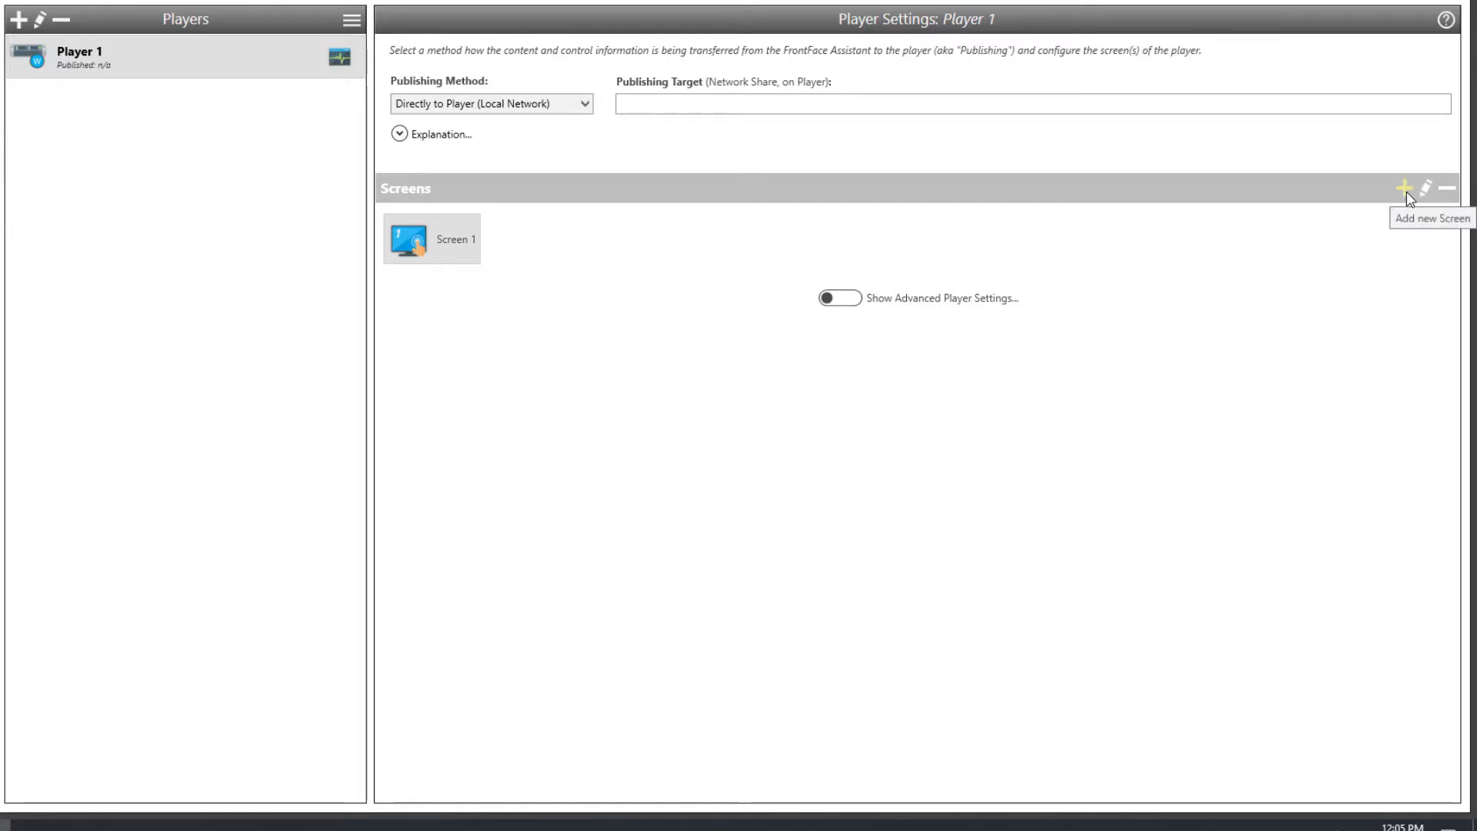
pyautogui.moveTo(211, 276)
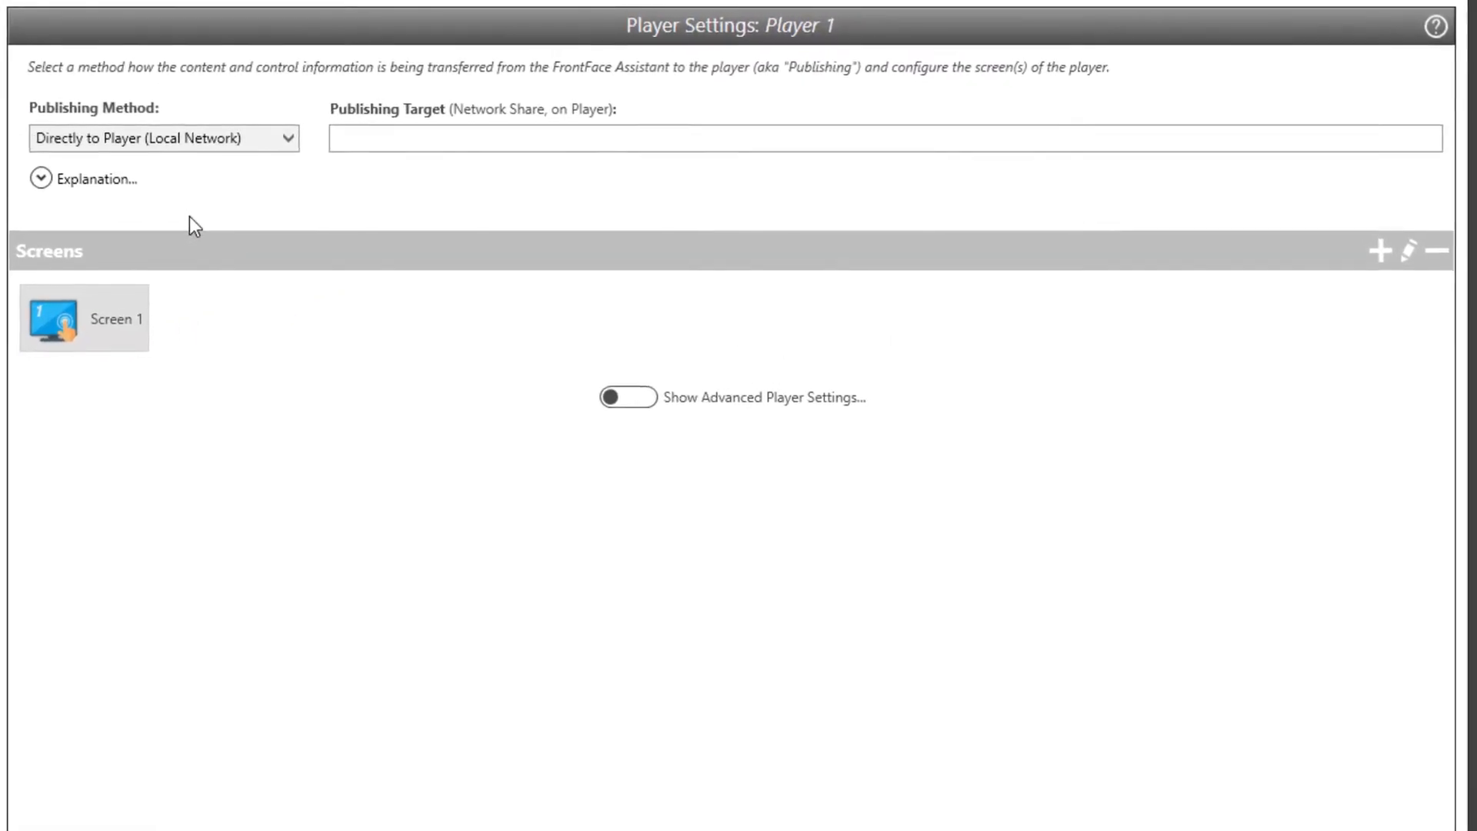
# Step: Keep 'Directly to Player (Local Network)' publishing and set the target to \\PLAYER-PC1\FrontFace\
pyautogui.click(39, 179)
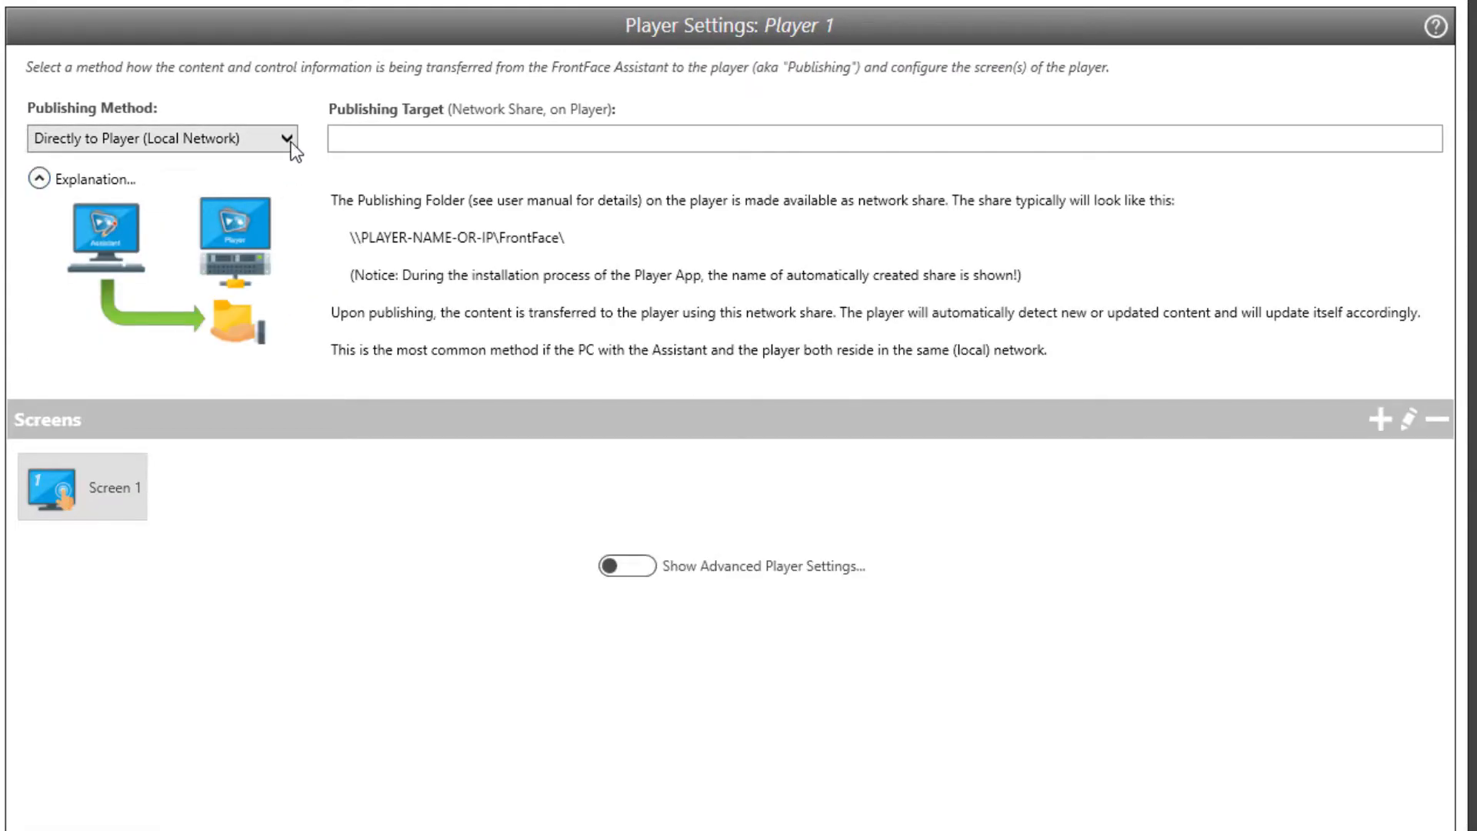
pyautogui.click(160, 138)
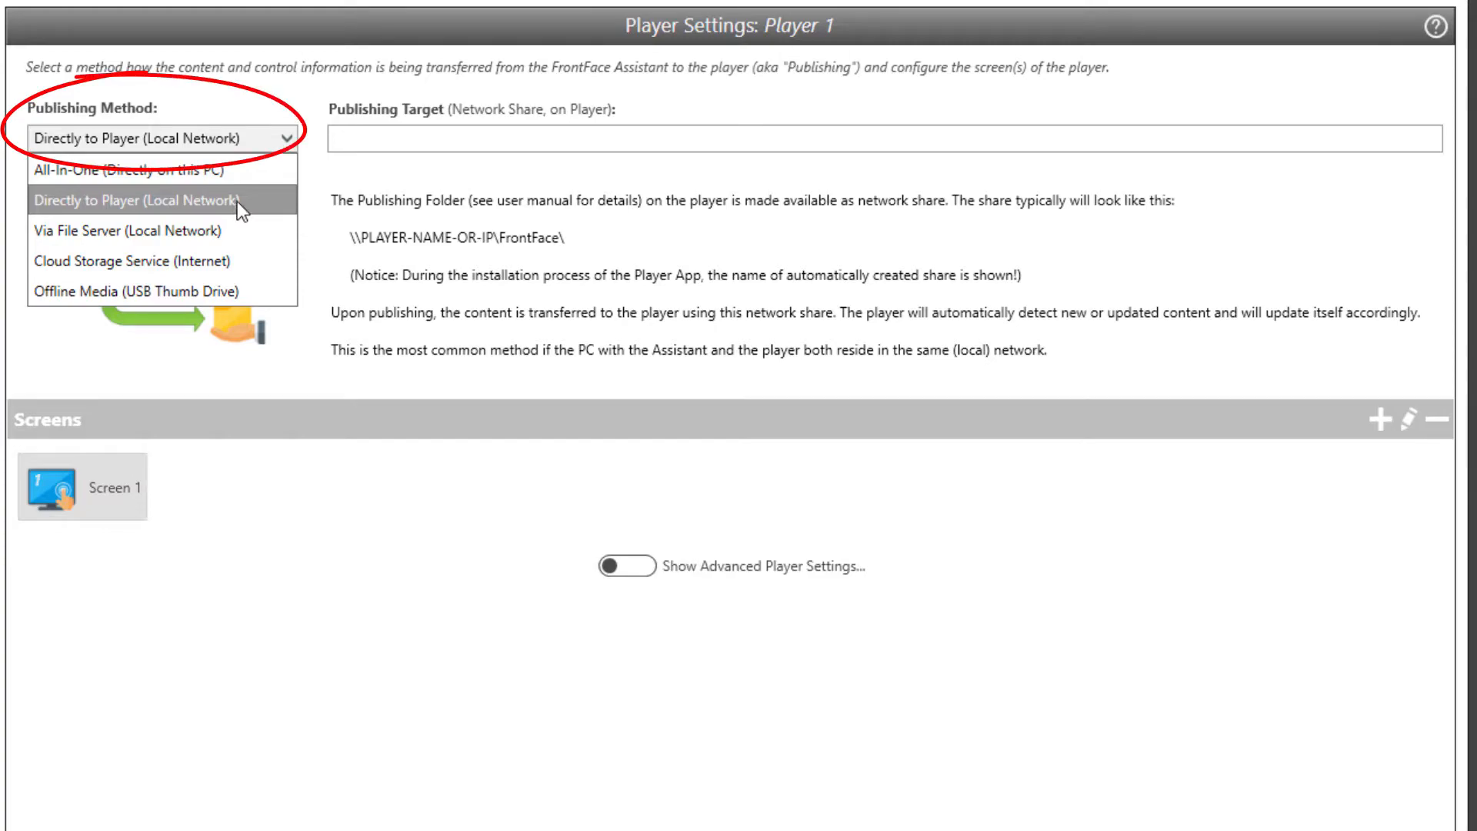
pyautogui.click(151, 200)
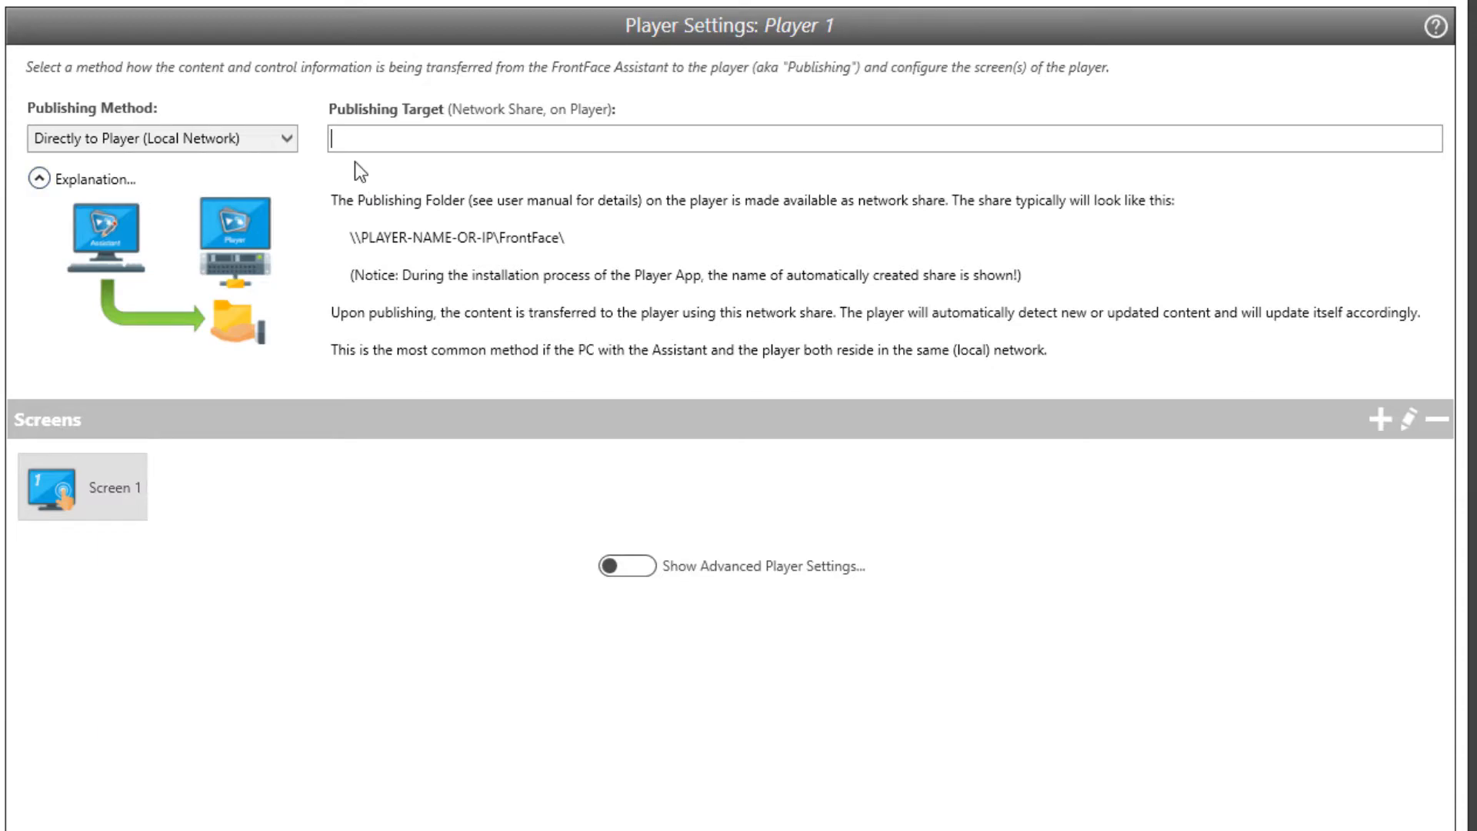
pyautogui.write('\\\\PLAY')
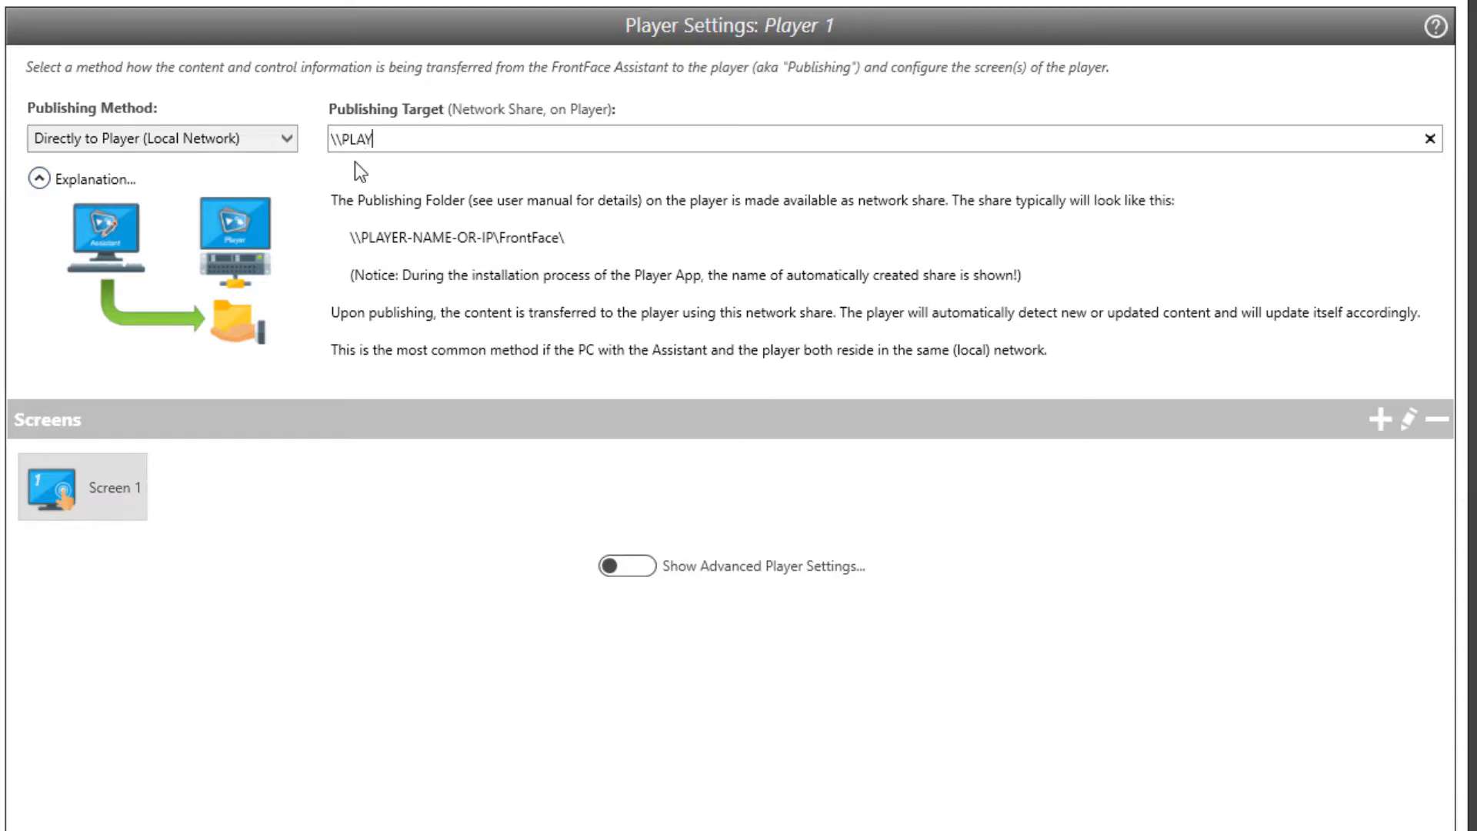
pyautogui.write('ER-PC1\\Fr')
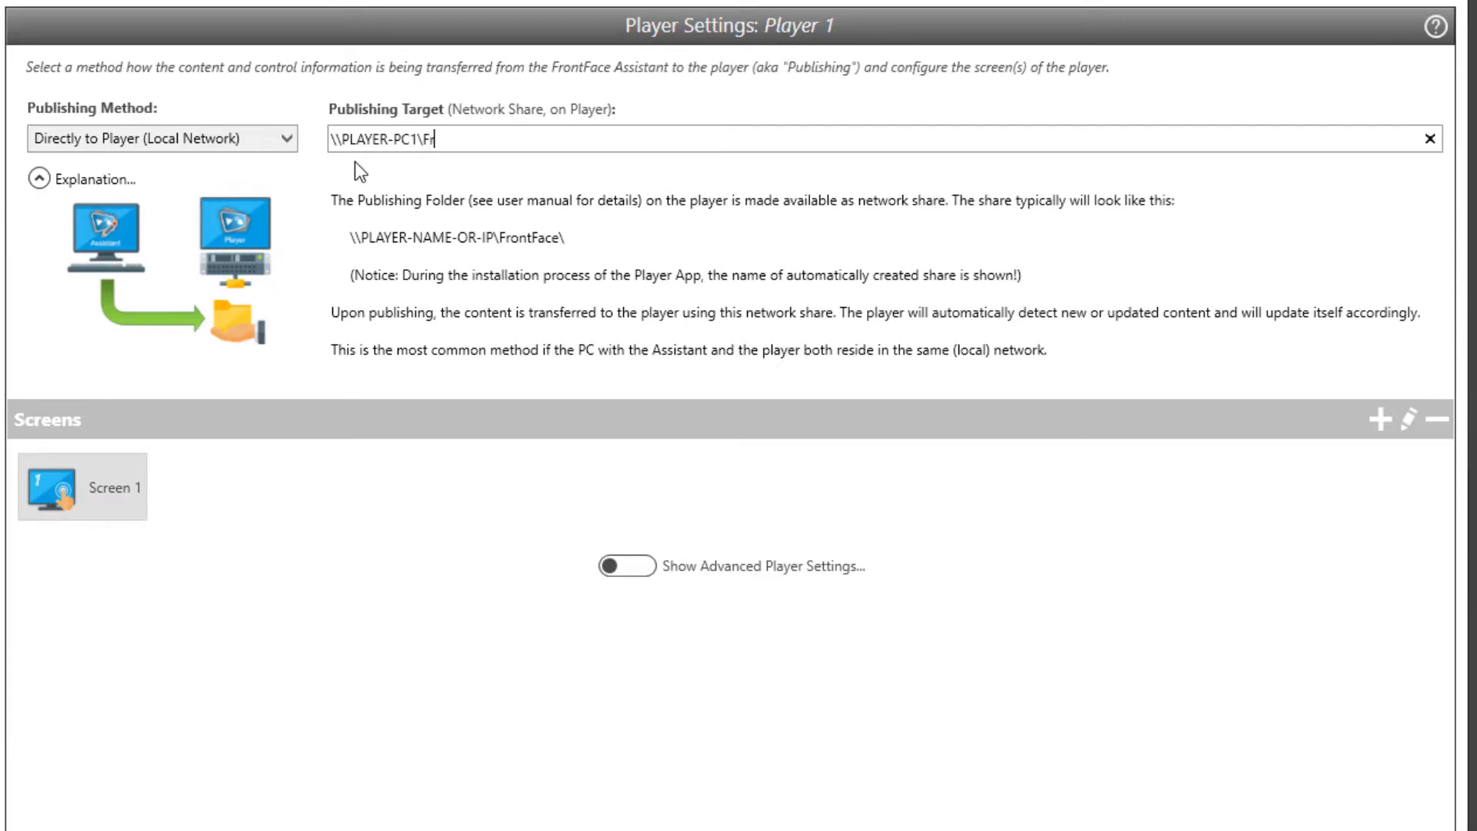
pyautogui.write('ontFa')
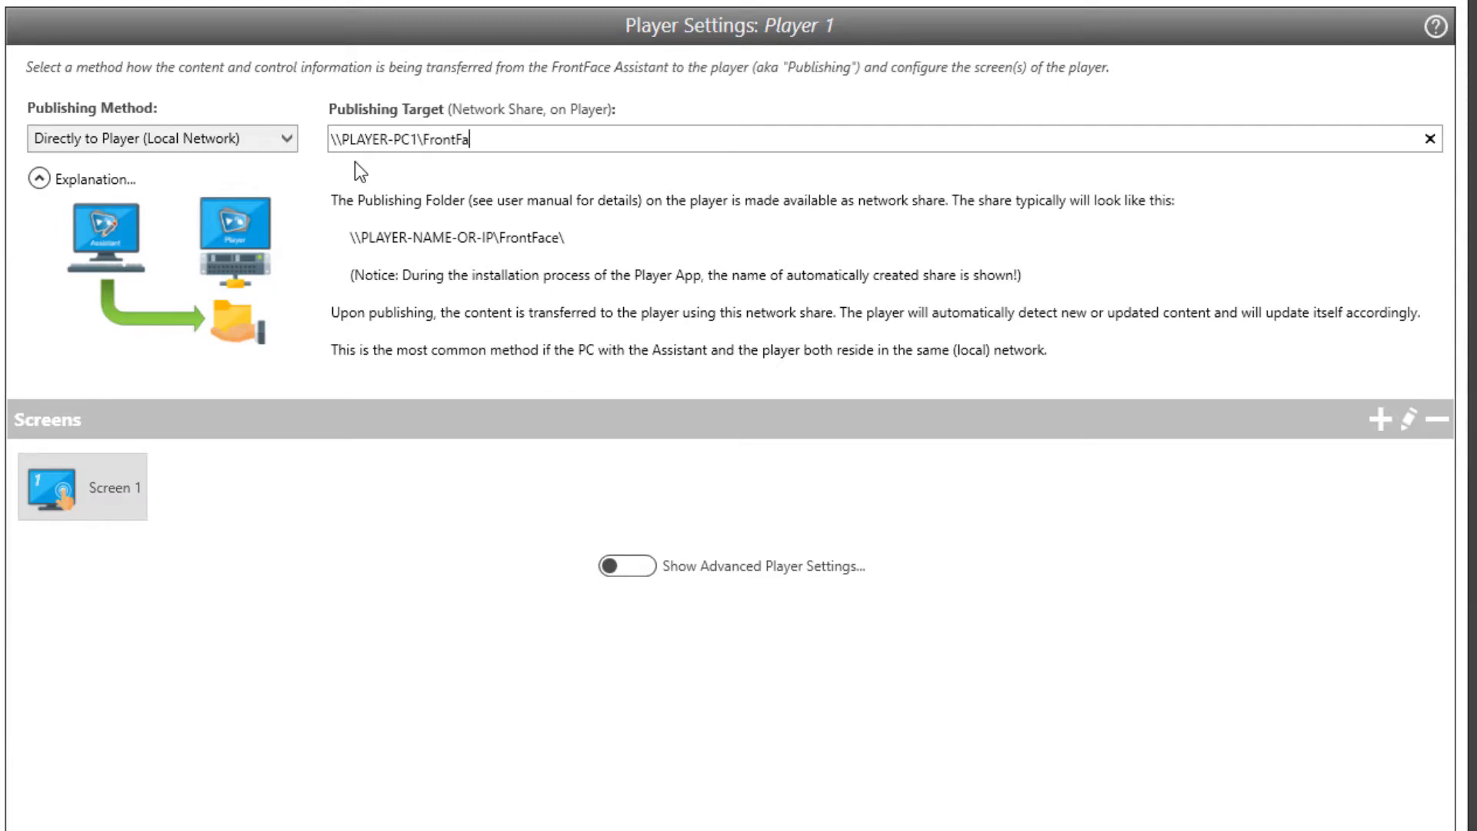
pyautogui.write('ce\\')
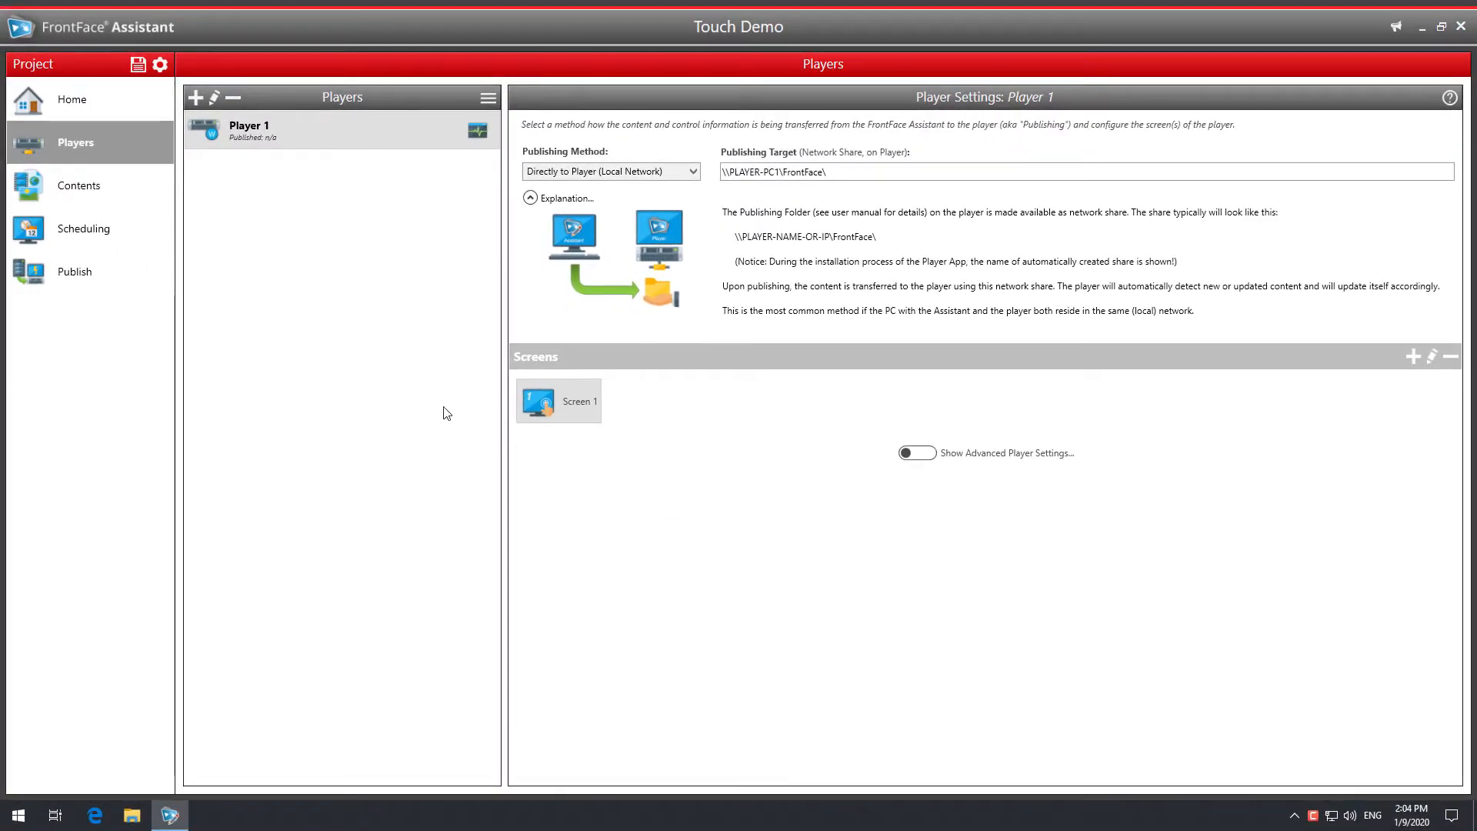
# Step: Switch to Contents, where Touch Menu 1 is listed under Playlists & Menus
pyautogui.click(80, 185)
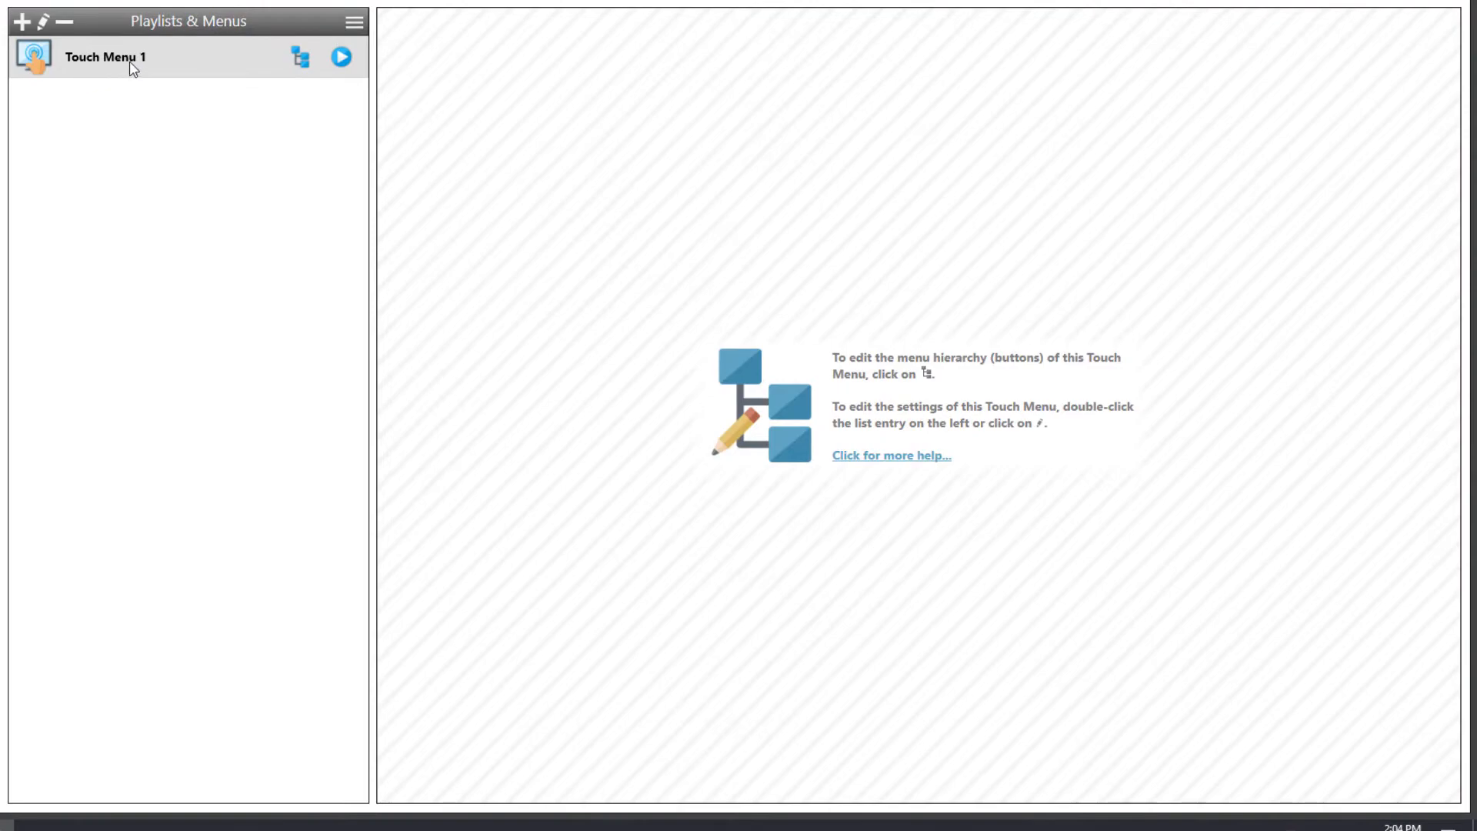
pyautogui.moveTo(98, 83)
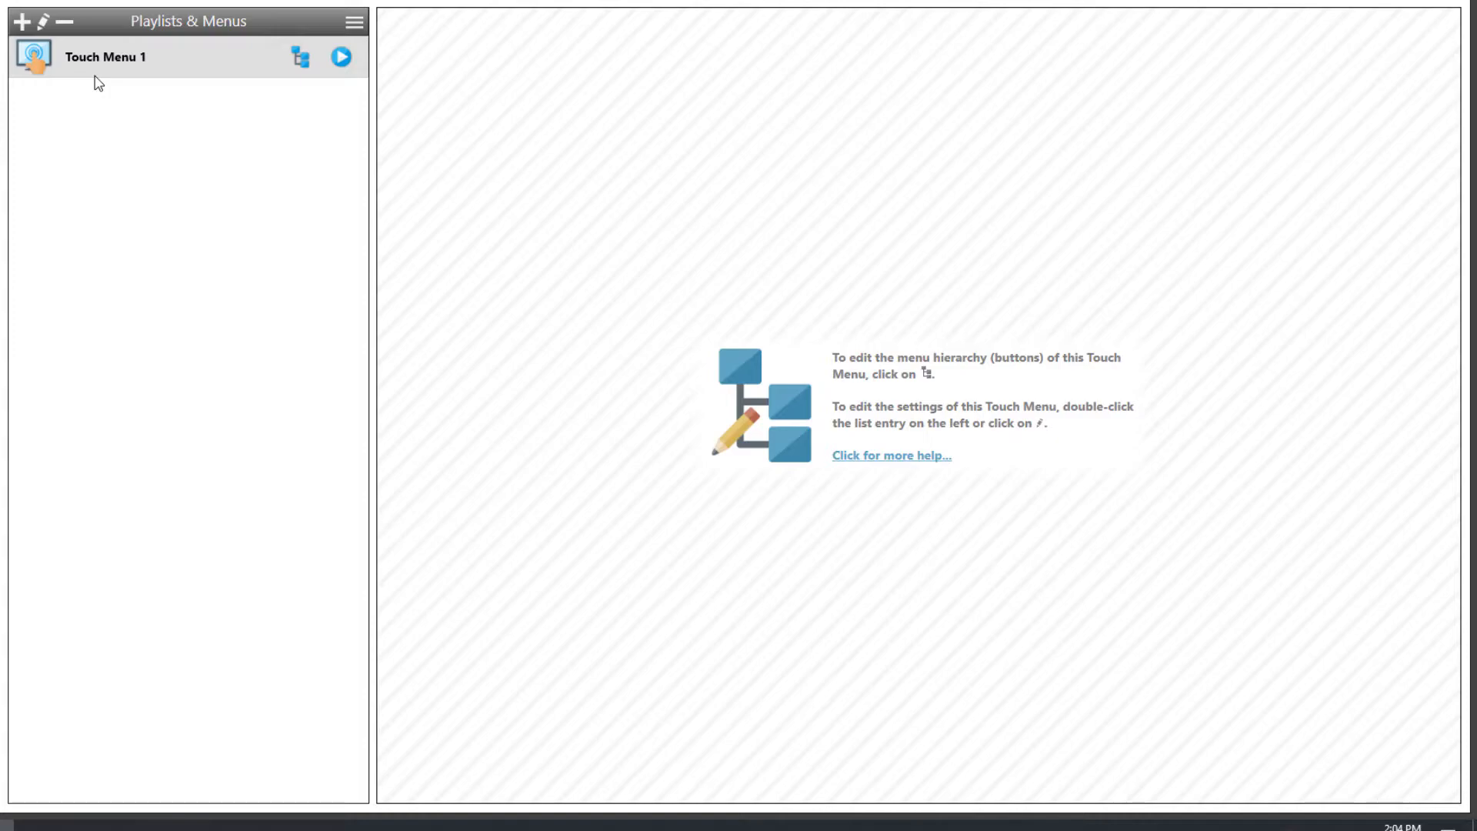
pyautogui.moveTo(111, 101)
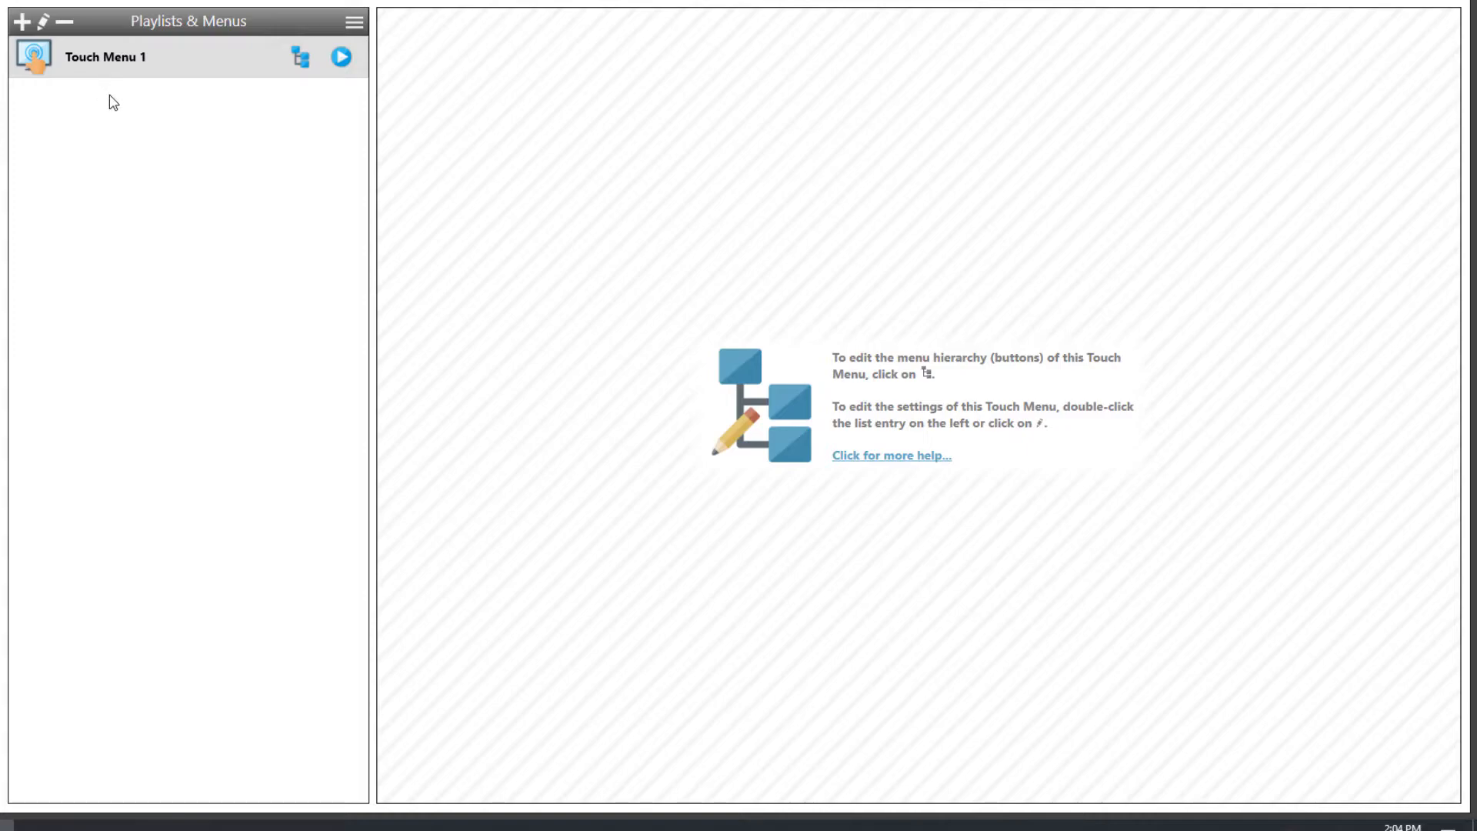
pyautogui.moveTo(100, 98)
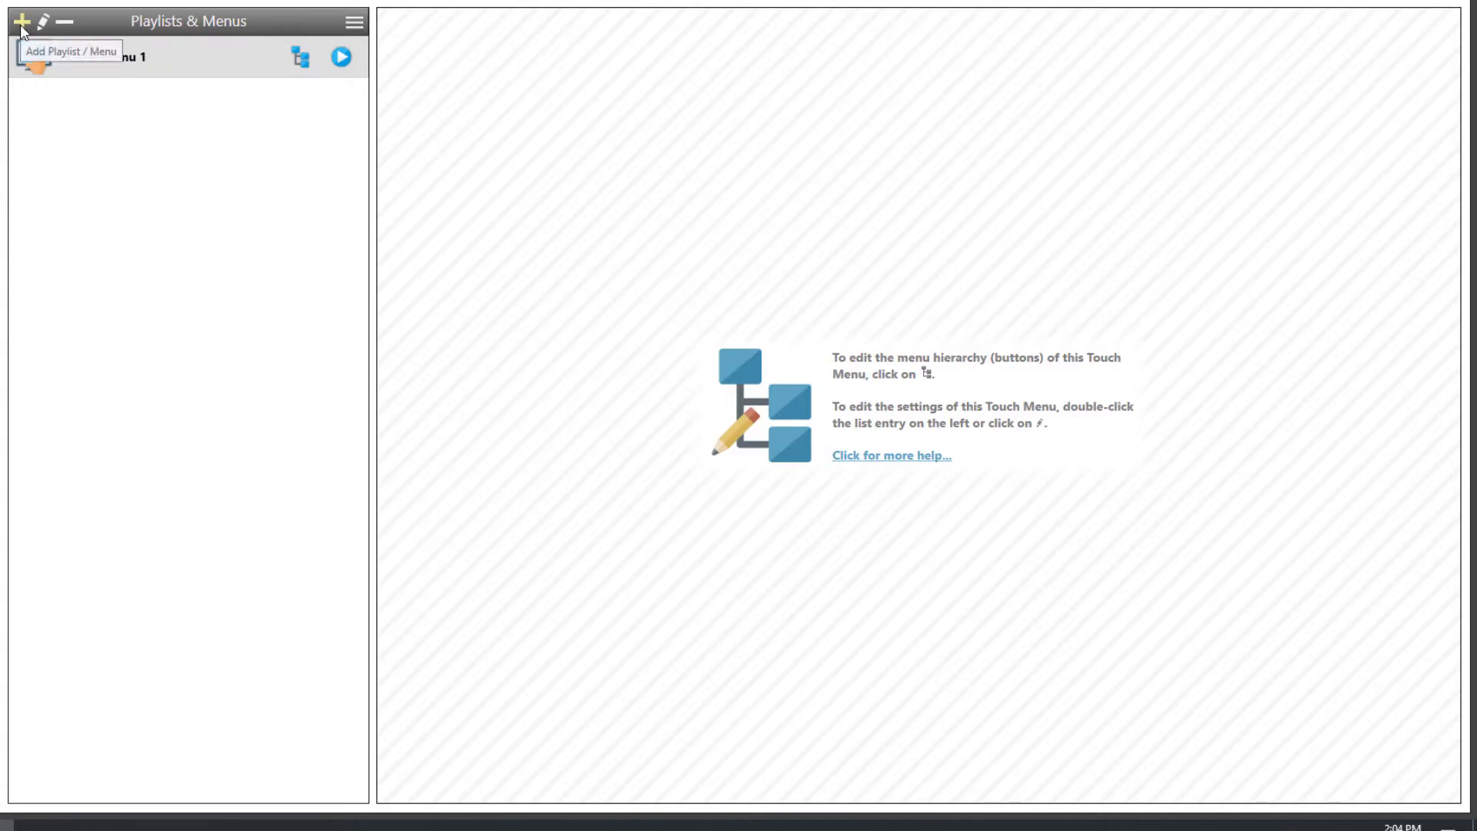
pyautogui.click(17, 21)
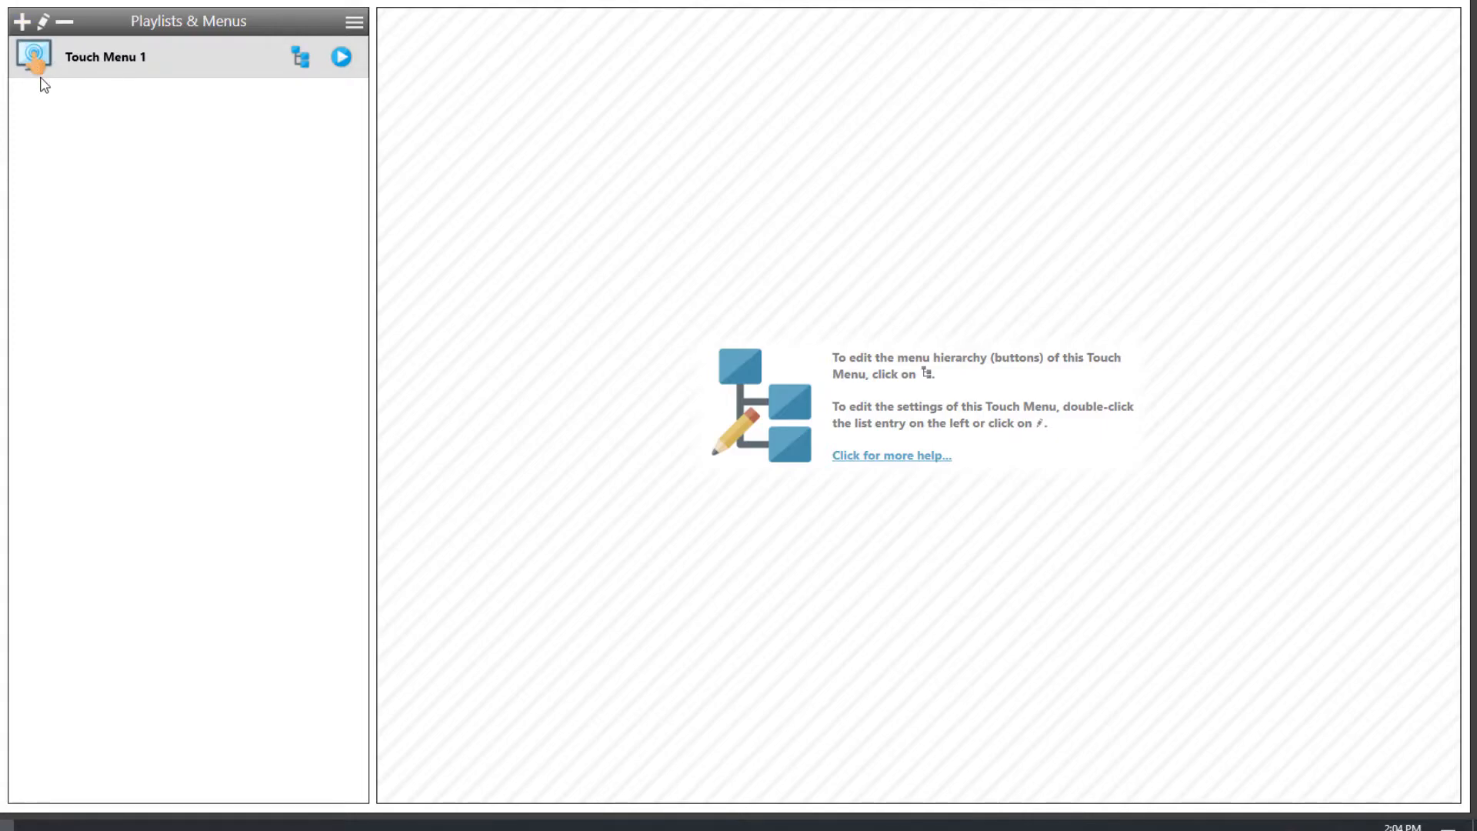
pyautogui.moveTo(43, 22)
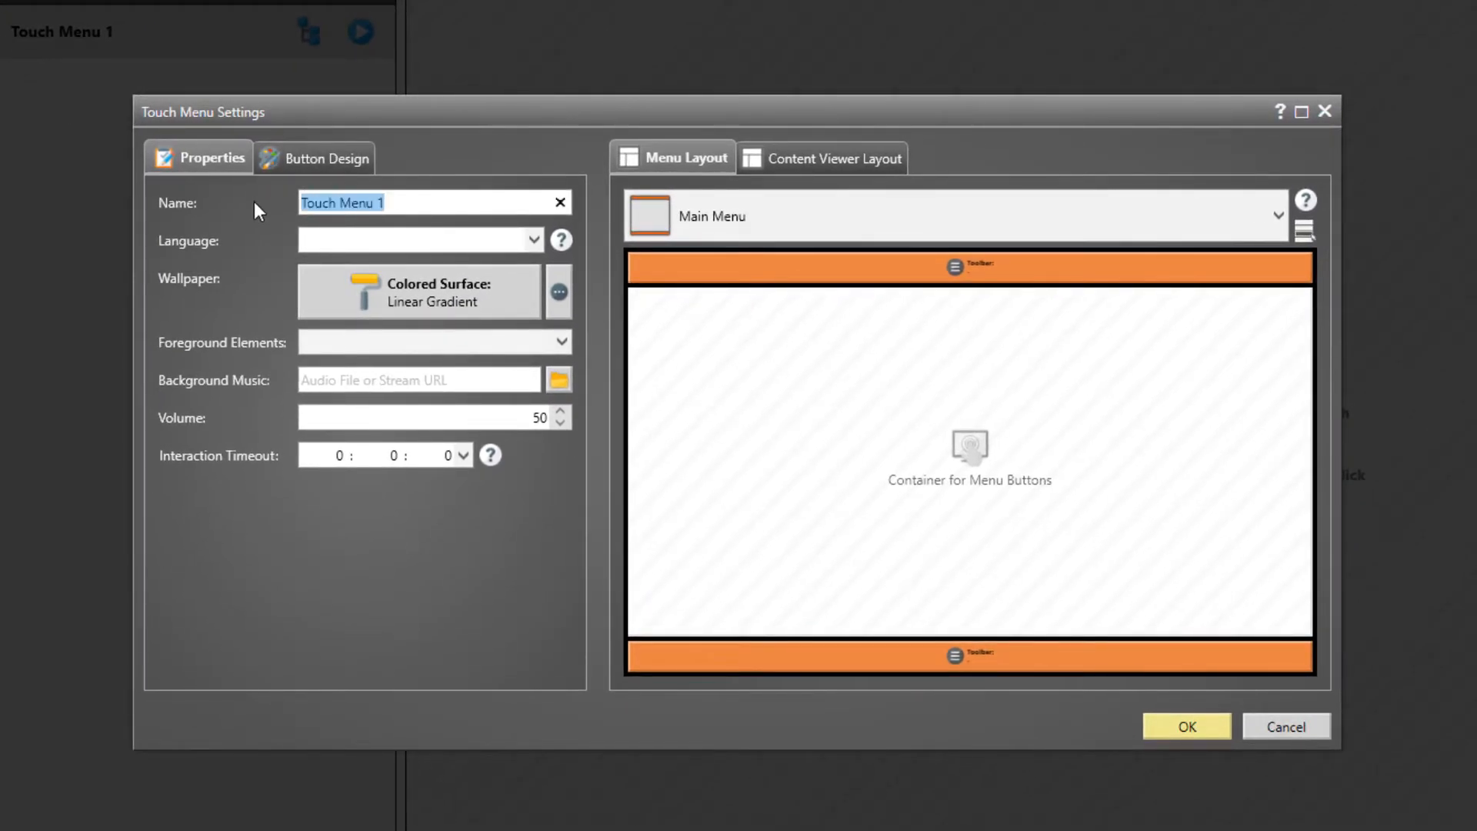
# Step: Name the menu 'My Touch Menu', keep Main Menu layout, and confirm the BACK/HOME/LANGUAGE toolbar
pyautogui.write('My Tou')
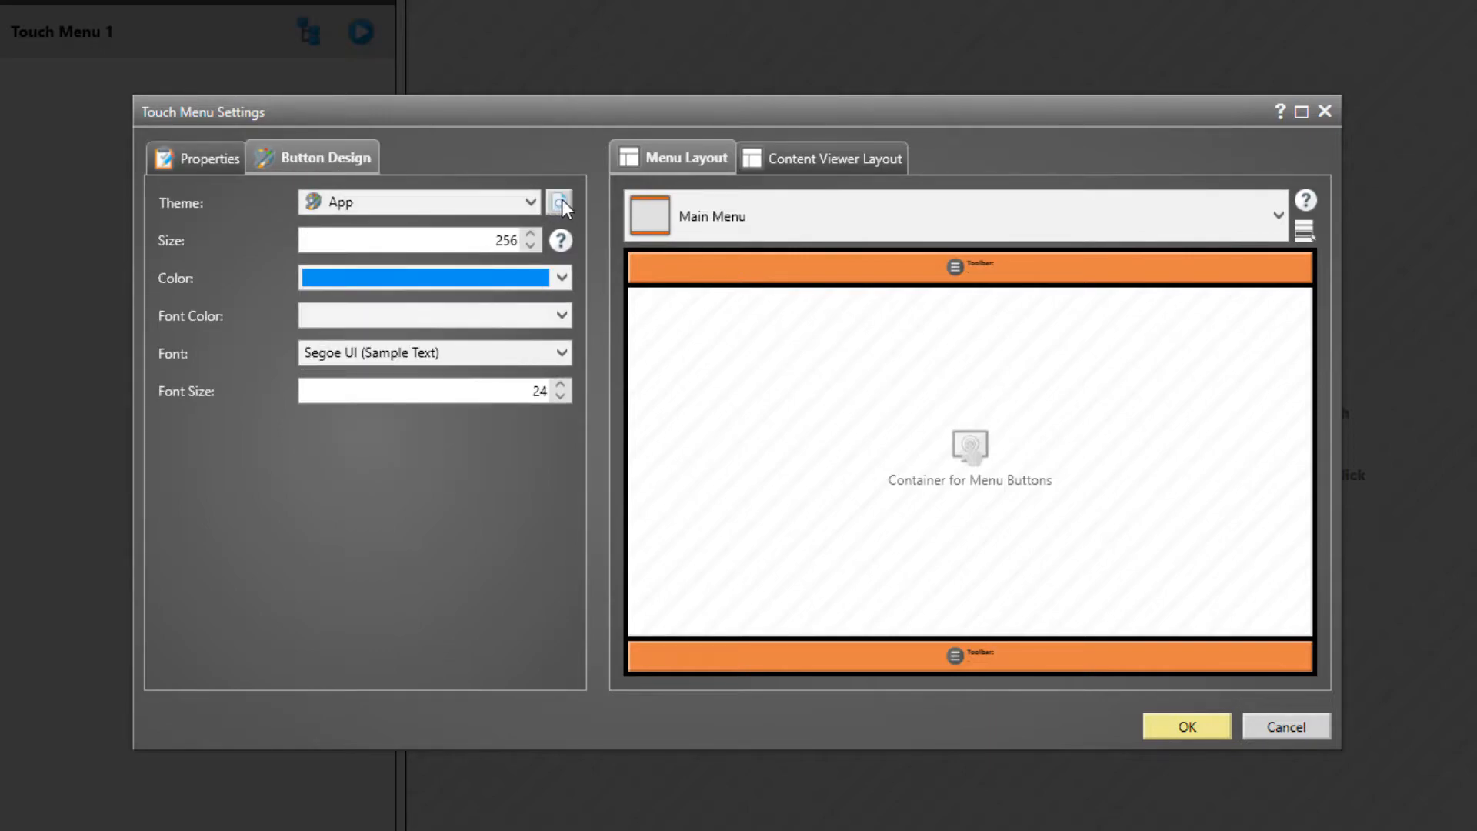
pyautogui.click(558, 201)
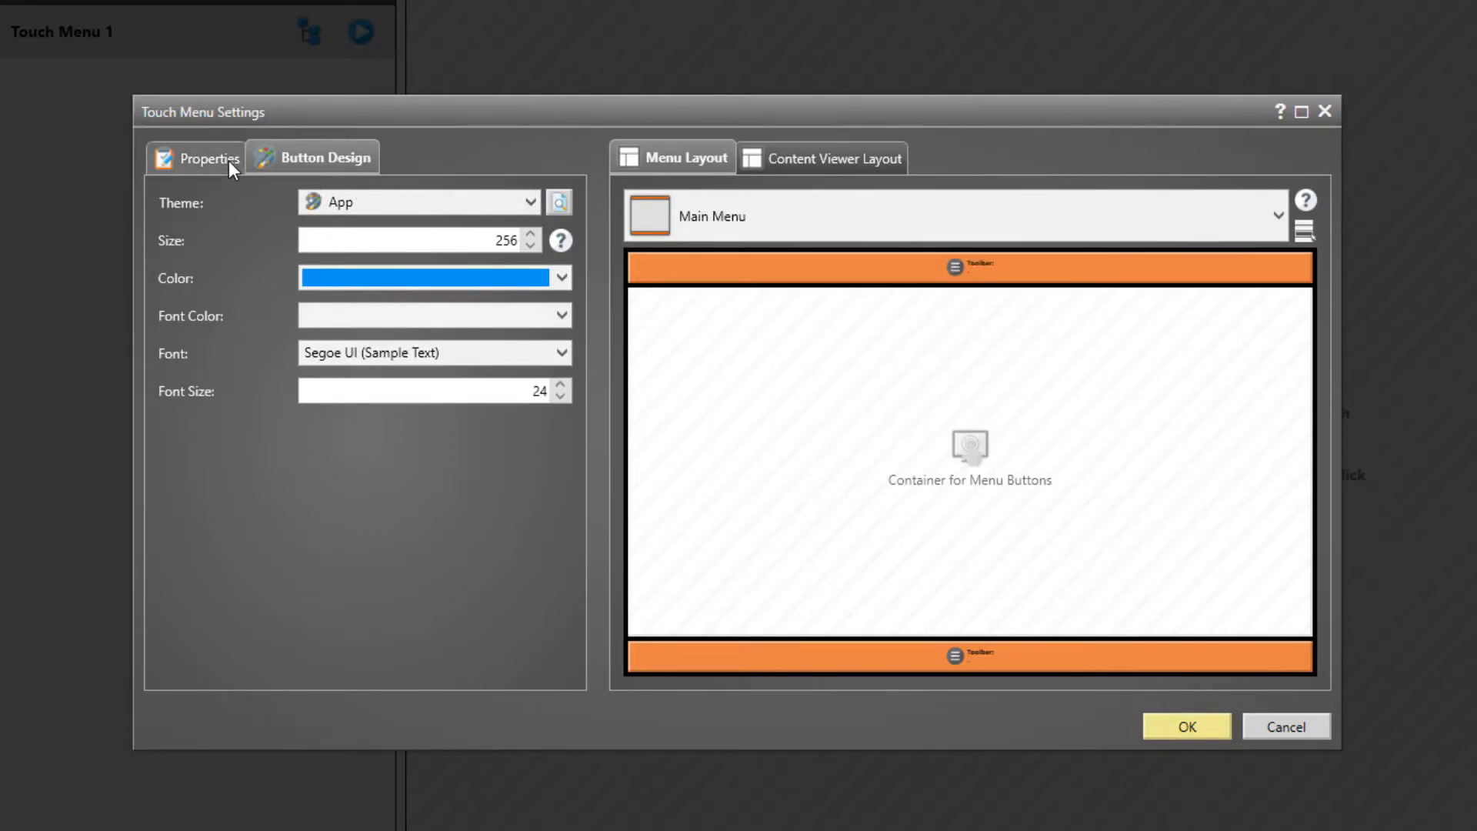
pyautogui.click(195, 156)
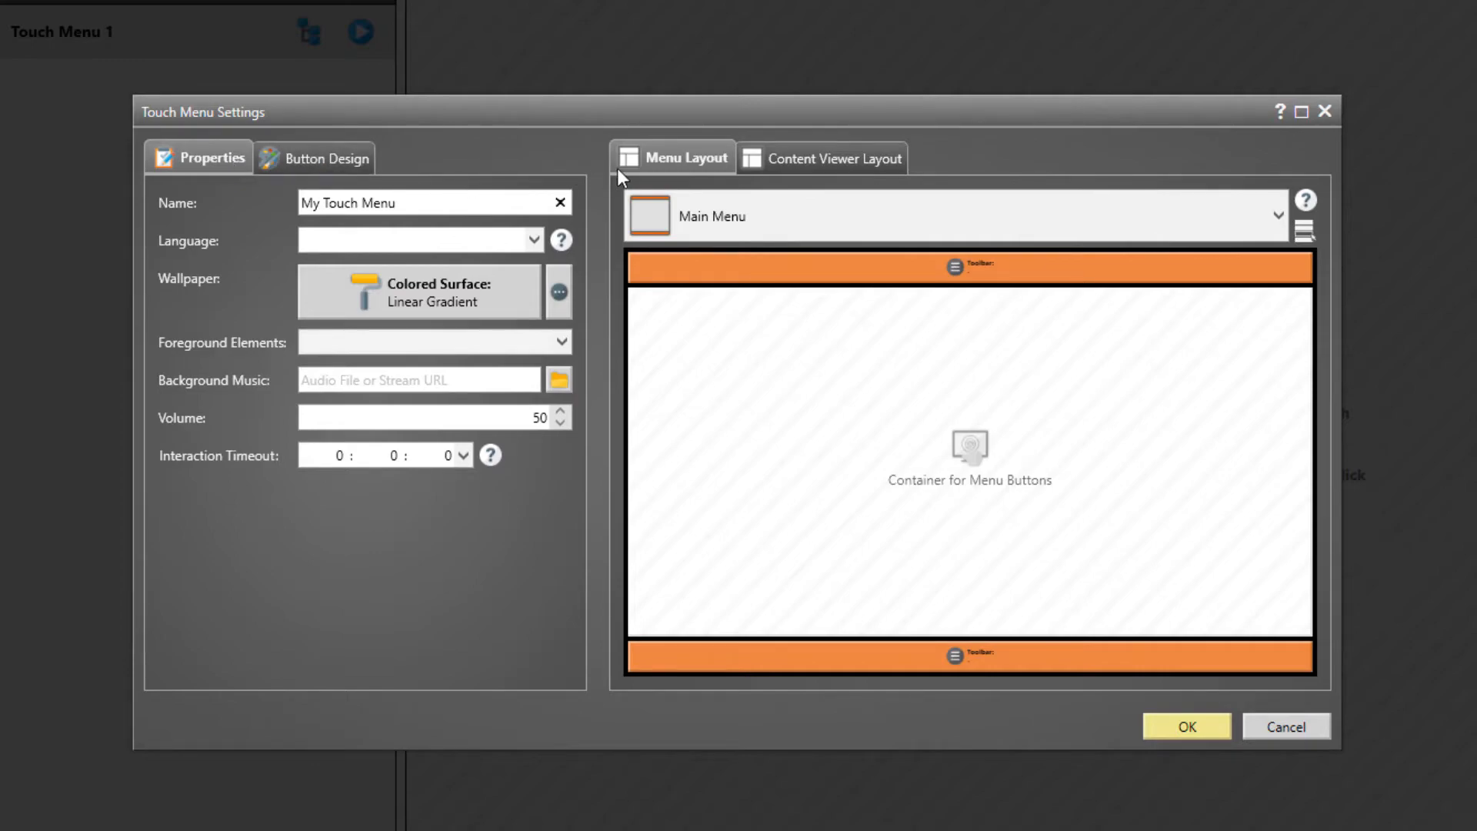
pyautogui.click(672, 157)
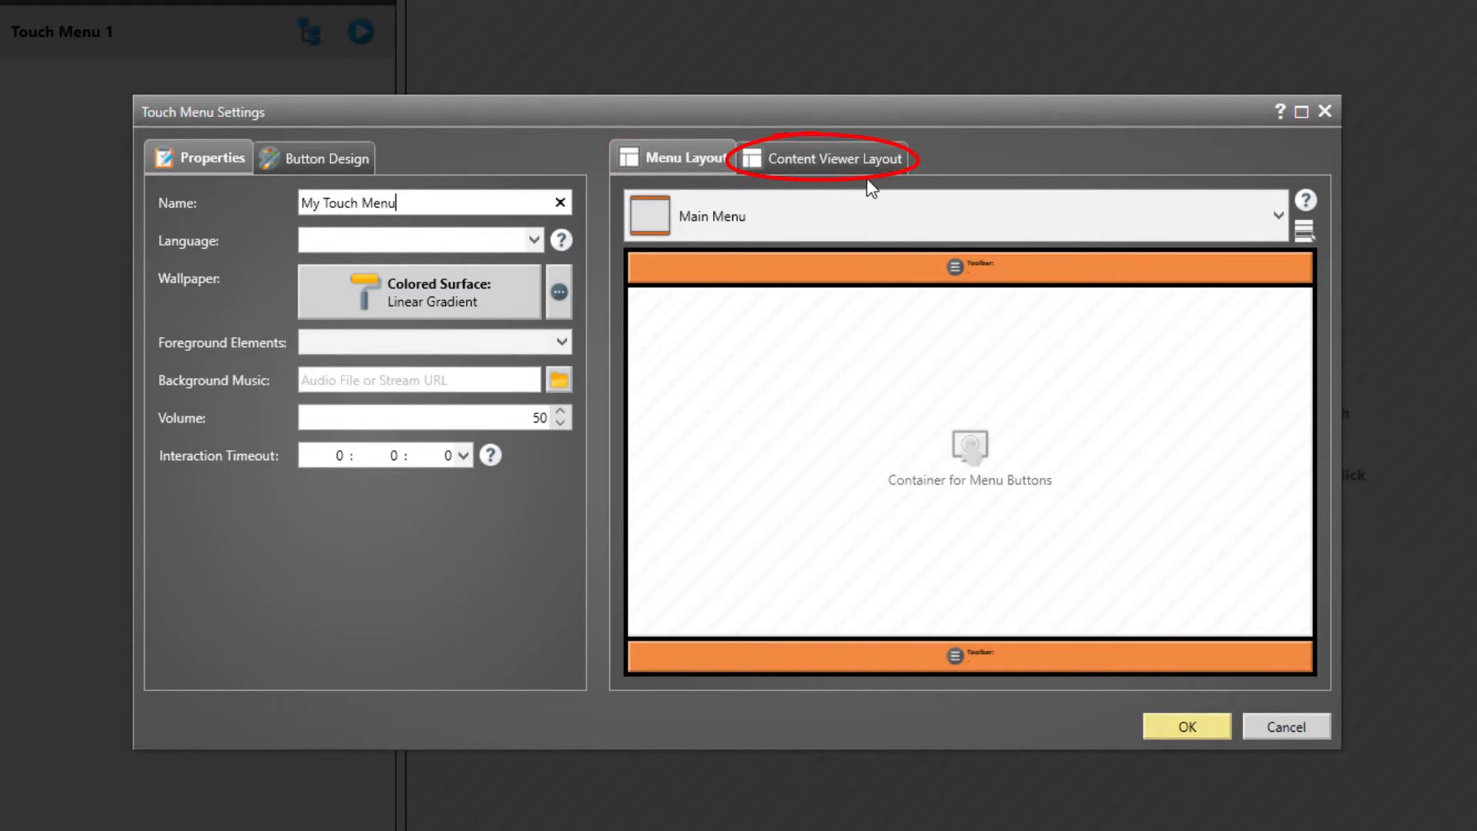
pyautogui.moveTo(1023, 205)
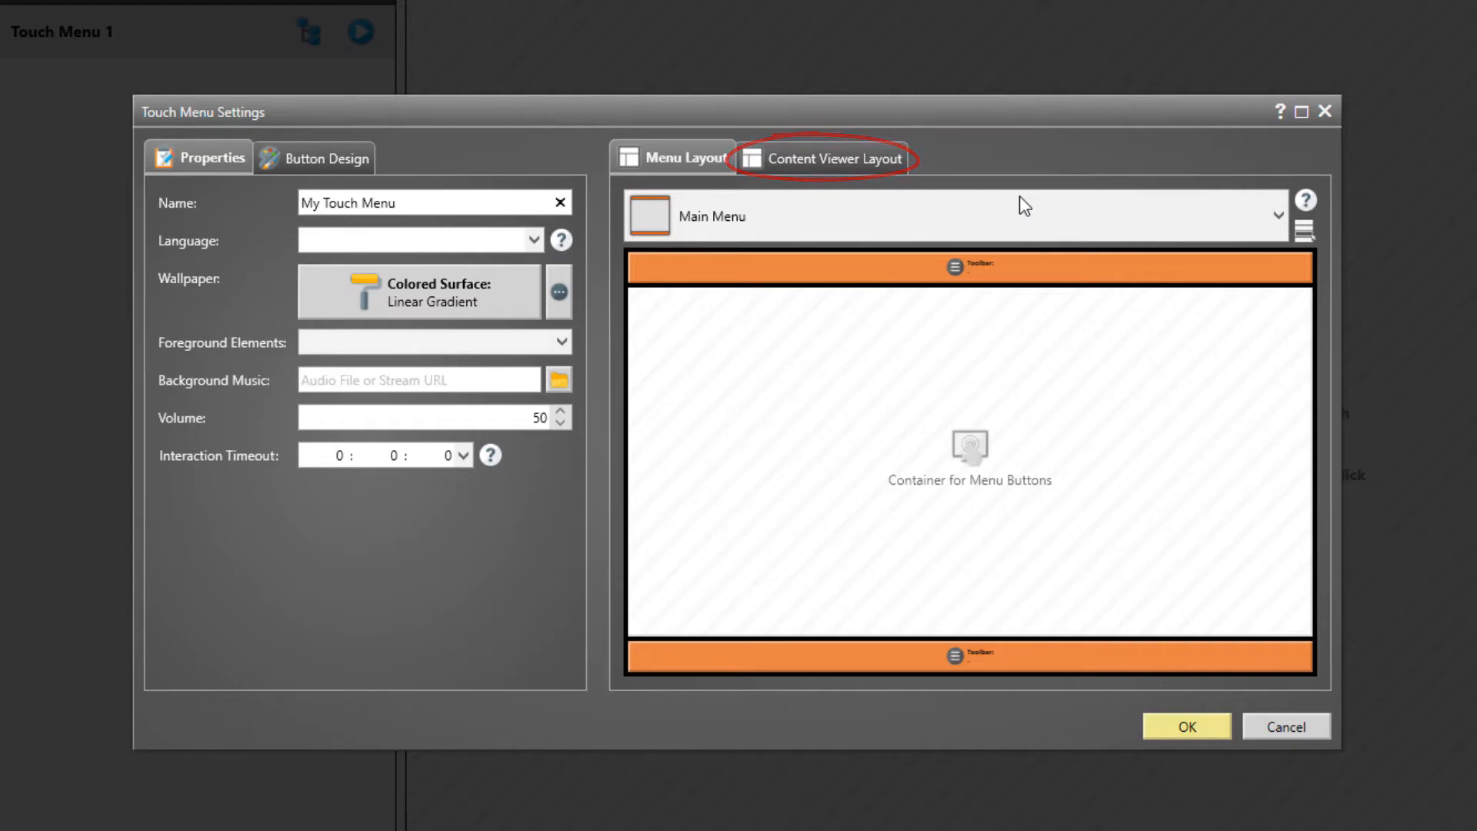
pyautogui.click(1276, 214)
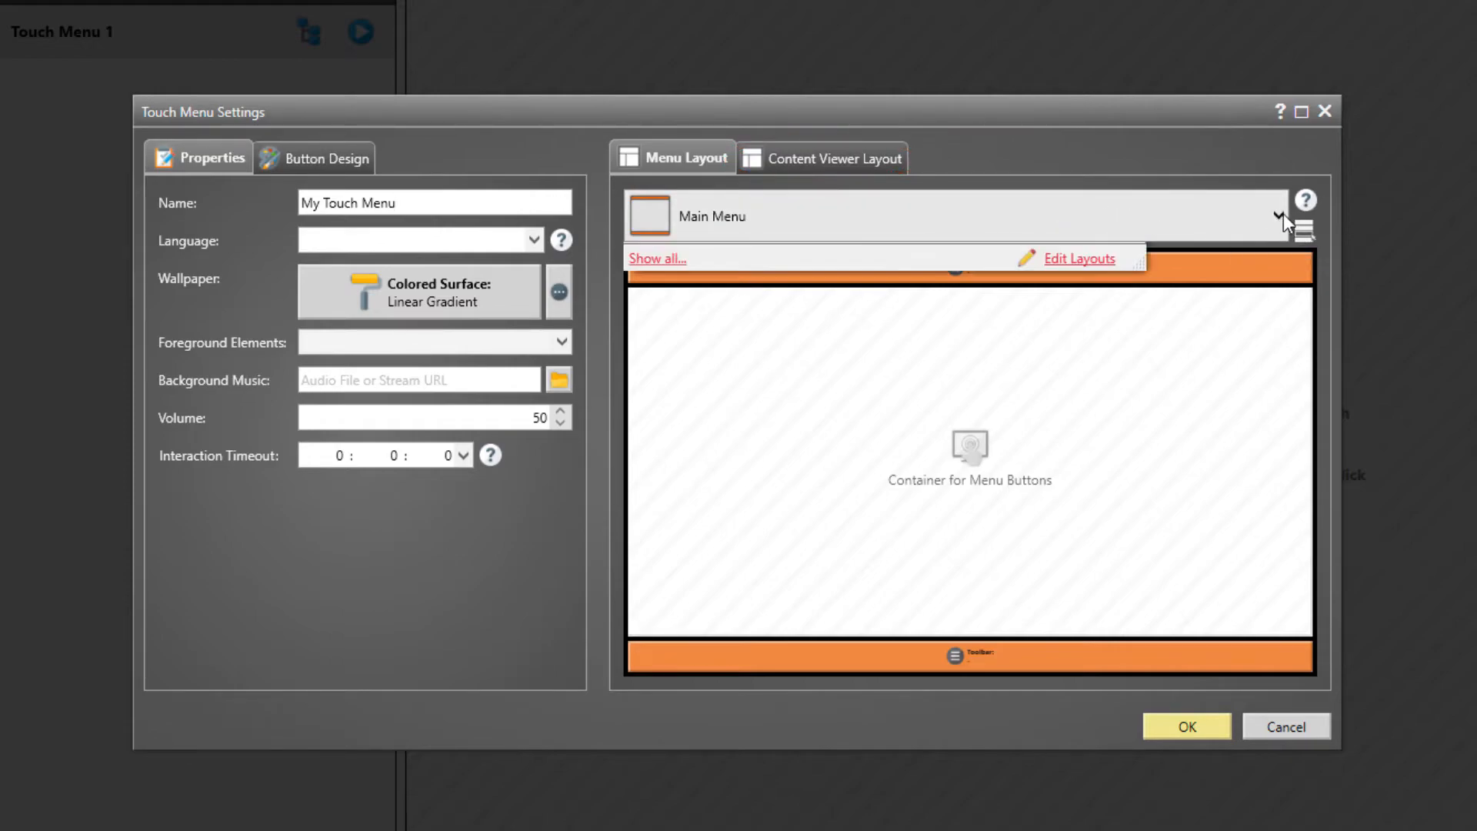
pyautogui.click(1280, 215)
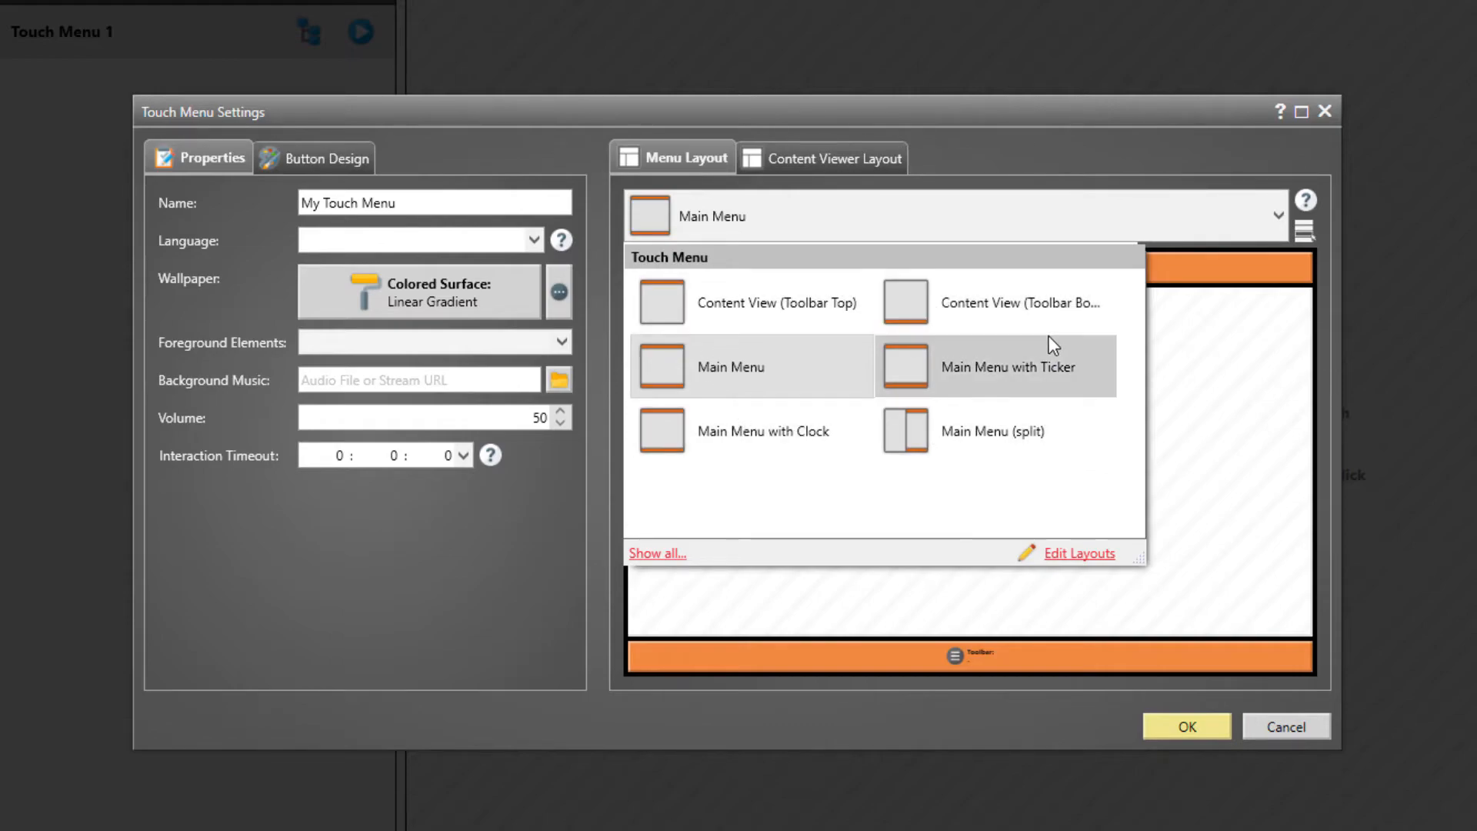
pyautogui.click(730, 366)
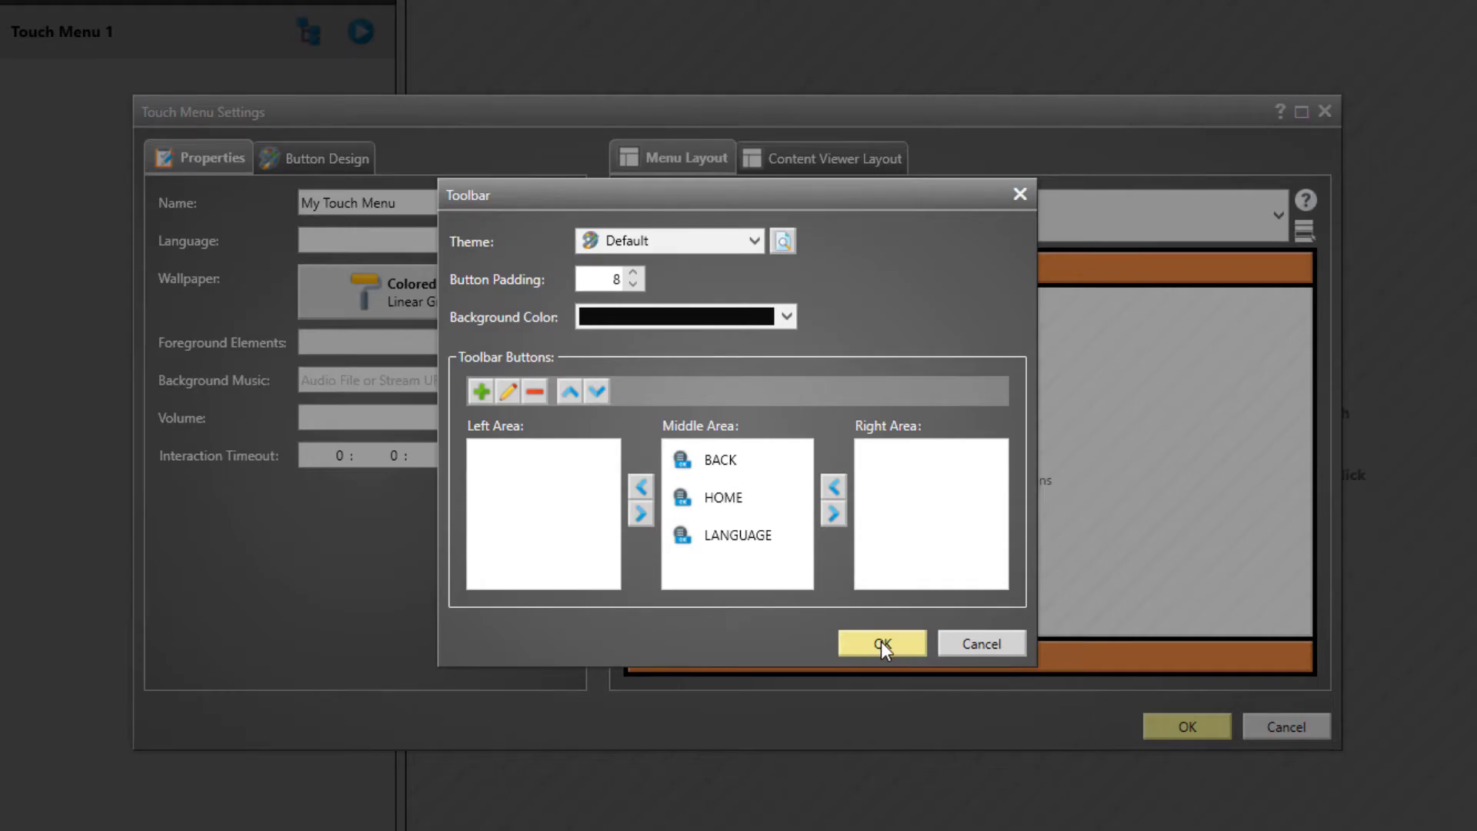
pyautogui.click(878, 643)
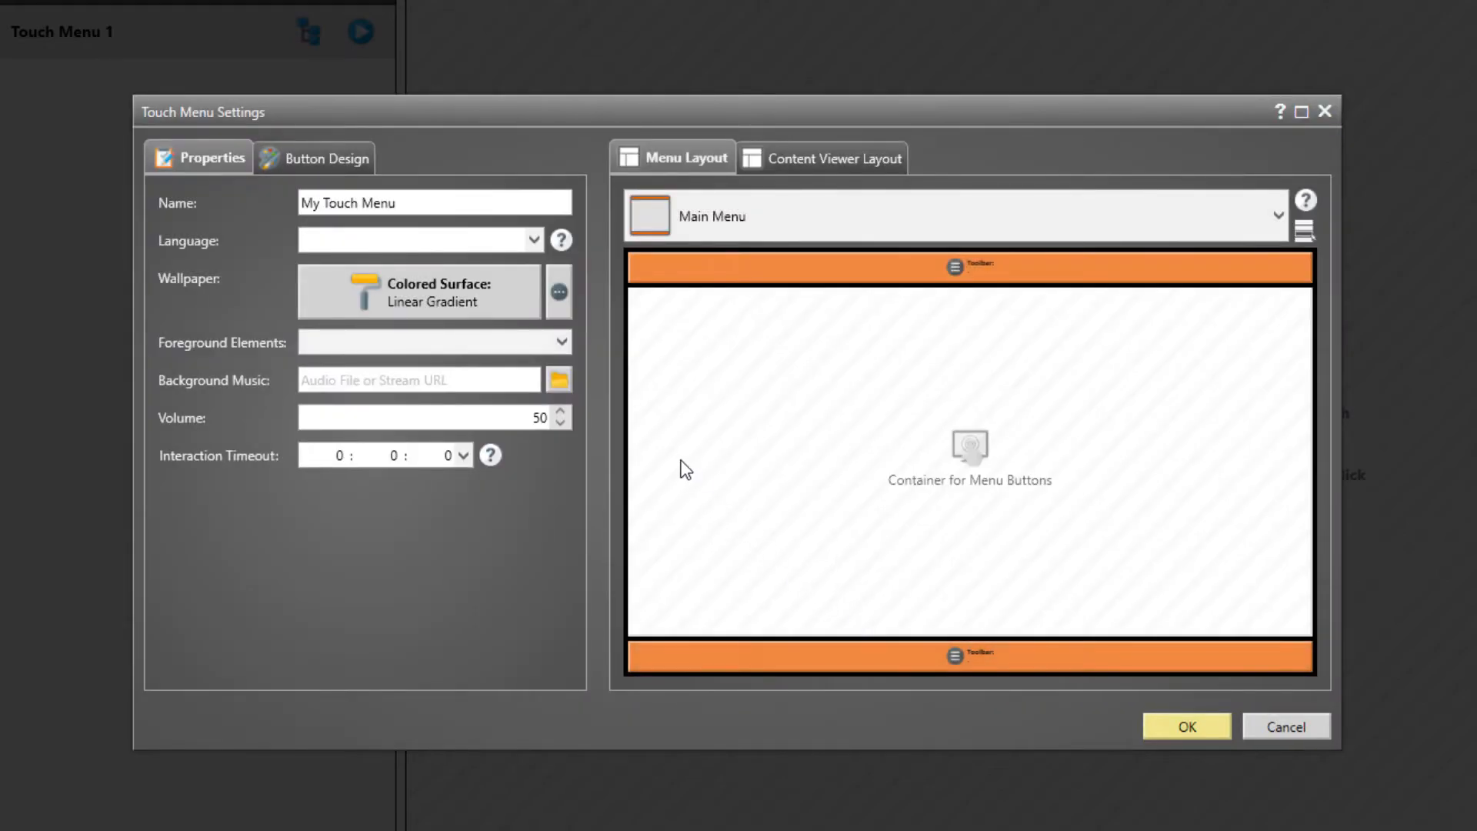
pyautogui.moveTo(671, 445)
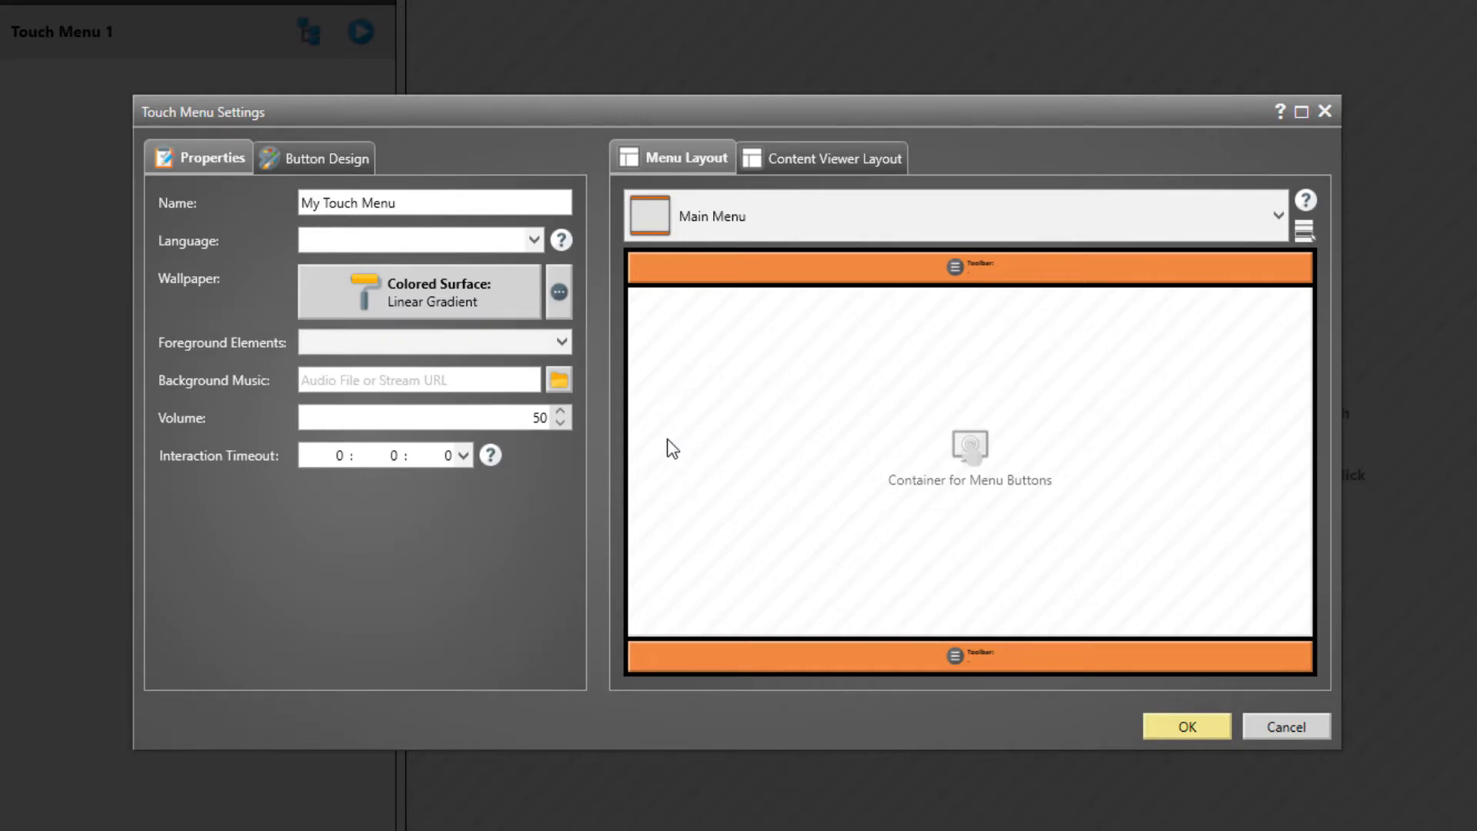
# Step: Set Wallpaper.jpg from Pictures as the menu wallpaper and save the settings
pyautogui.click(558, 291)
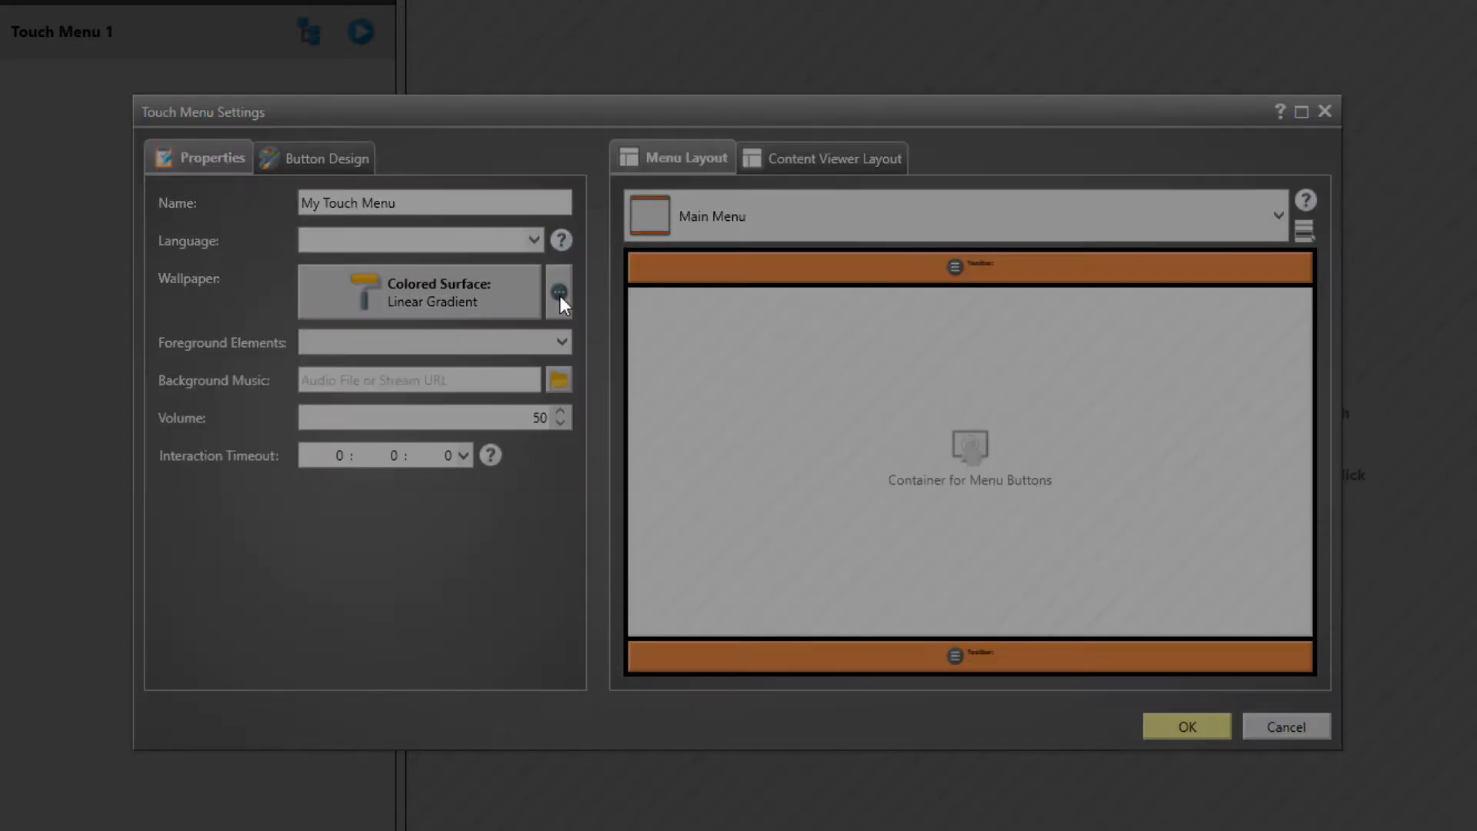
pyautogui.click(559, 290)
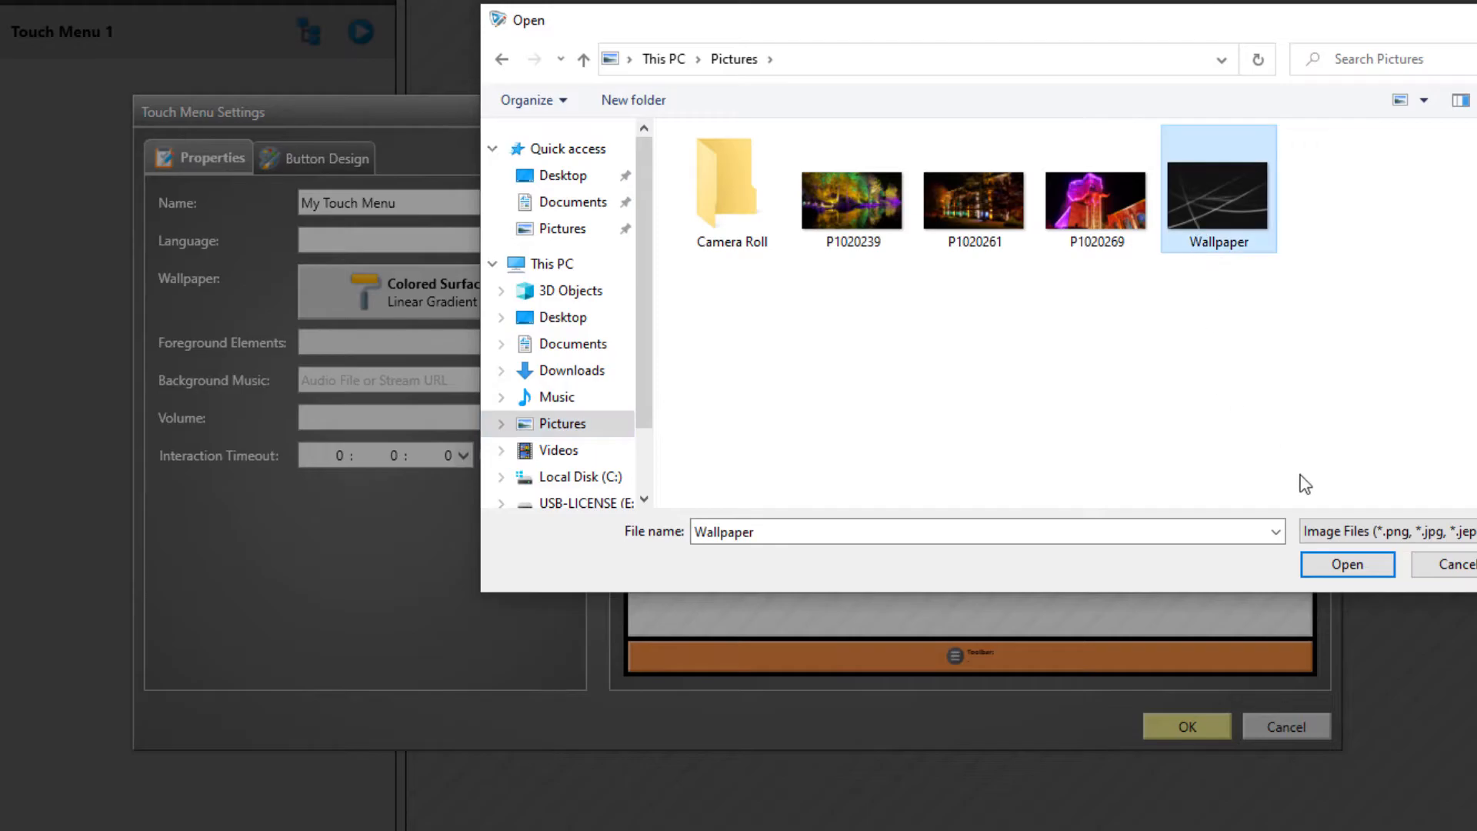
pyautogui.click(1346, 563)
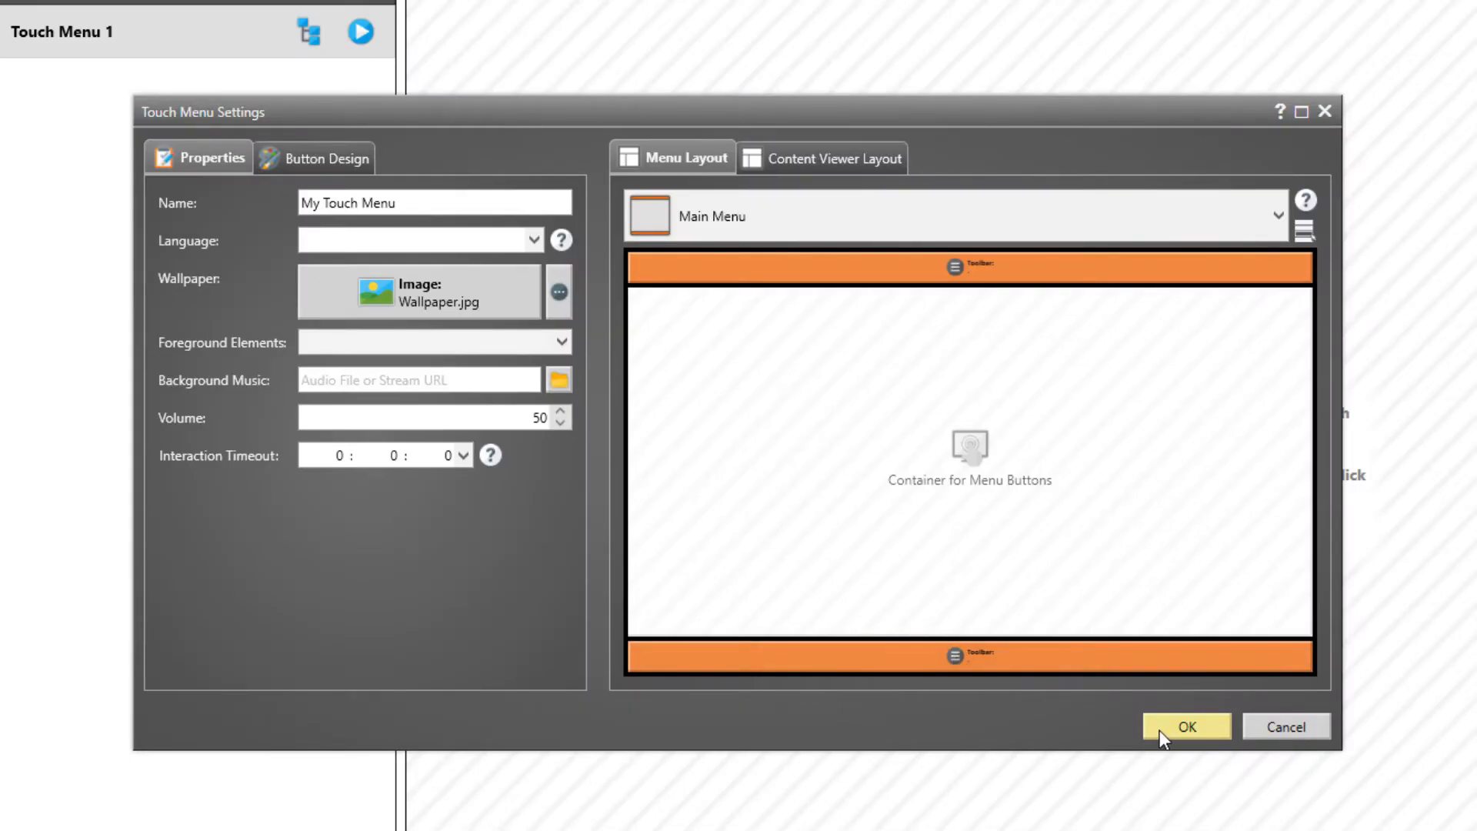
pyautogui.click(1184, 726)
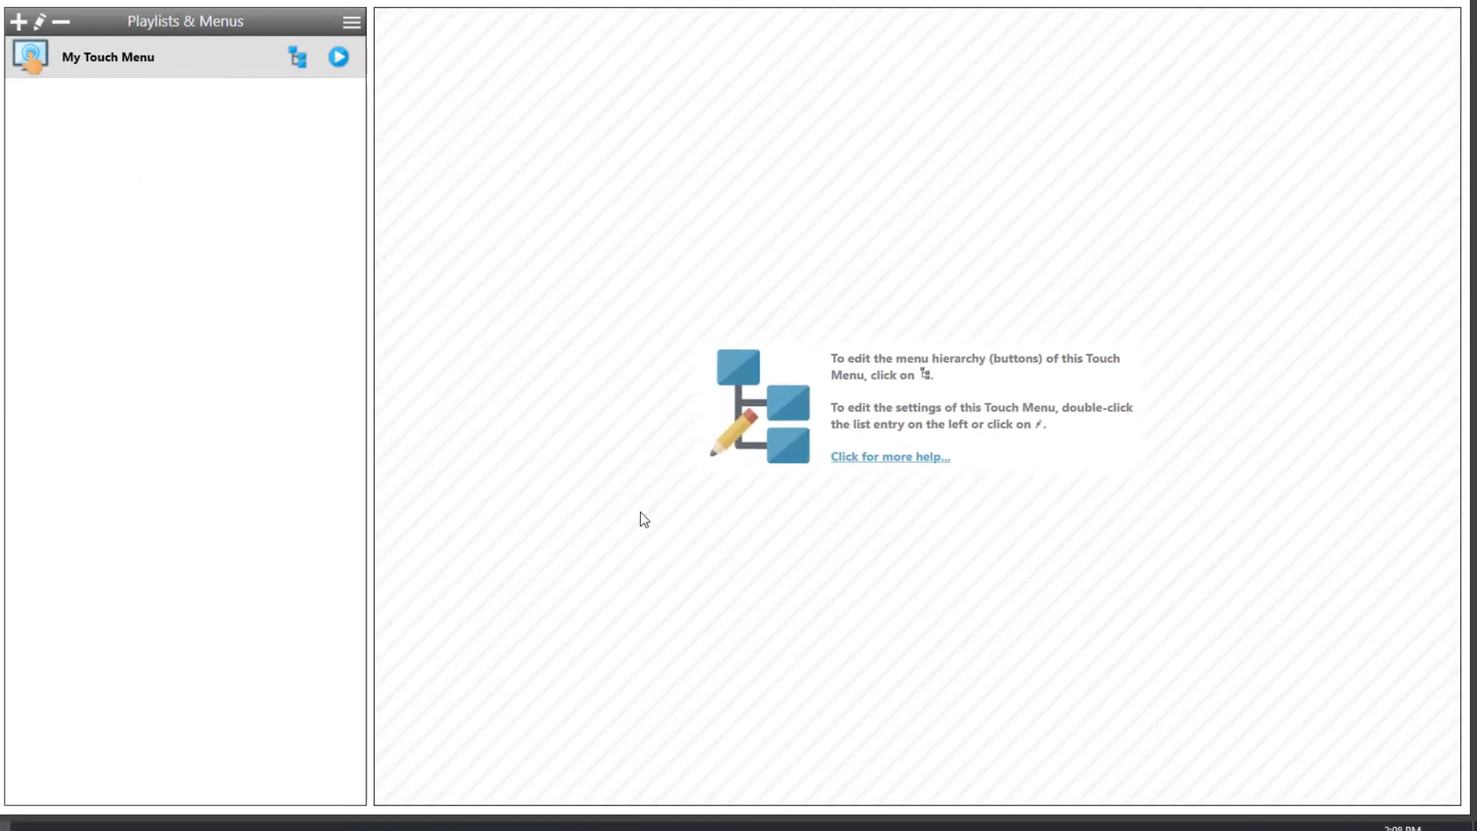
pyautogui.moveTo(301, 139)
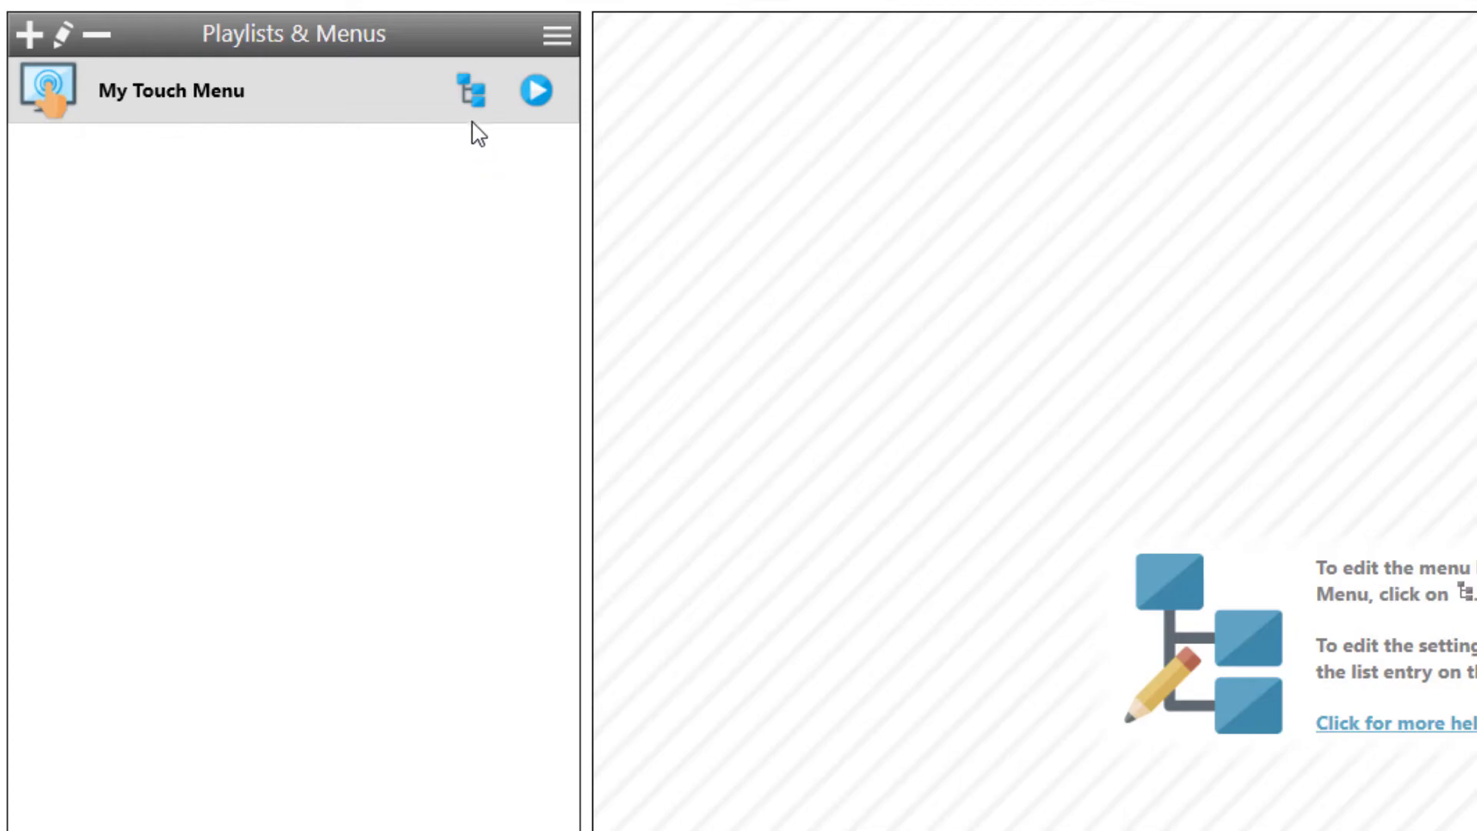
# Step: In My Touch Menu's hierarchy, add Button 2 with the document.png icon
pyautogui.click(474, 92)
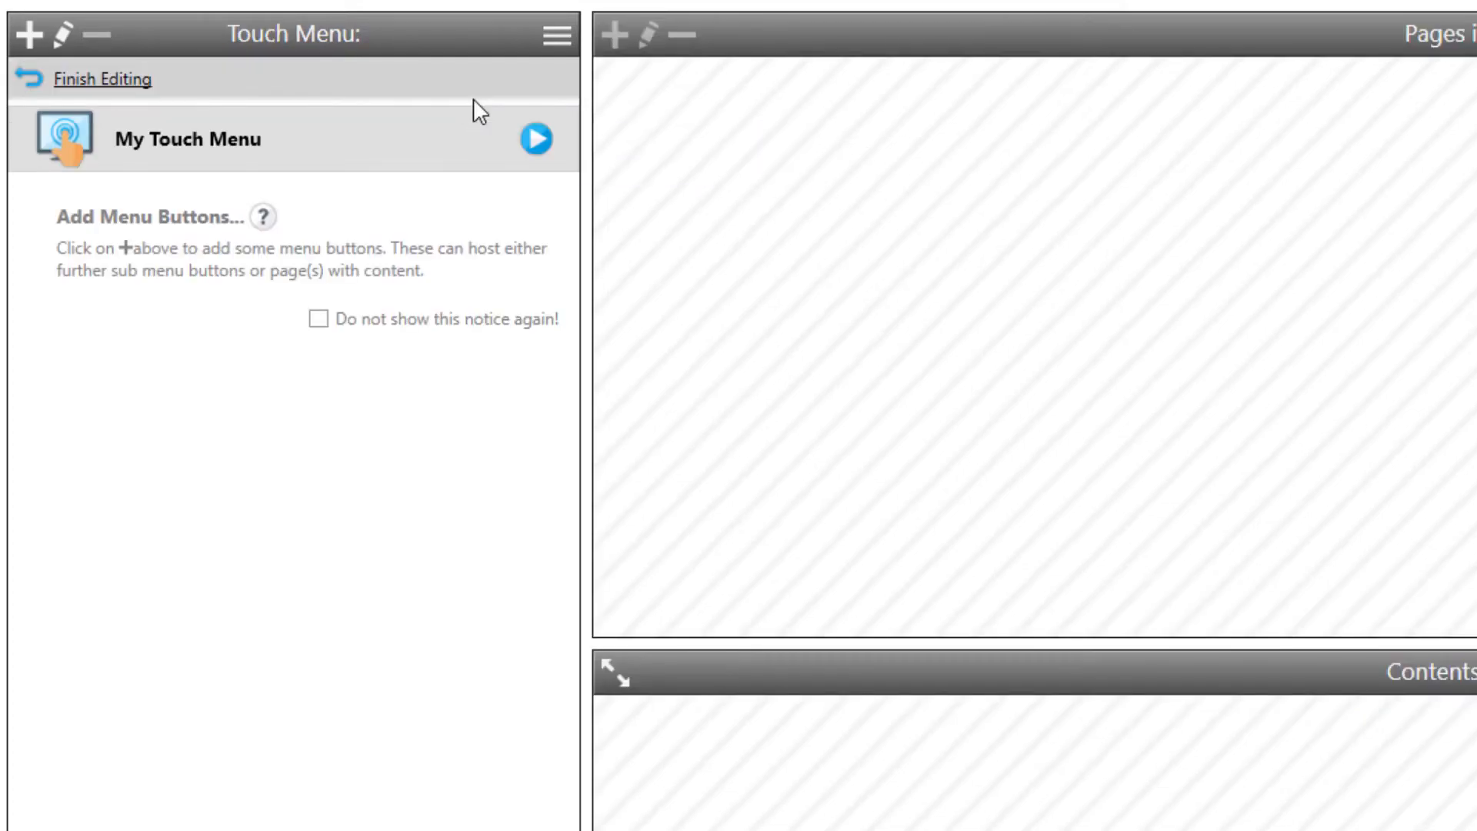
pyautogui.moveTo(479, 351)
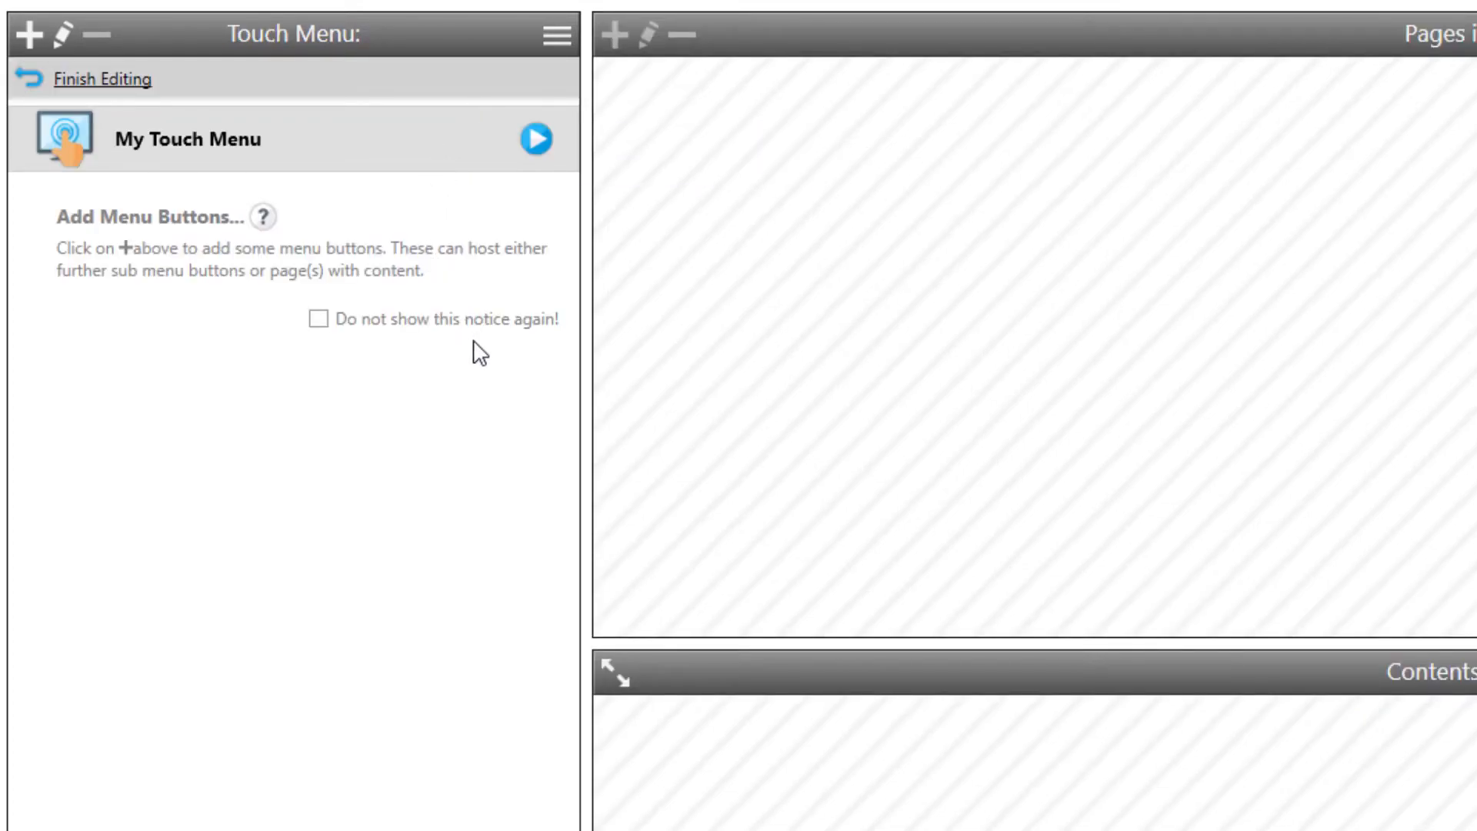
pyautogui.moveTo(88, 412)
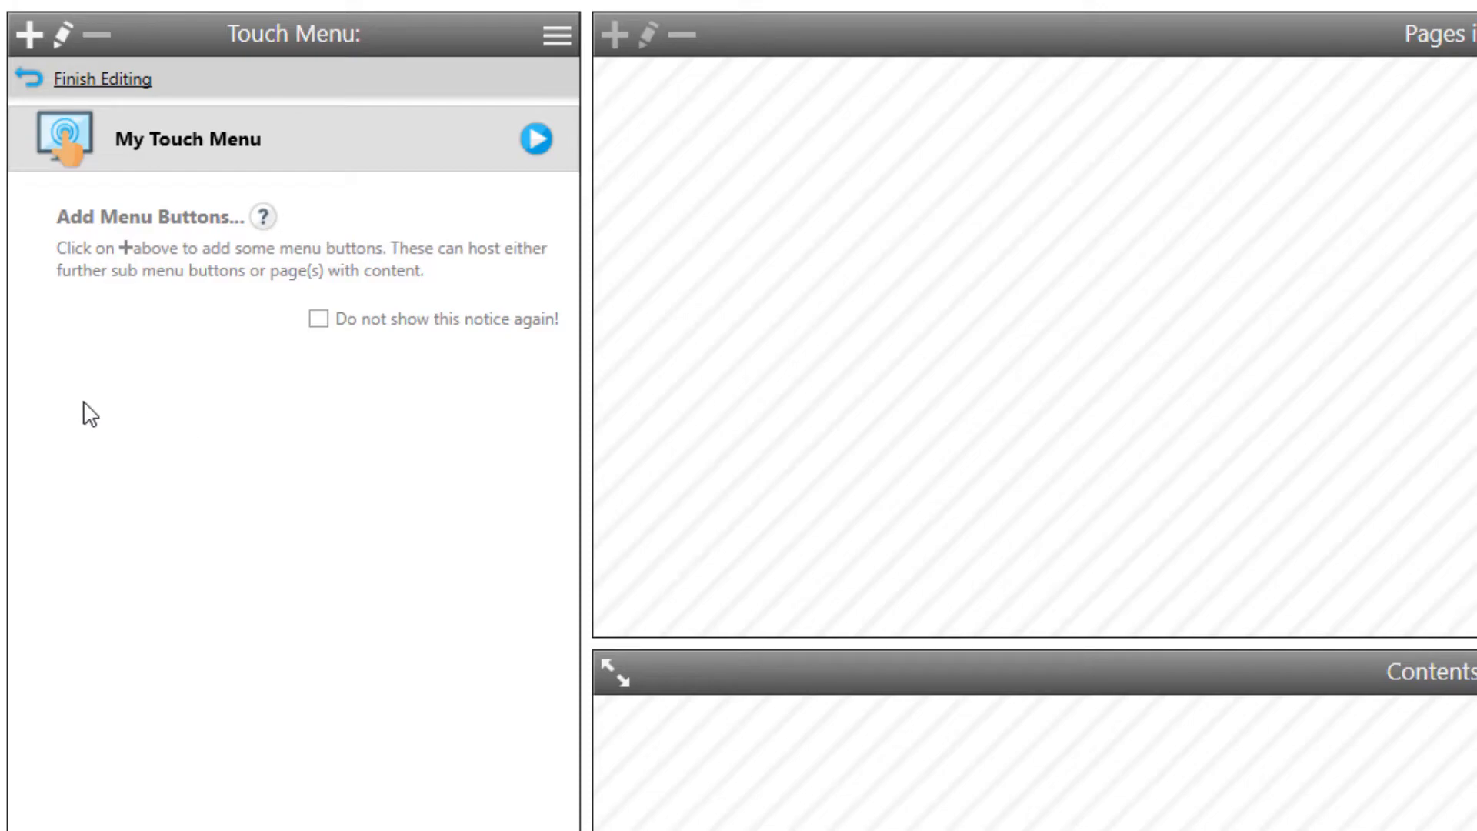
pyautogui.moveTo(28, 36)
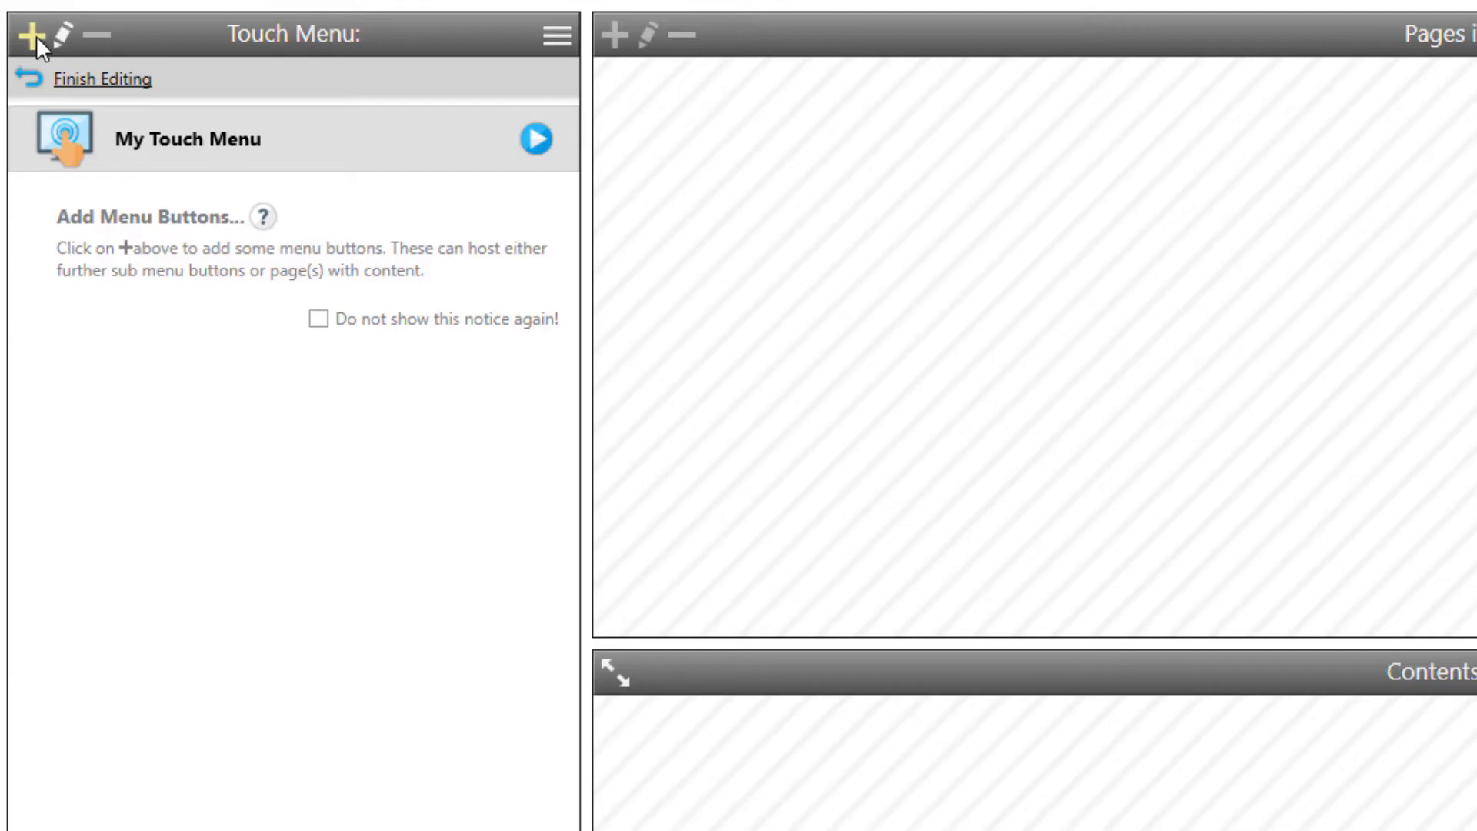
pyautogui.click(19, 35)
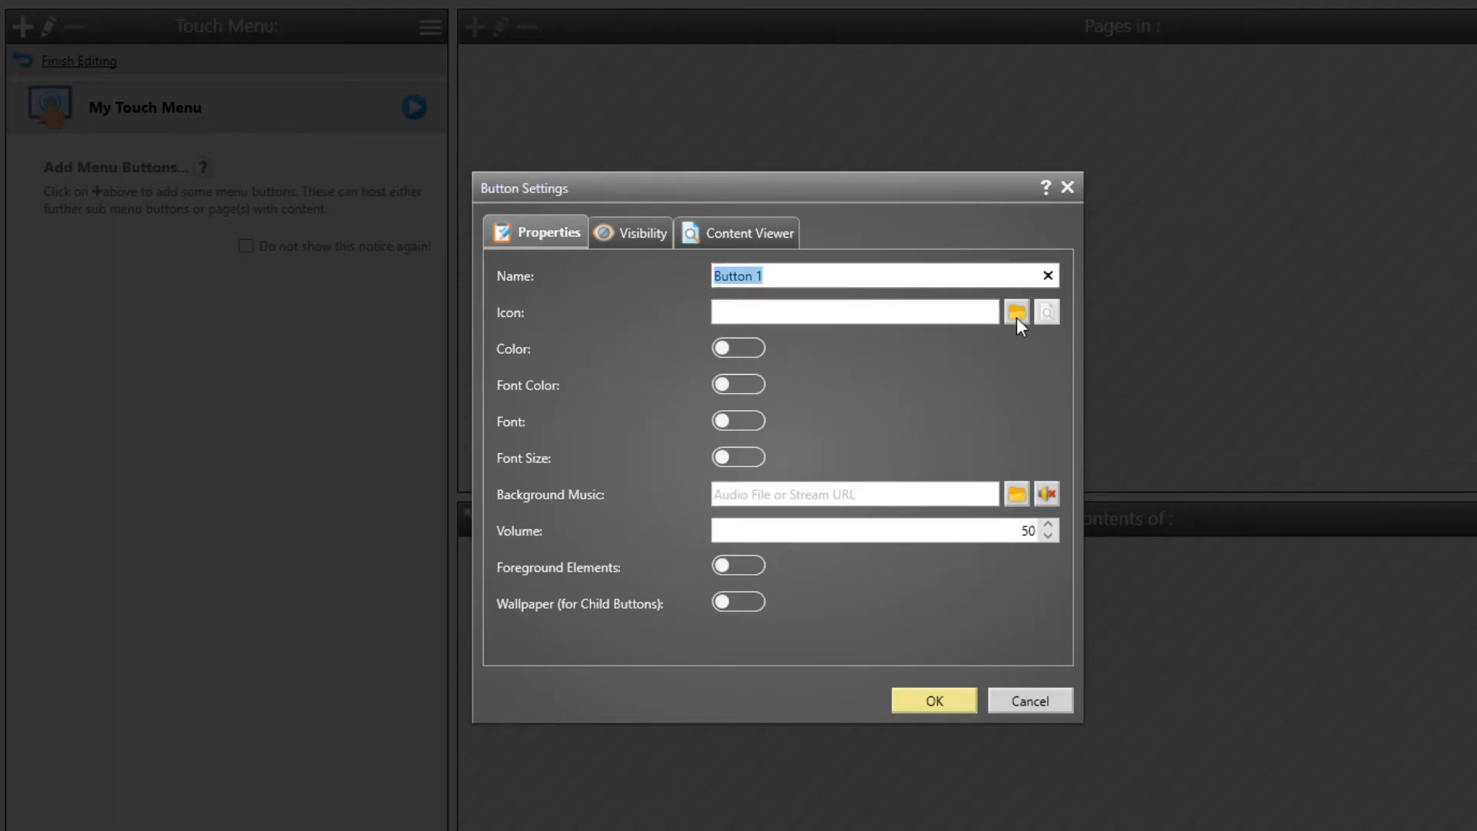
pyautogui.click(1015, 311)
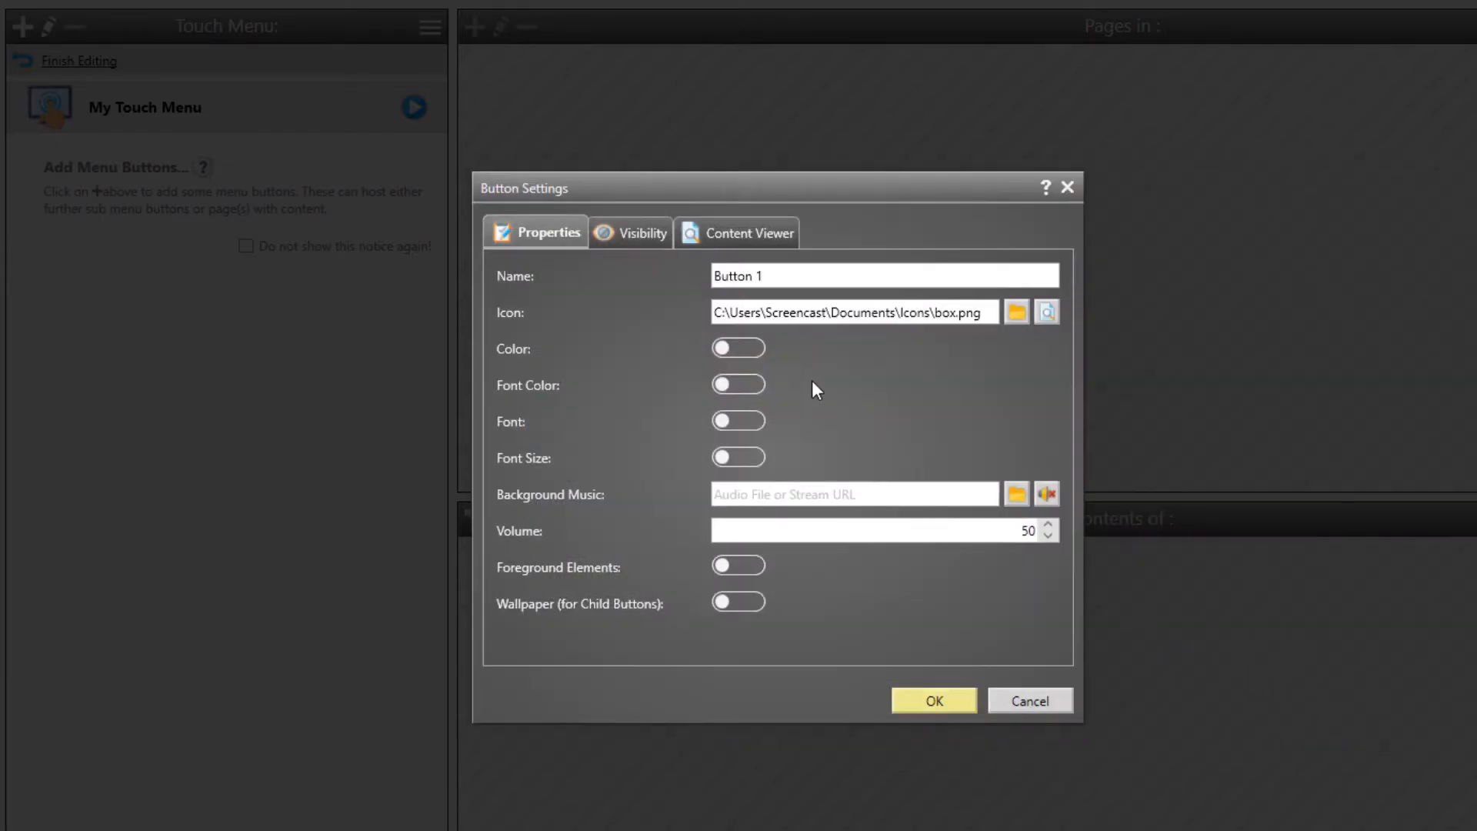
pyautogui.click(932, 700)
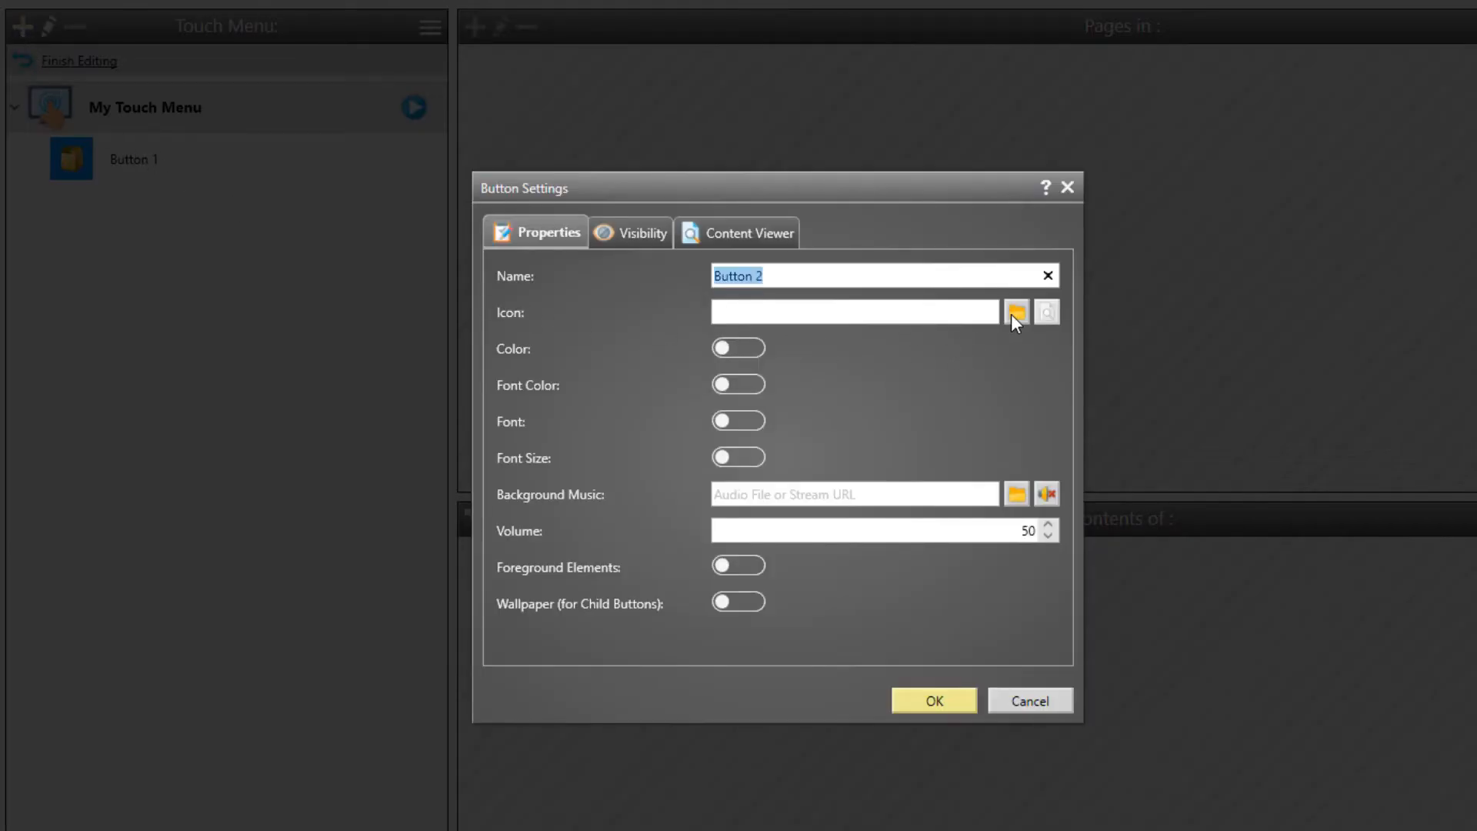
pyautogui.click(1016, 312)
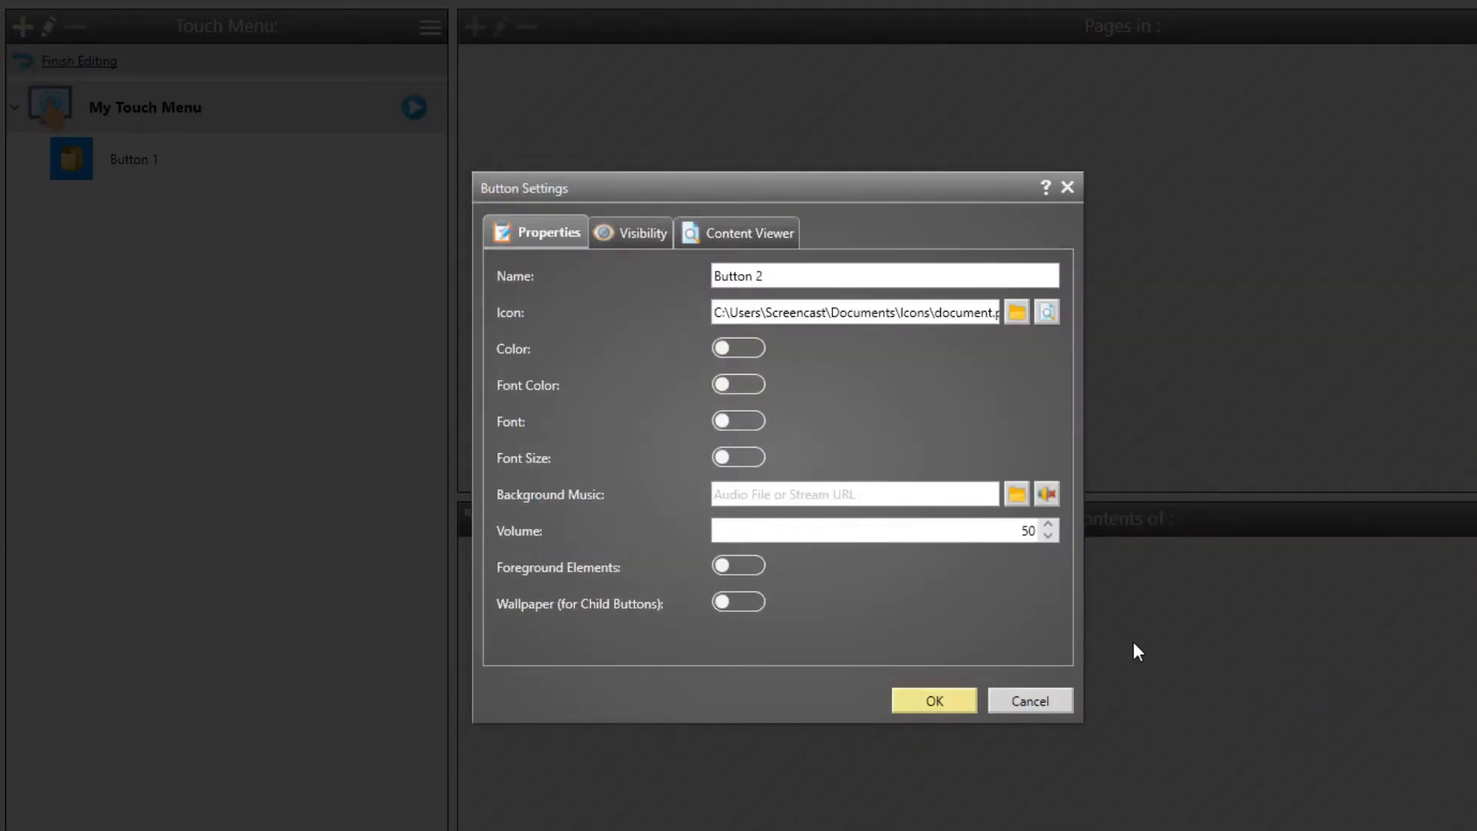
pyautogui.click(932, 700)
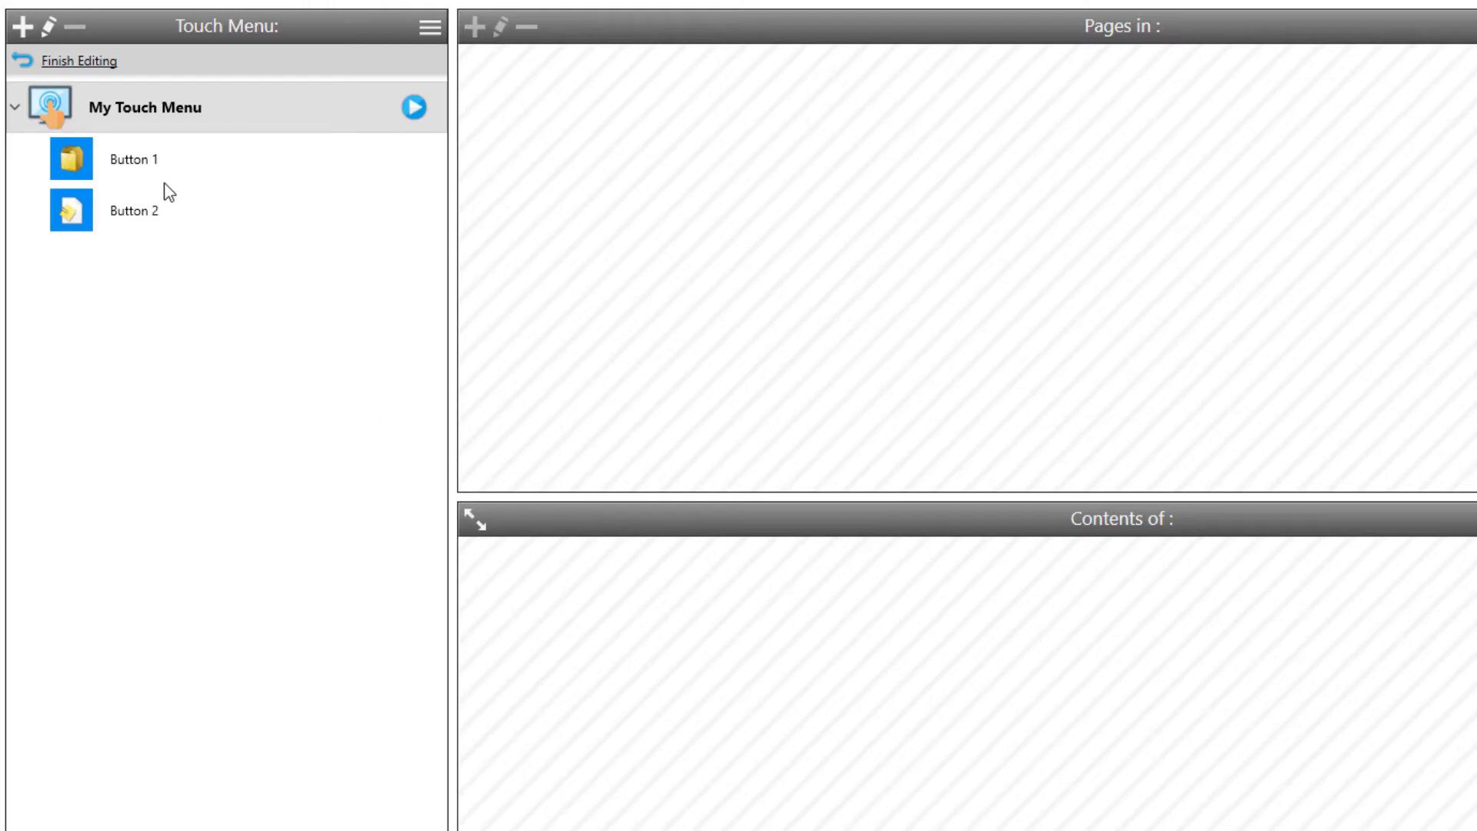
# Step: Add sub-buttons under Button 1: Button 3 with photos.png and Button 4 with web.png
pyautogui.click(133, 159)
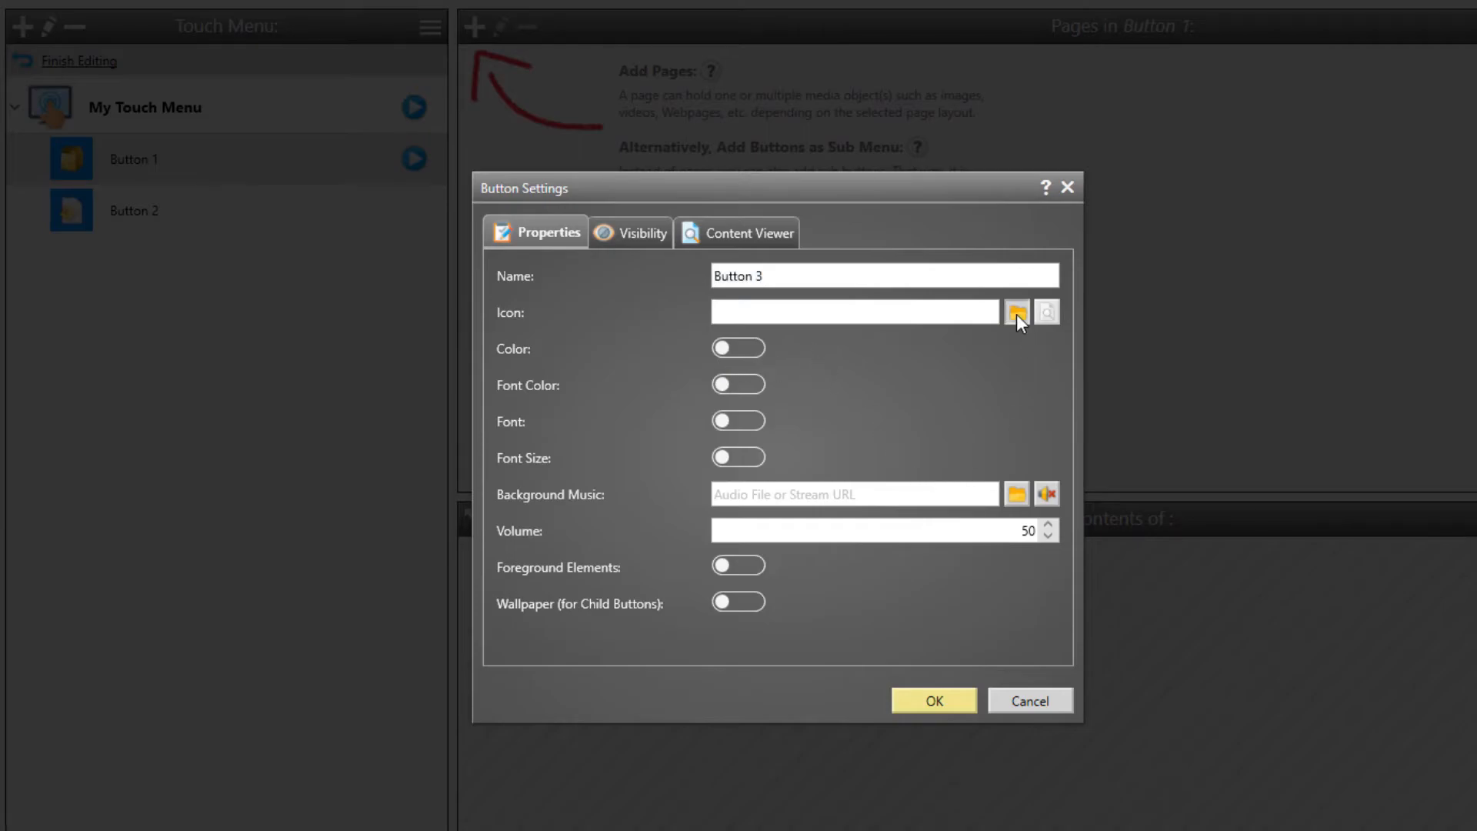
pyautogui.click(1015, 312)
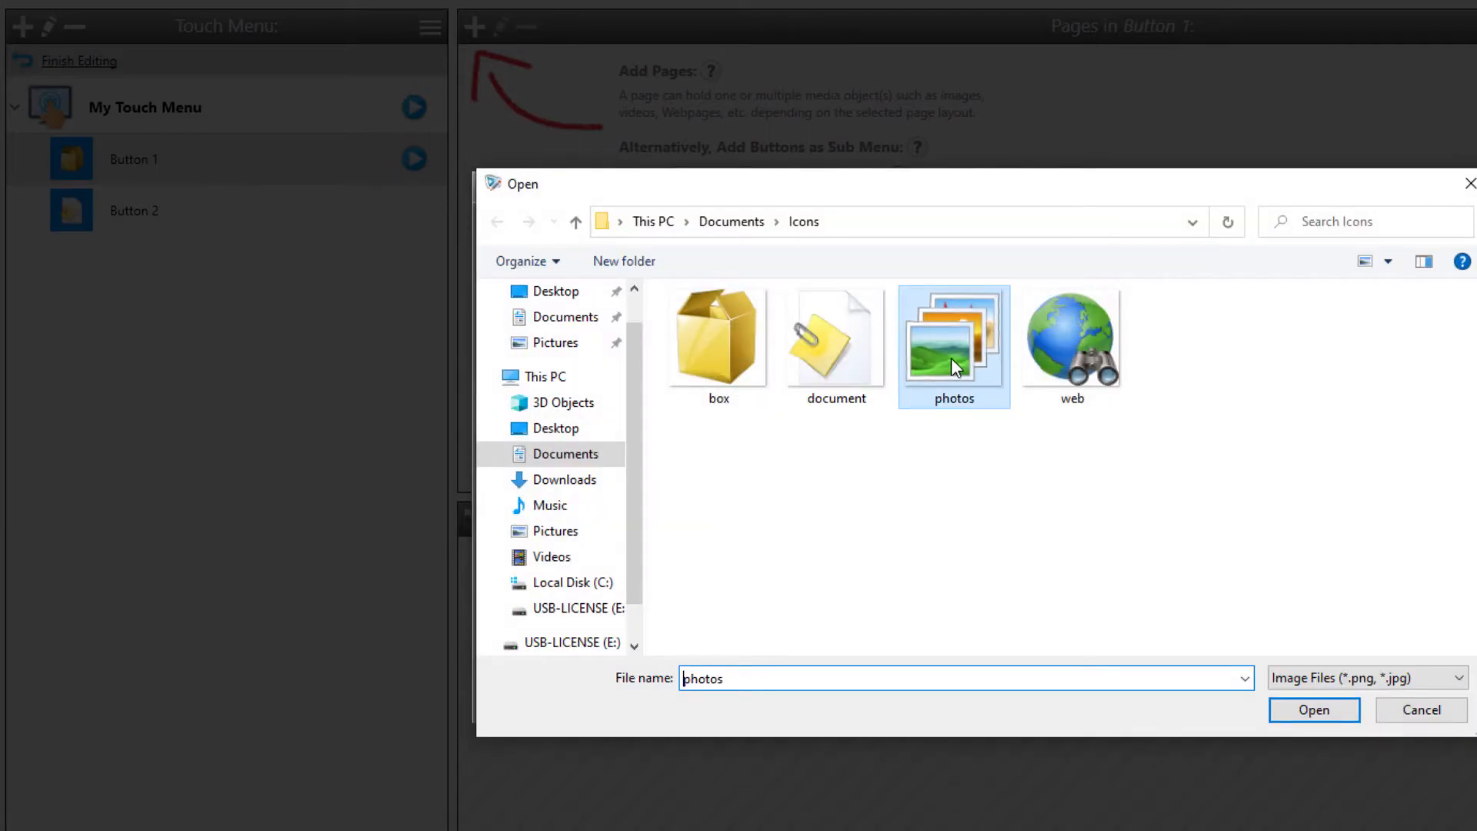
pyautogui.click(1312, 709)
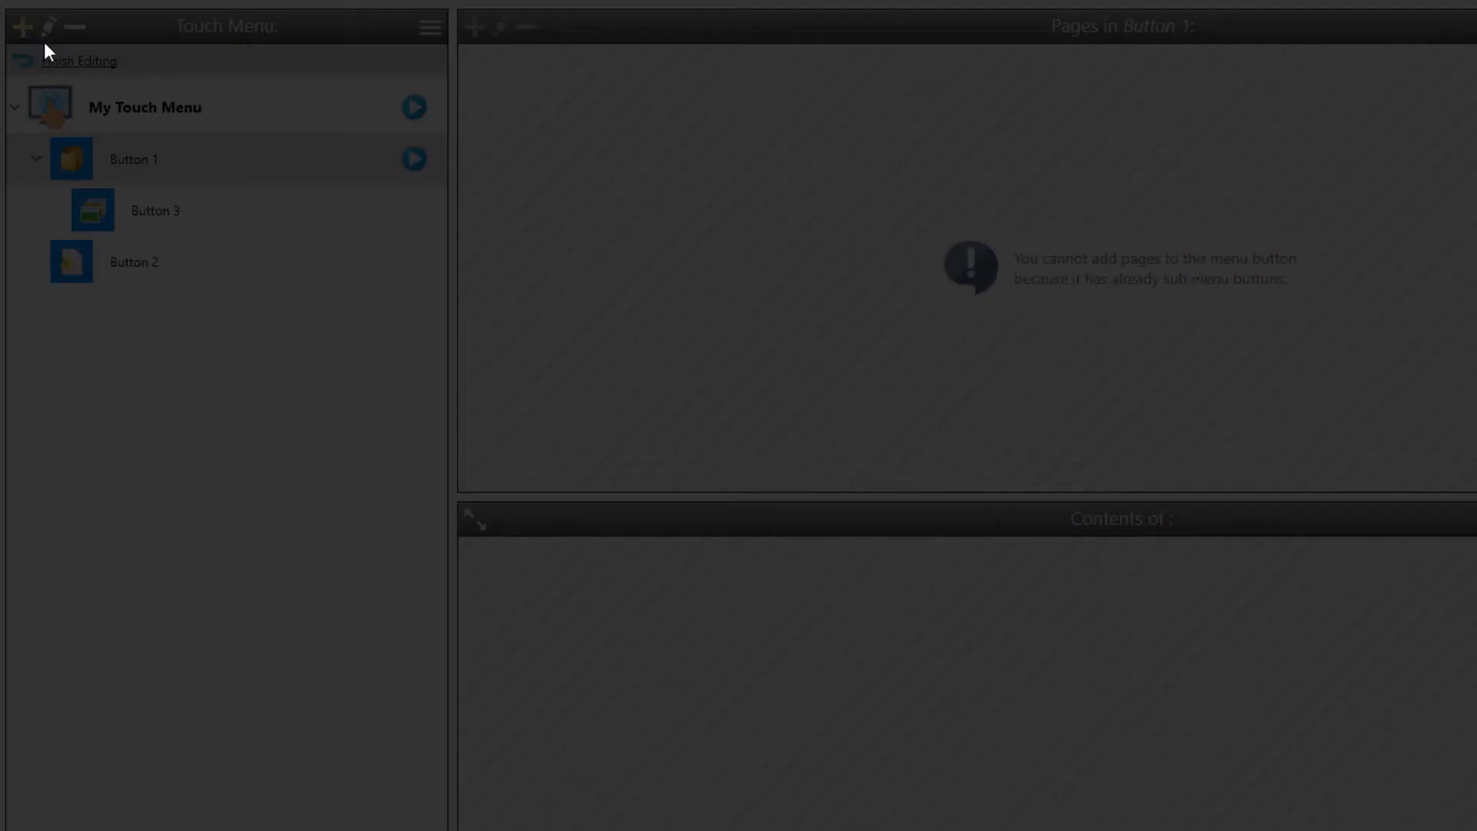
pyautogui.click(20, 25)
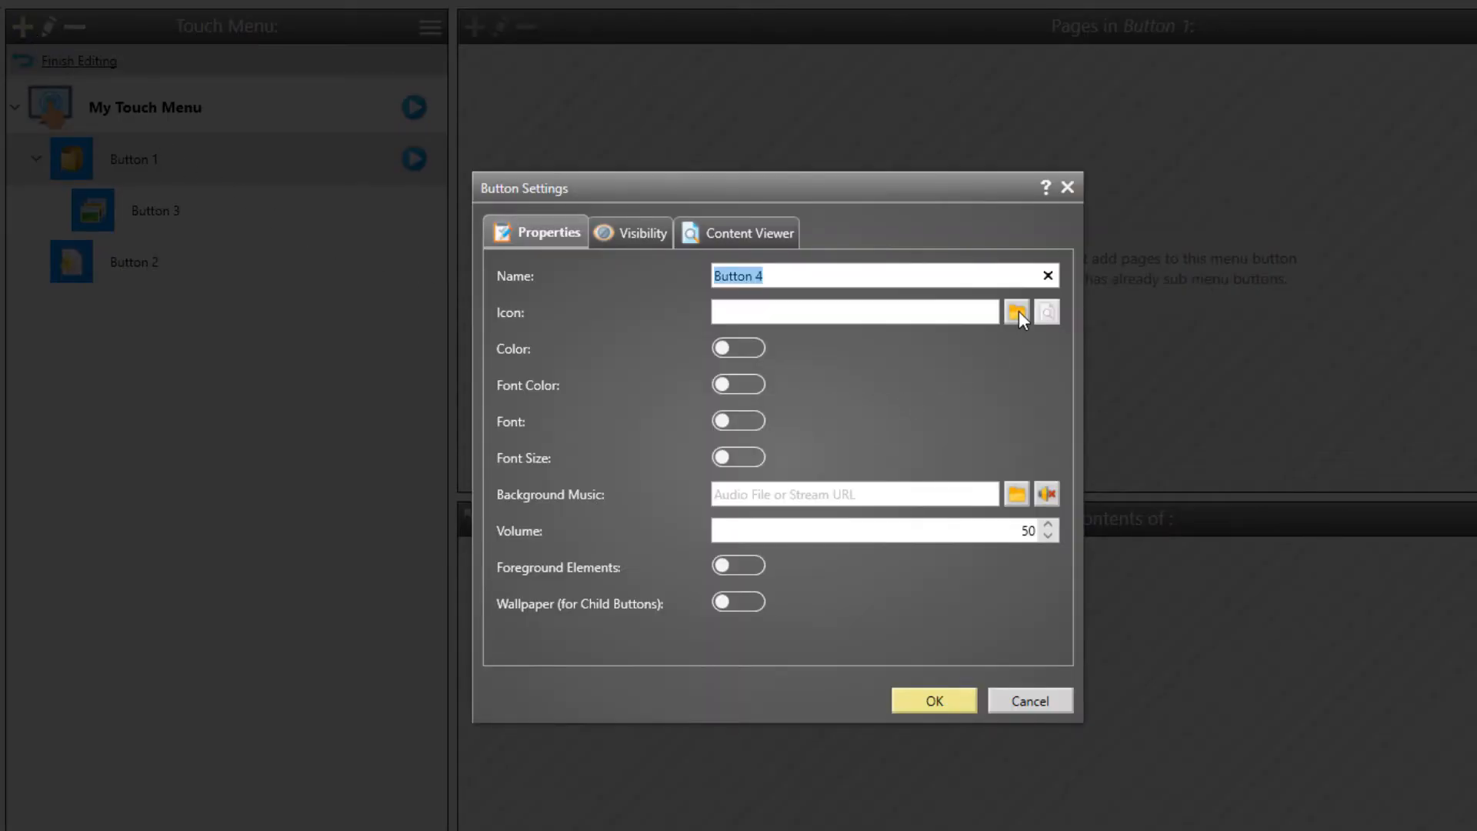
pyautogui.click(1015, 311)
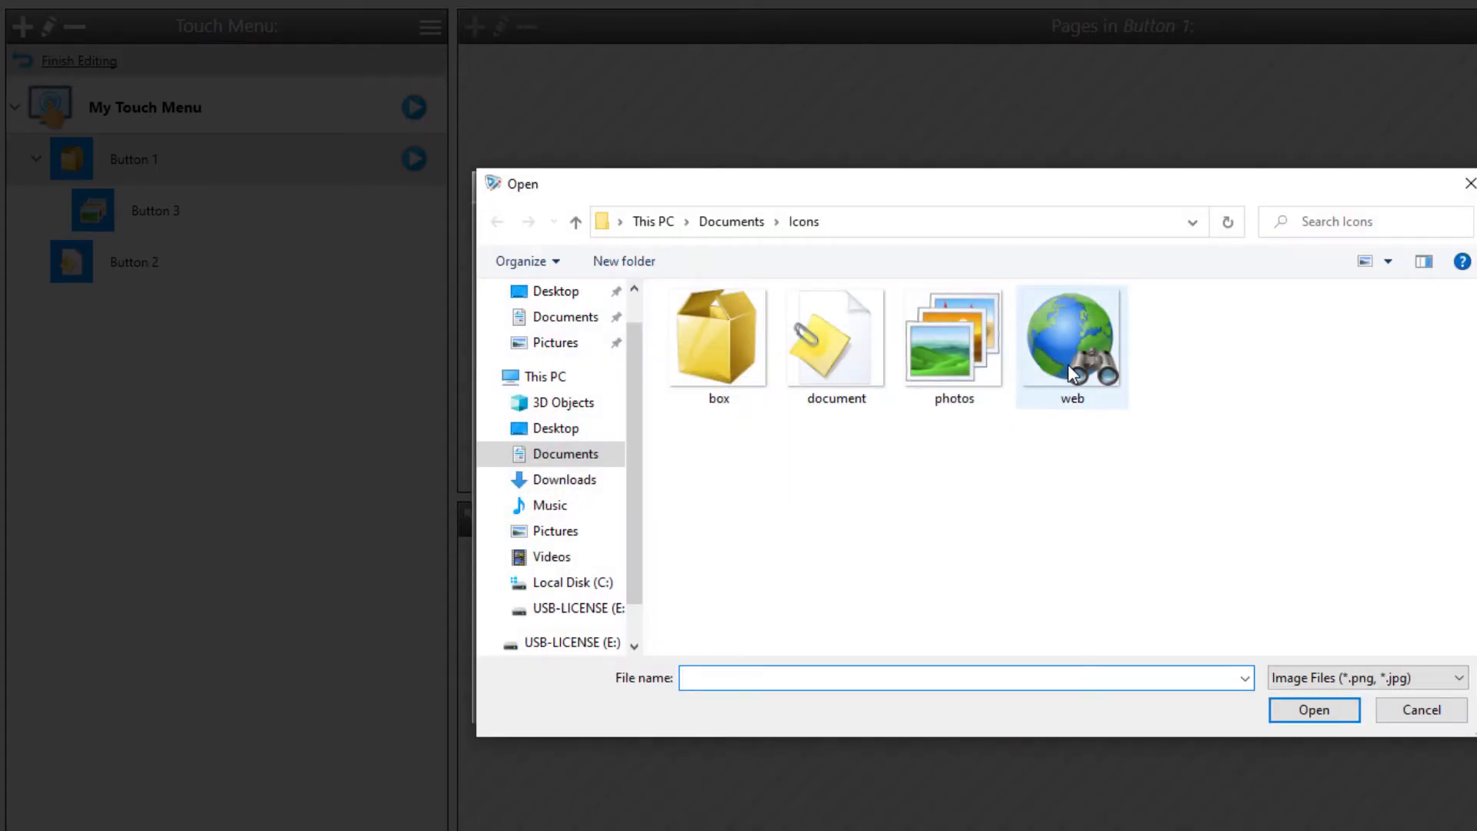
pyautogui.doubleClick(1072, 340)
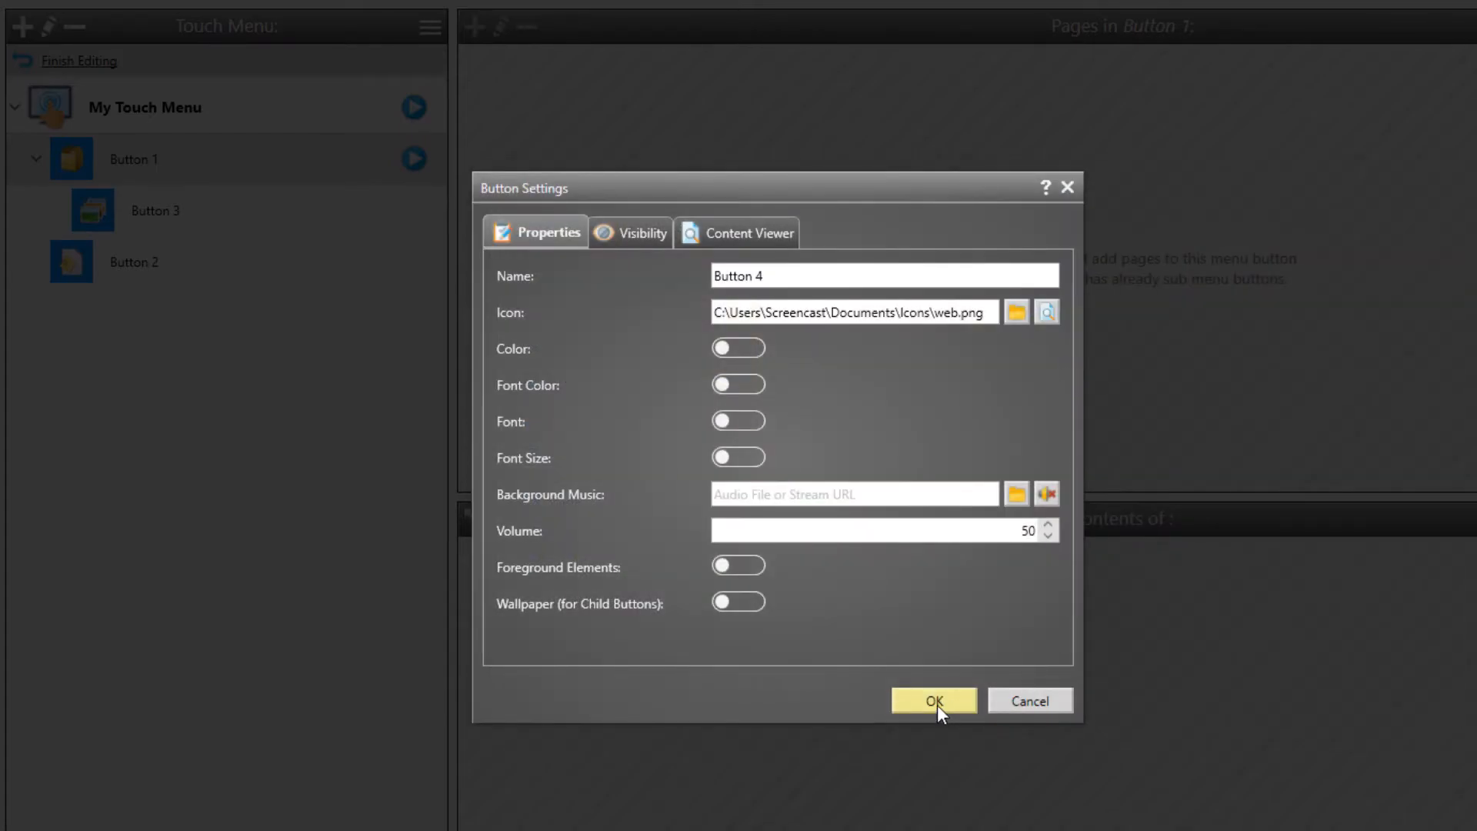
pyautogui.click(932, 700)
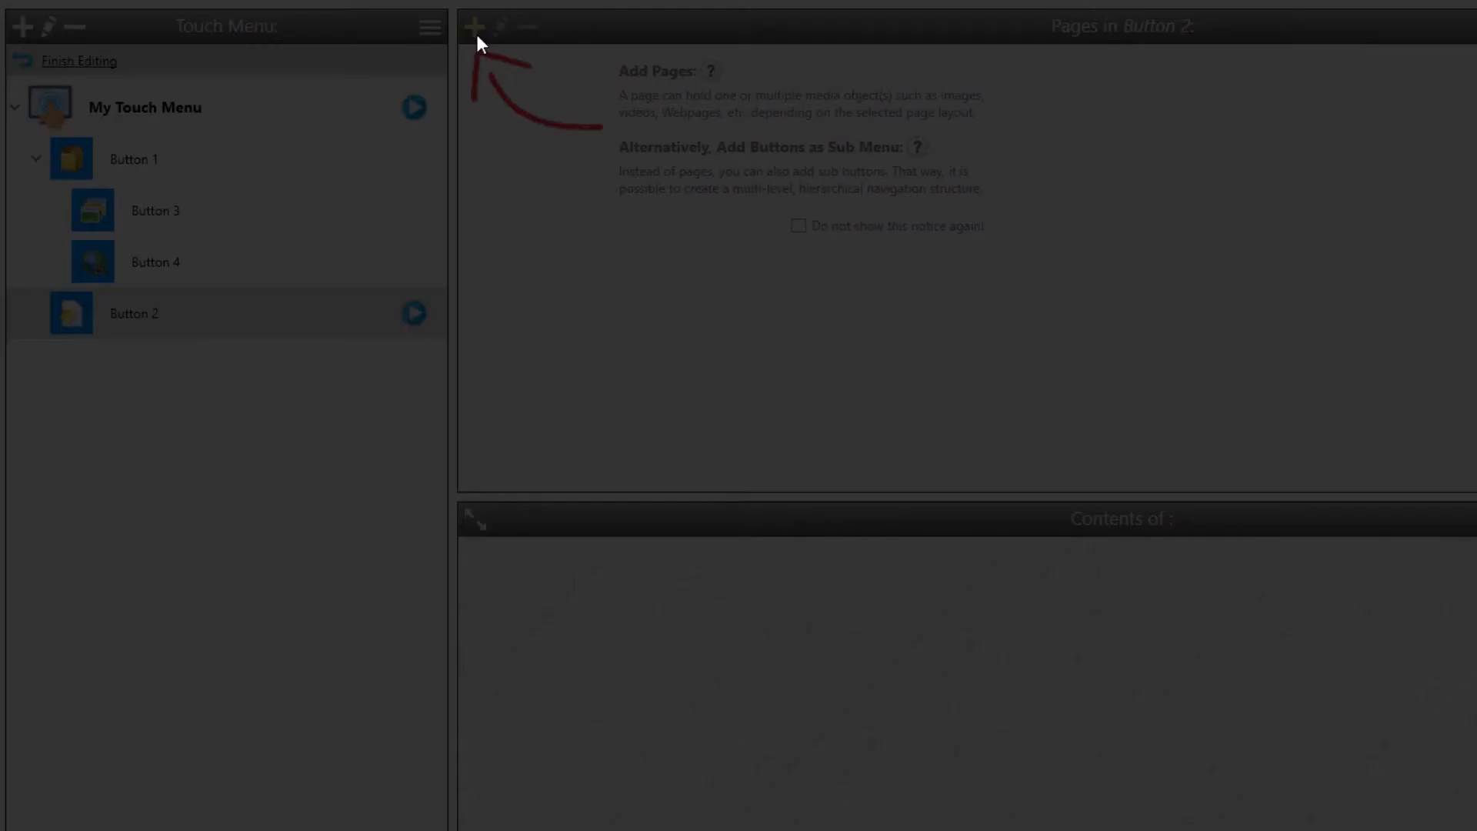
# Step: Add full-screen Page 1 to Button 2 containing the Lorem Ipsum.pdf document
pyautogui.click(475, 26)
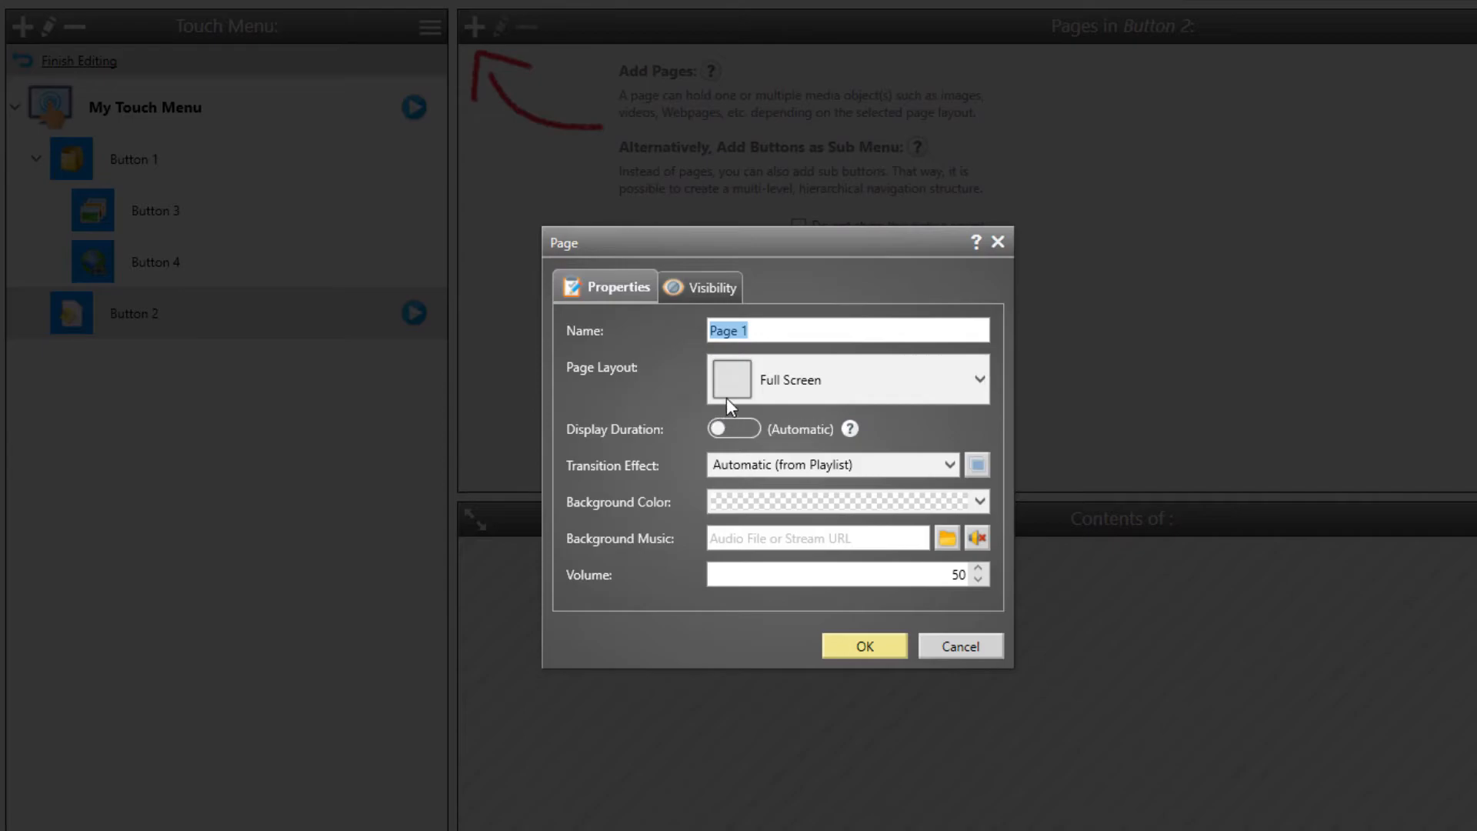
pyautogui.moveTo(730, 379)
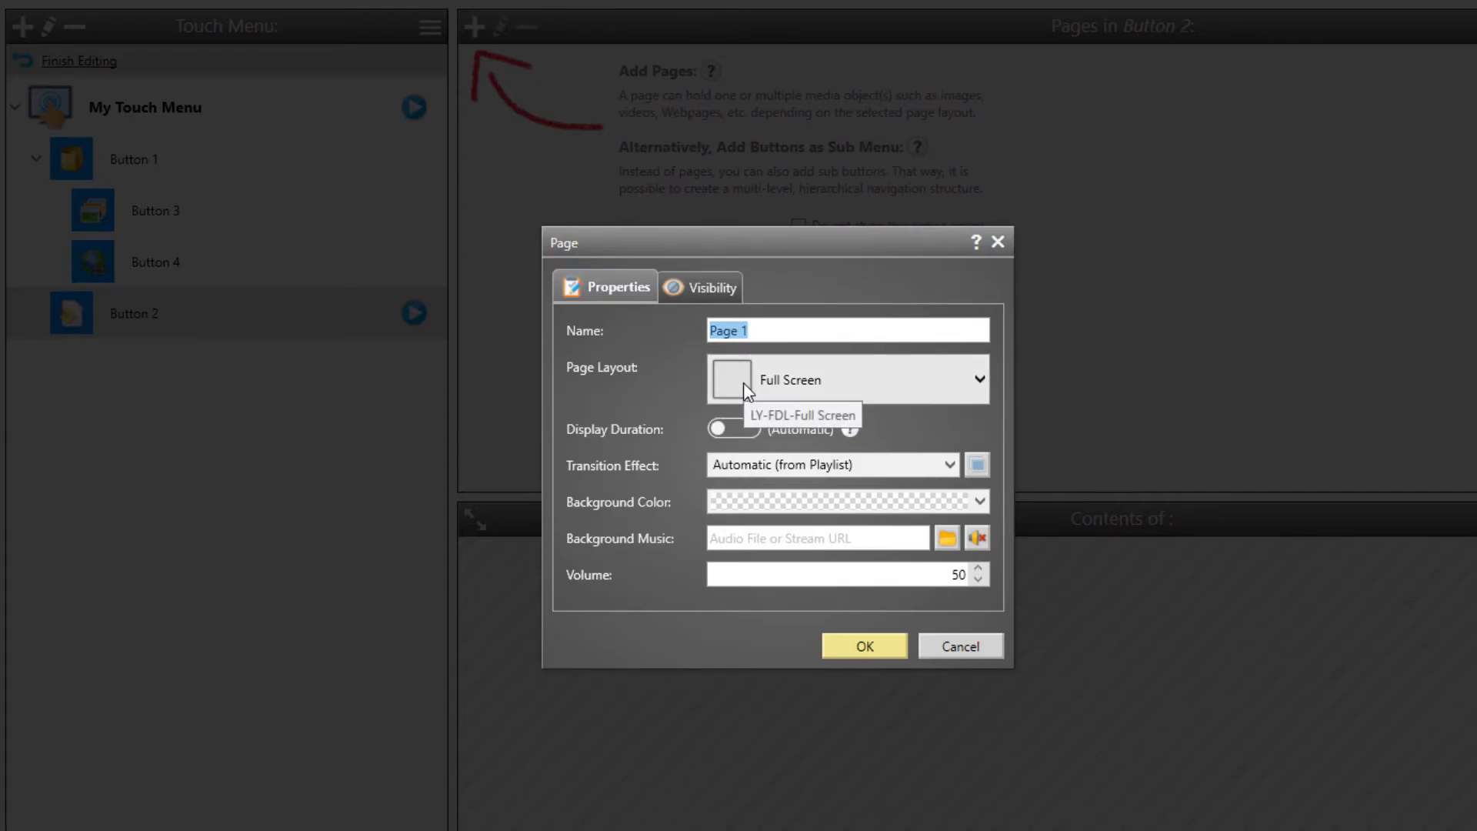
pyautogui.moveTo(609, 473)
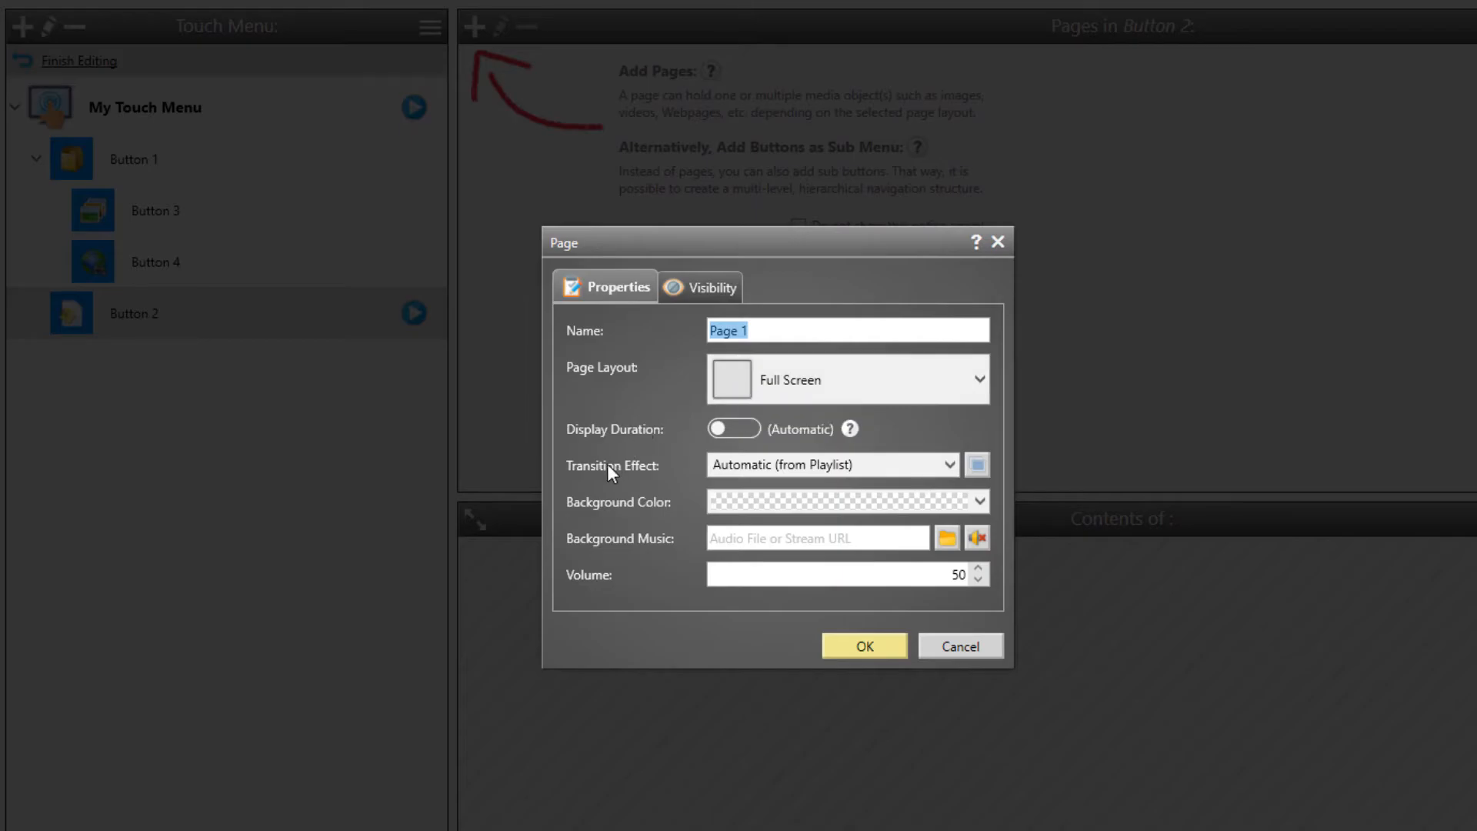
pyautogui.click(863, 645)
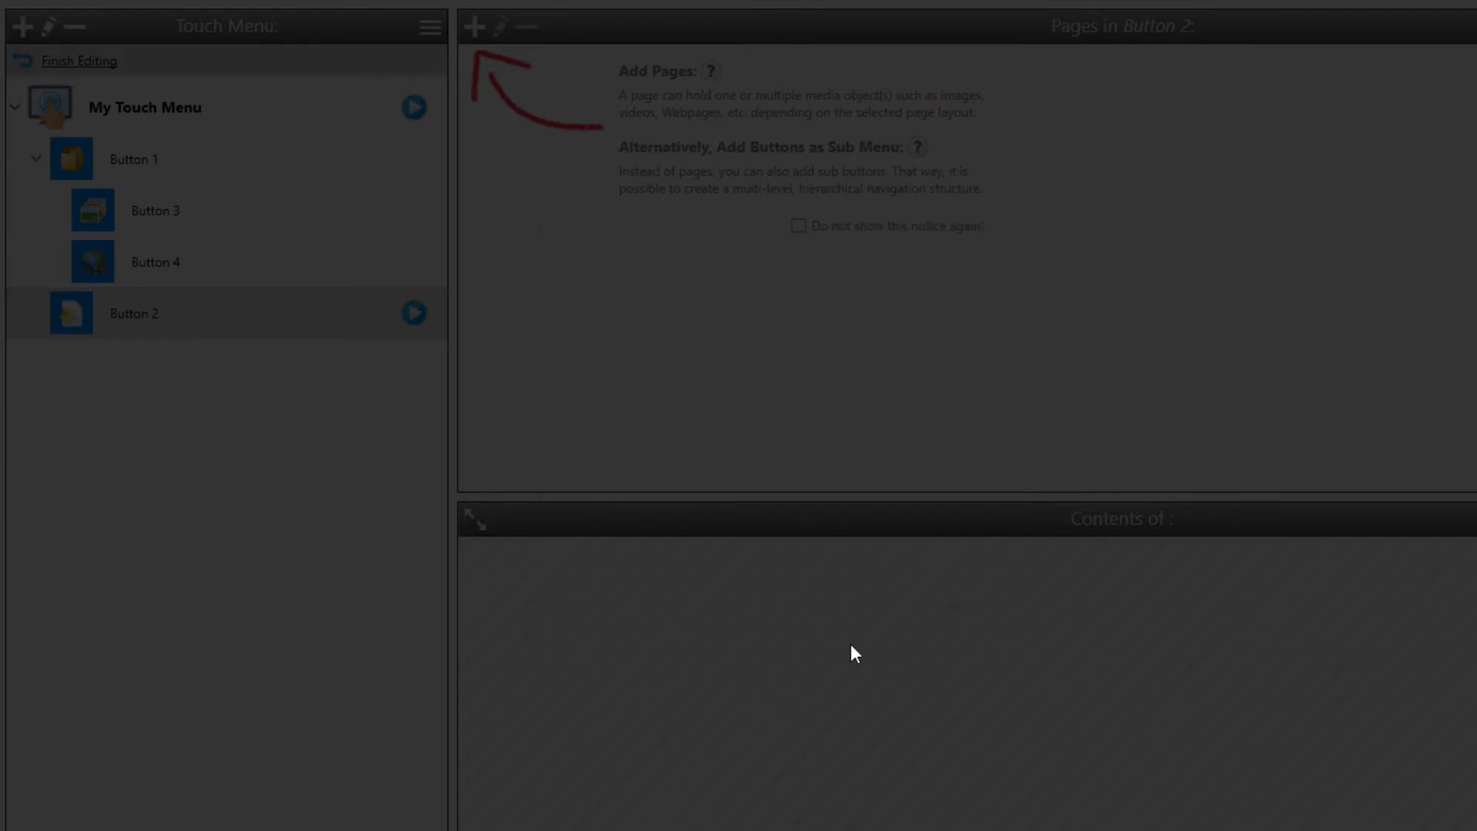
pyautogui.click(475, 25)
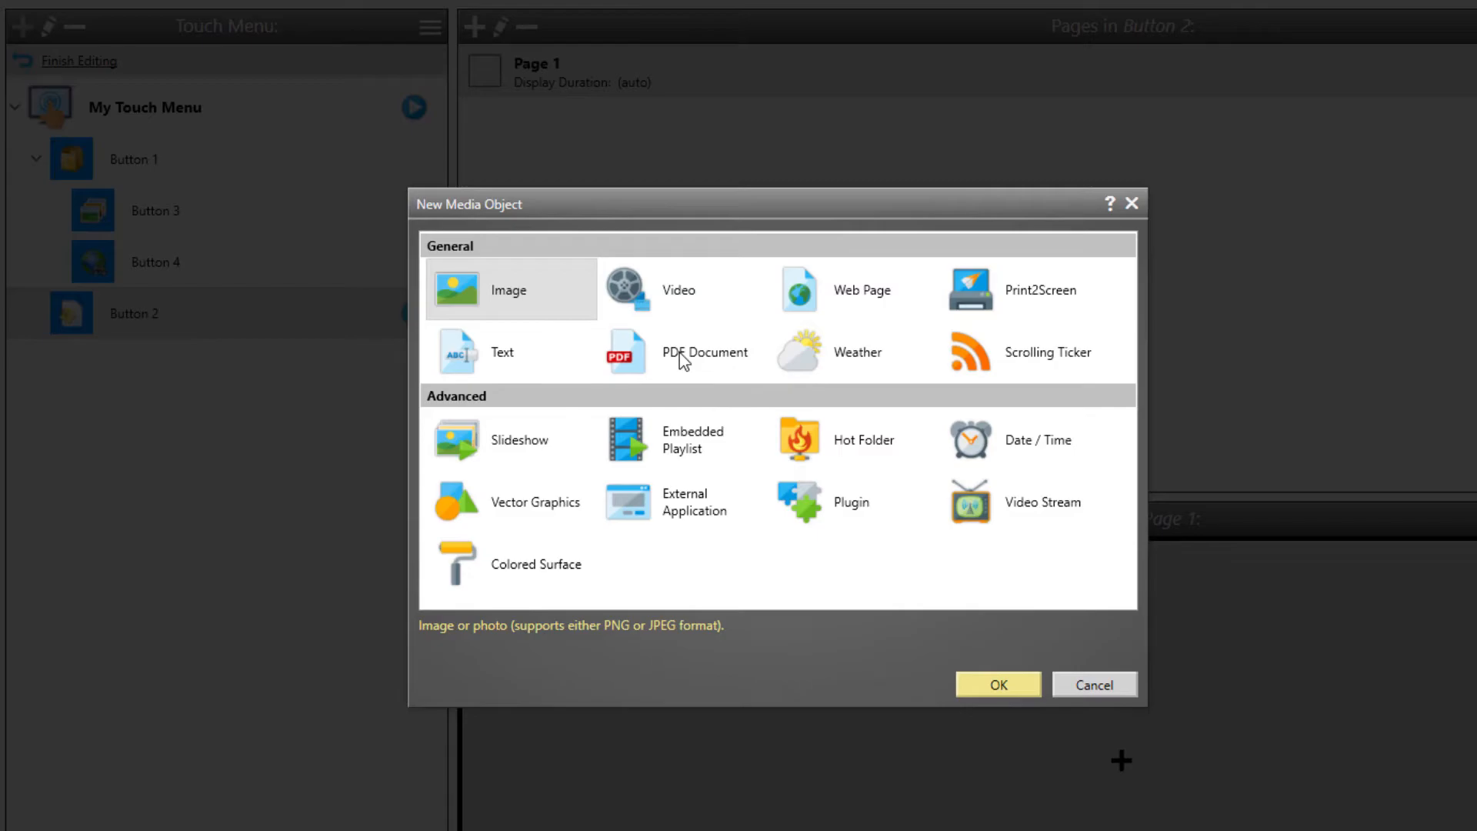
pyautogui.click(997, 684)
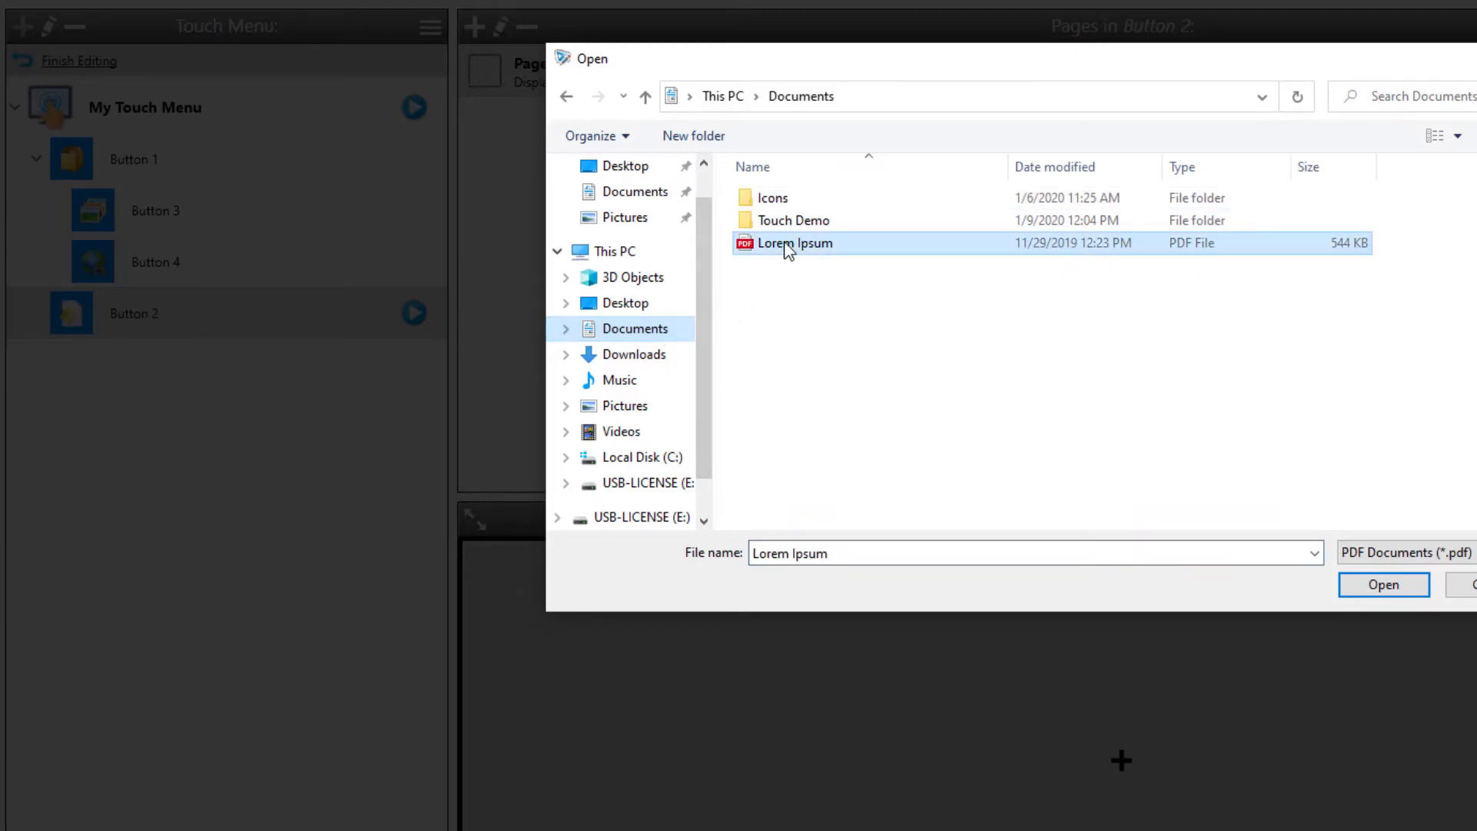
pyautogui.click(1383, 584)
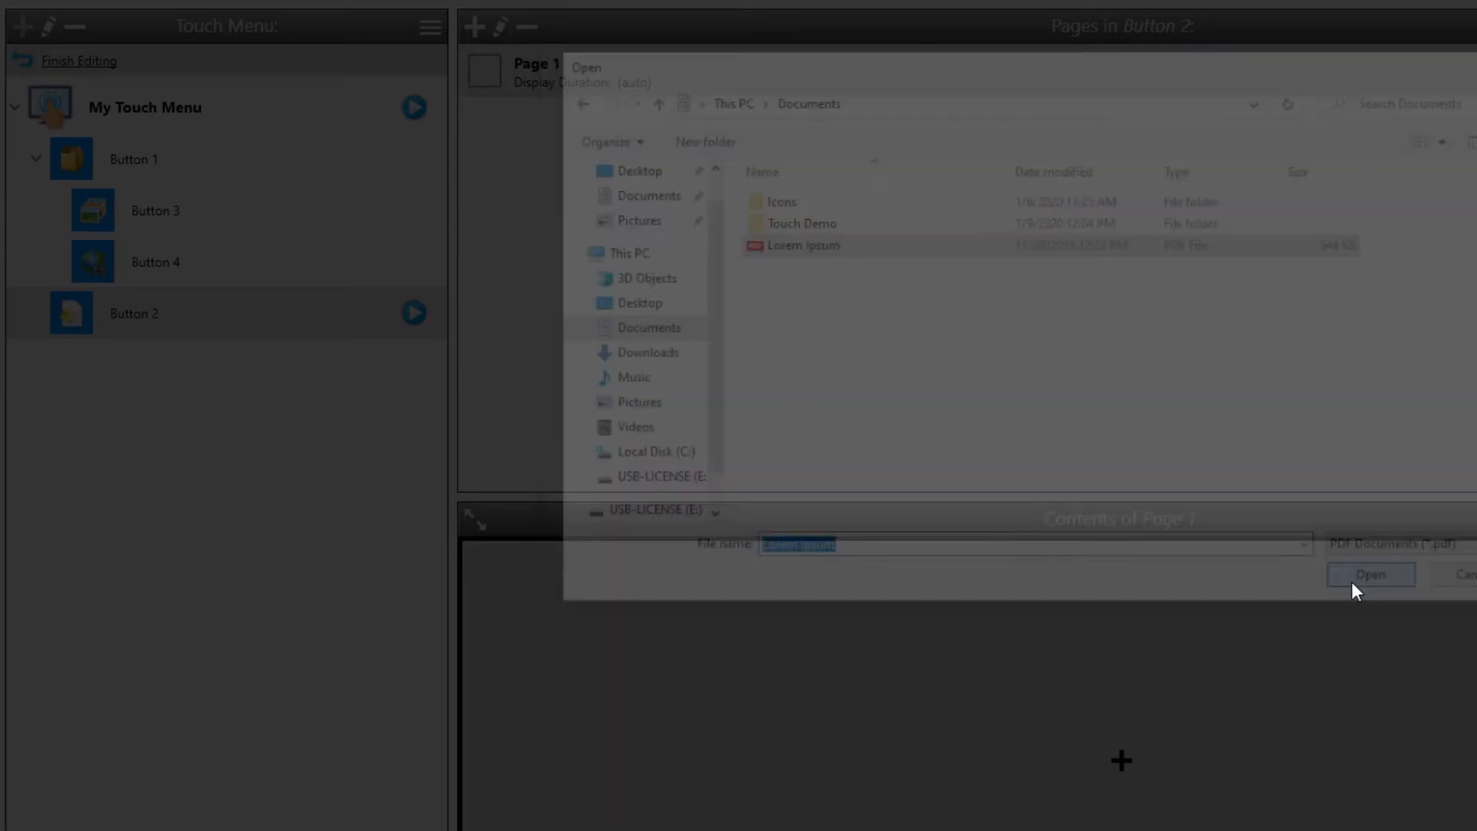
pyautogui.click(1368, 574)
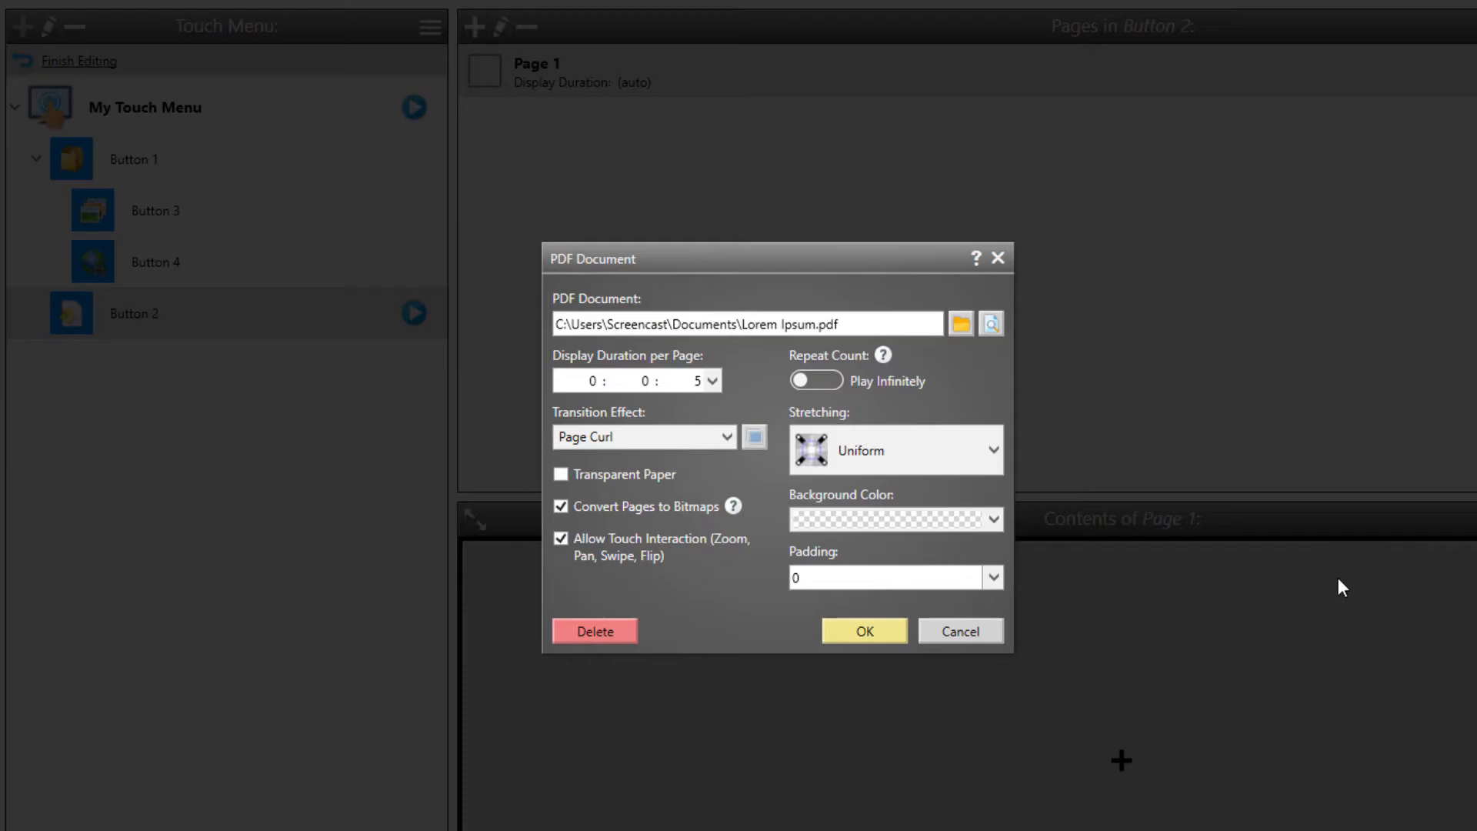
pyautogui.moveTo(863, 630)
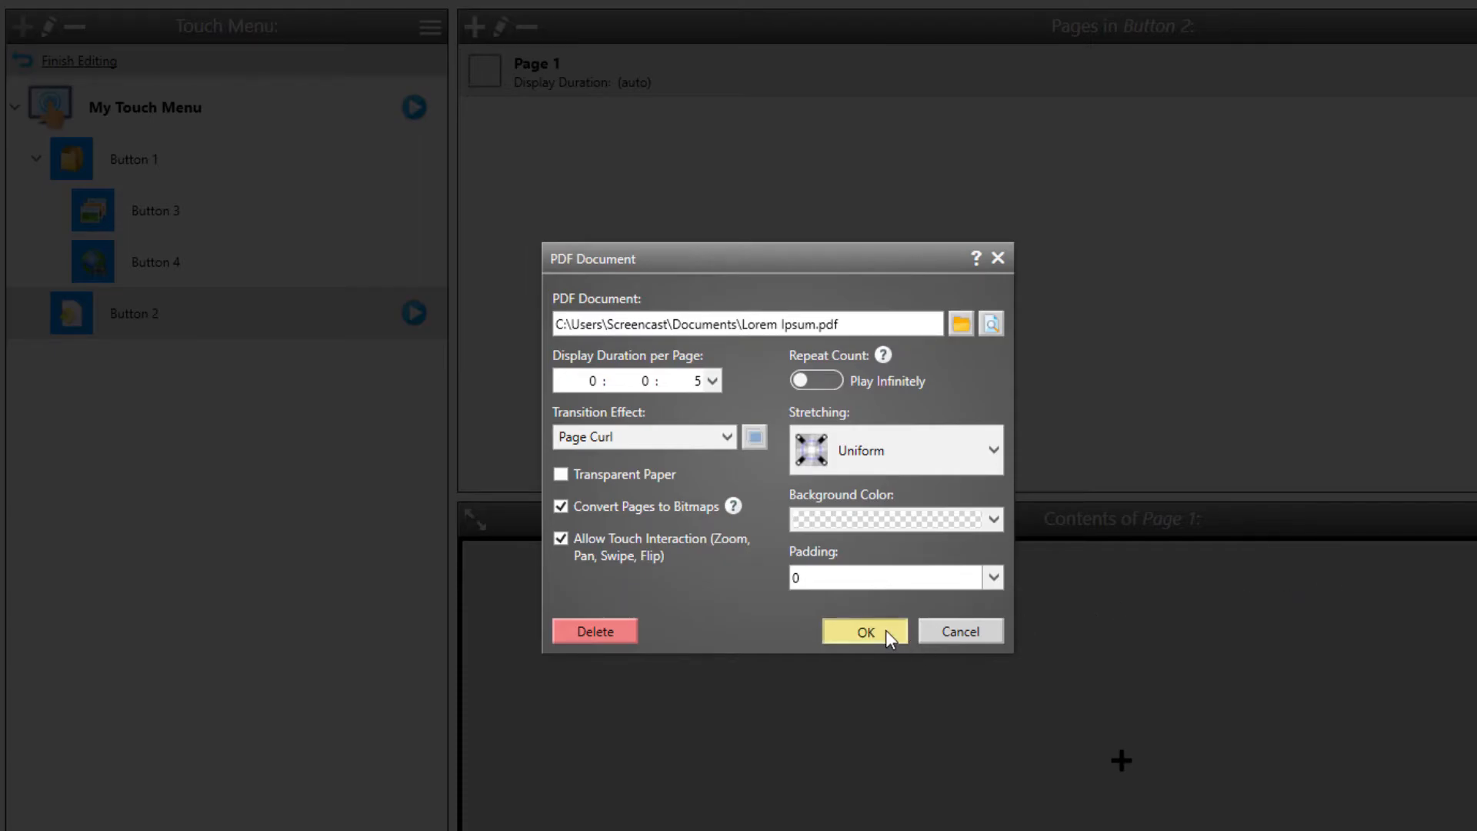
pyautogui.click(863, 631)
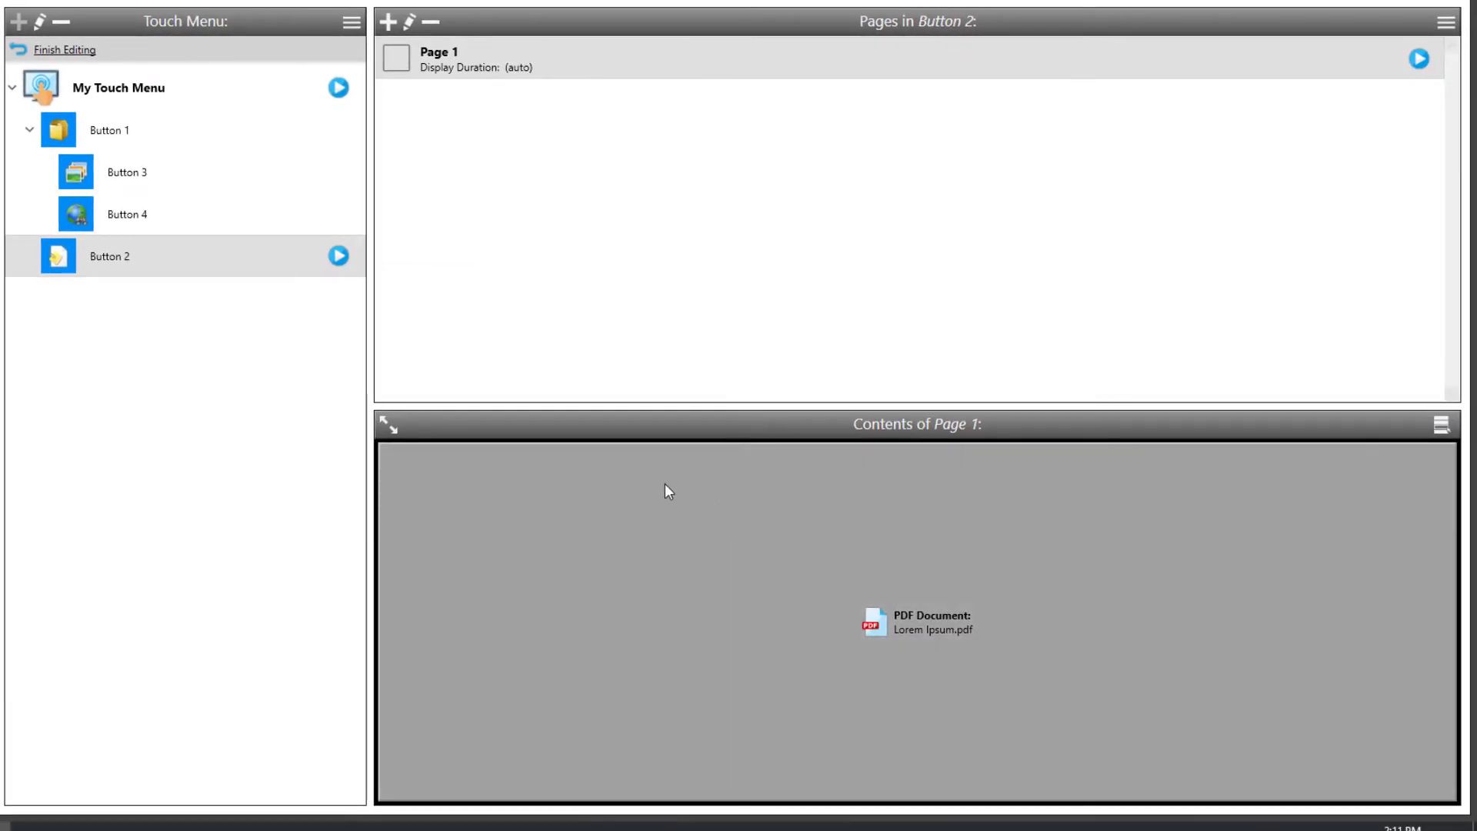
# Step: Bulk-import photos P1020239, P1020261 and P1020269 from Pictures as Button 3's pages
pyautogui.click(127, 172)
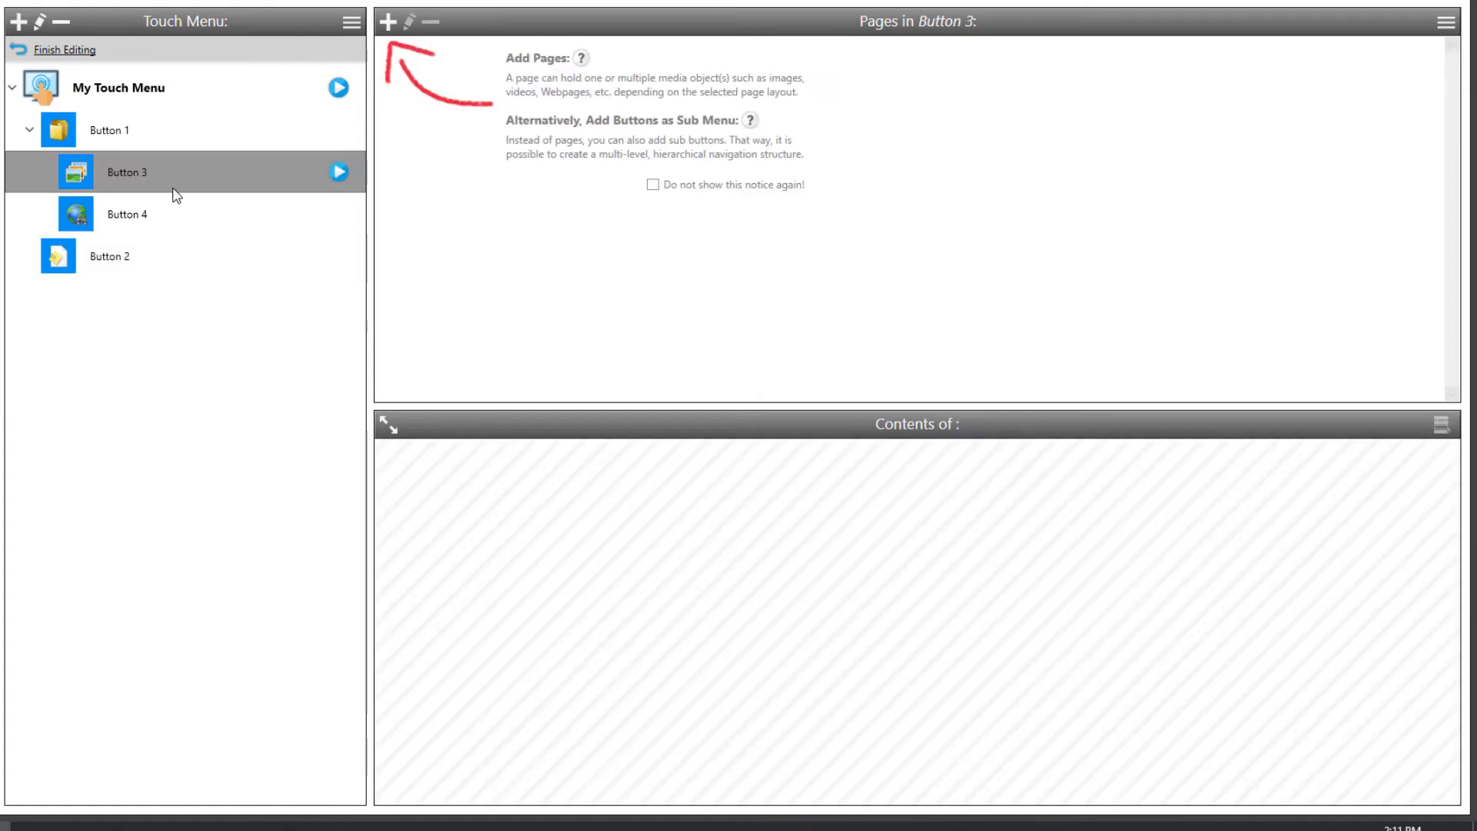
pyautogui.moveTo(962, 257)
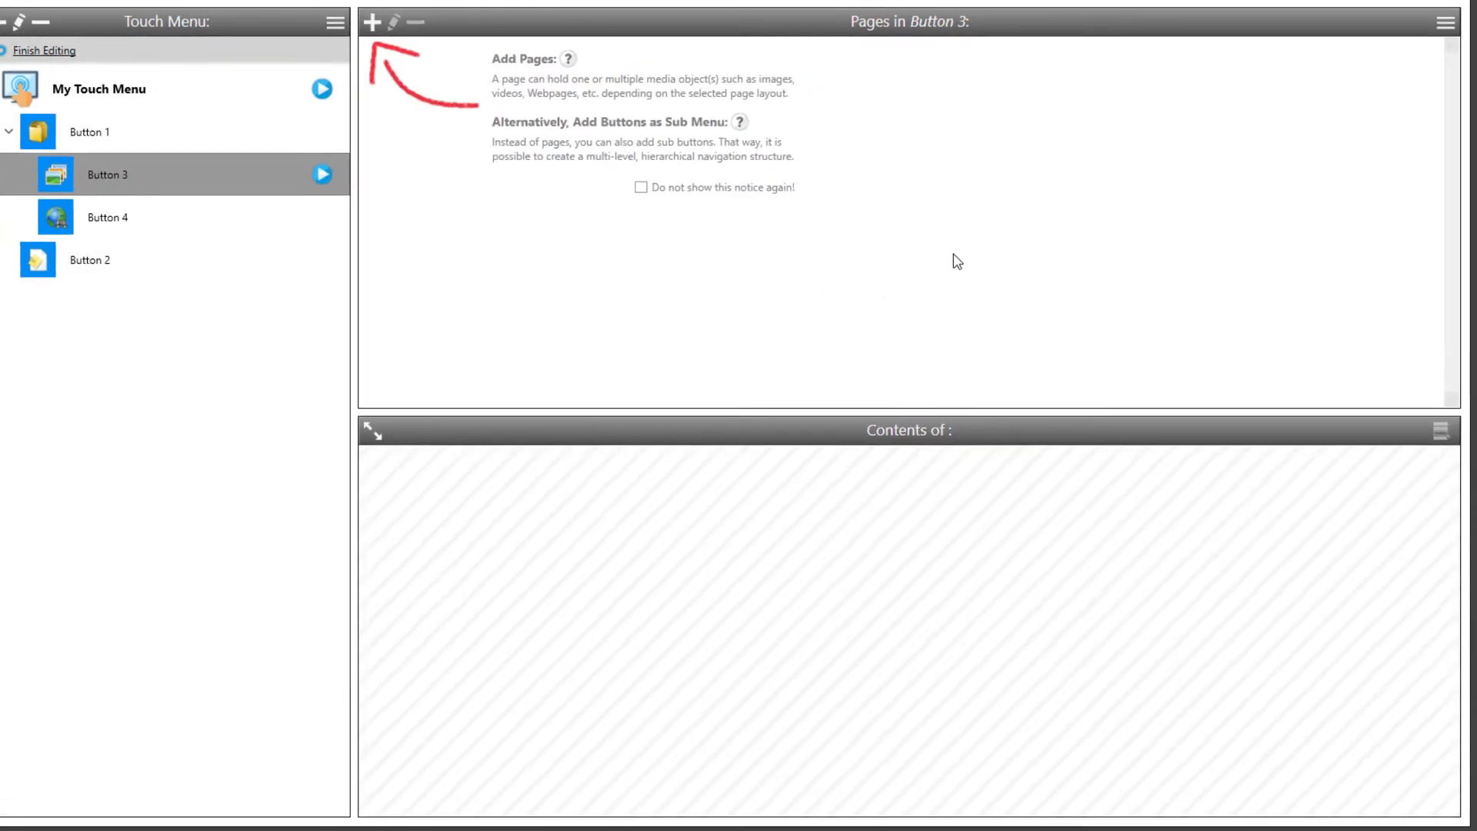
pyautogui.click(1446, 22)
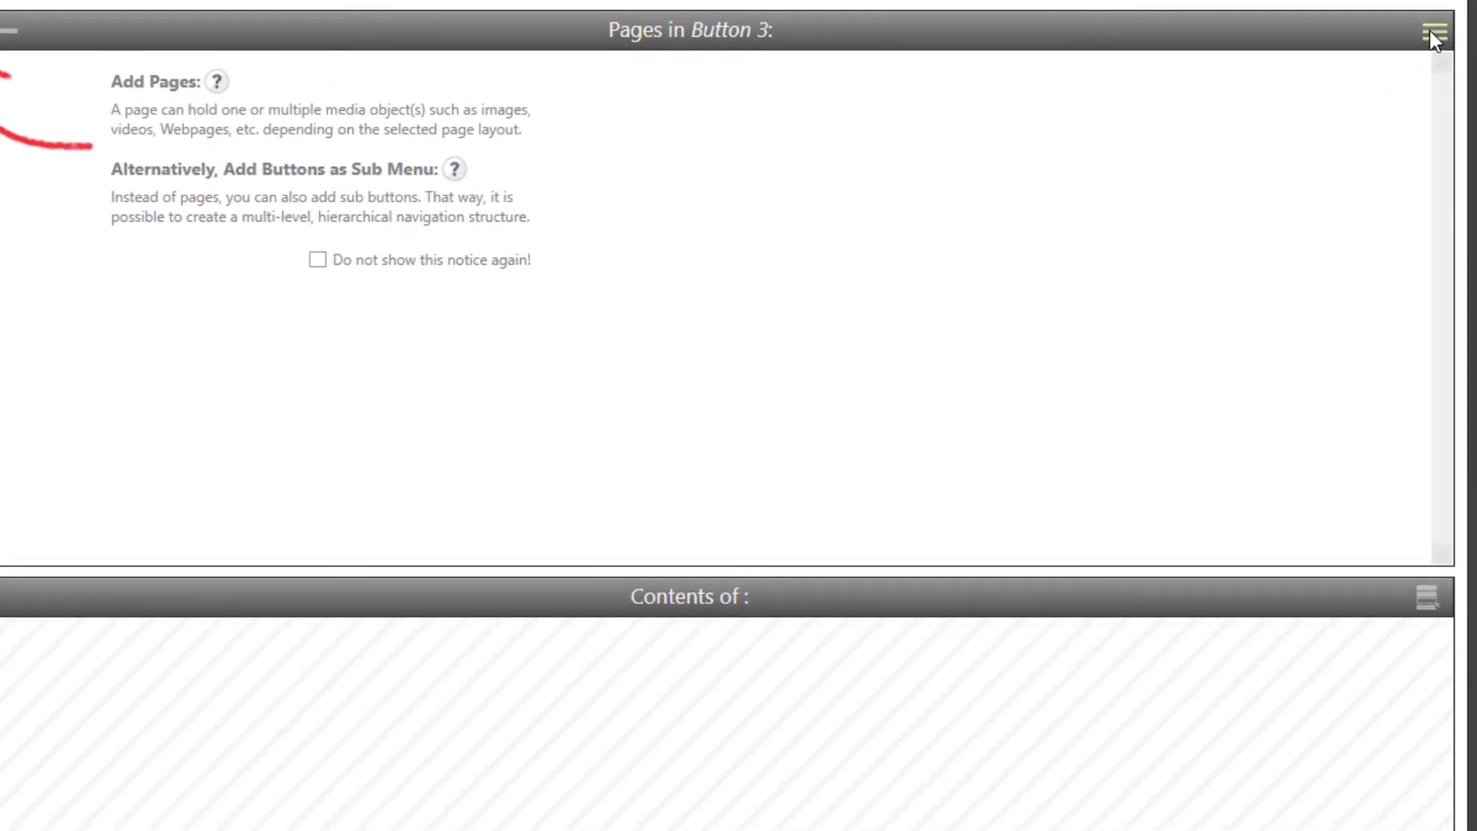
pyautogui.click(1433, 30)
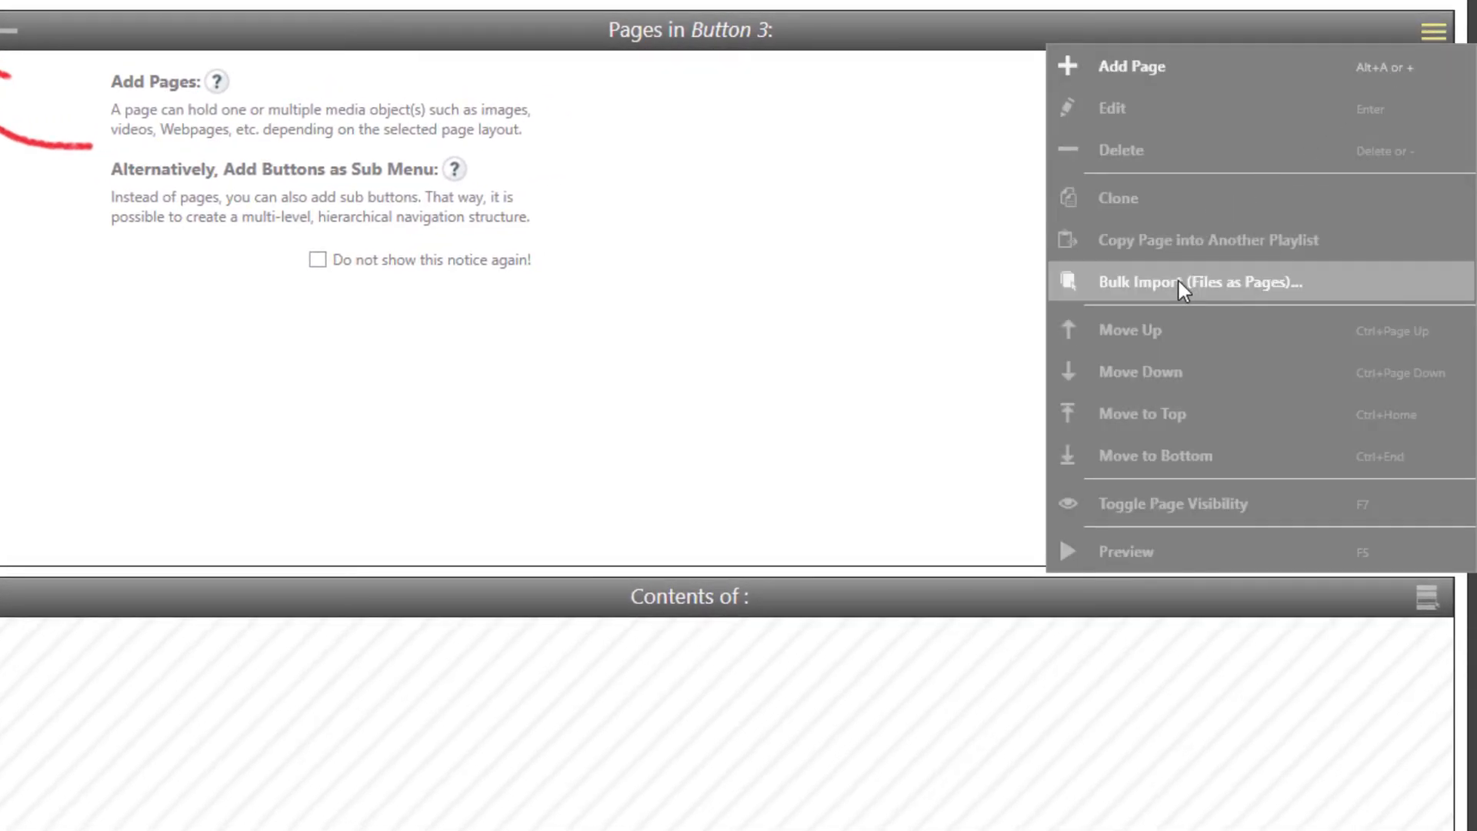
pyautogui.click(1194, 281)
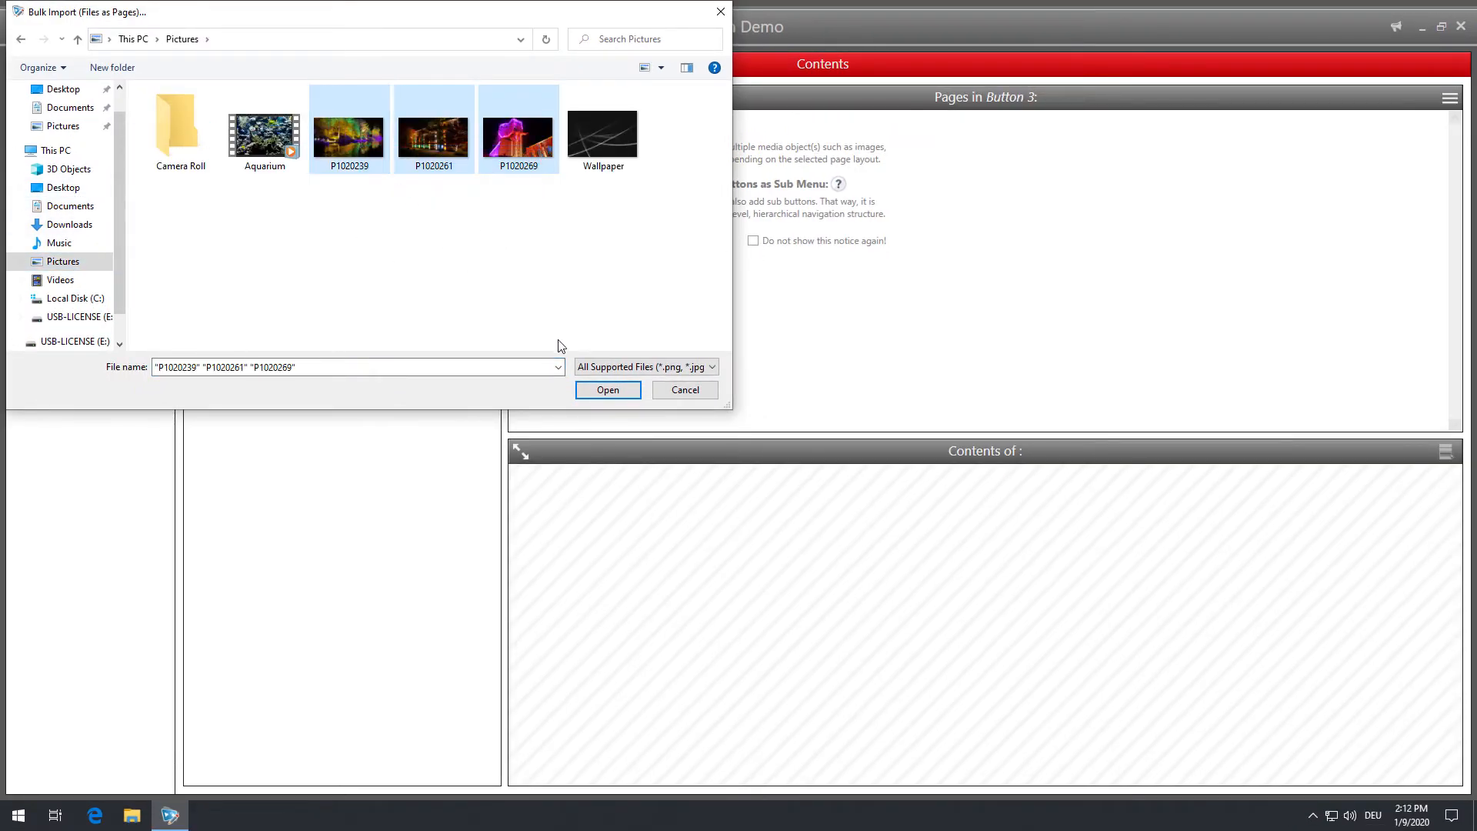
pyautogui.click(608, 390)
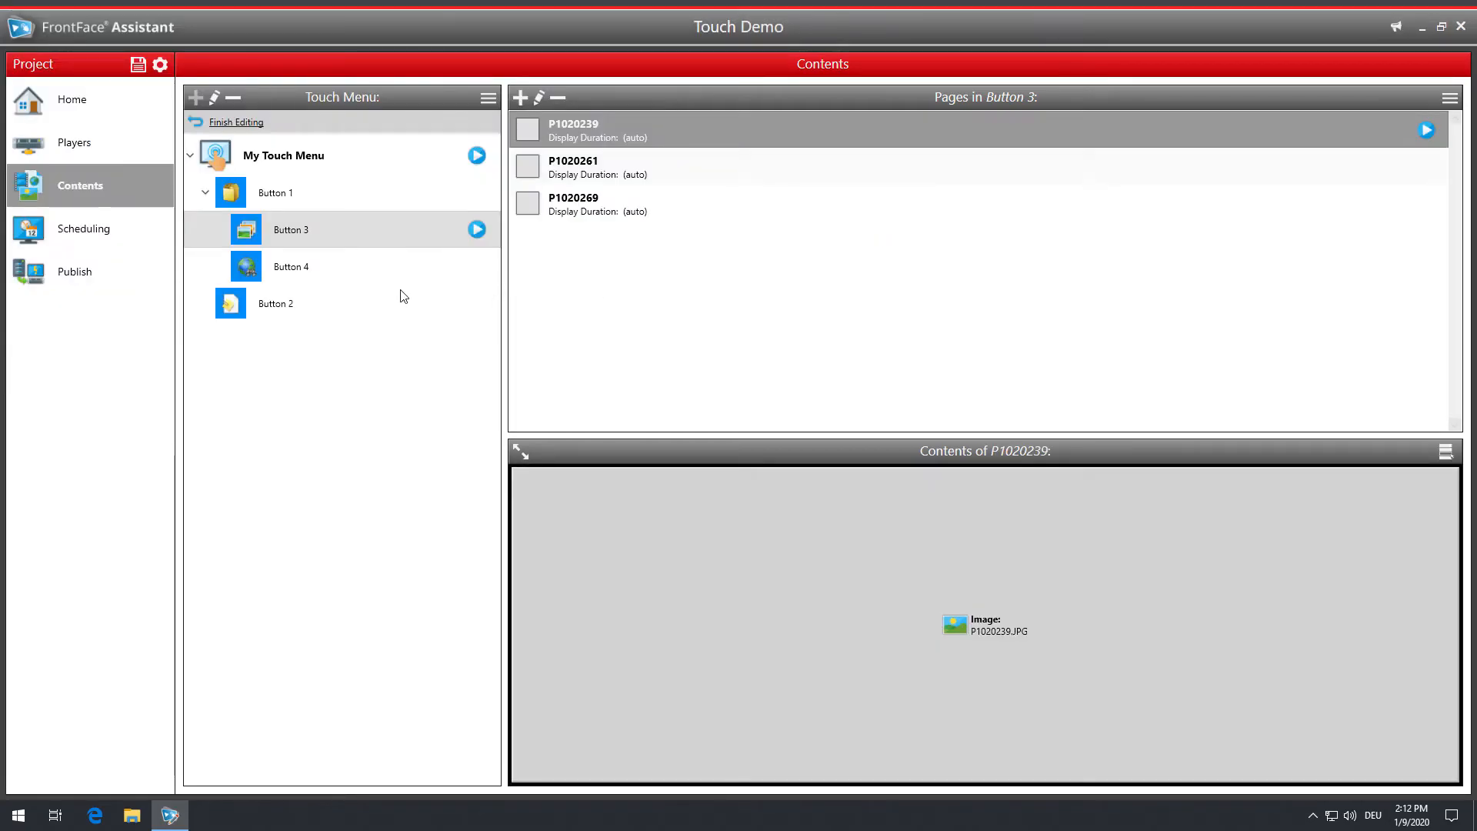
pyautogui.click(290, 266)
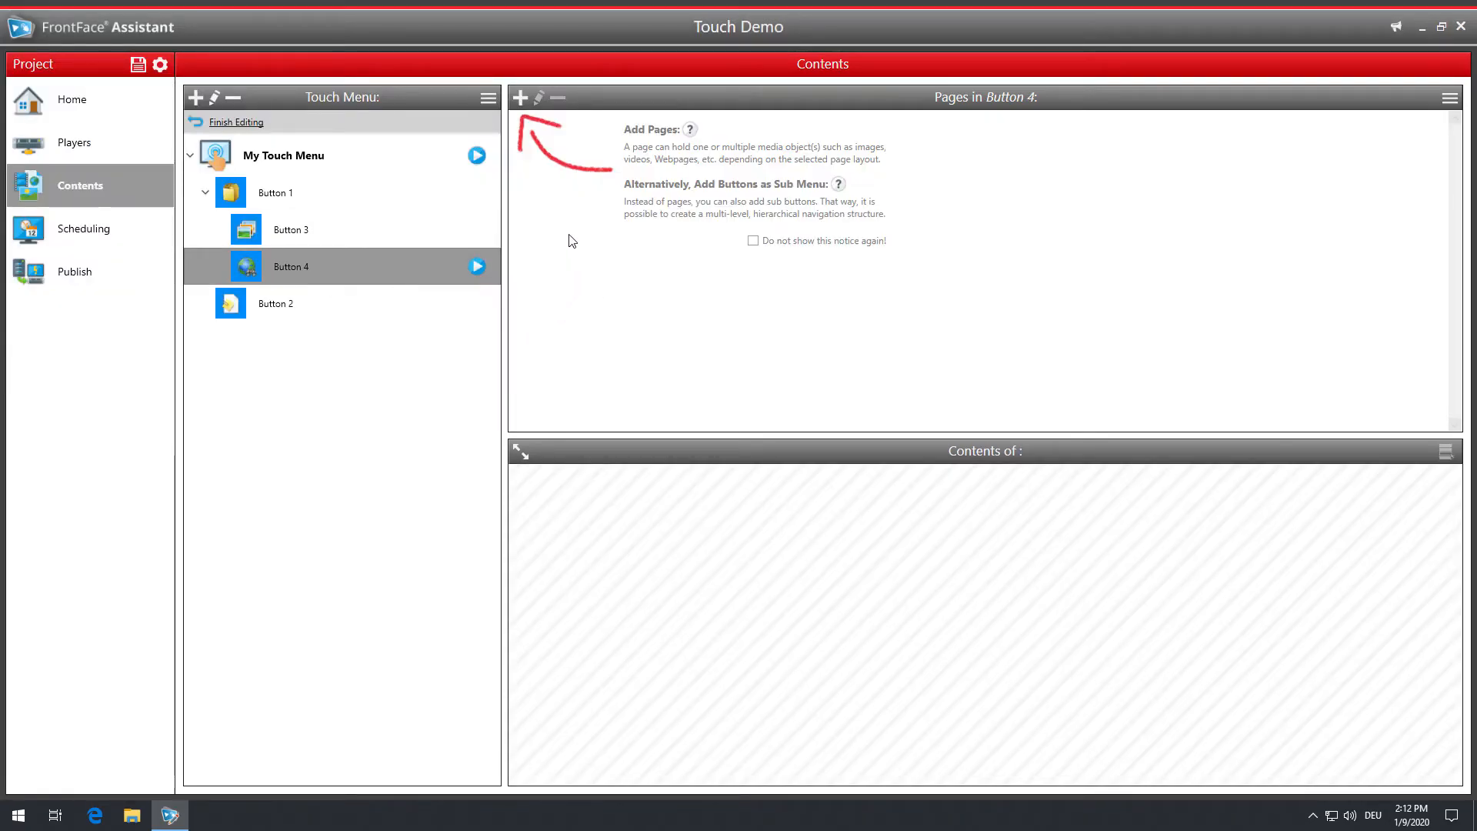
# Step: Add a new full-screen page to Button 4 with web page as its media type
pyautogui.click(519, 97)
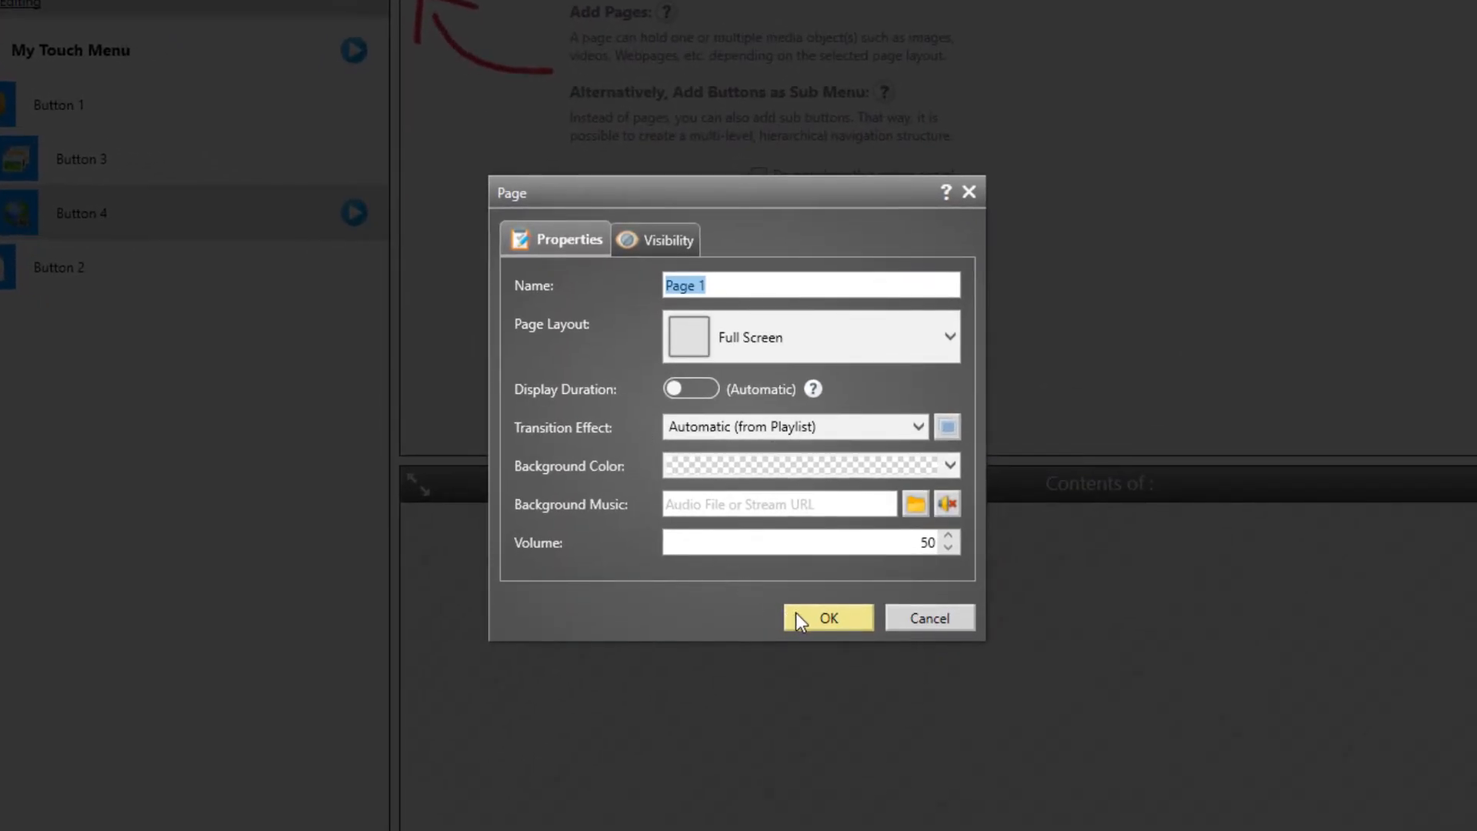
pyautogui.click(827, 617)
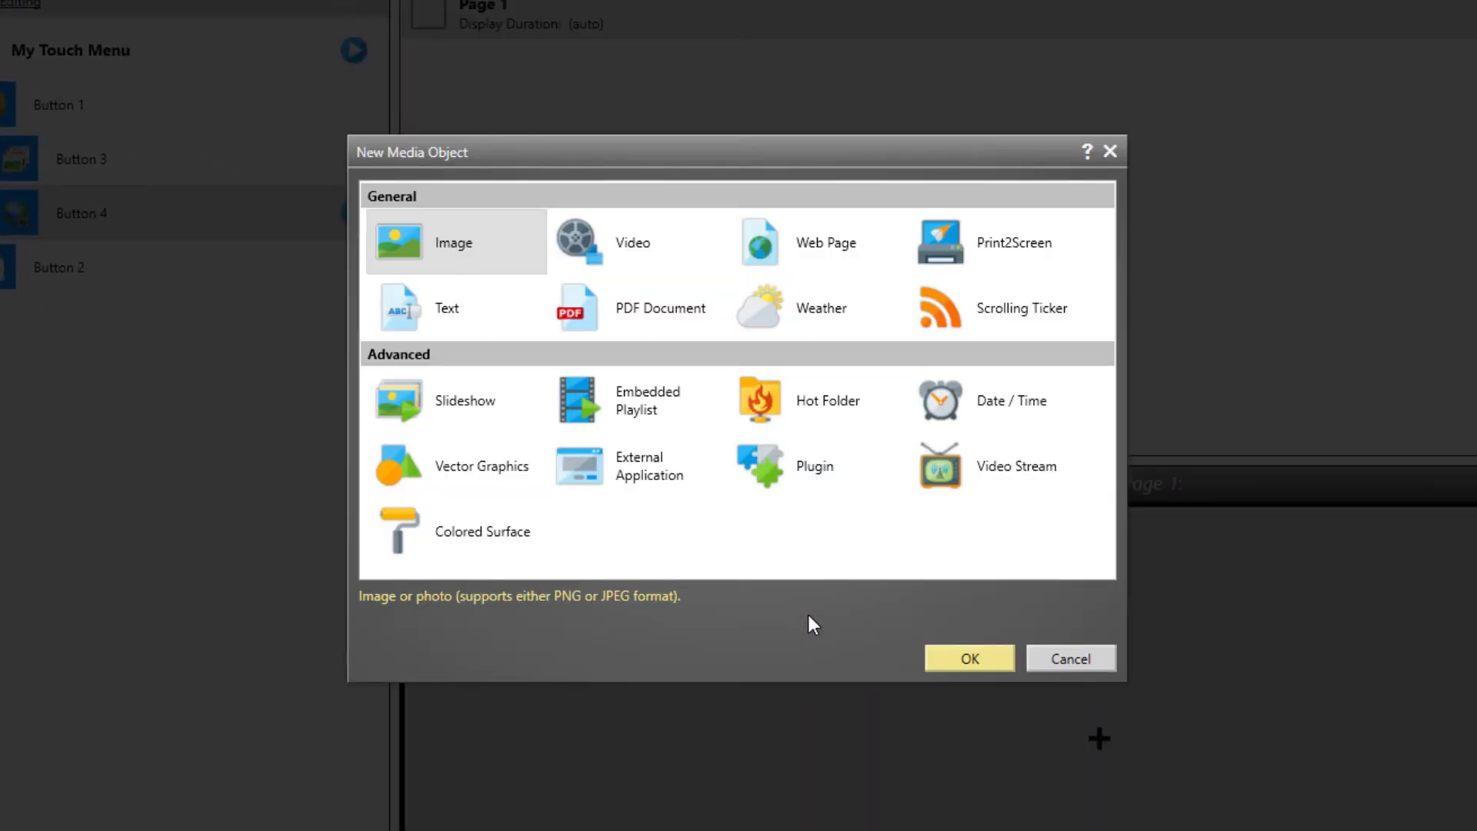
pyautogui.click(826, 243)
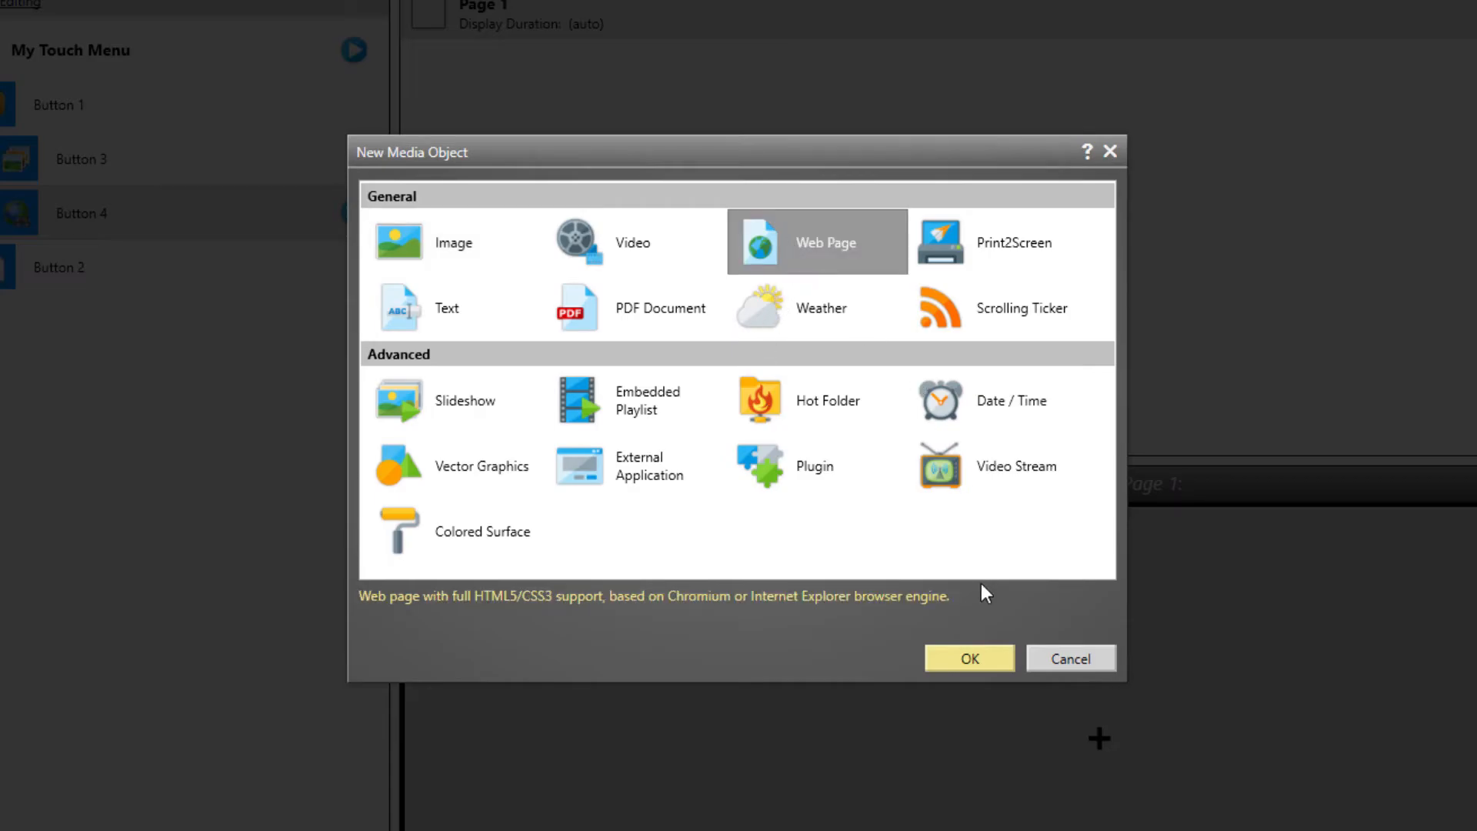
pyautogui.click(967, 658)
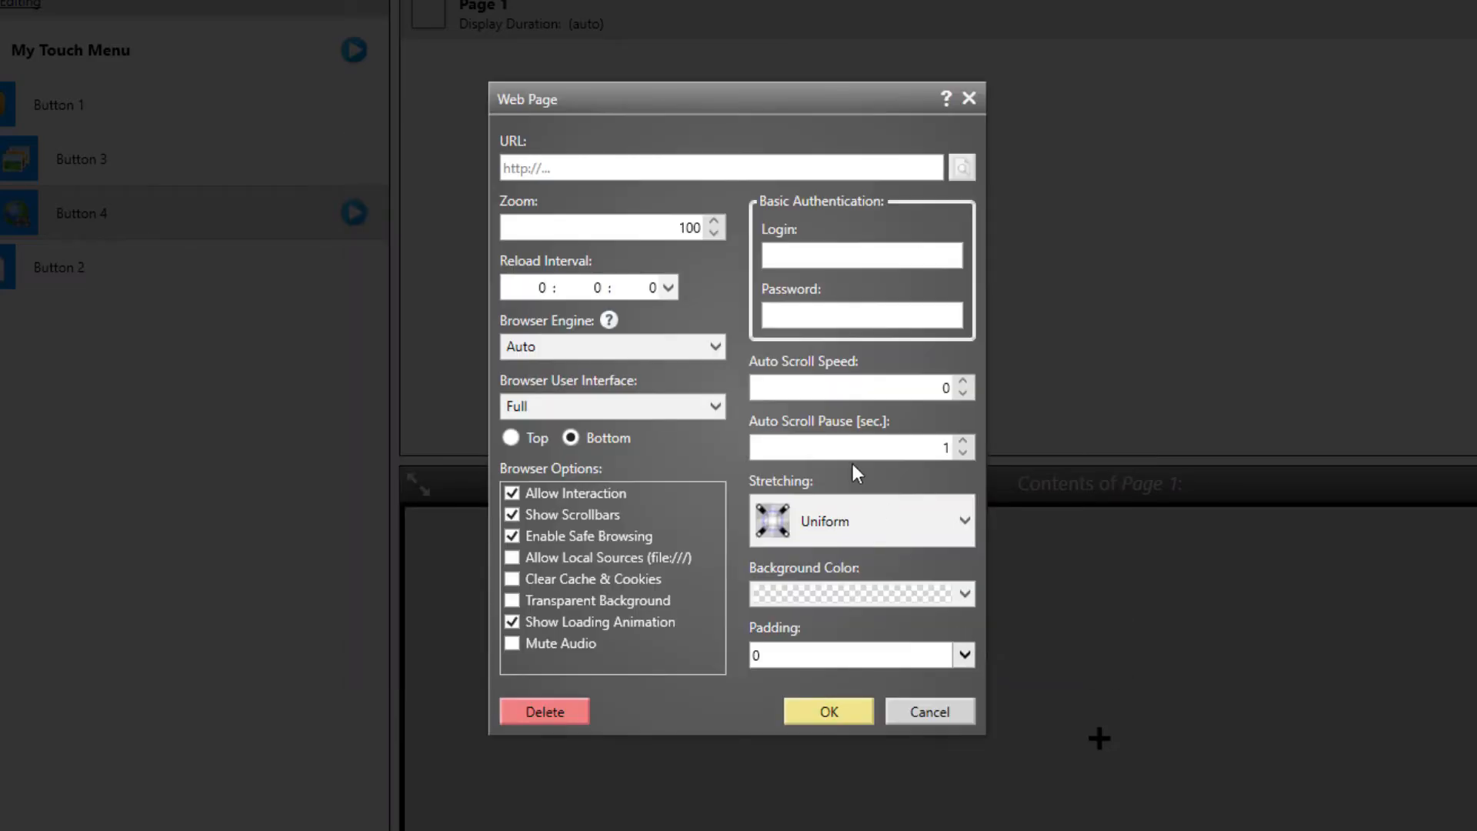
pyautogui.click(721, 168)
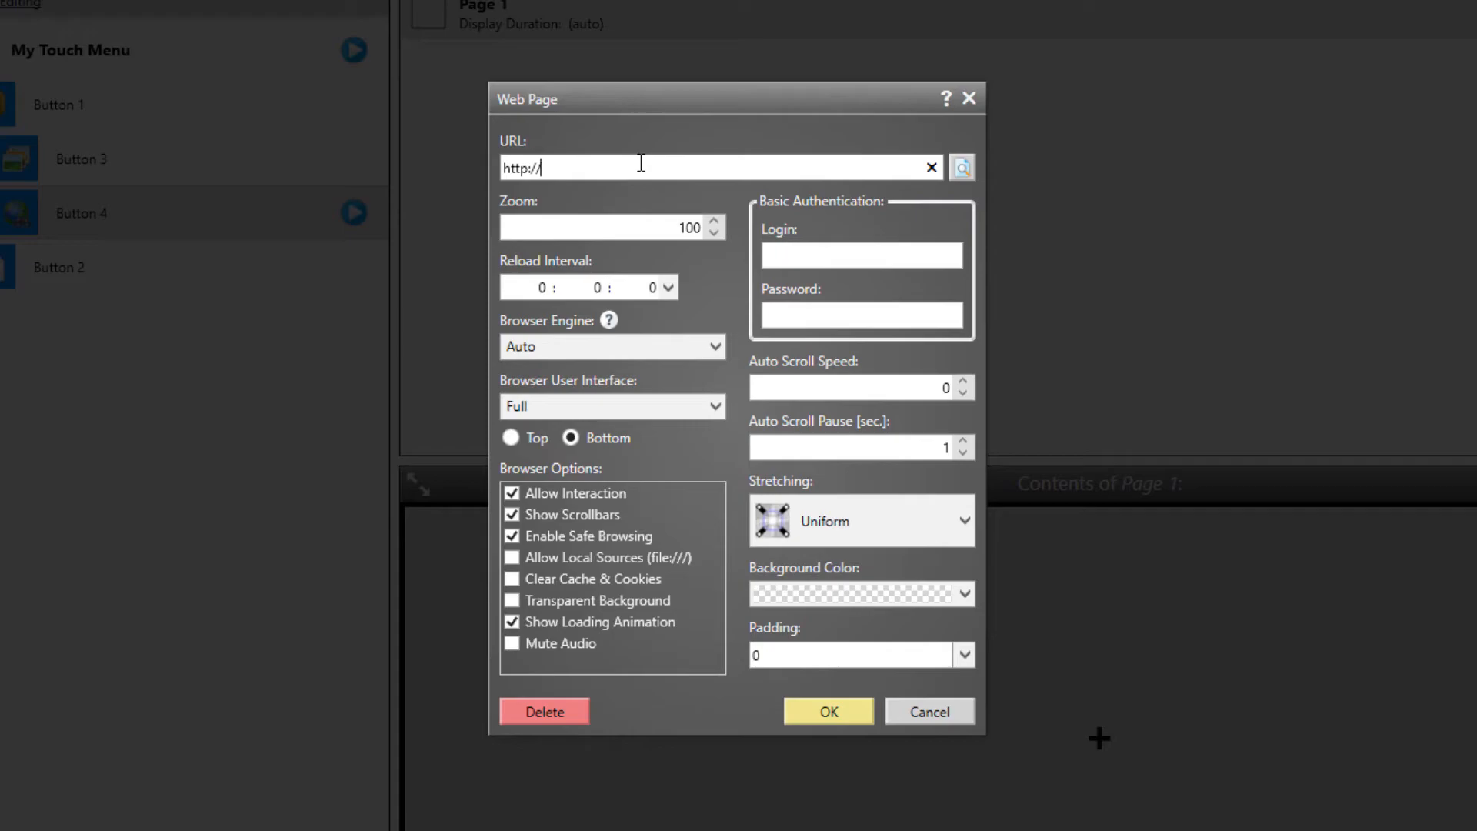
pyautogui.write('www.mirabyte')
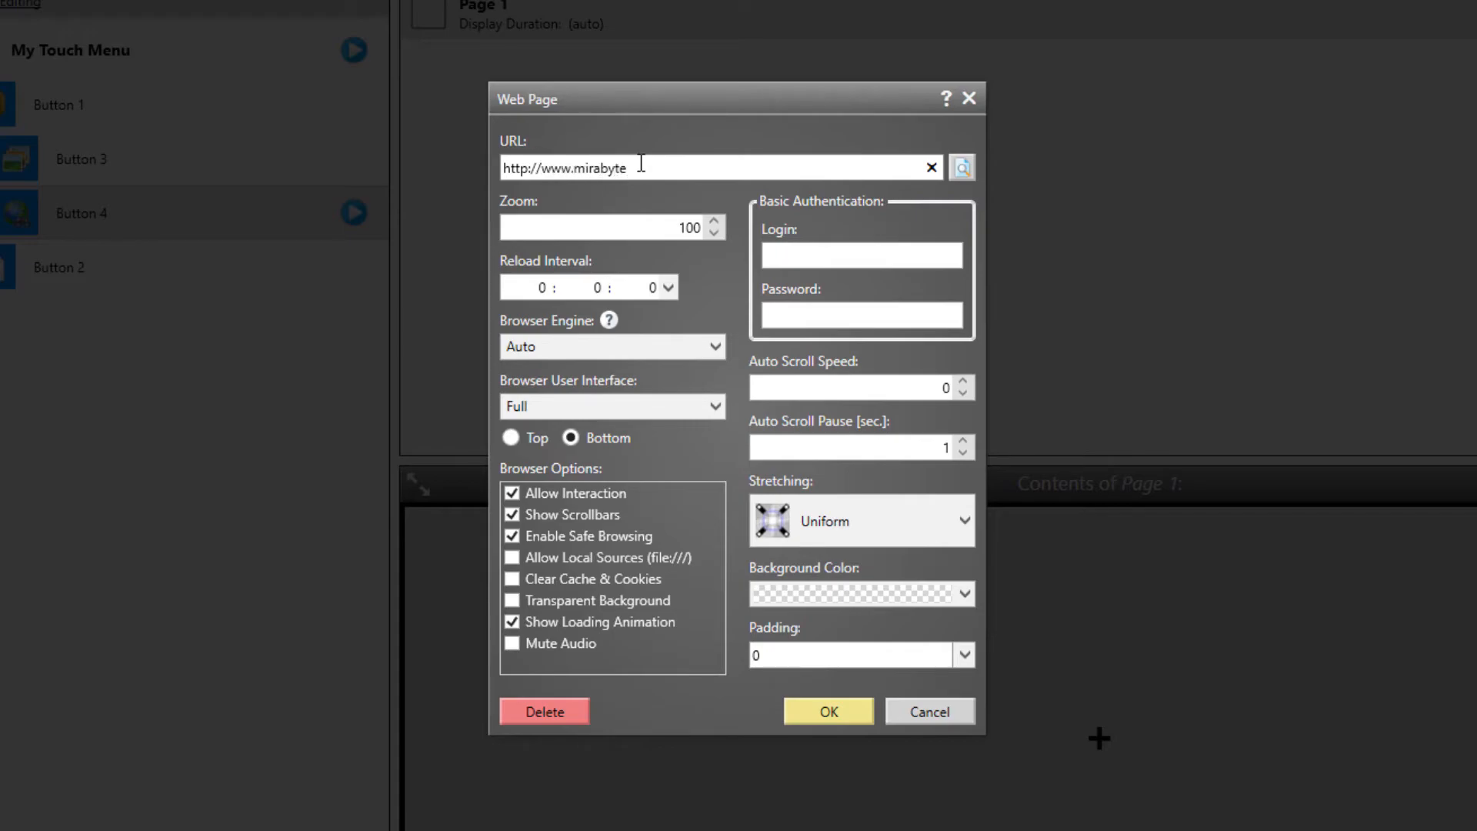
pyautogui.write('.com')
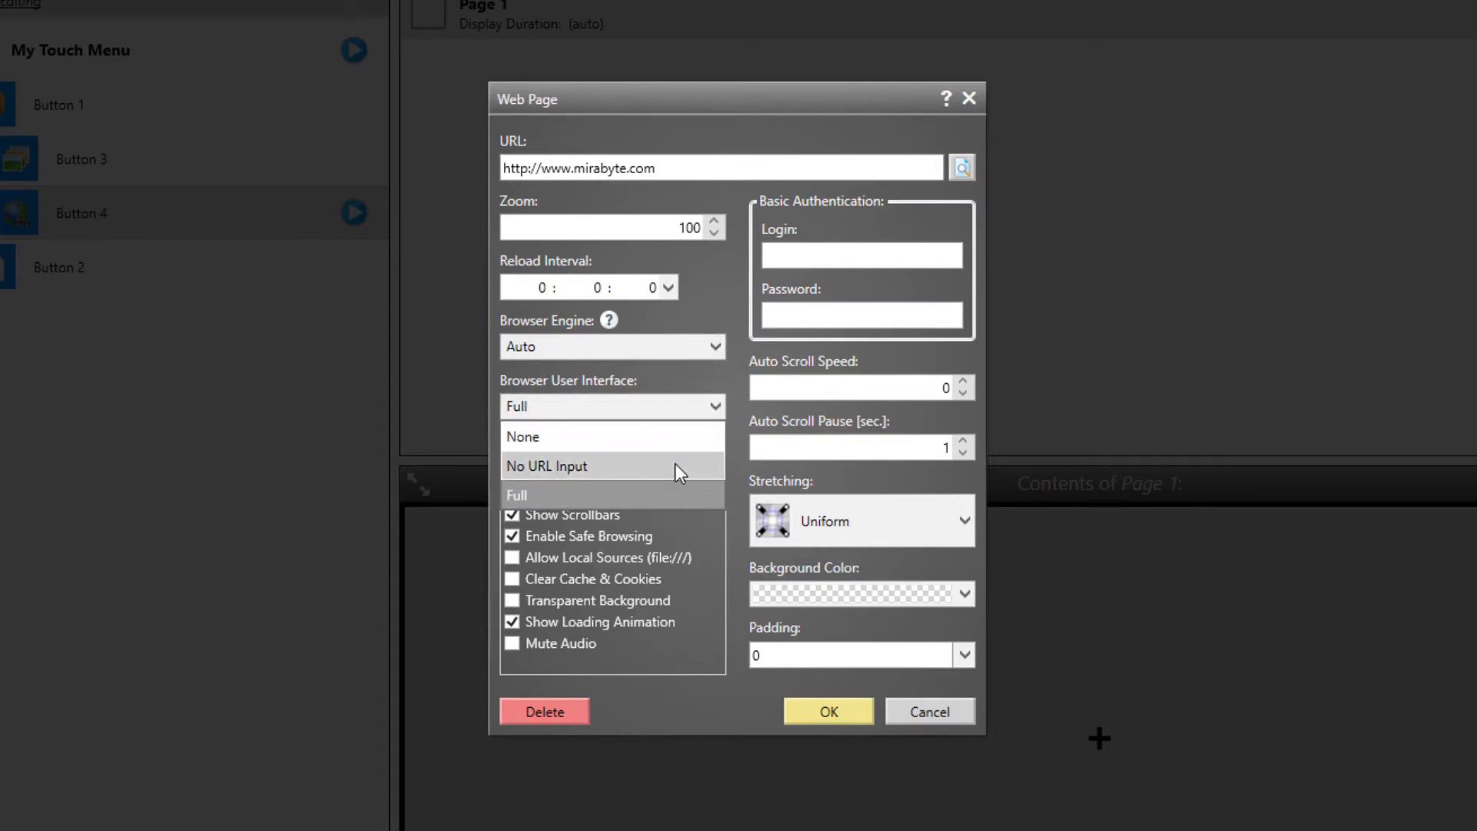
pyautogui.moveTo(687, 435)
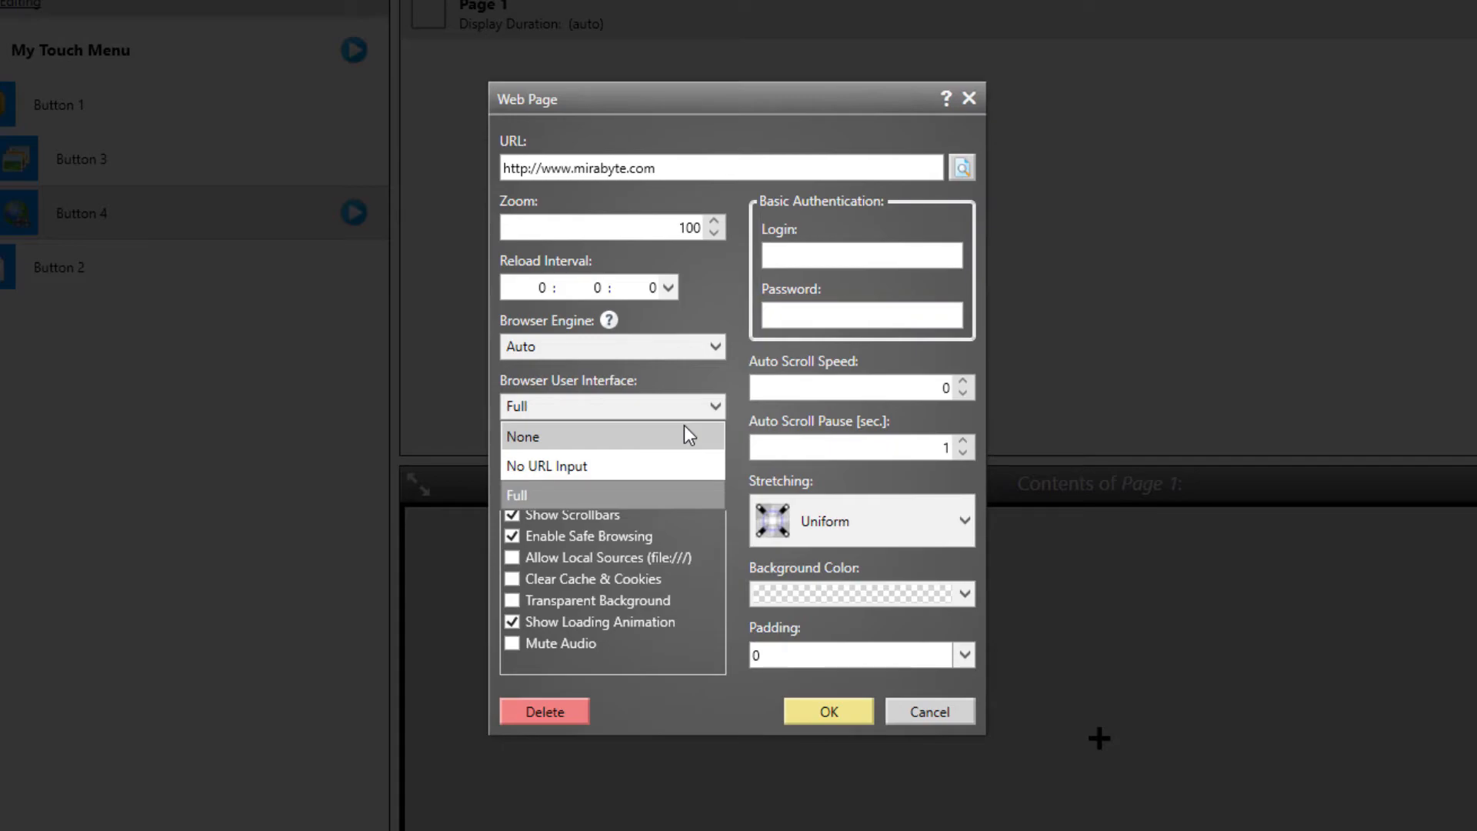
pyautogui.moveTo(688, 443)
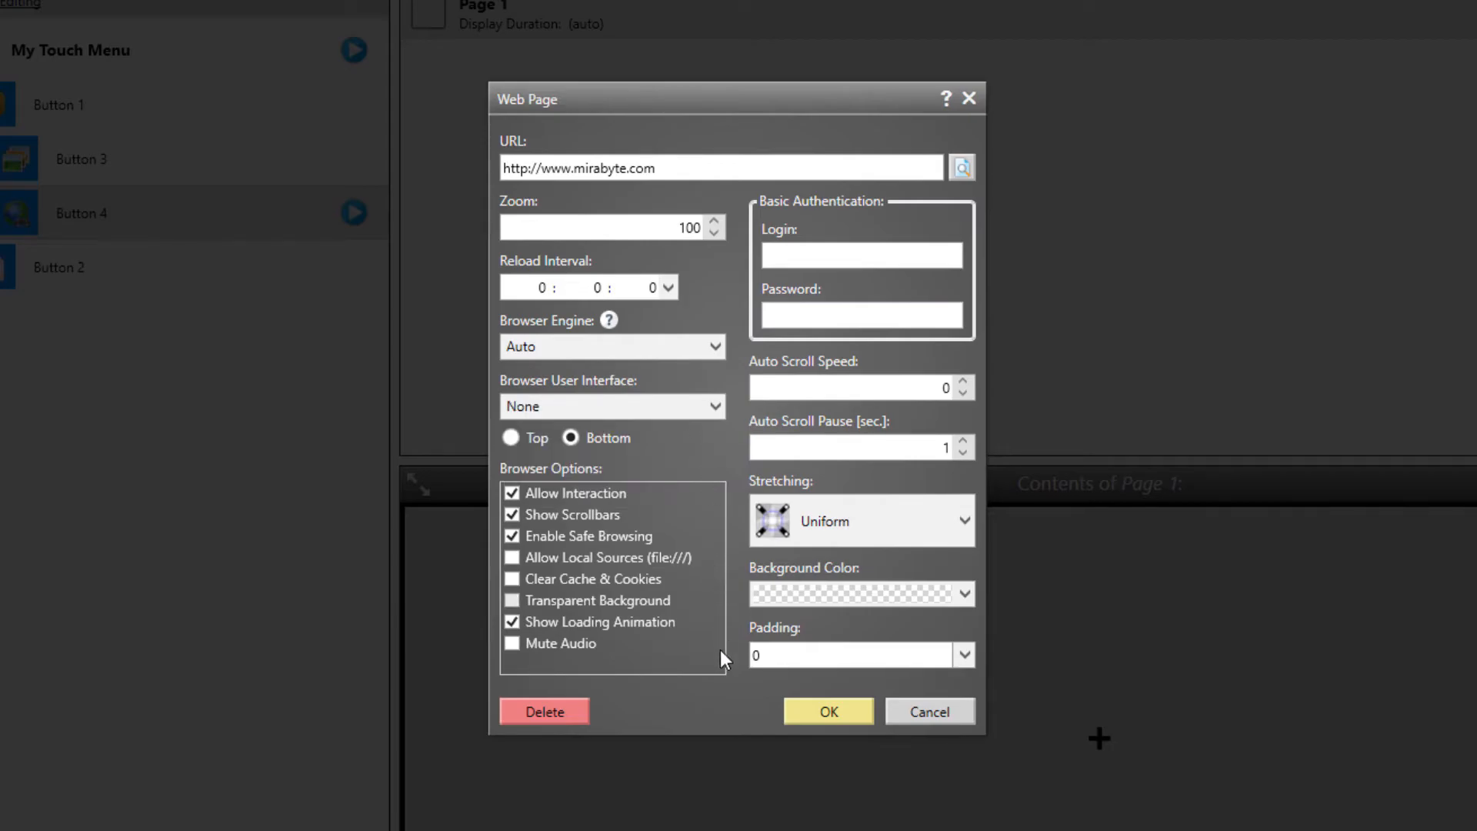
pyautogui.click(827, 710)
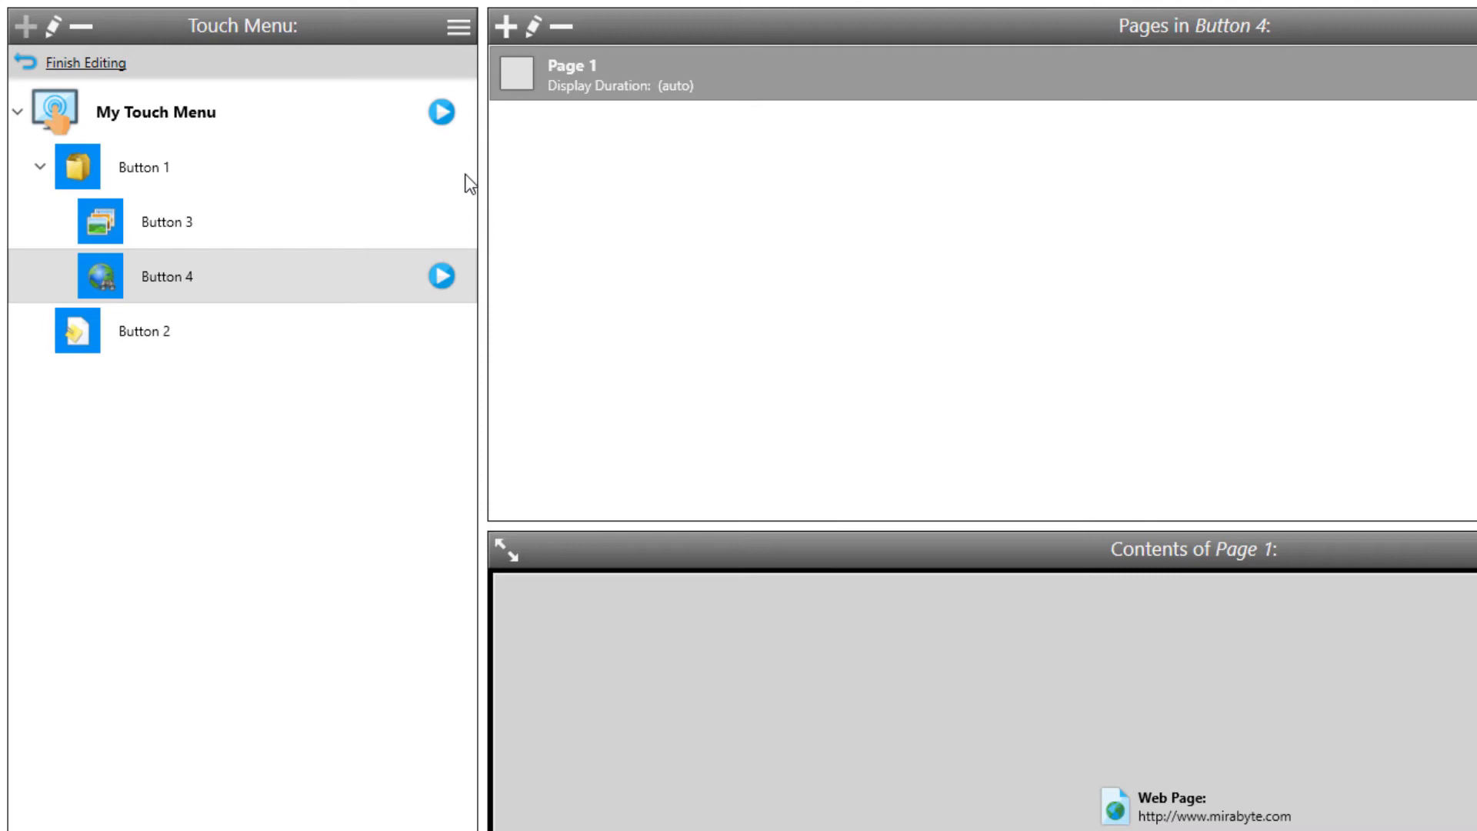
pyautogui.click(441, 276)
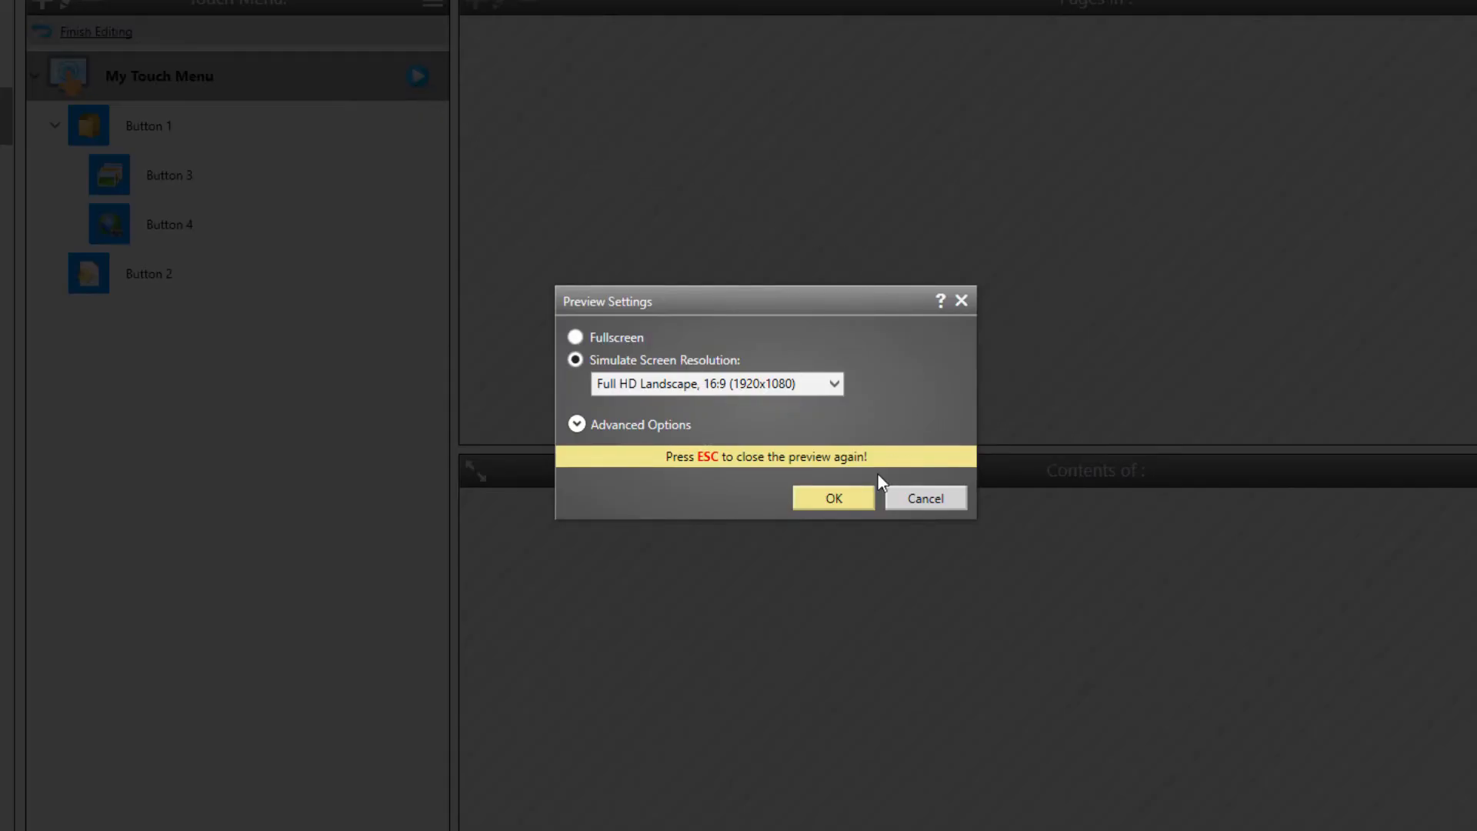
pyautogui.click(832, 497)
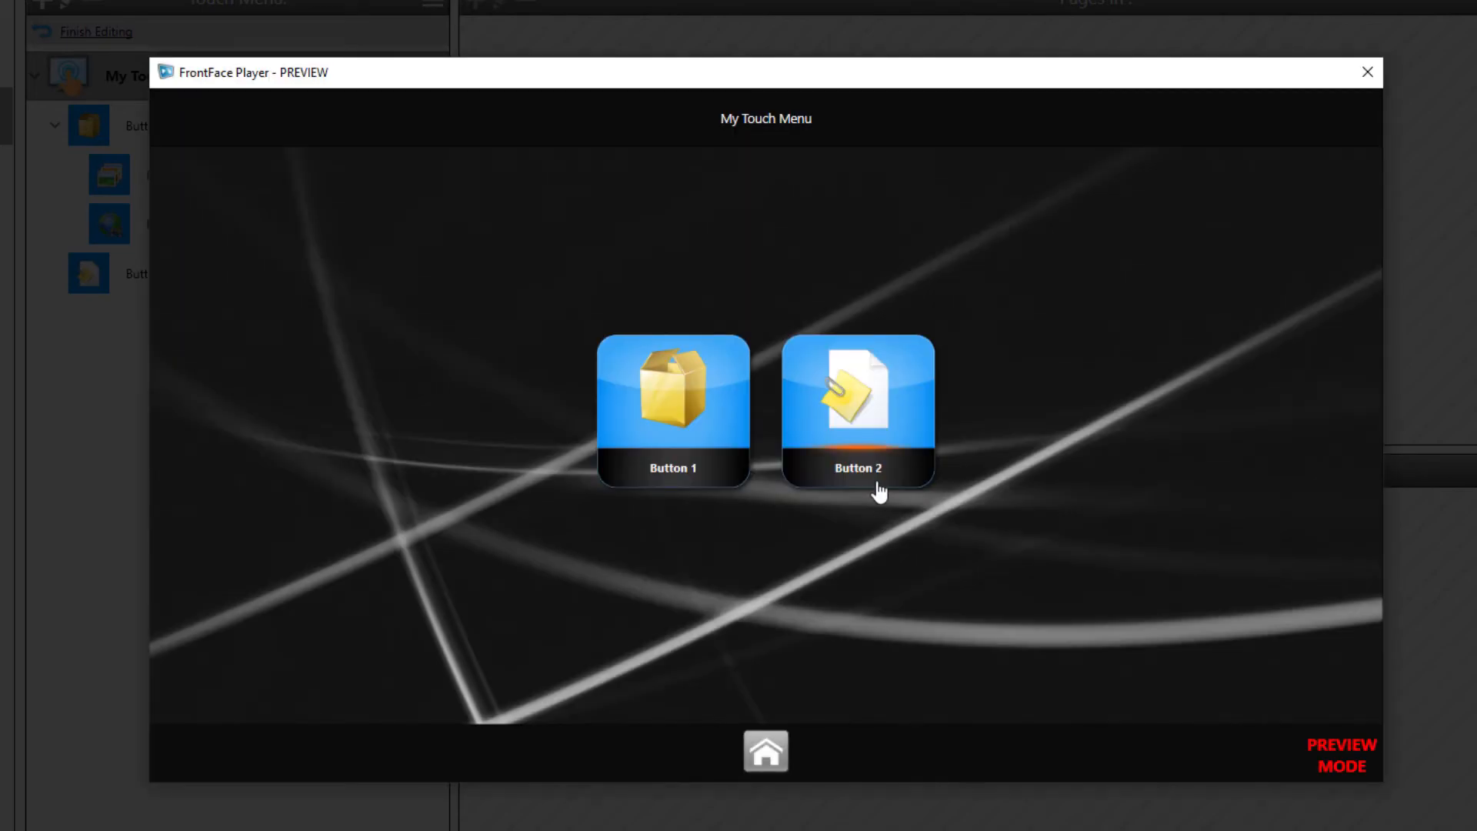
pyautogui.click(855, 410)
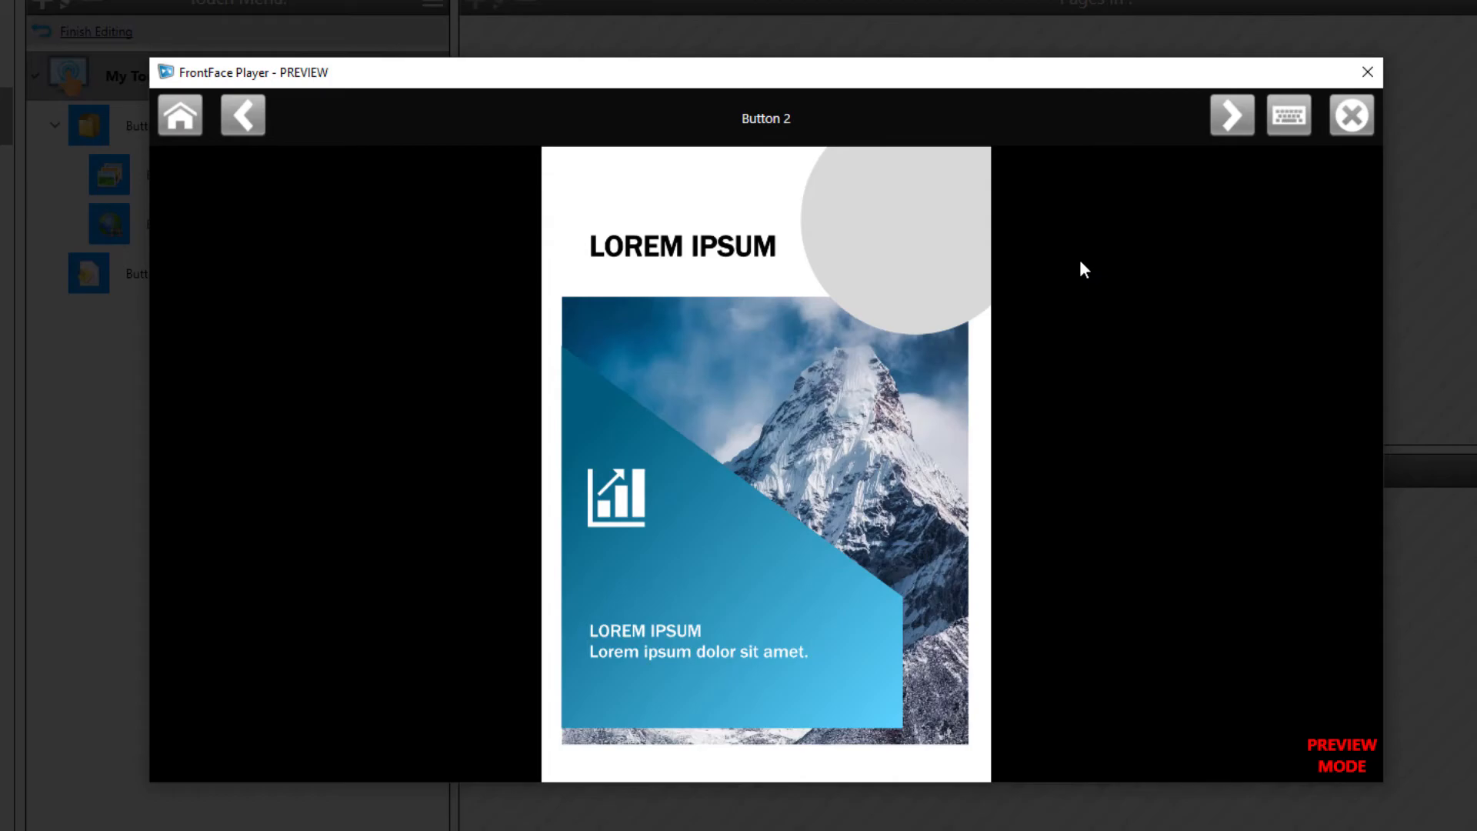
pyautogui.click(1230, 115)
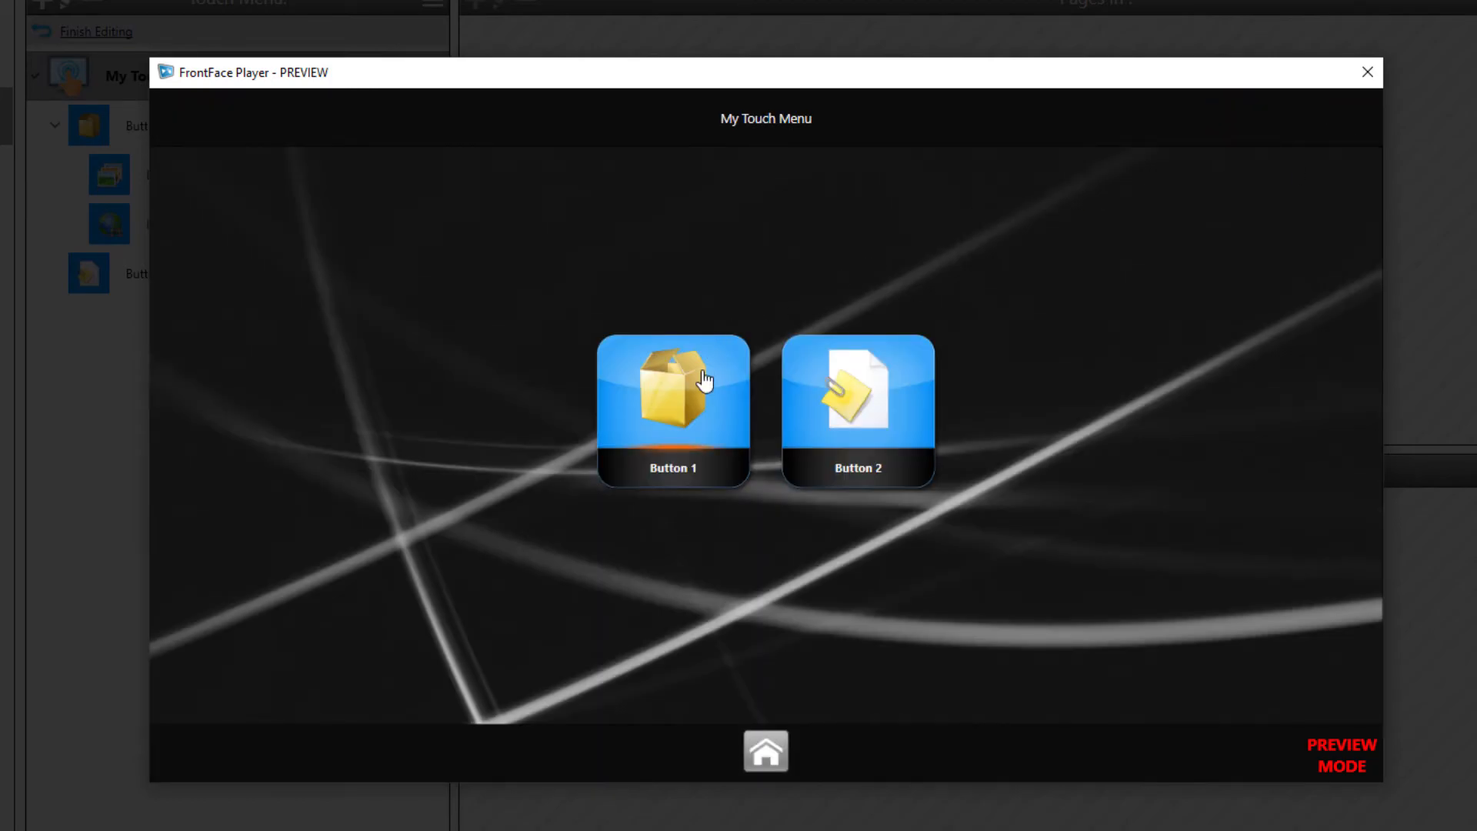
pyautogui.click(672, 410)
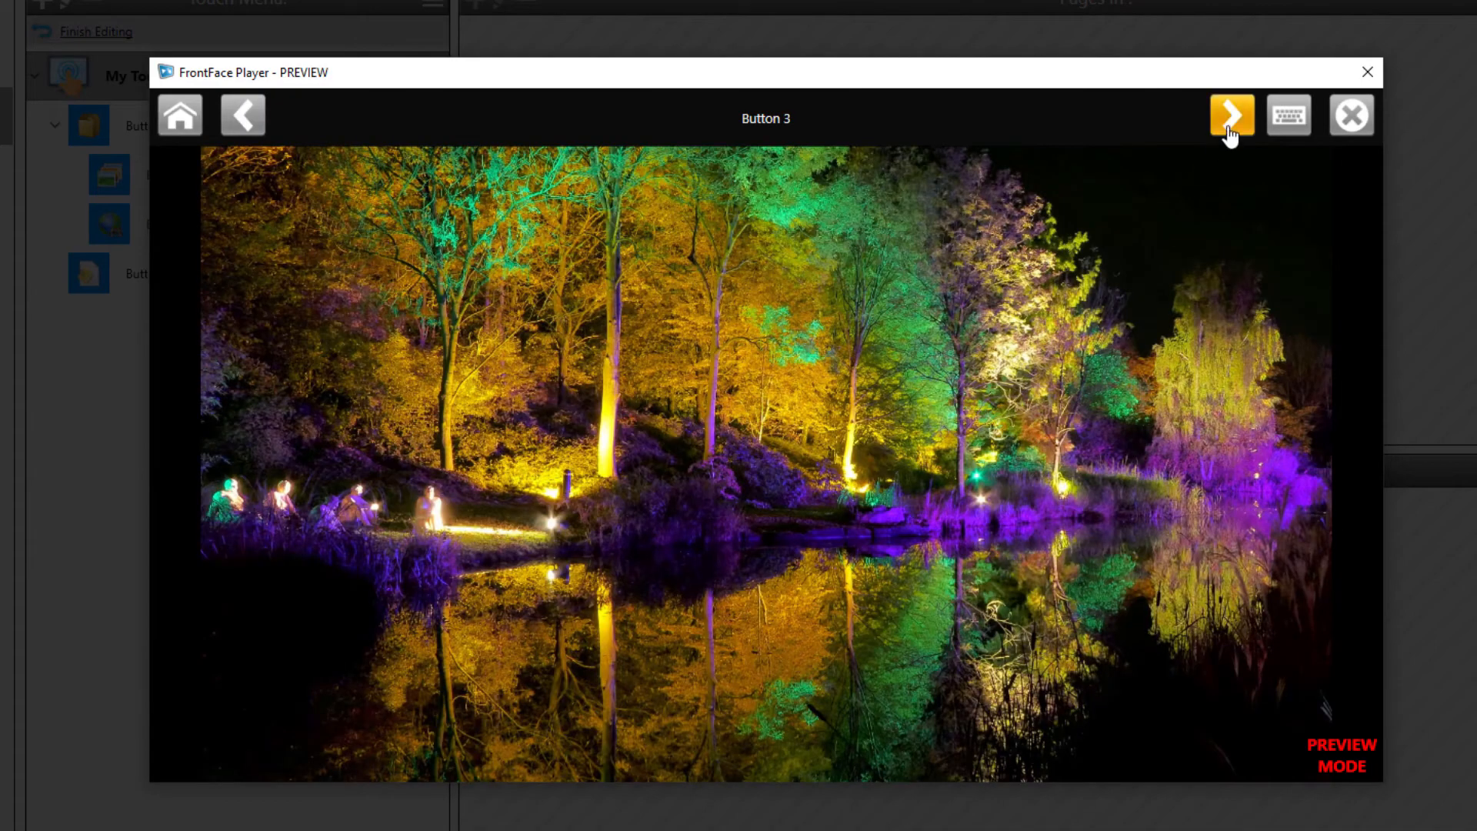
pyautogui.click(1230, 114)
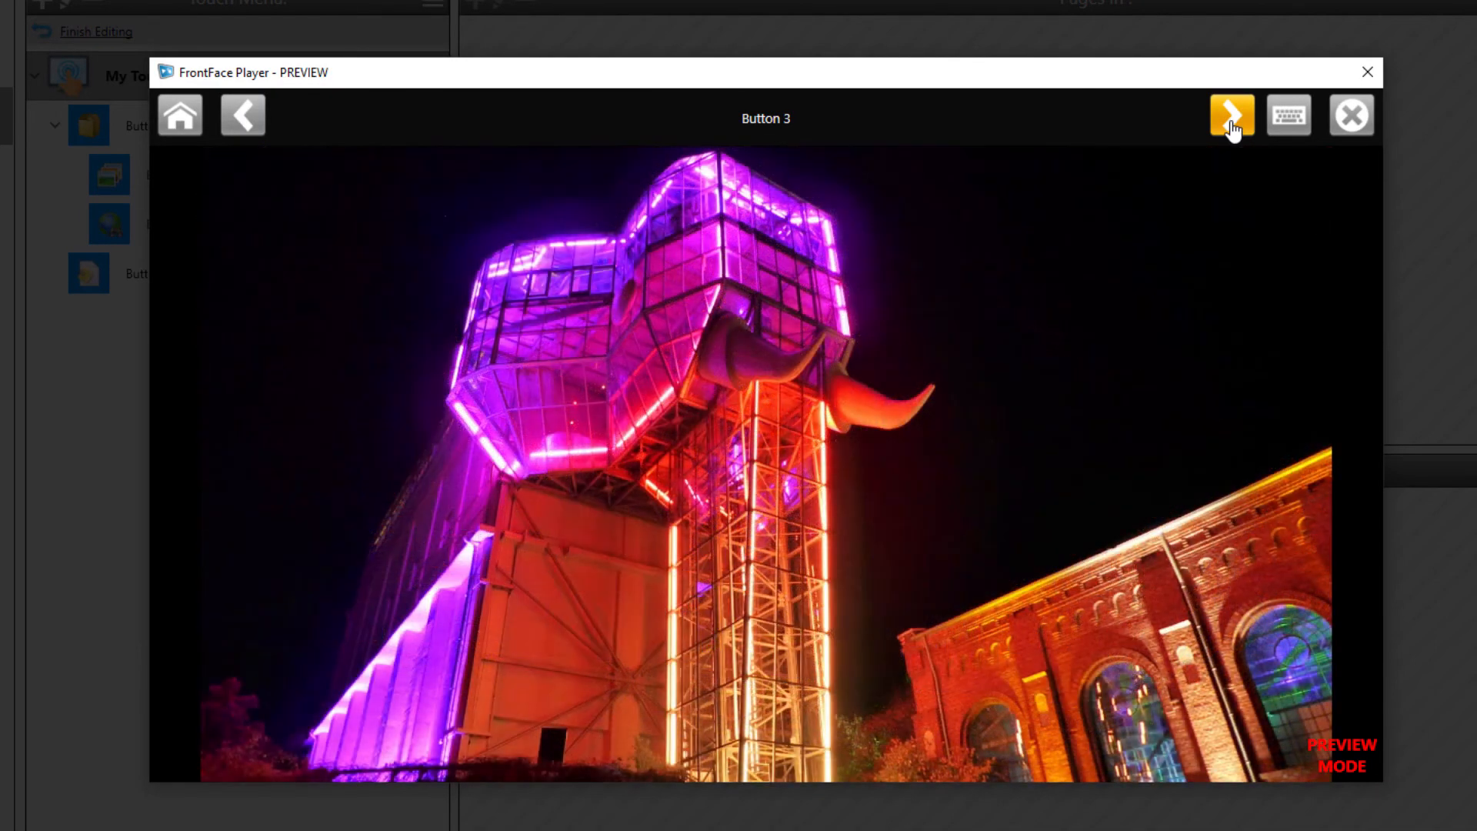
pyautogui.click(1230, 114)
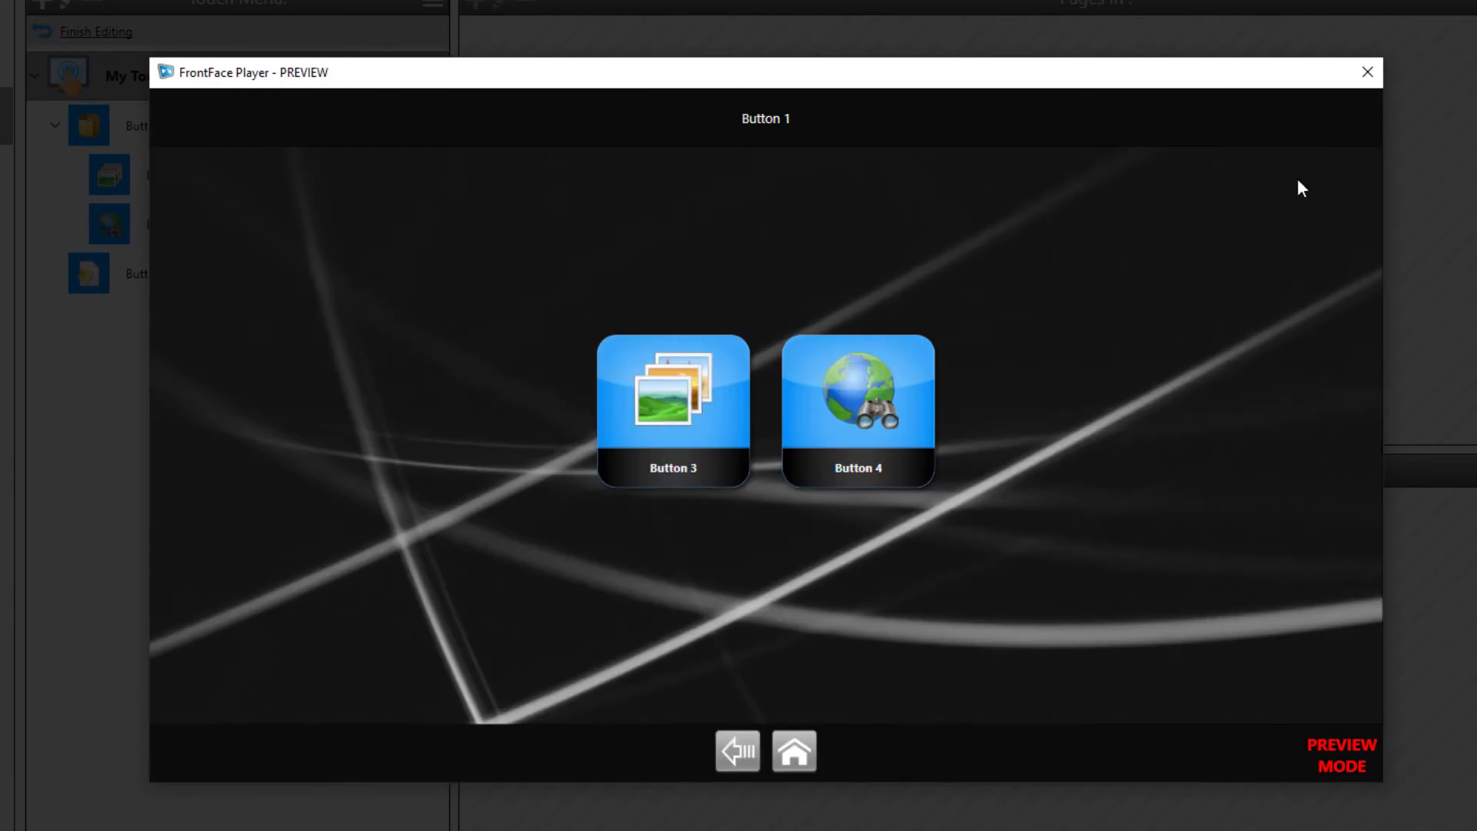
pyautogui.click(856, 405)
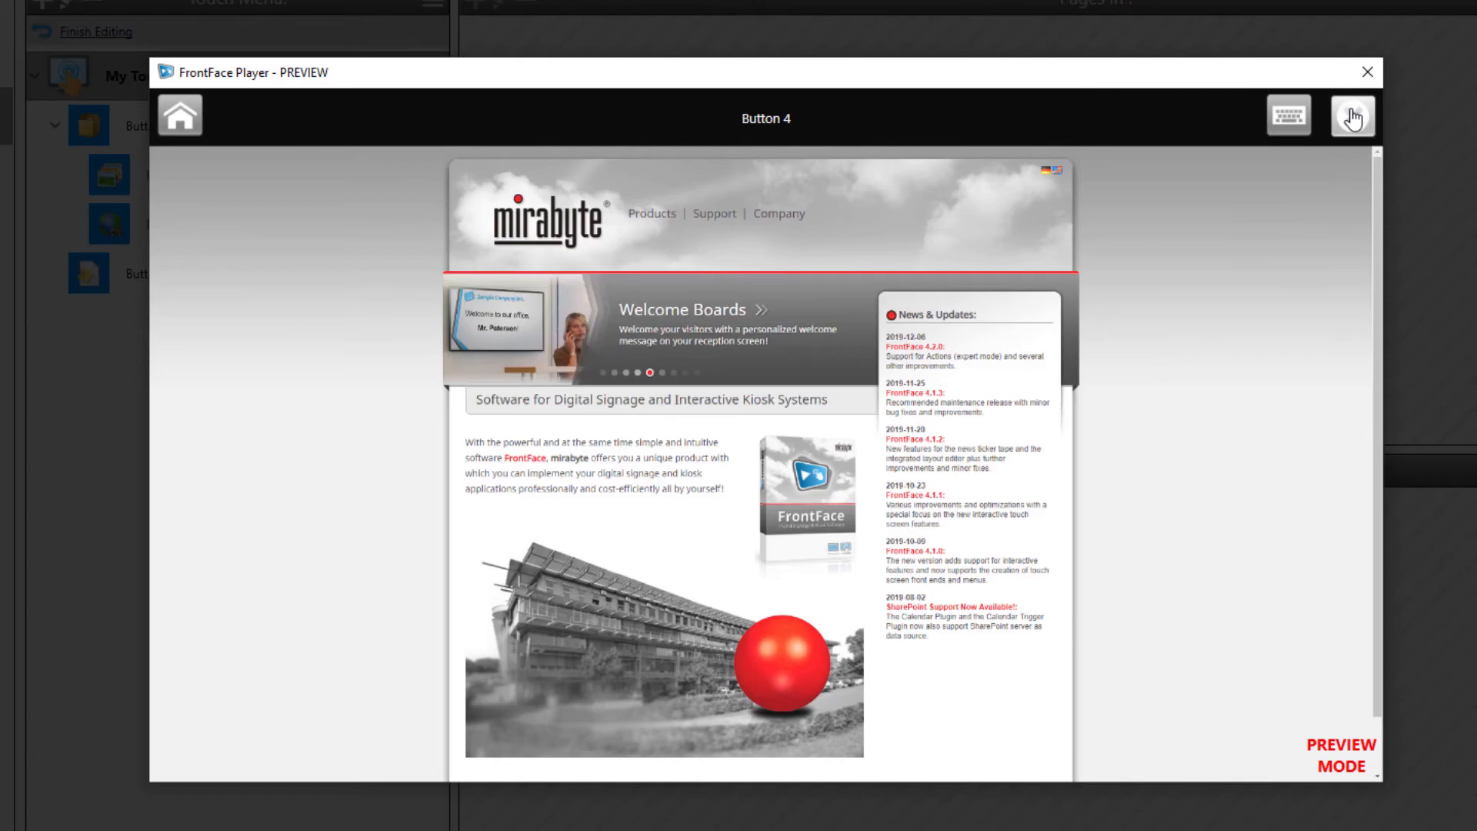
pyautogui.click(1366, 72)
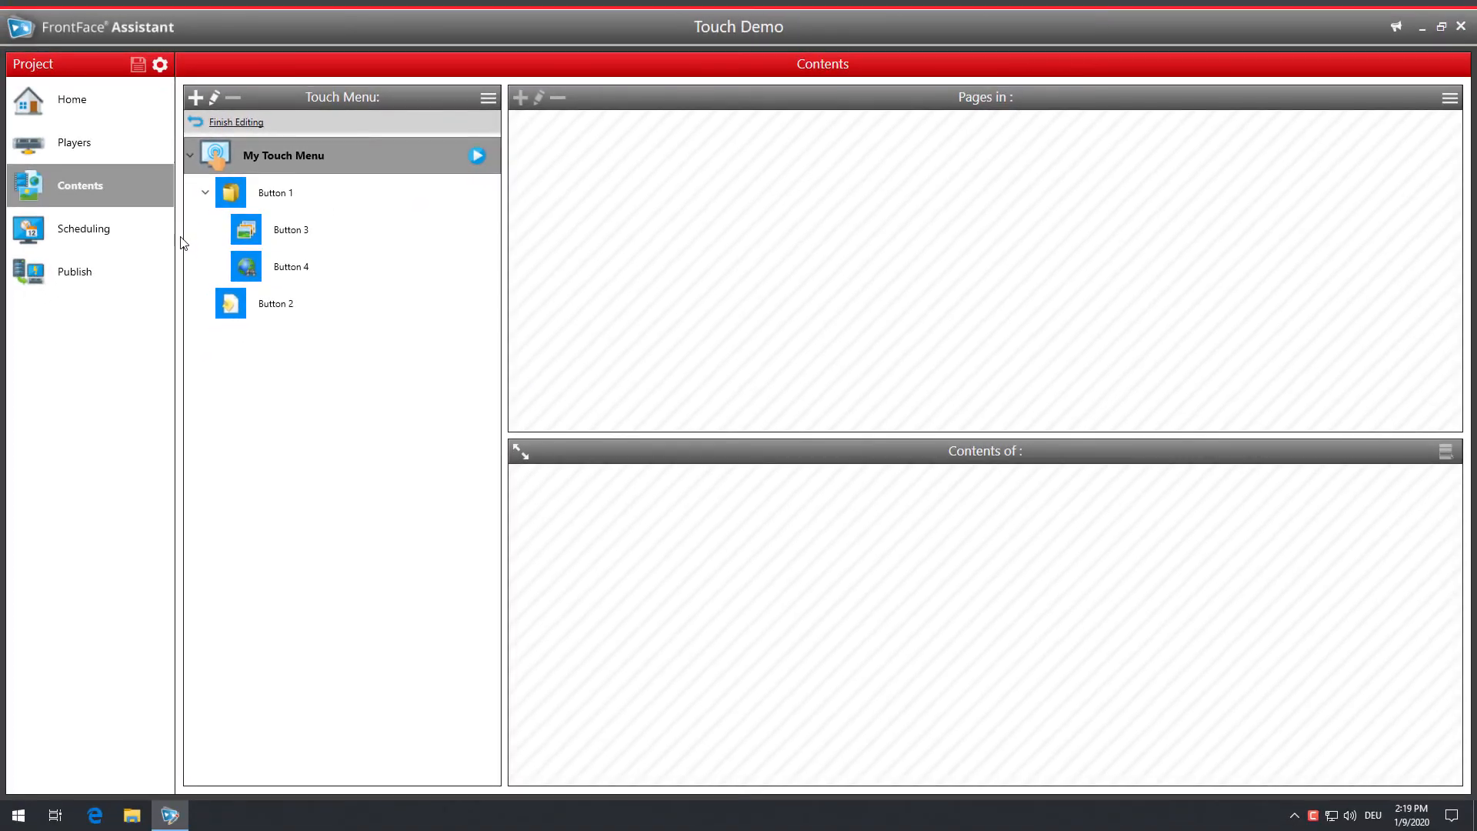
# Step: Enable Advanced Scheduling and inspect the daily Default Timer starting My Touch Menu
pyautogui.click(84, 228)
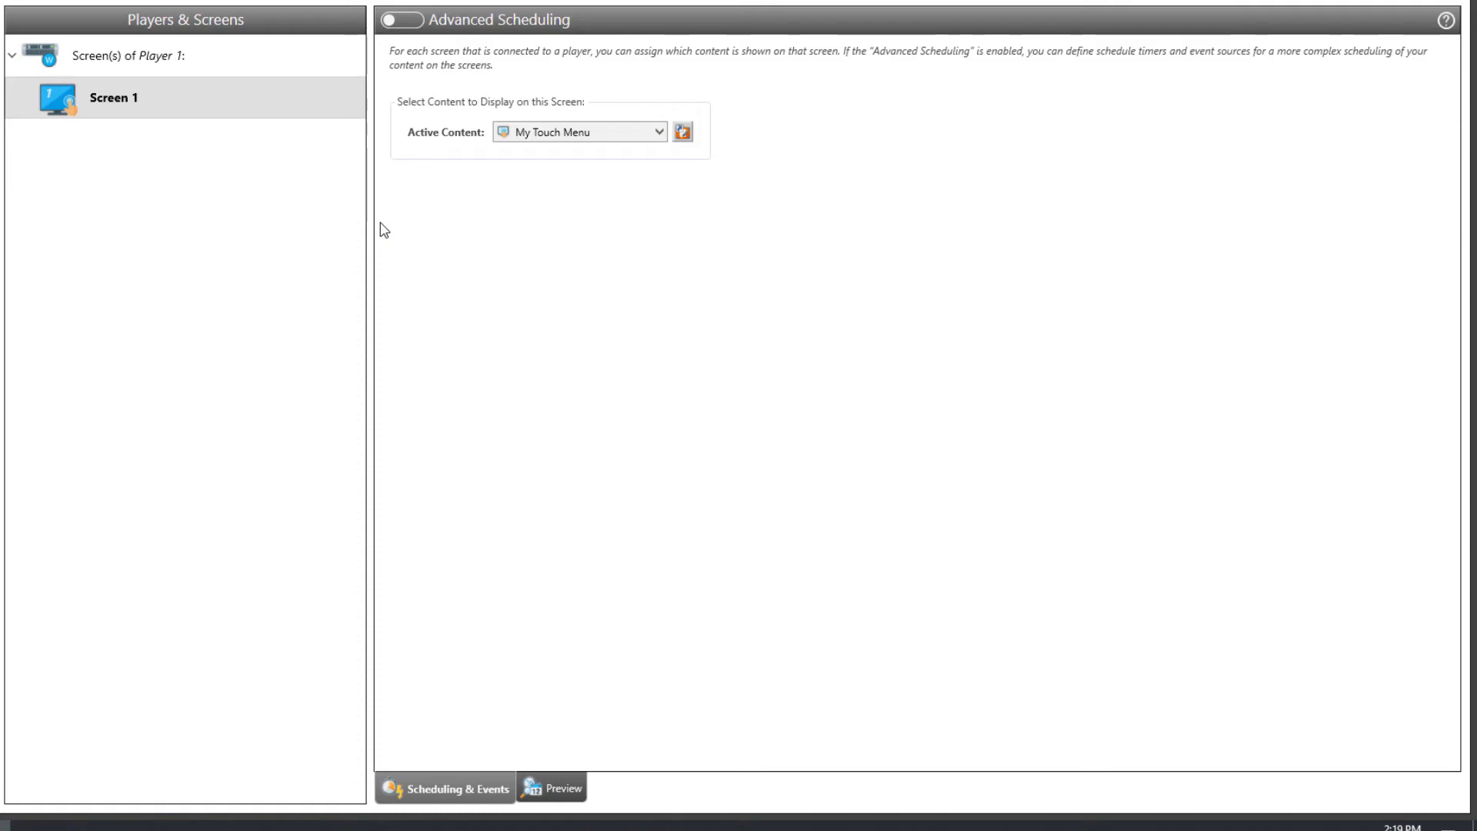
pyautogui.click(403, 20)
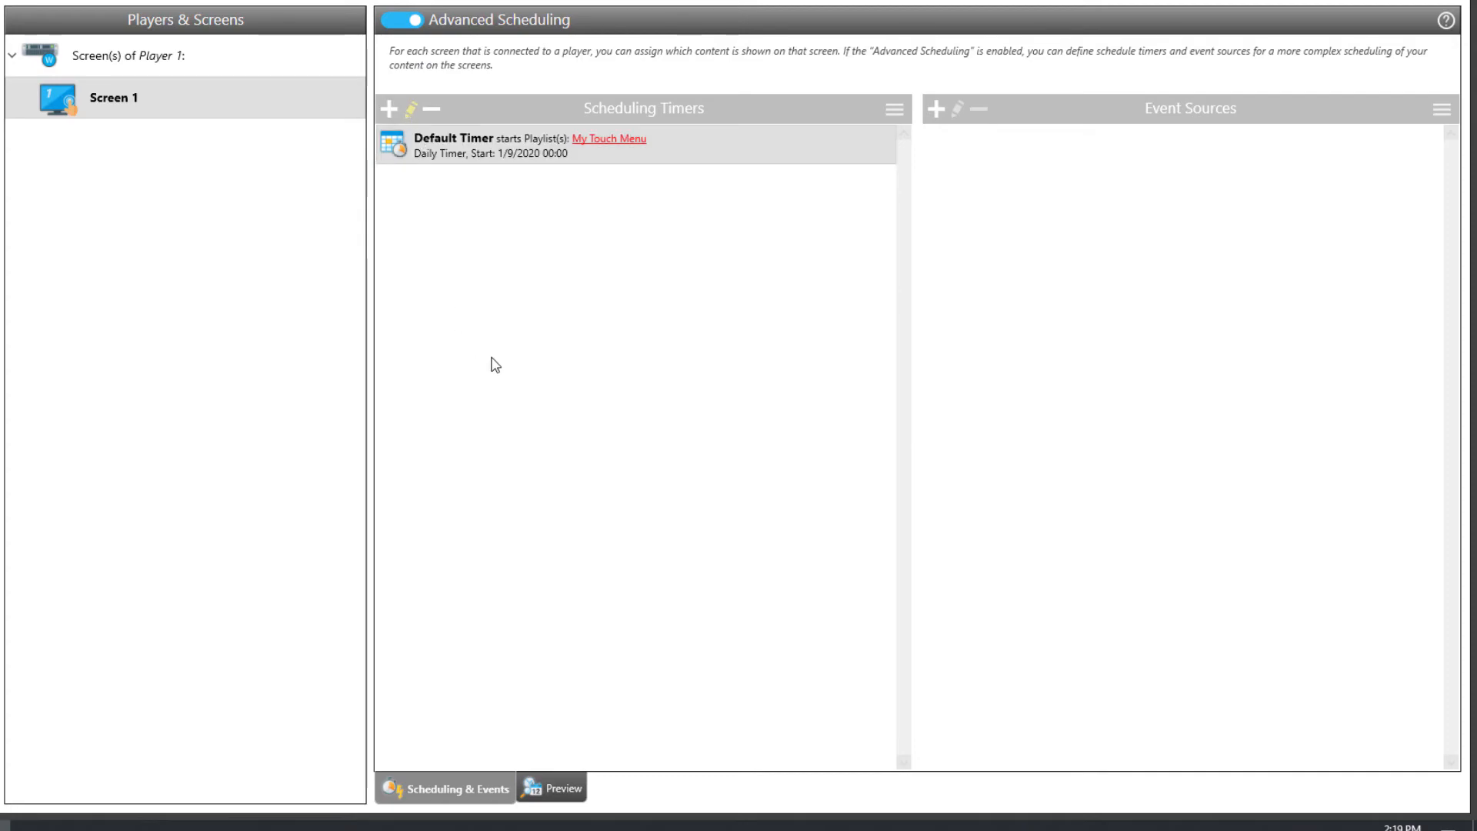
pyautogui.doubleClick(490, 144)
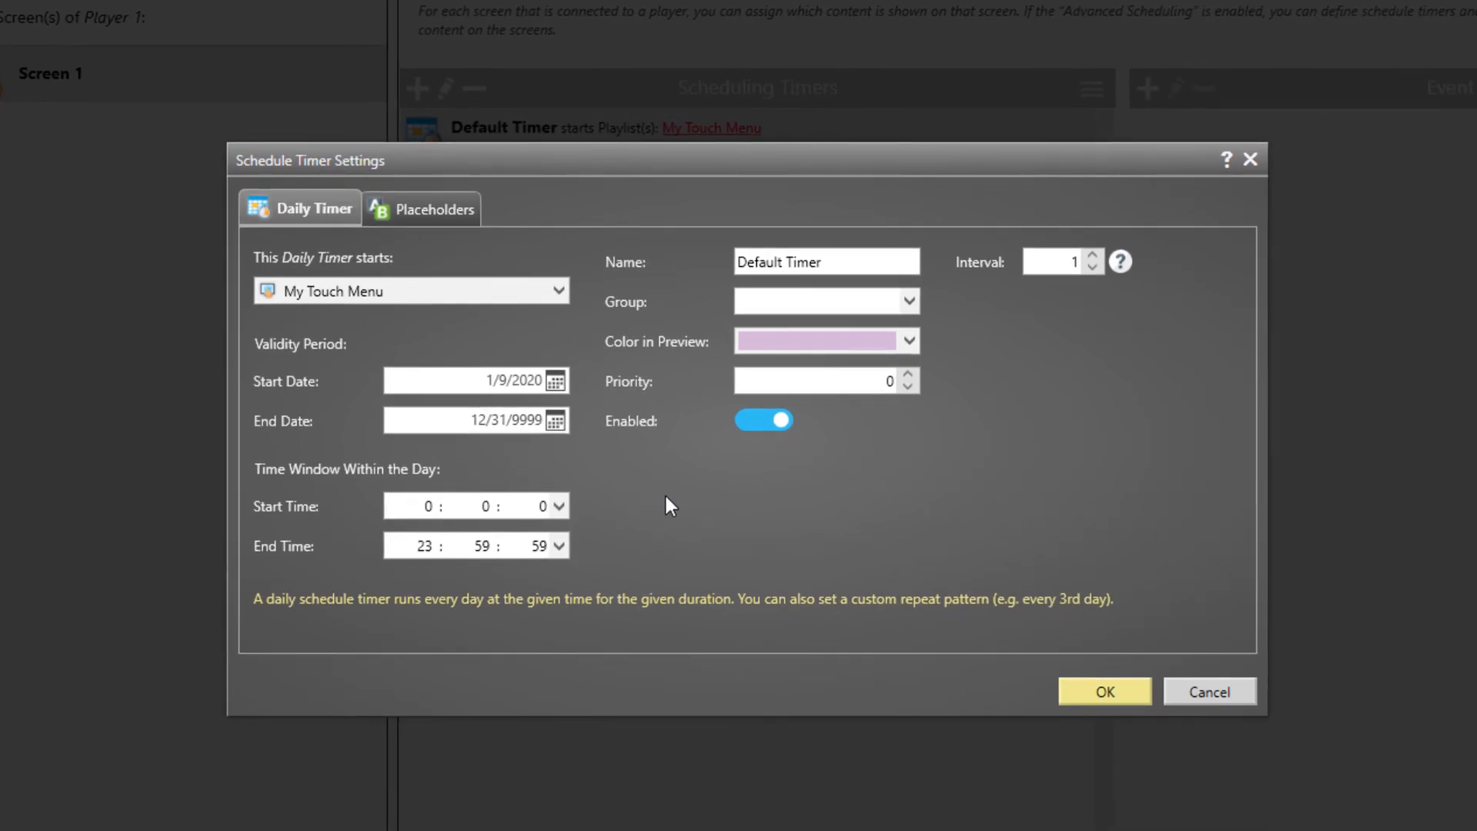
pyautogui.moveTo(713, 496)
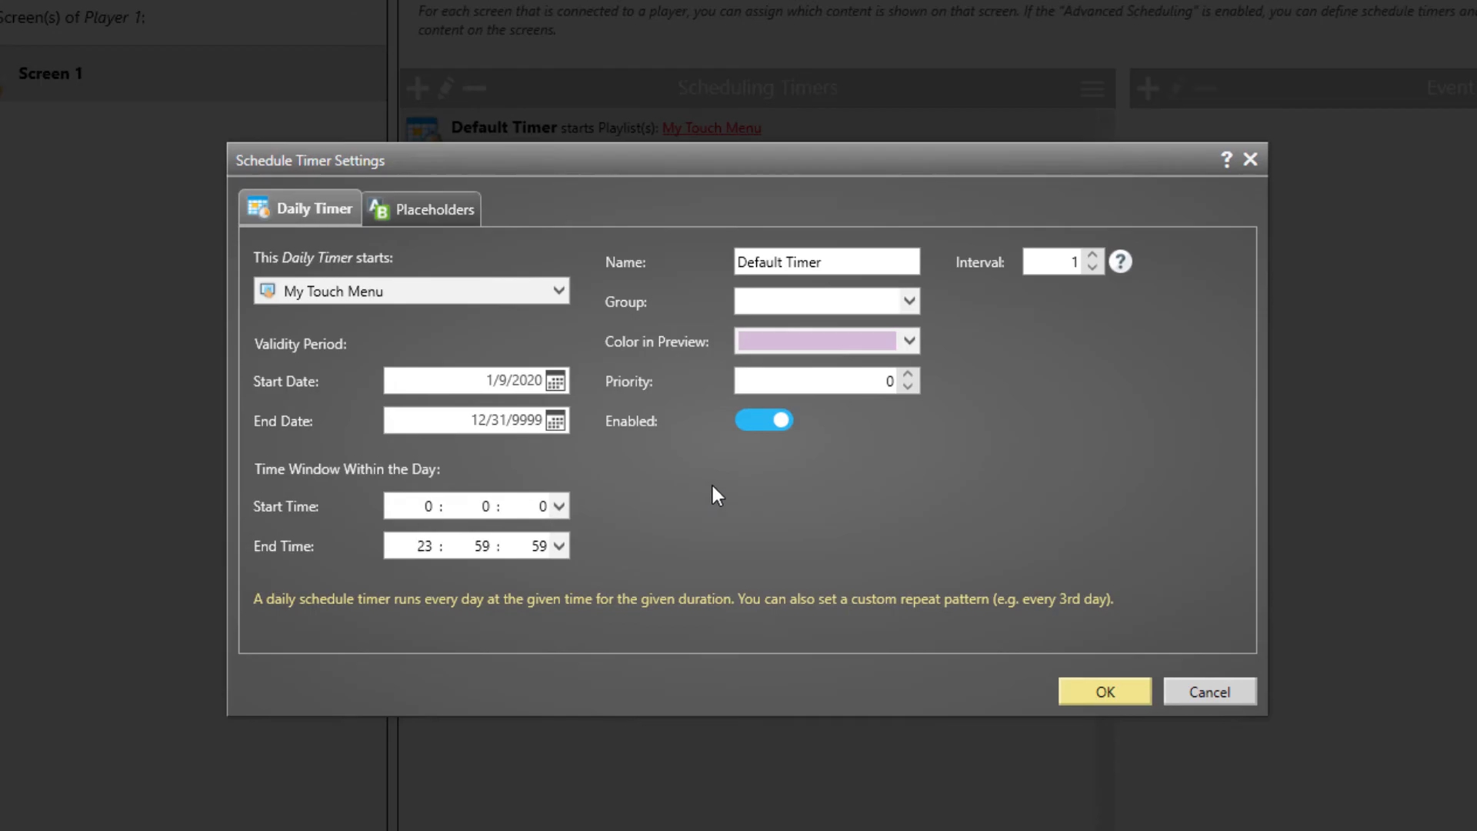
pyautogui.click(1103, 690)
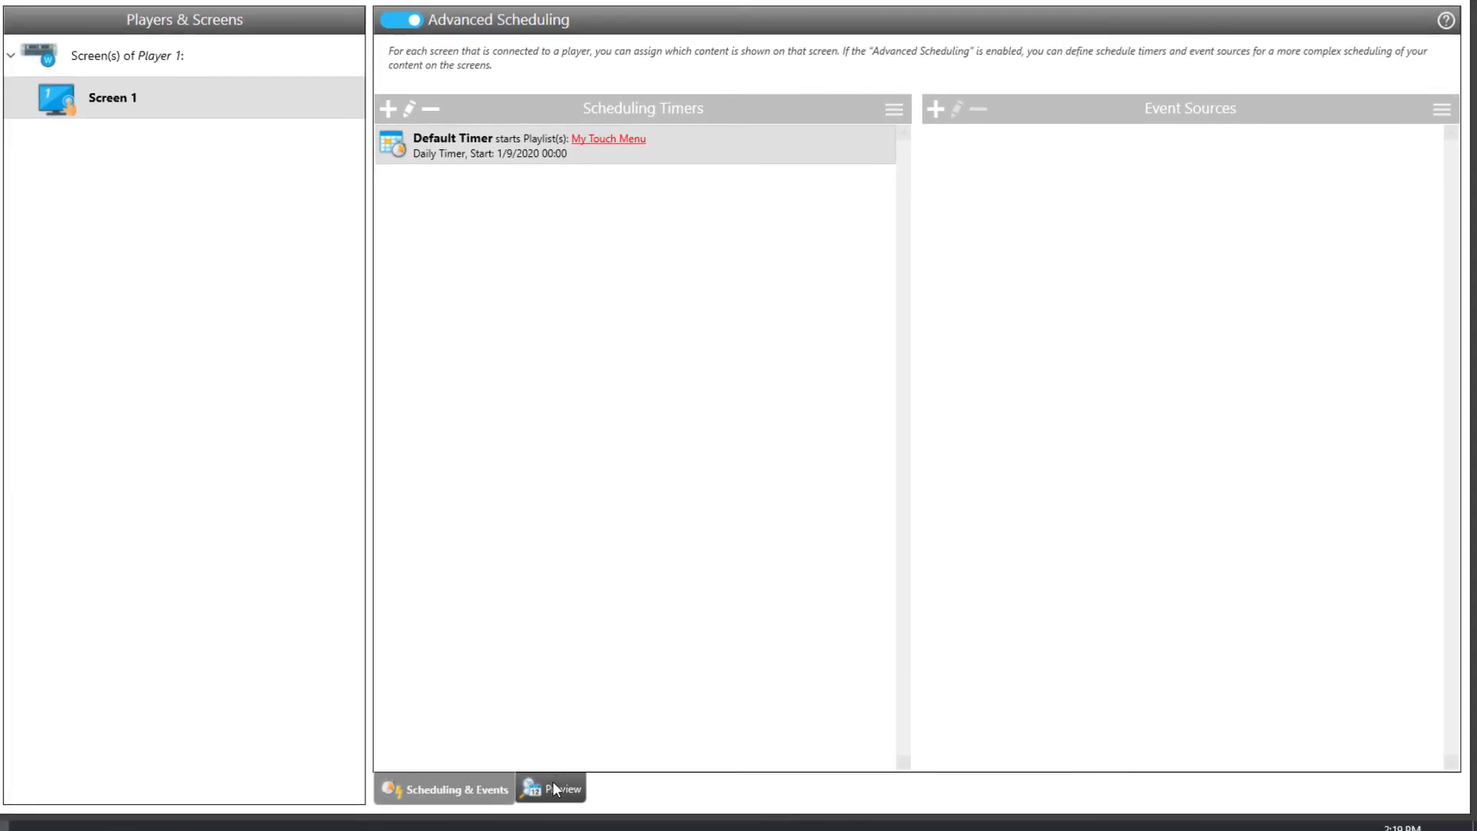
pyautogui.click(561, 789)
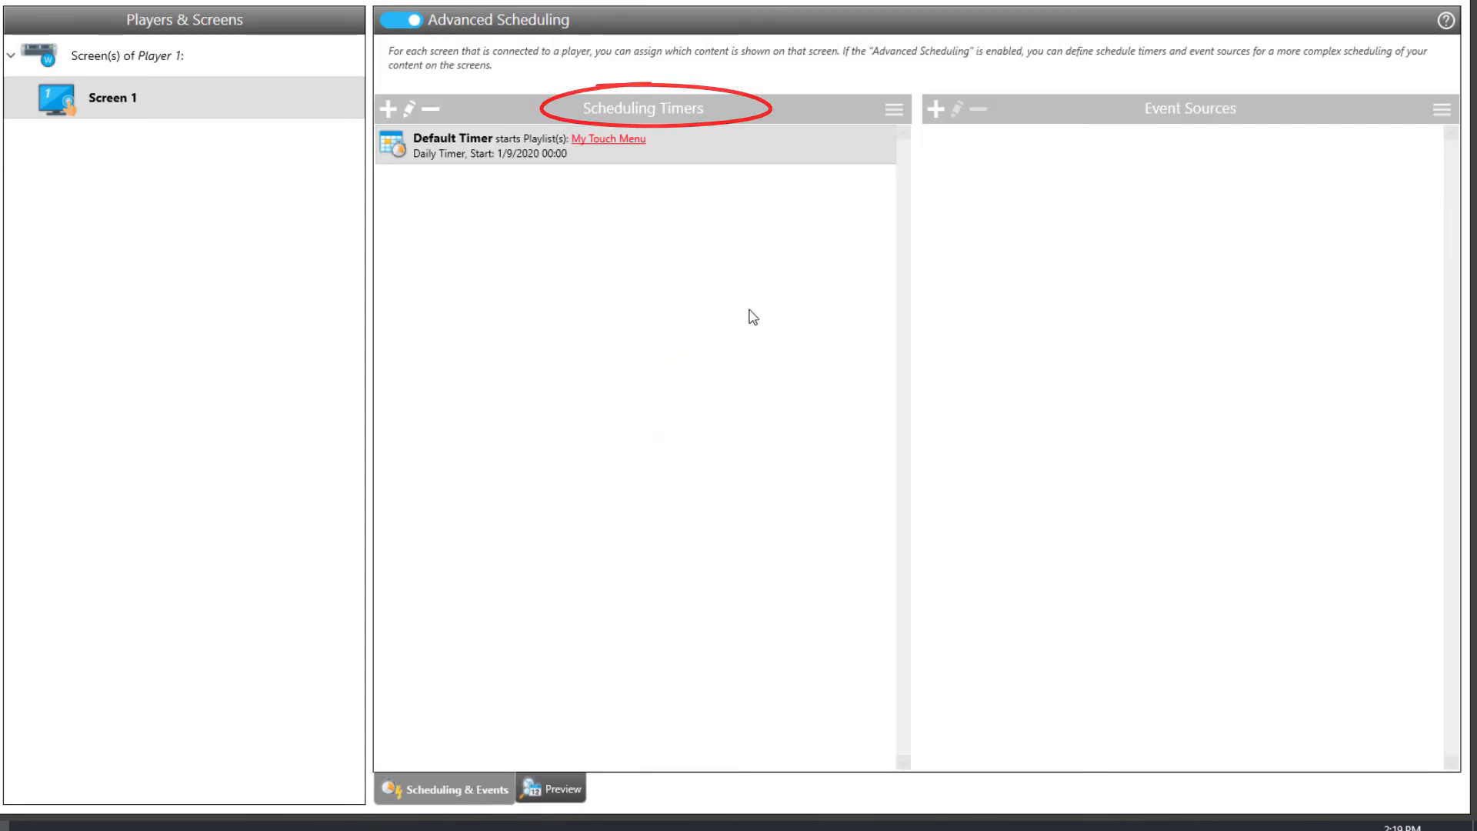
pyautogui.moveTo(951, 128)
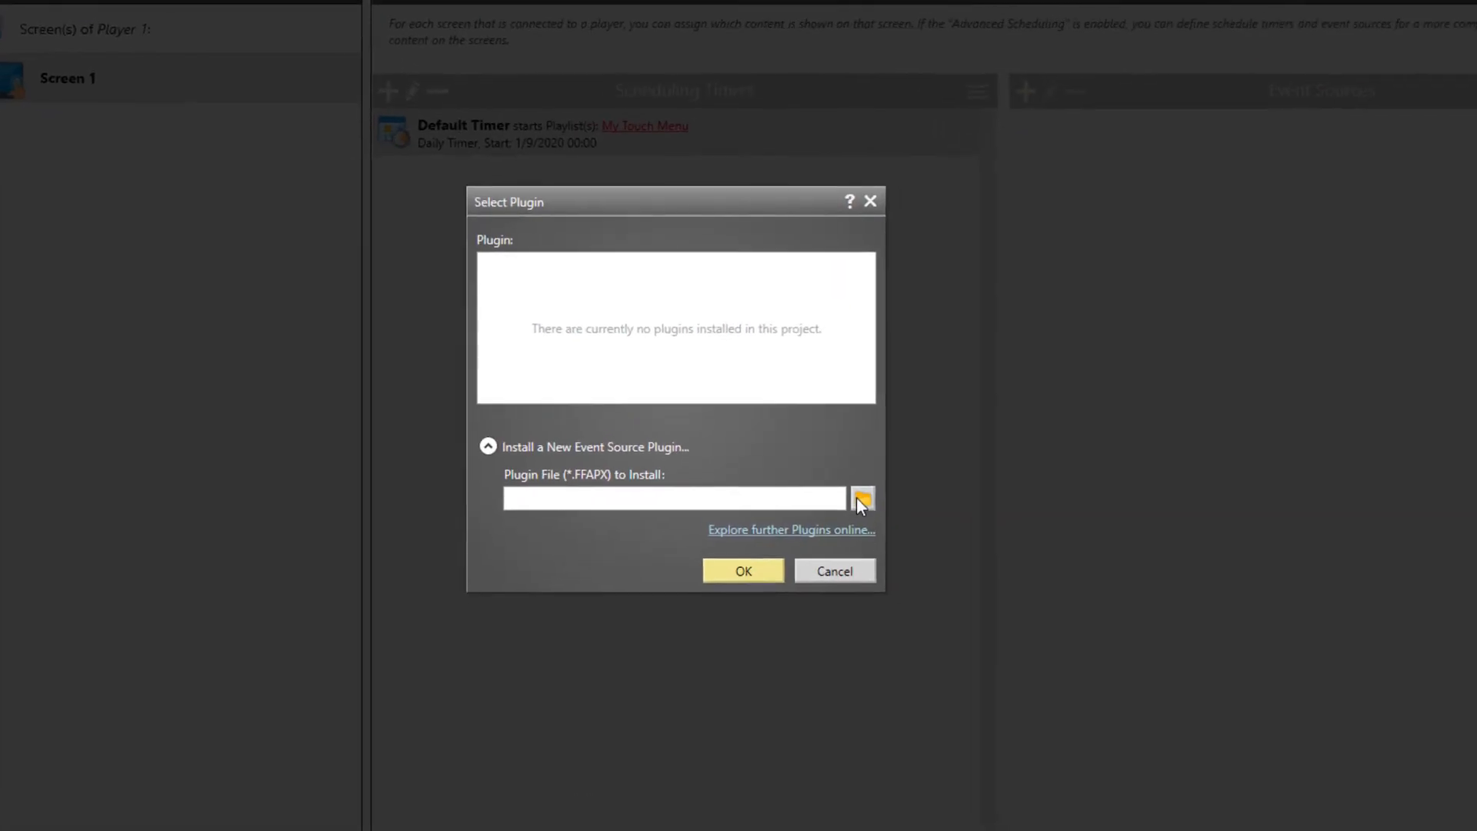
# Step: Install the Screensaver .FFAPX plugin, then cancel the new event source
pyautogui.click(859, 498)
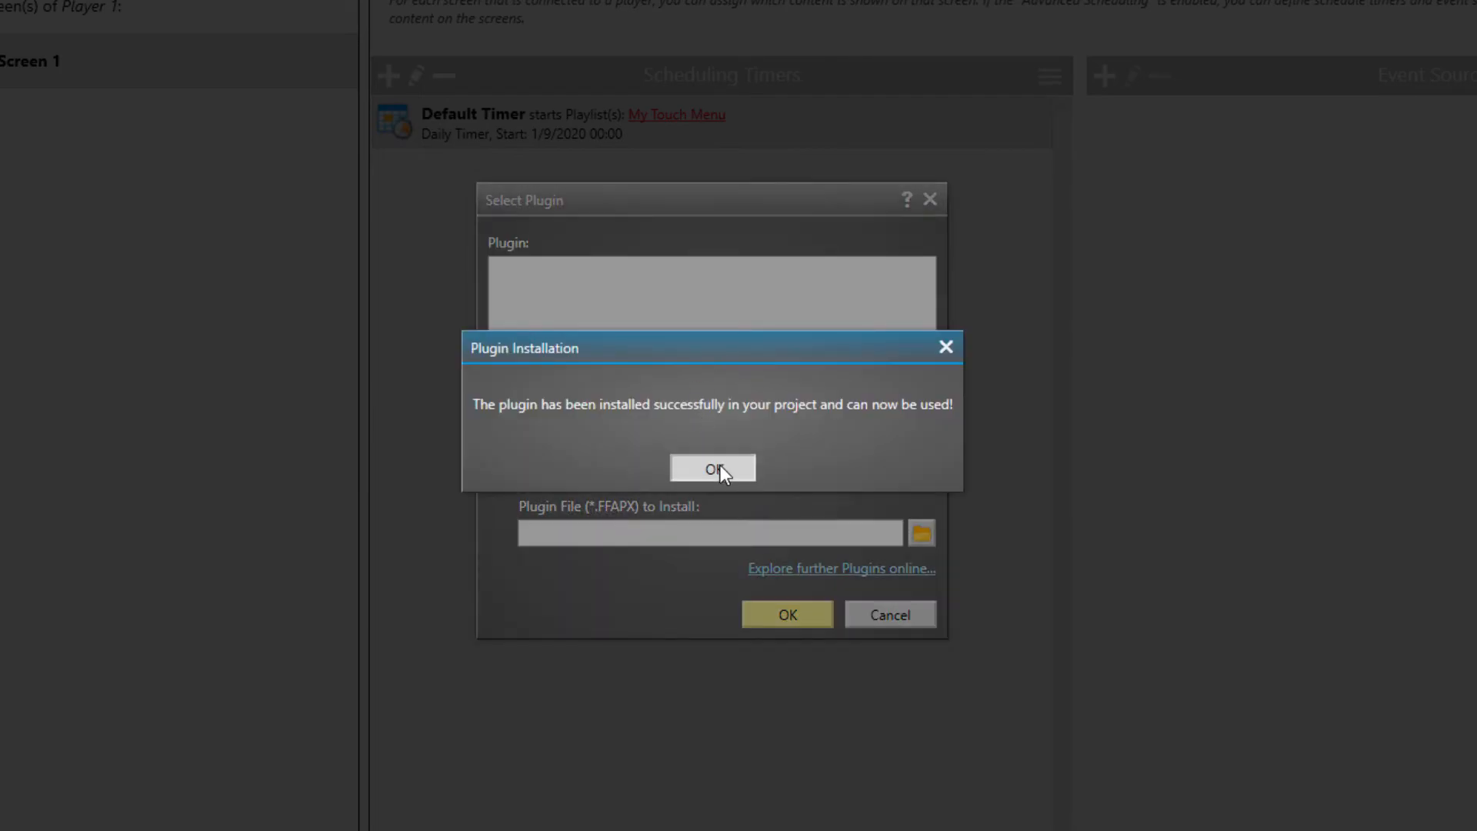
pyautogui.click(711, 469)
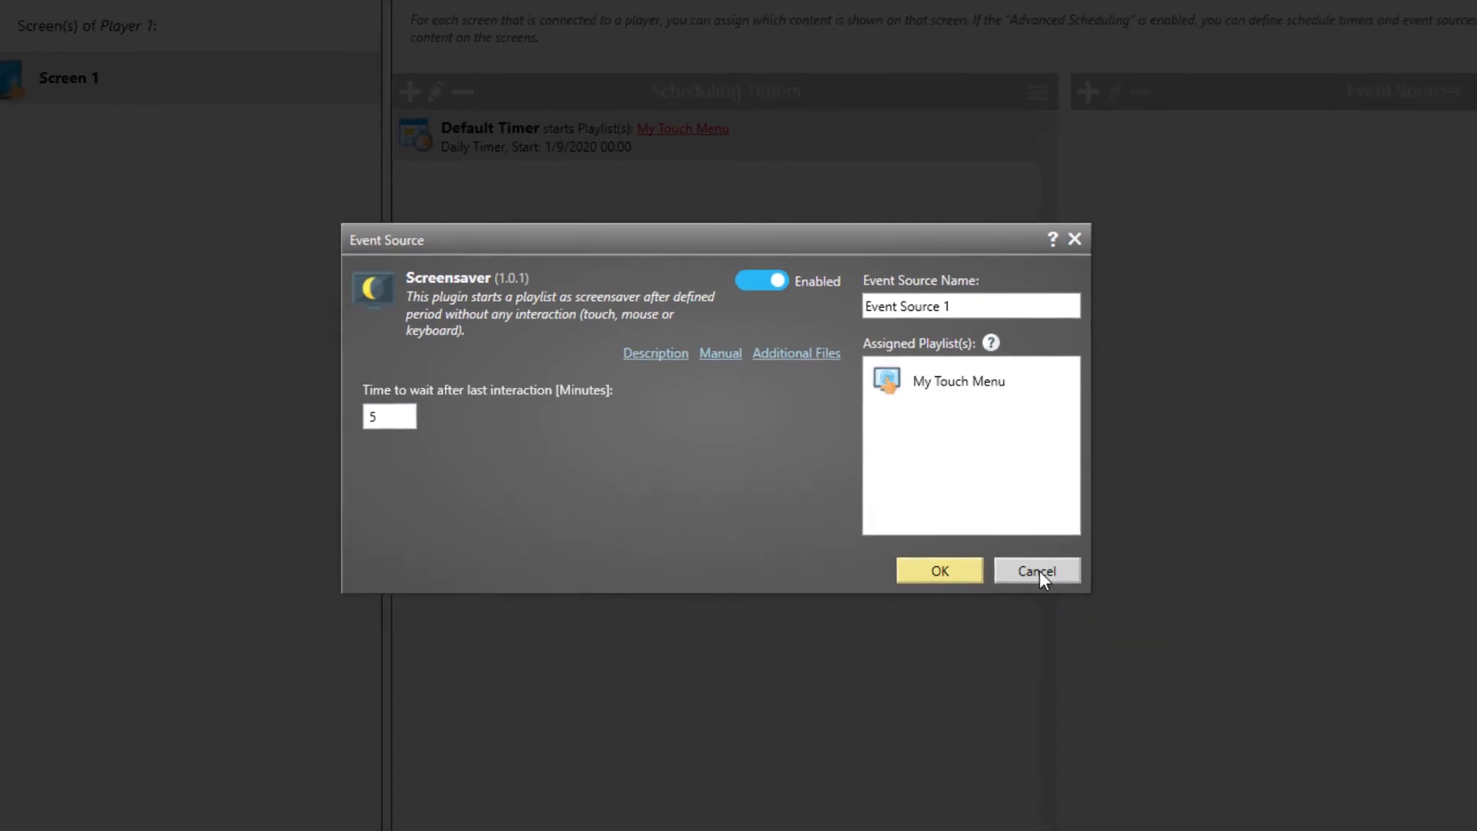
pyautogui.click(1035, 571)
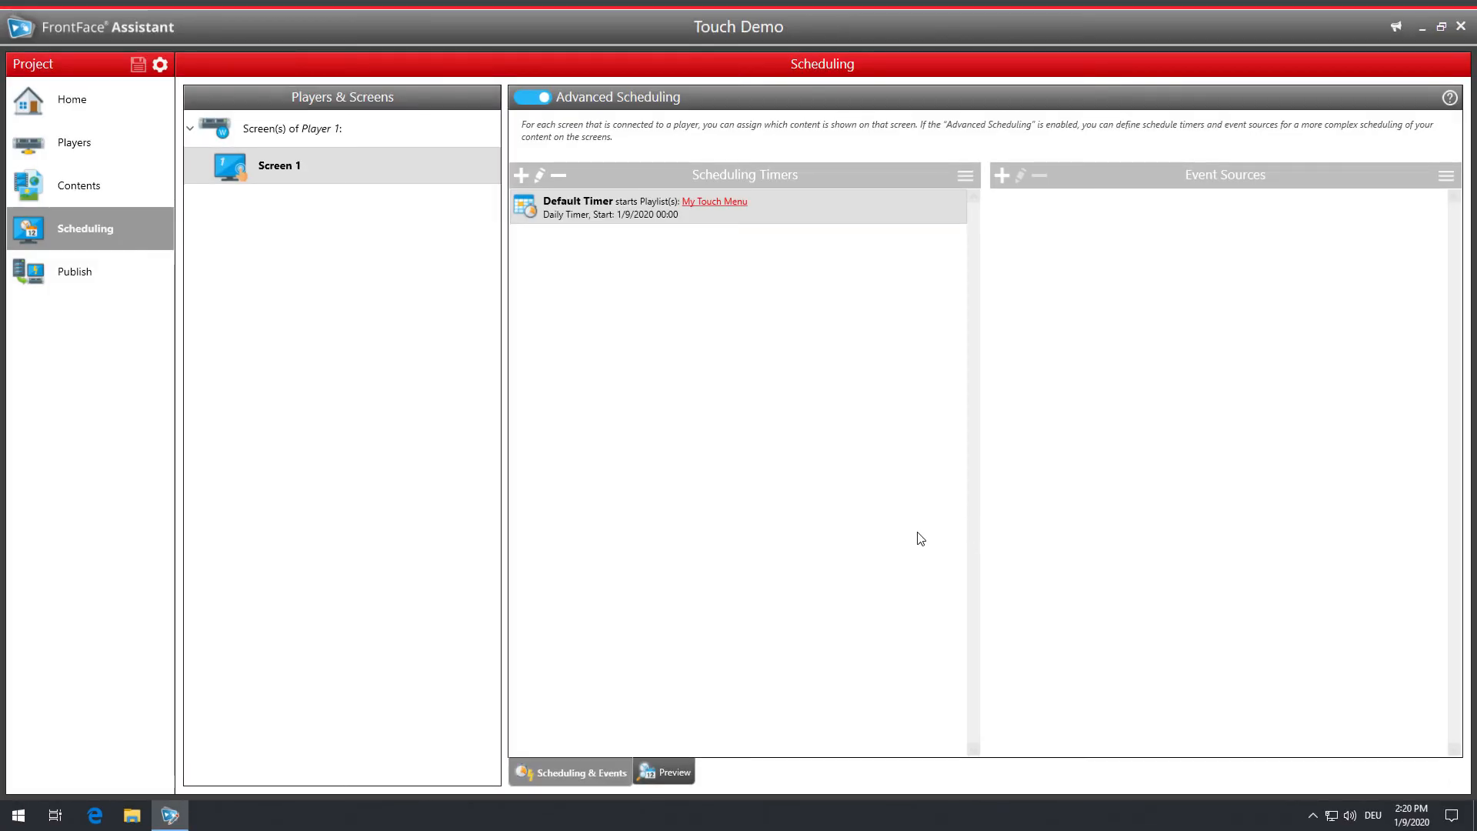
pyautogui.moveTo(870, 465)
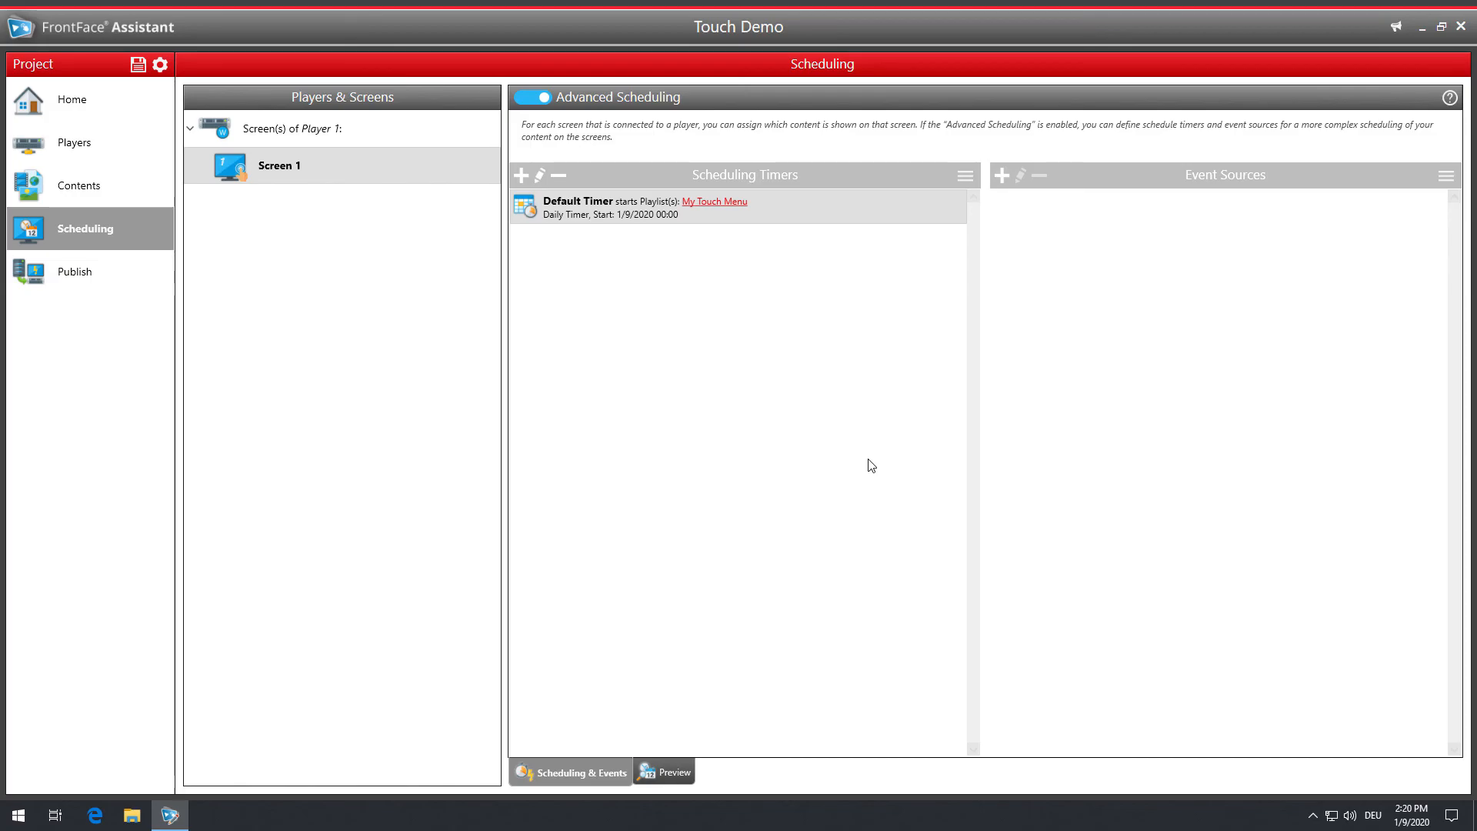
# Step: Open the Publish section of the Touch Demo project
pyautogui.click(75, 271)
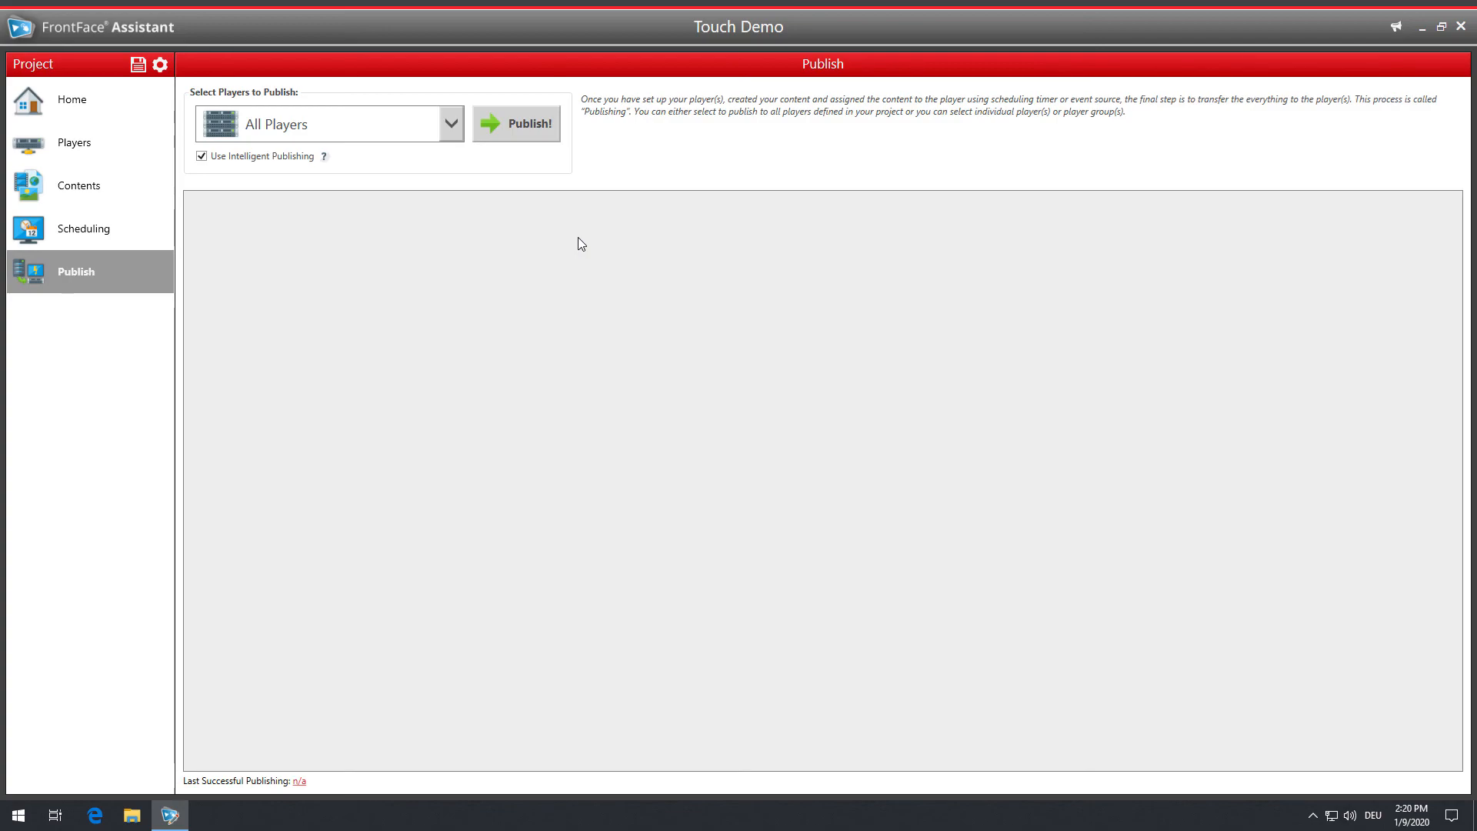
pyautogui.moveTo(544, 138)
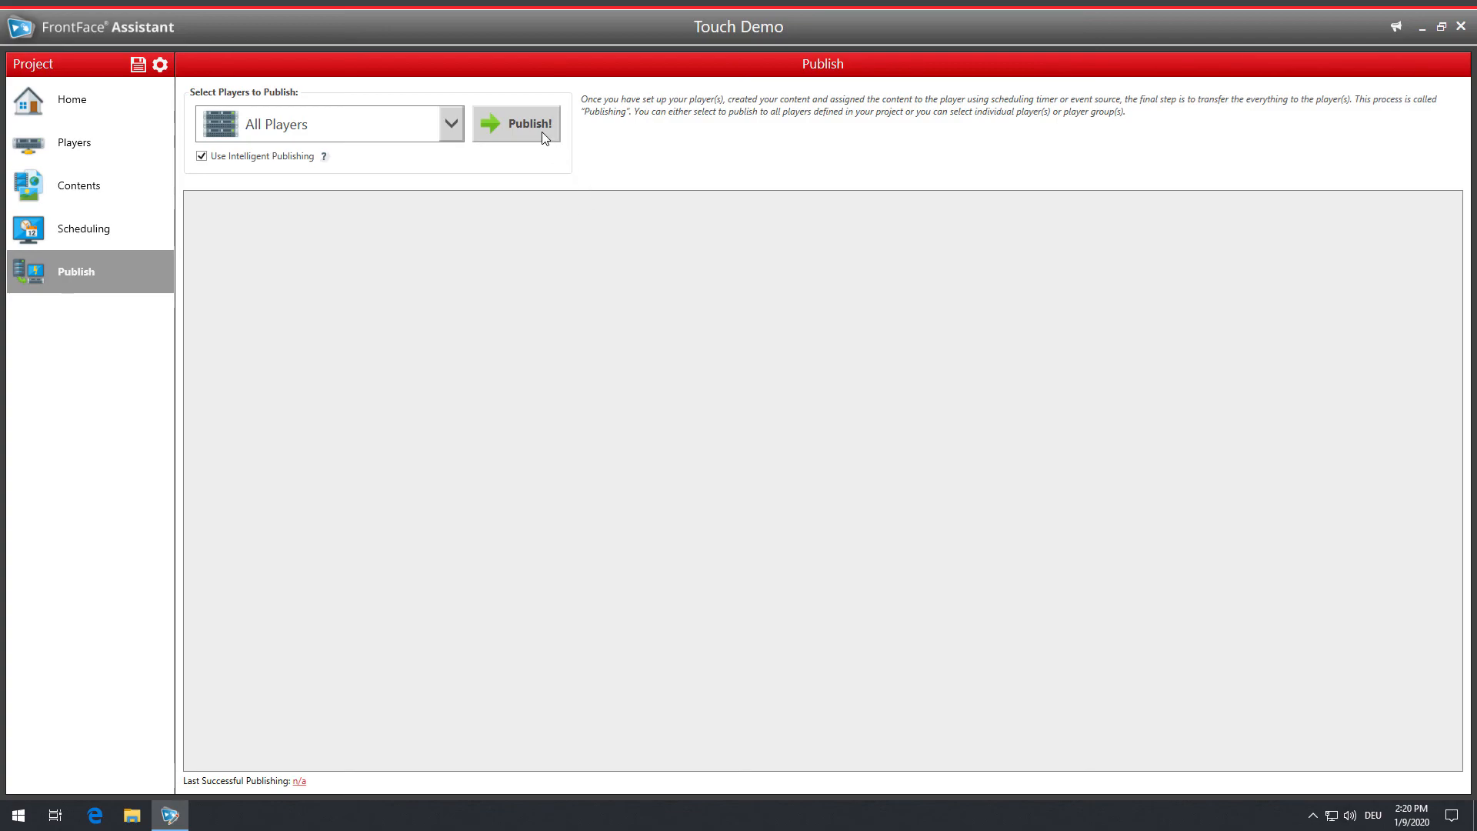
# Step: Publish Touch Demo to All Players and wait for successful completion
pyautogui.click(516, 123)
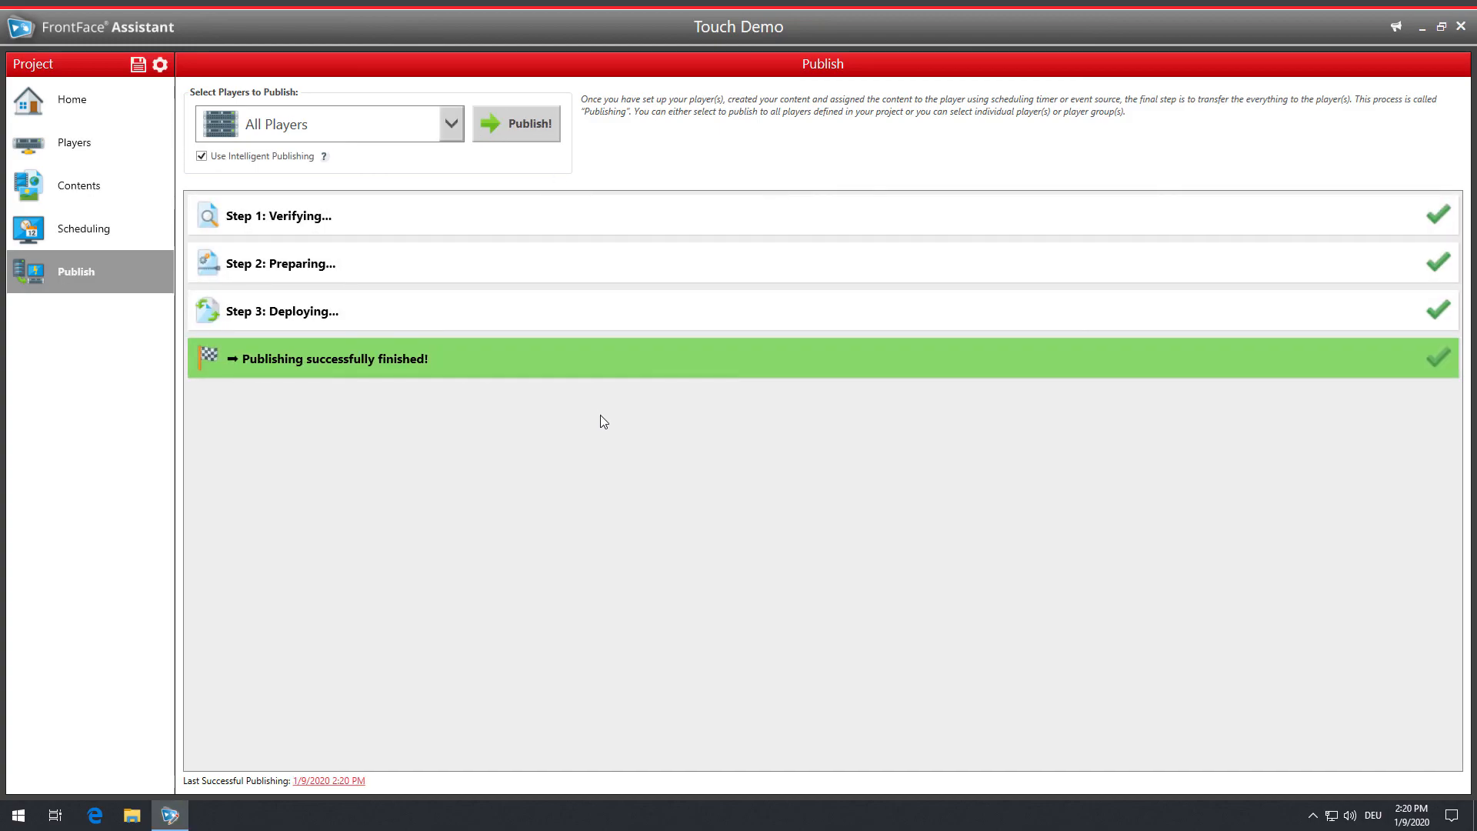
pyautogui.moveTo(275, 542)
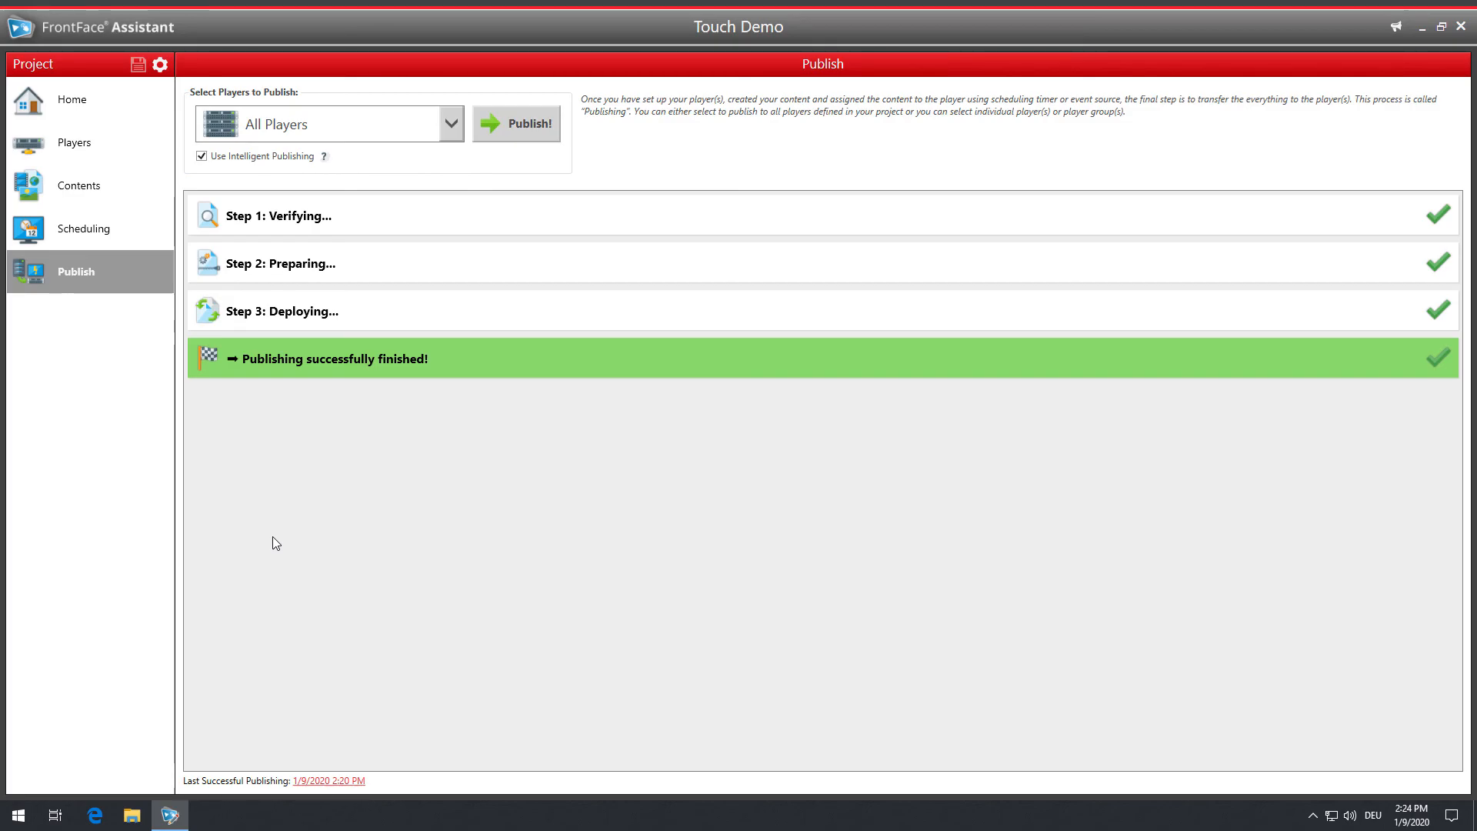
pyautogui.click(74, 142)
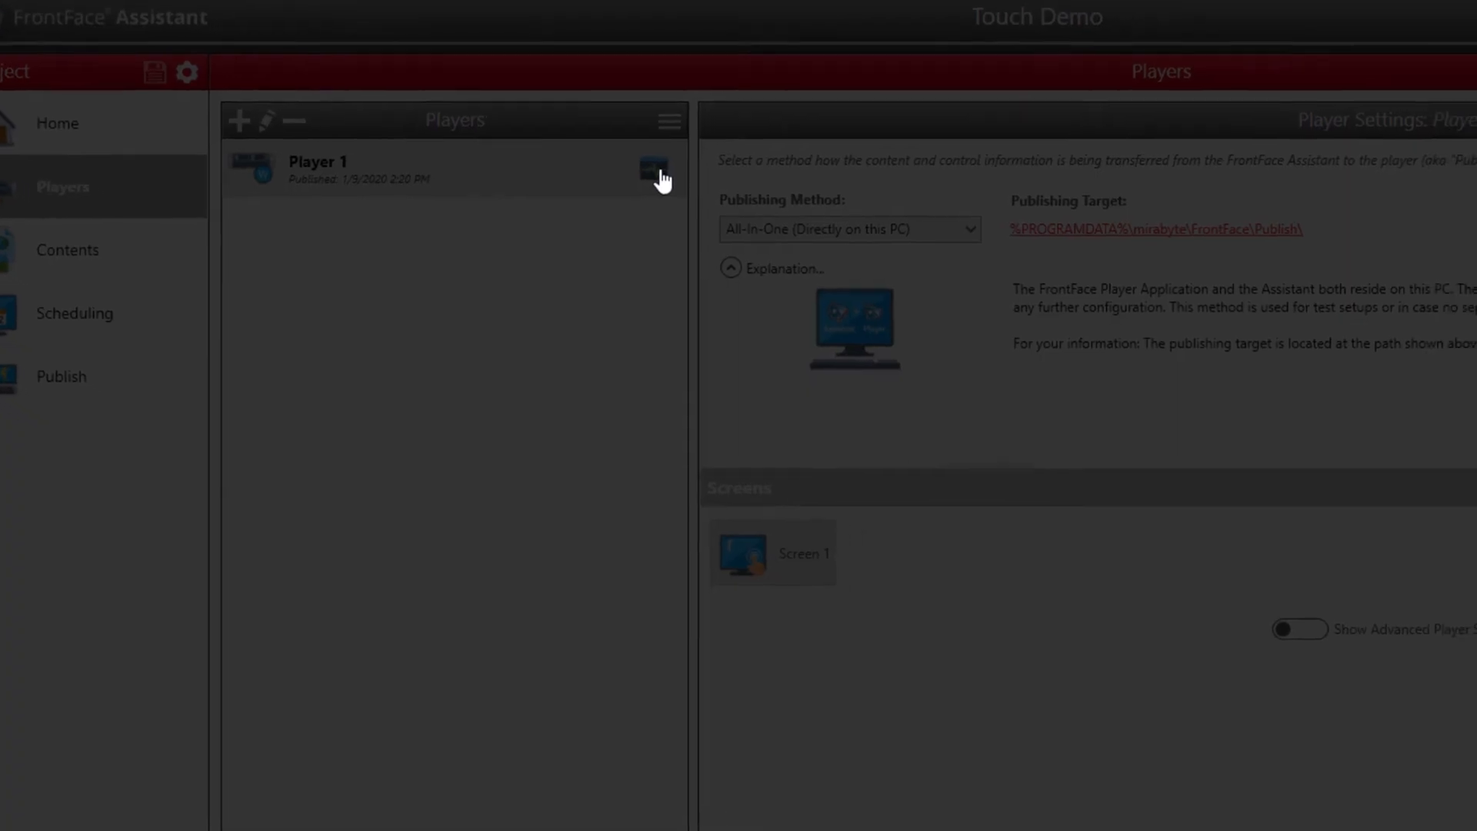
# Step: Open Player 1's status window with its screen screenshot
pyautogui.click(654, 167)
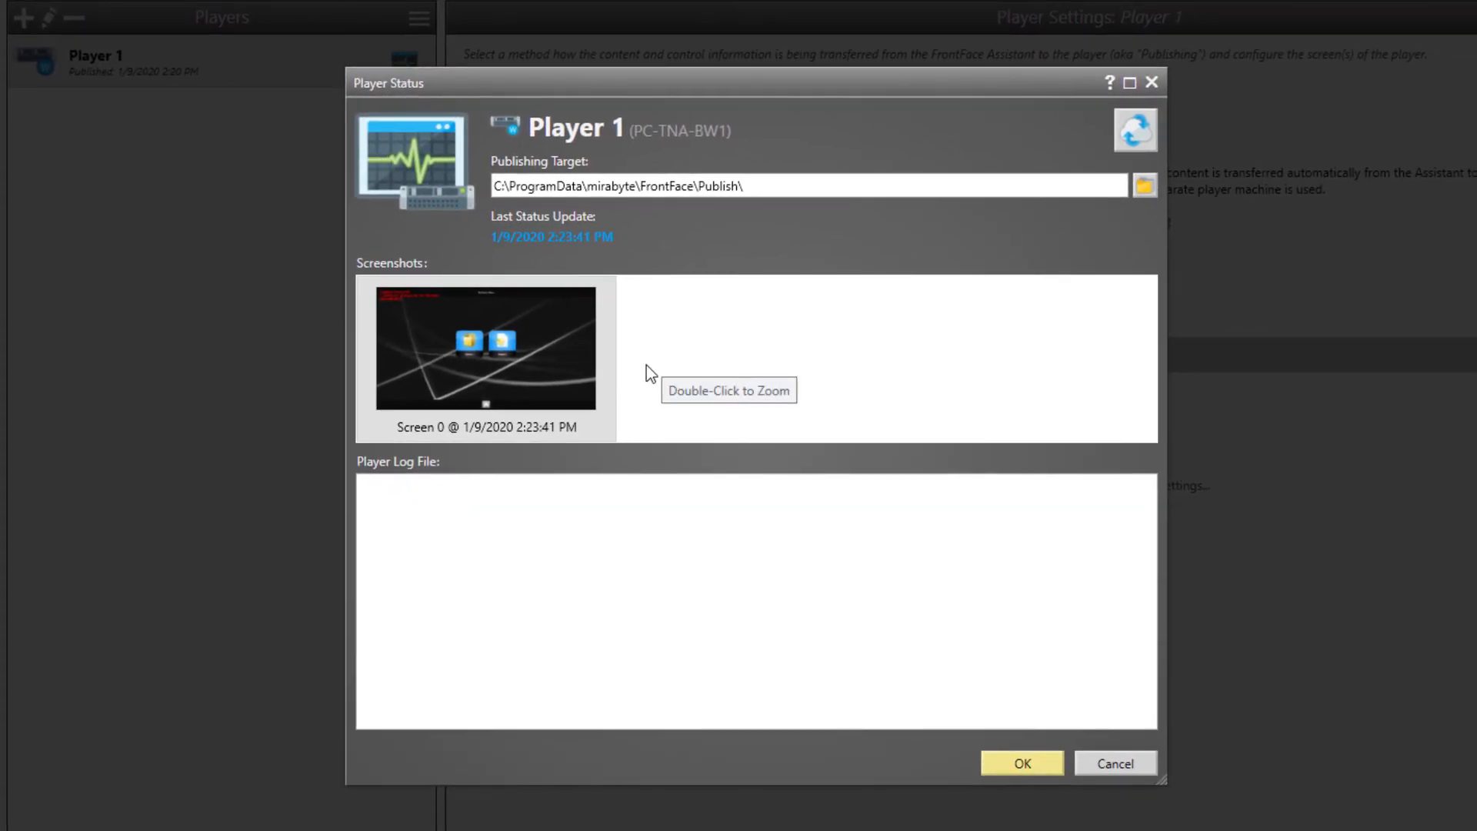